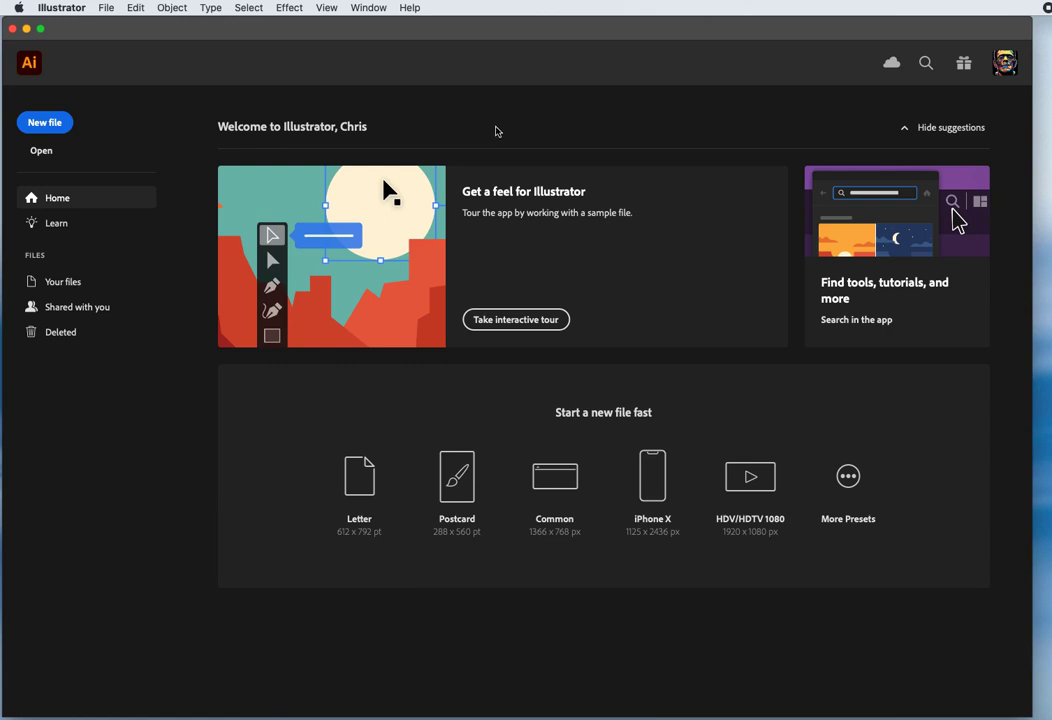
pyautogui.moveTo(516, 320)
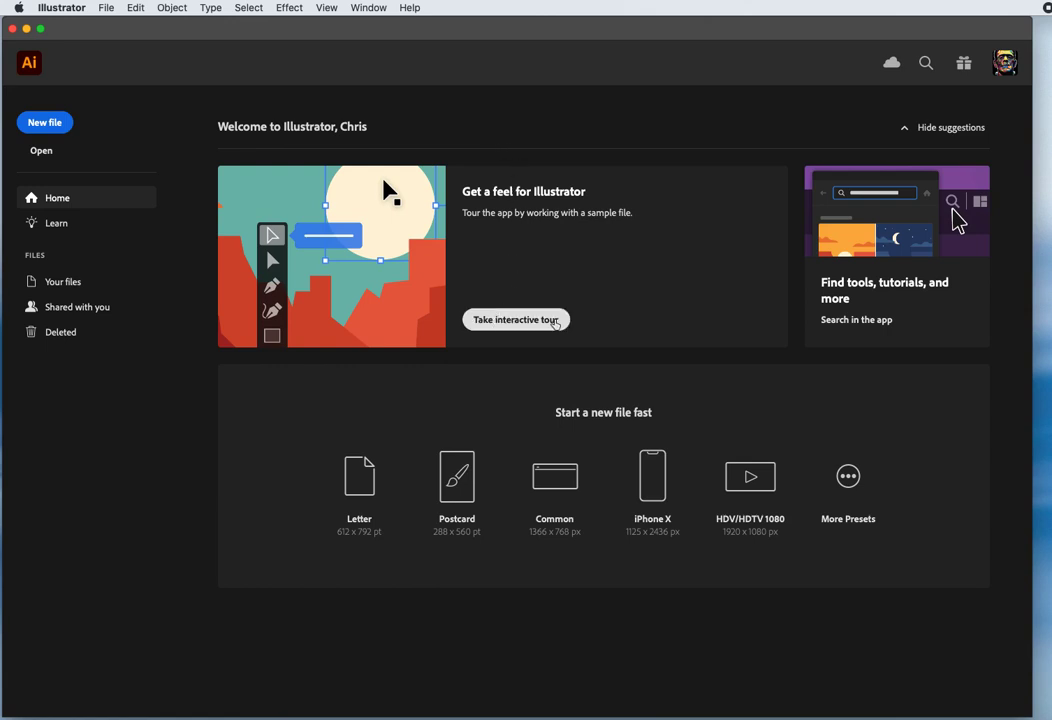
pyautogui.moveTo(624, 300)
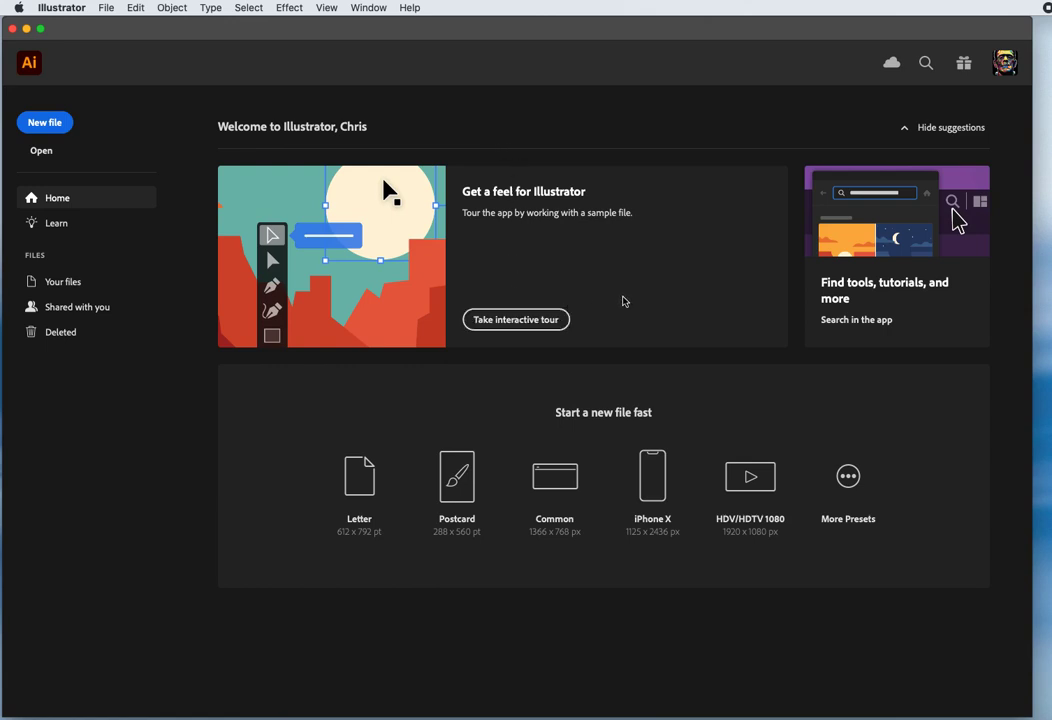
pyautogui.moveTo(564, 284)
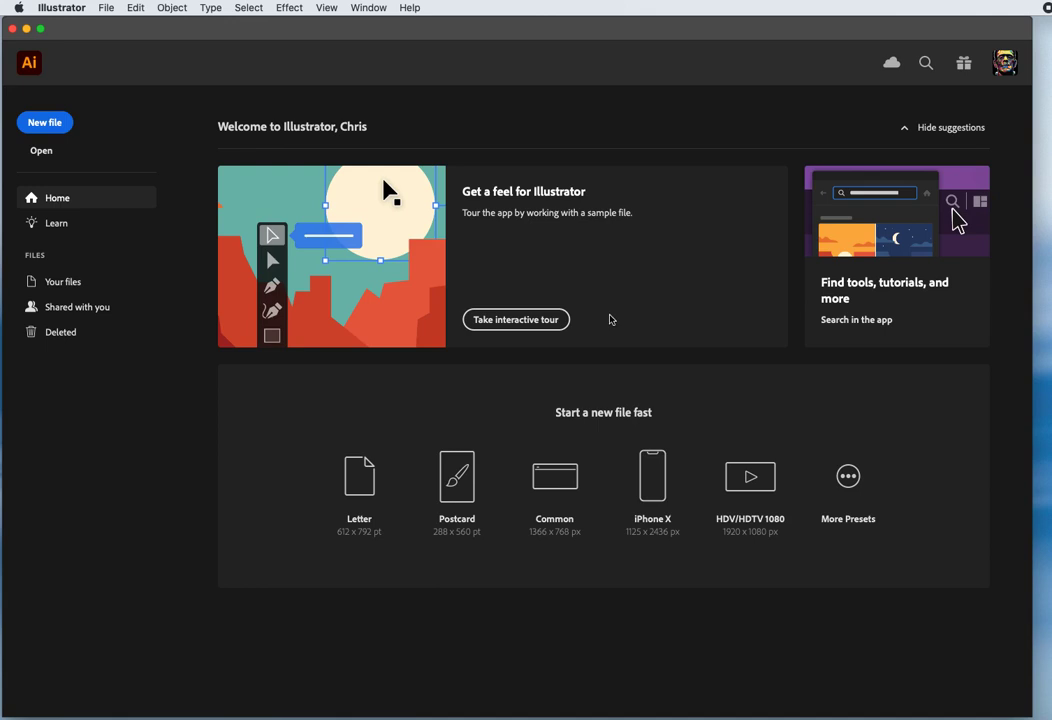
pyautogui.moveTo(610, 302)
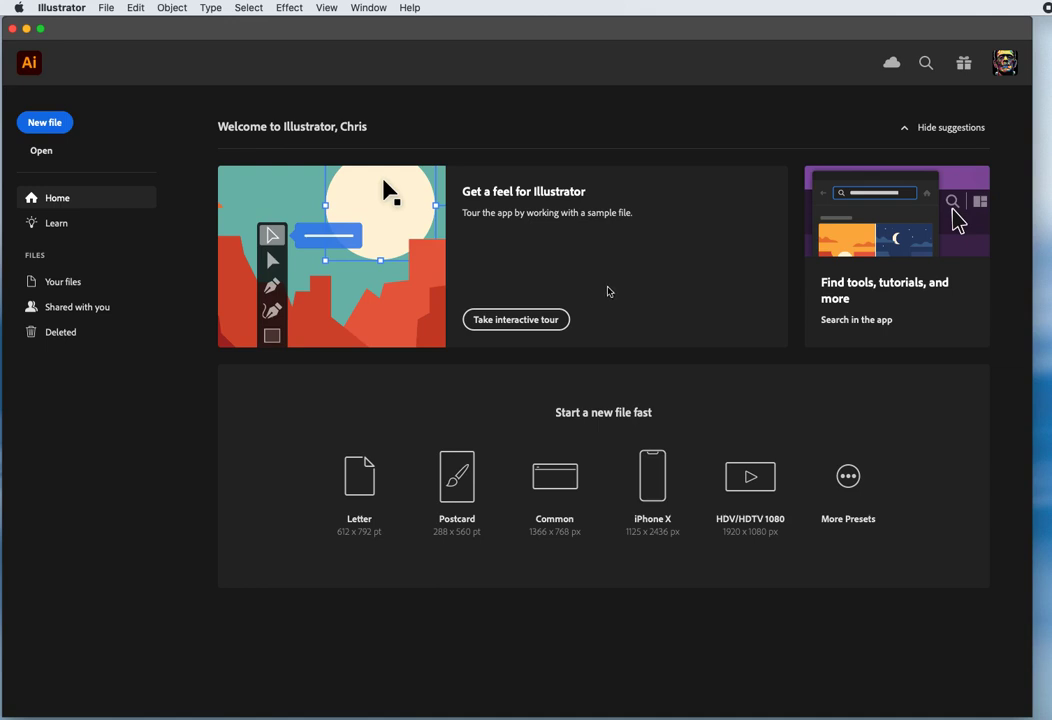
pyautogui.moveTo(144, 48)
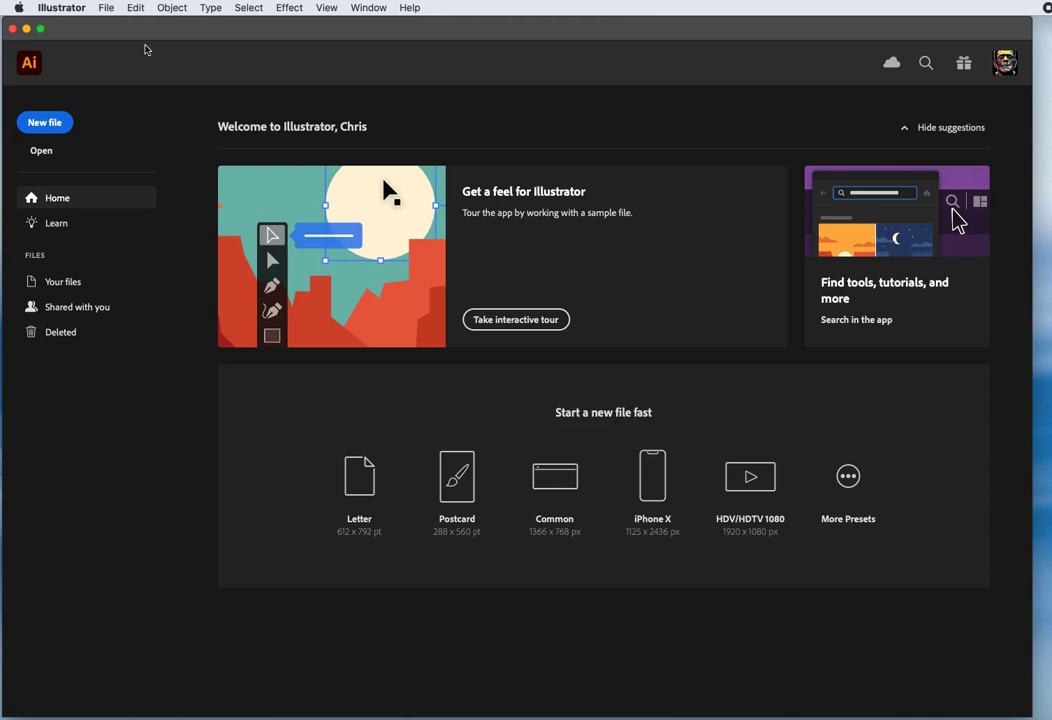
# Browse the Illustrator and Edit menus, ending on the Preferences category list.
pyautogui.click(62, 6)
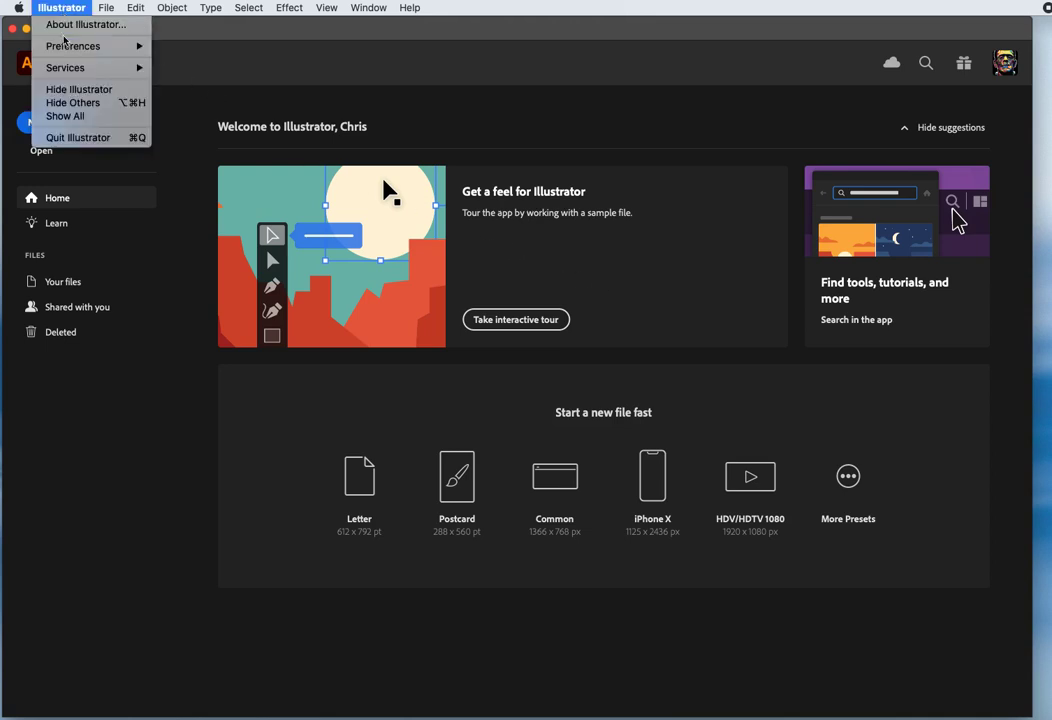
pyautogui.click(72, 46)
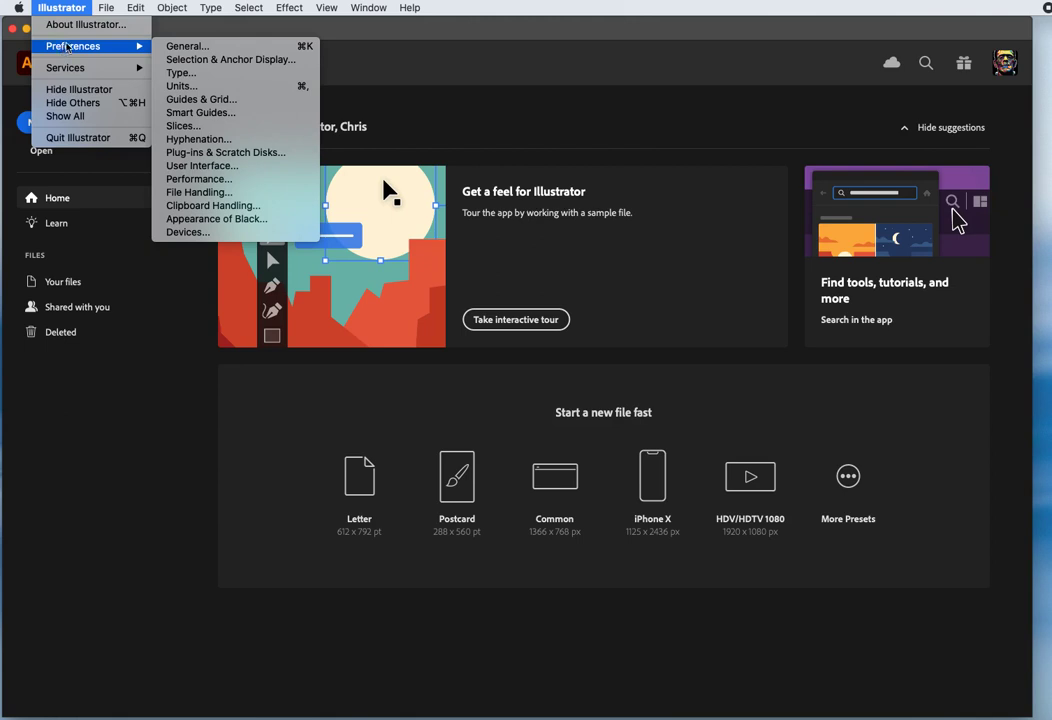
pyautogui.click(132, 8)
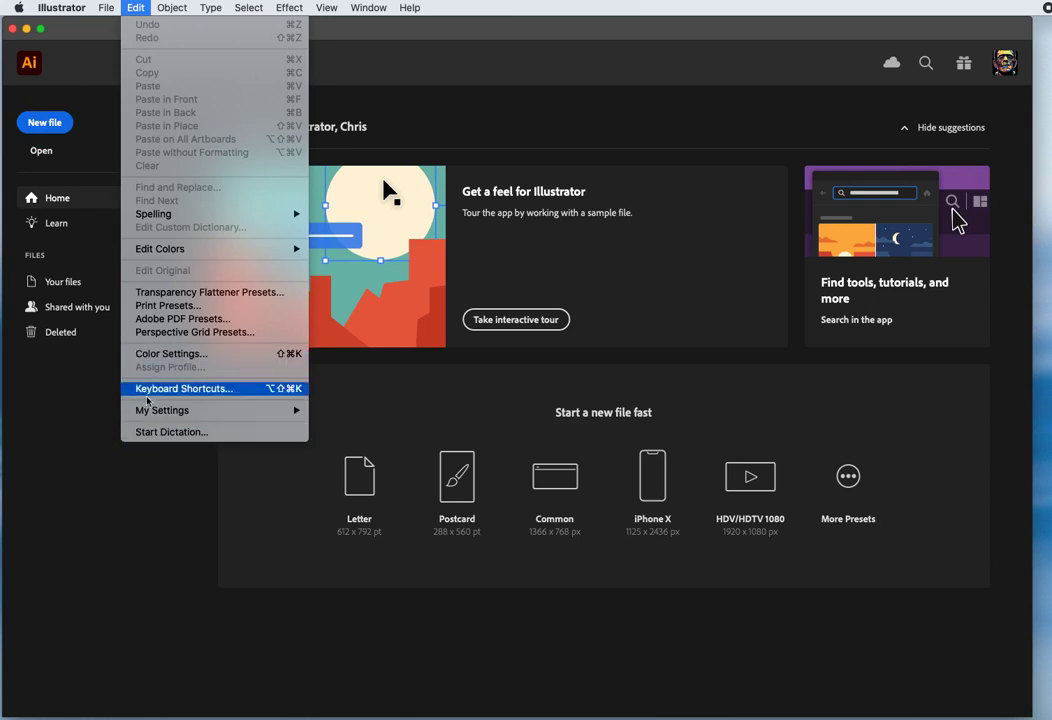
pyautogui.moveTo(344, 368)
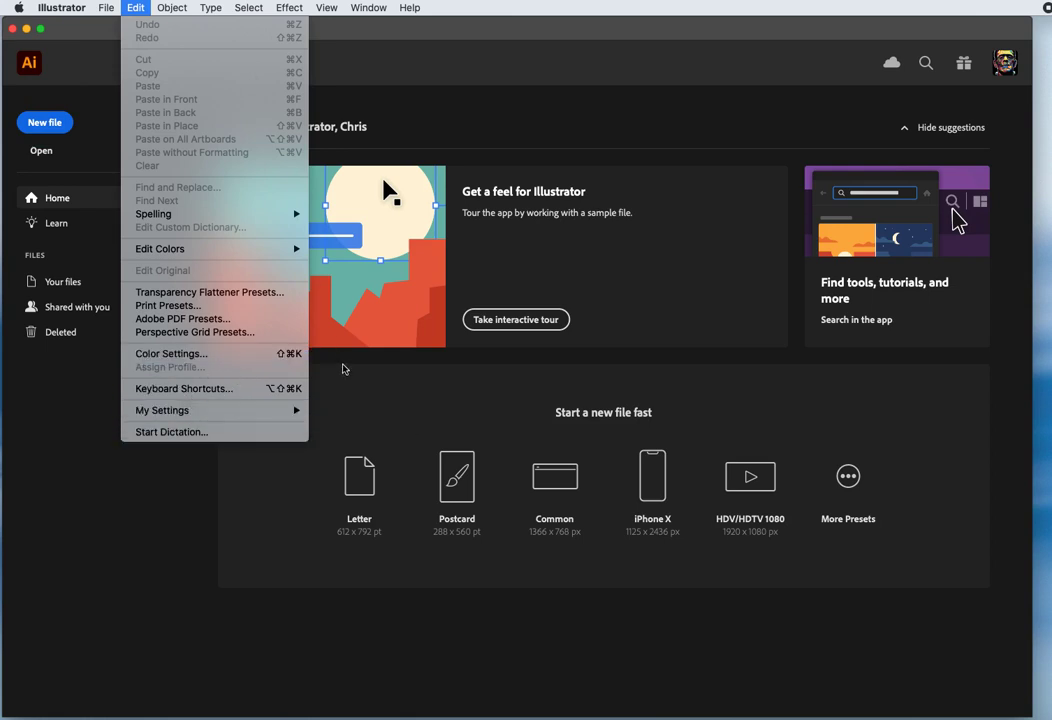
pyautogui.click(32, 8)
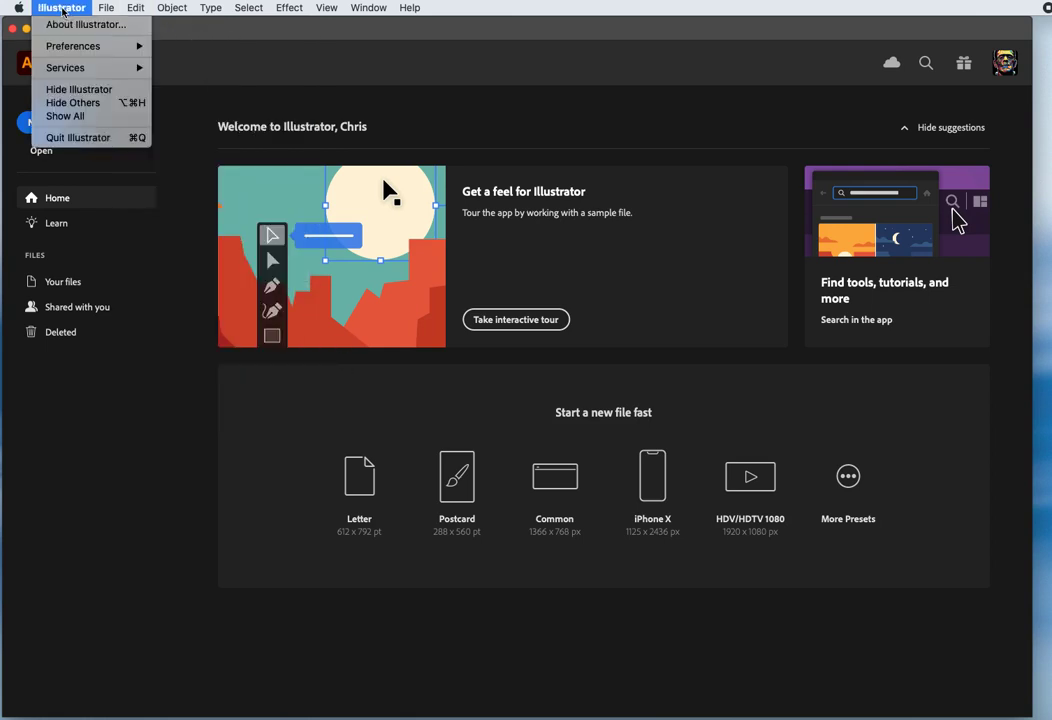
pyautogui.click(72, 44)
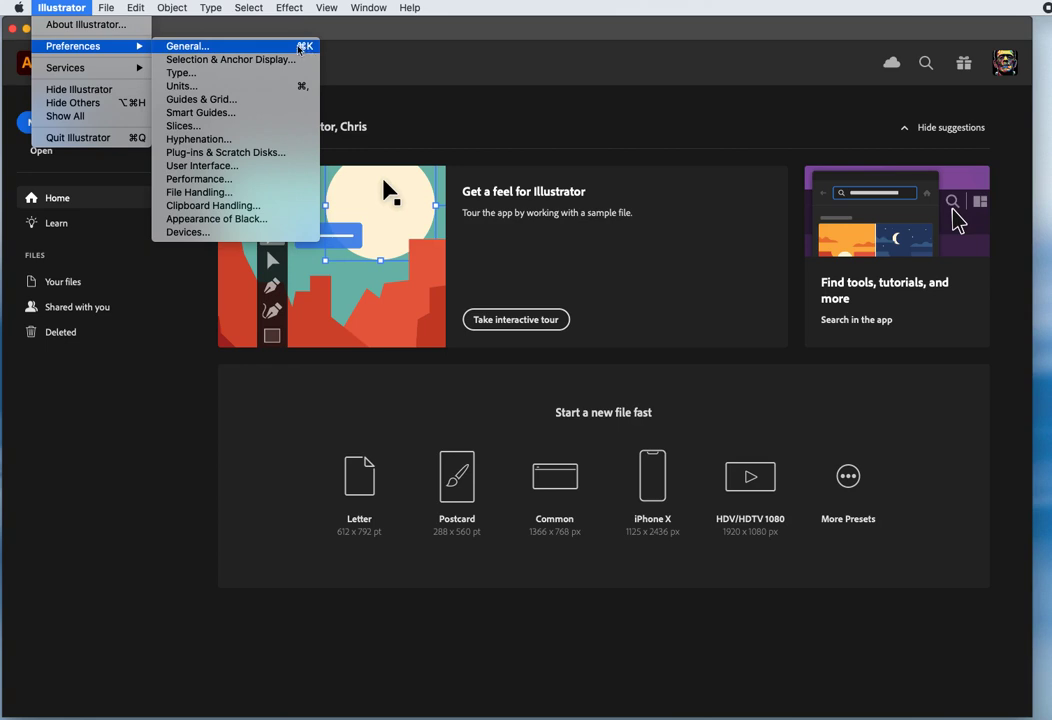
# Open the General page of the Preferences dialog.
pyautogui.click(198, 46)
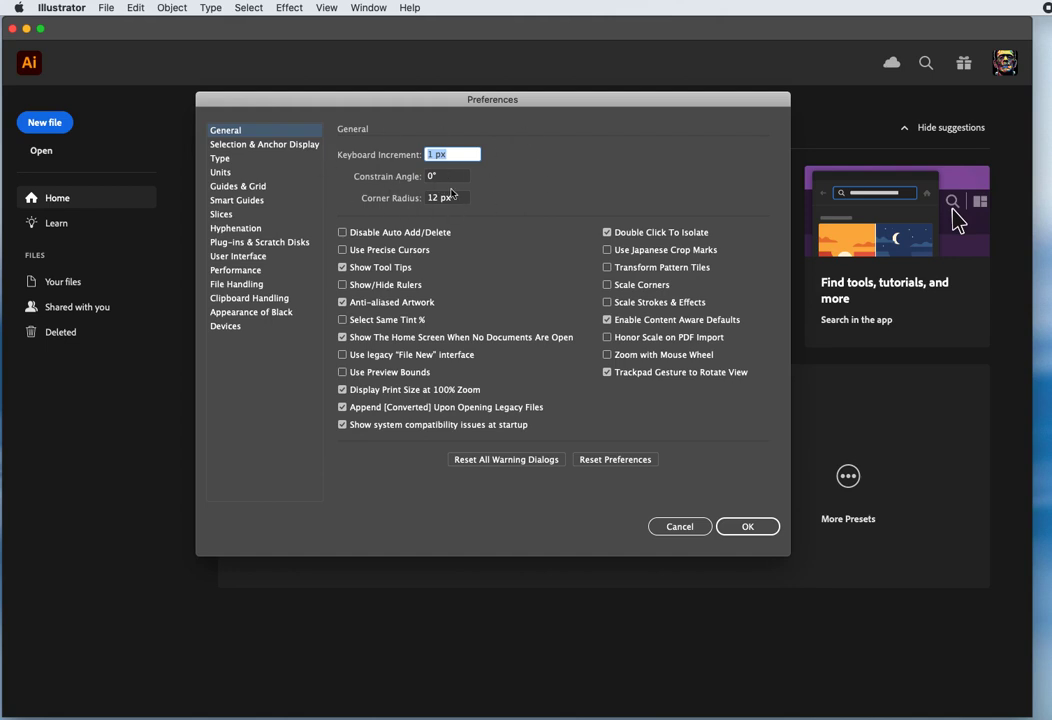
pyautogui.moveTo(520, 190)
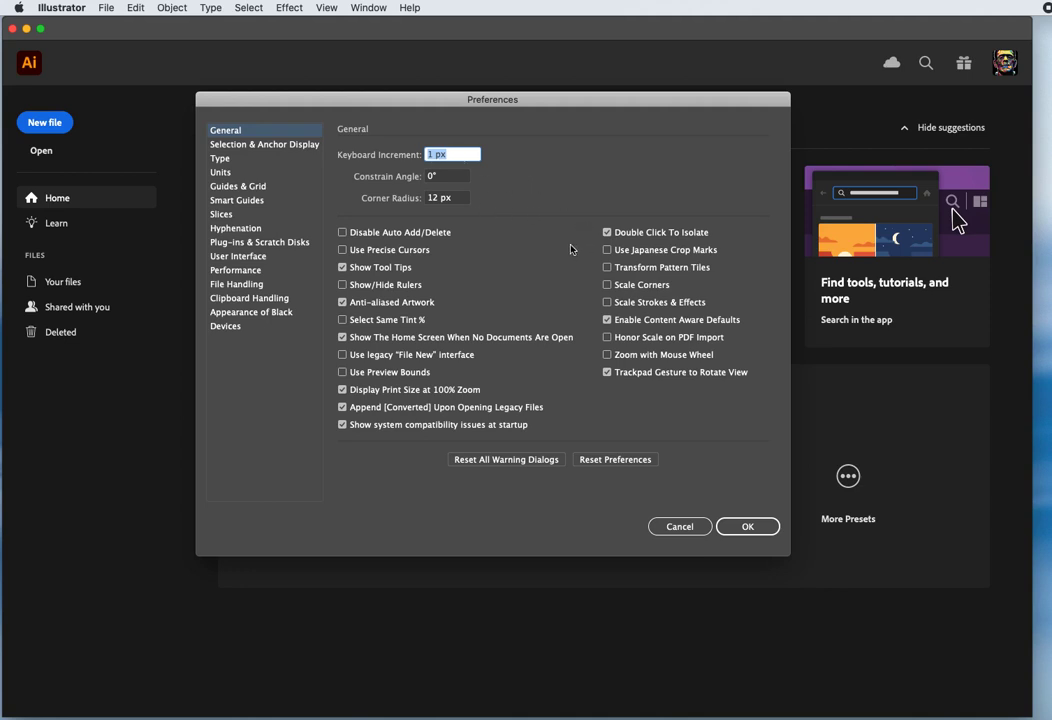
pyautogui.moveTo(544, 252)
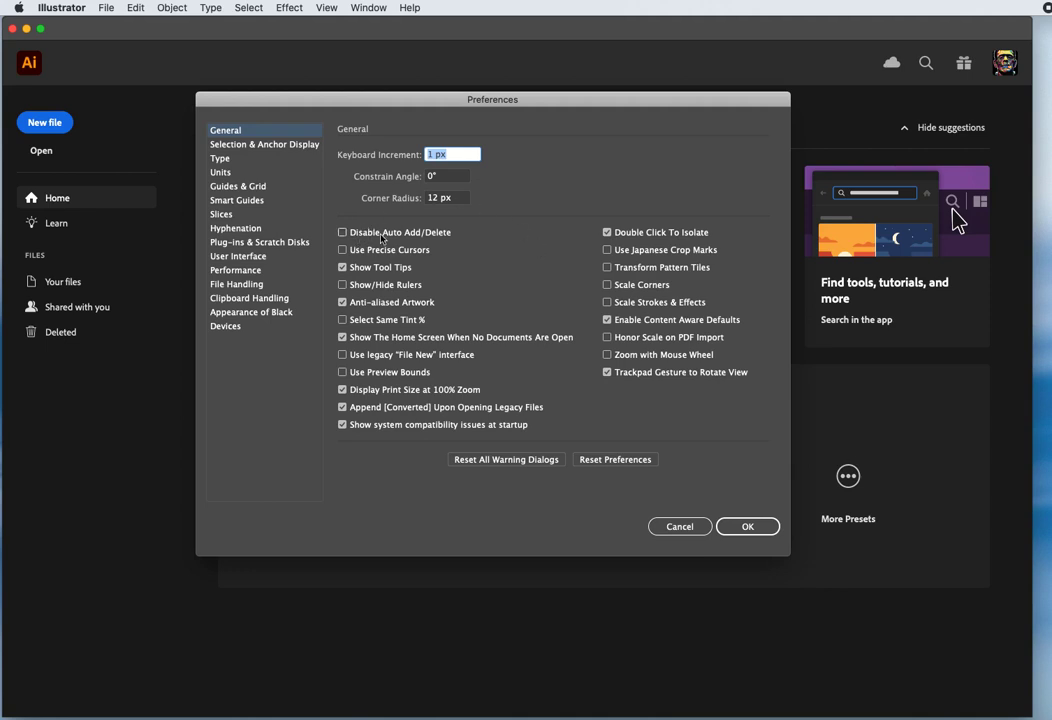
pyautogui.moveTo(476, 244)
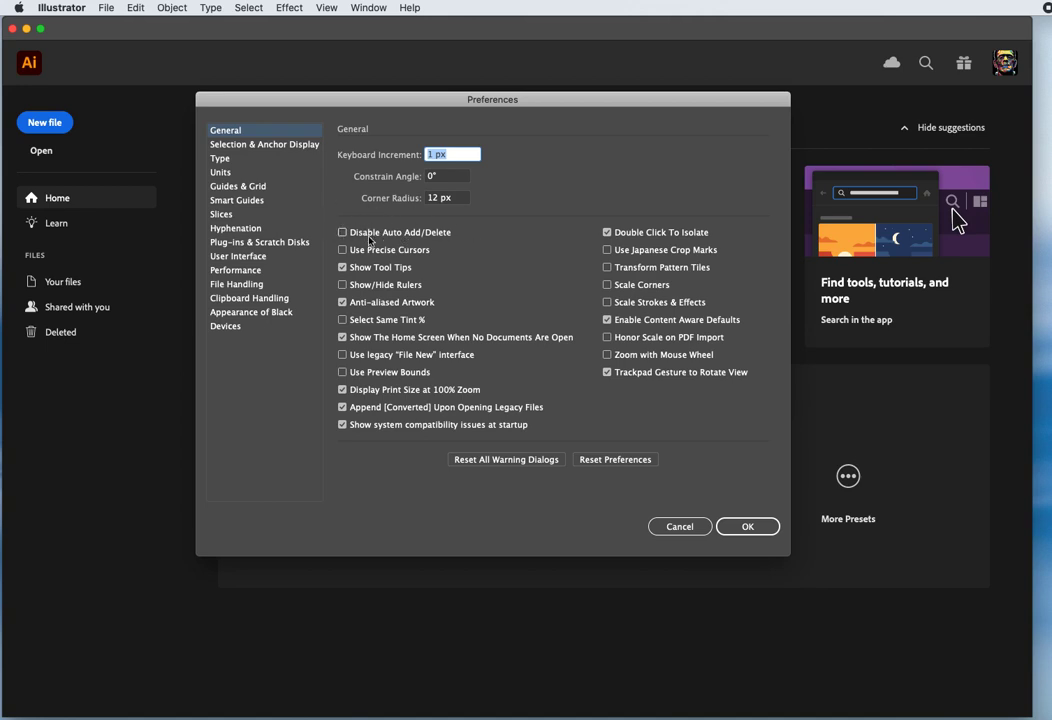
pyautogui.moveTo(476, 244)
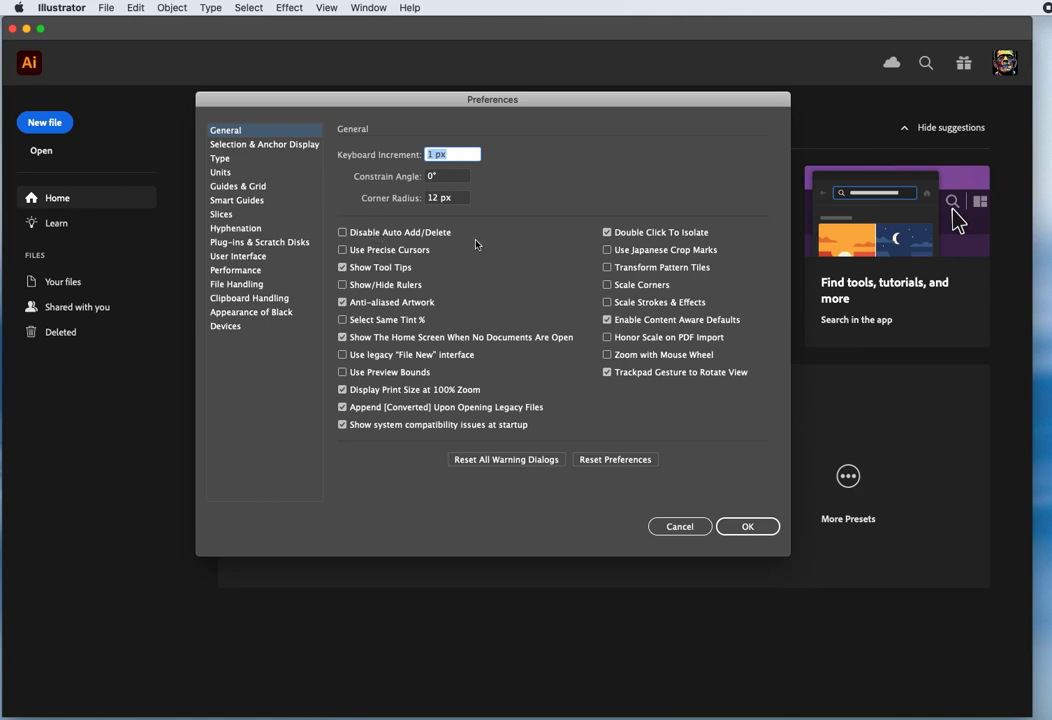
pyautogui.moveTo(392, 252)
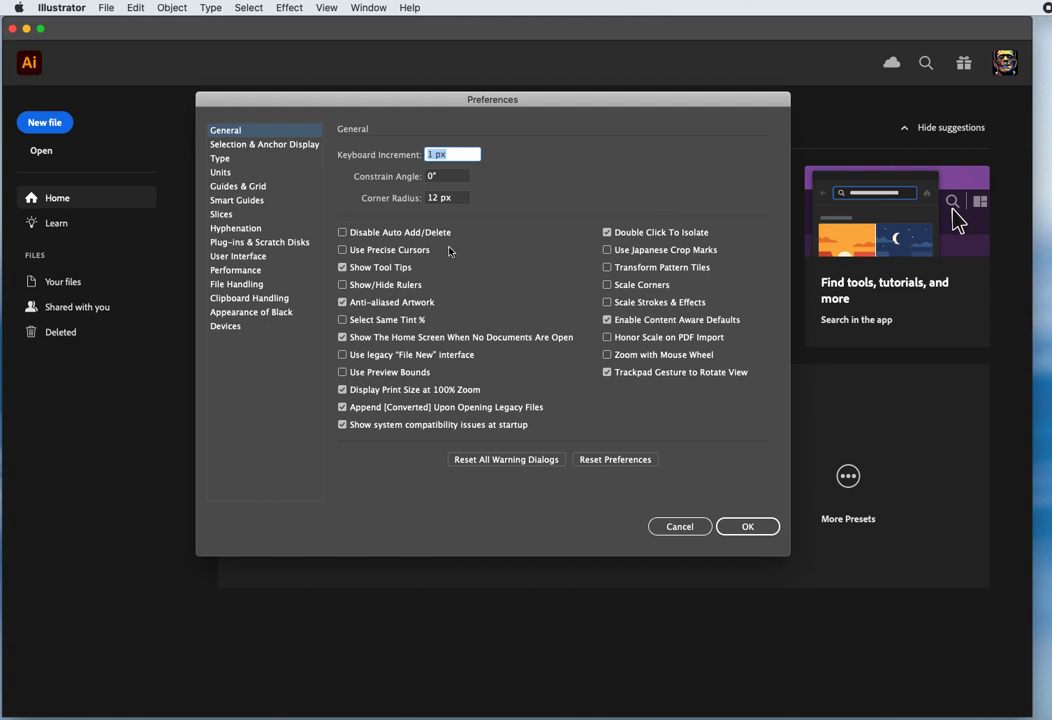
pyautogui.moveTo(428, 256)
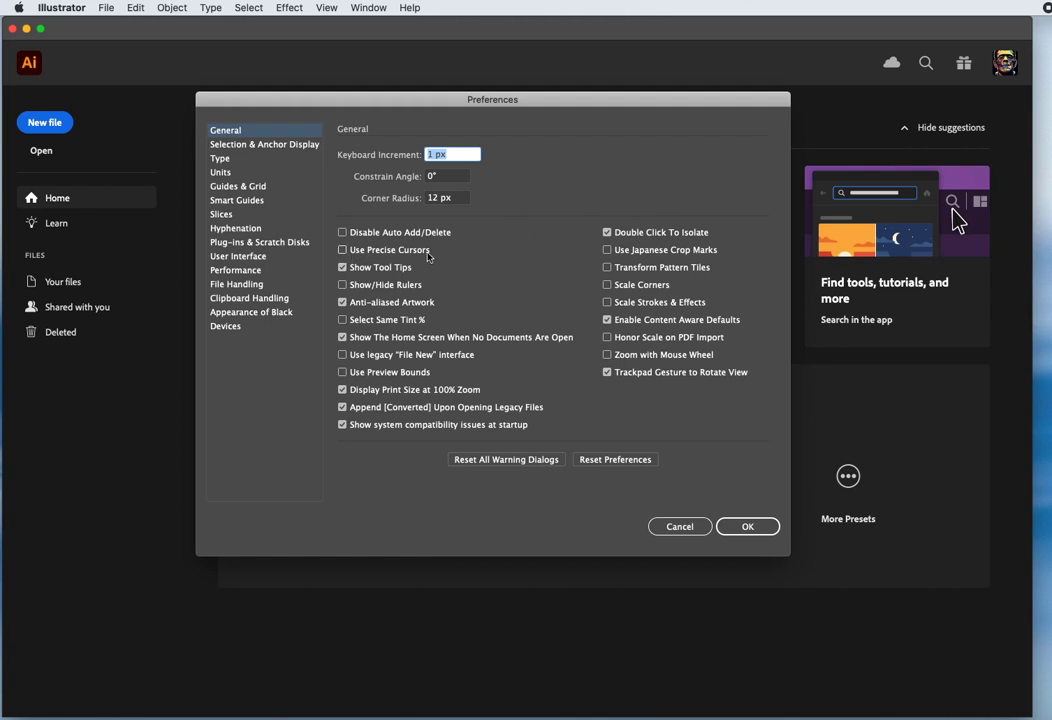
pyautogui.moveTo(488, 274)
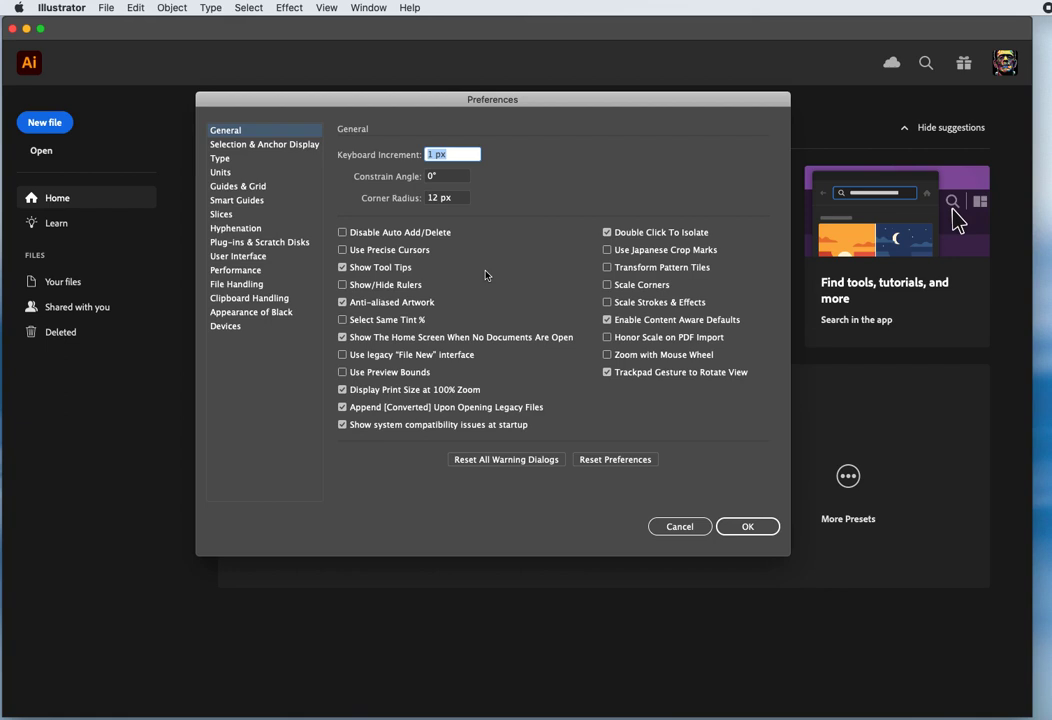
pyautogui.moveTo(508, 260)
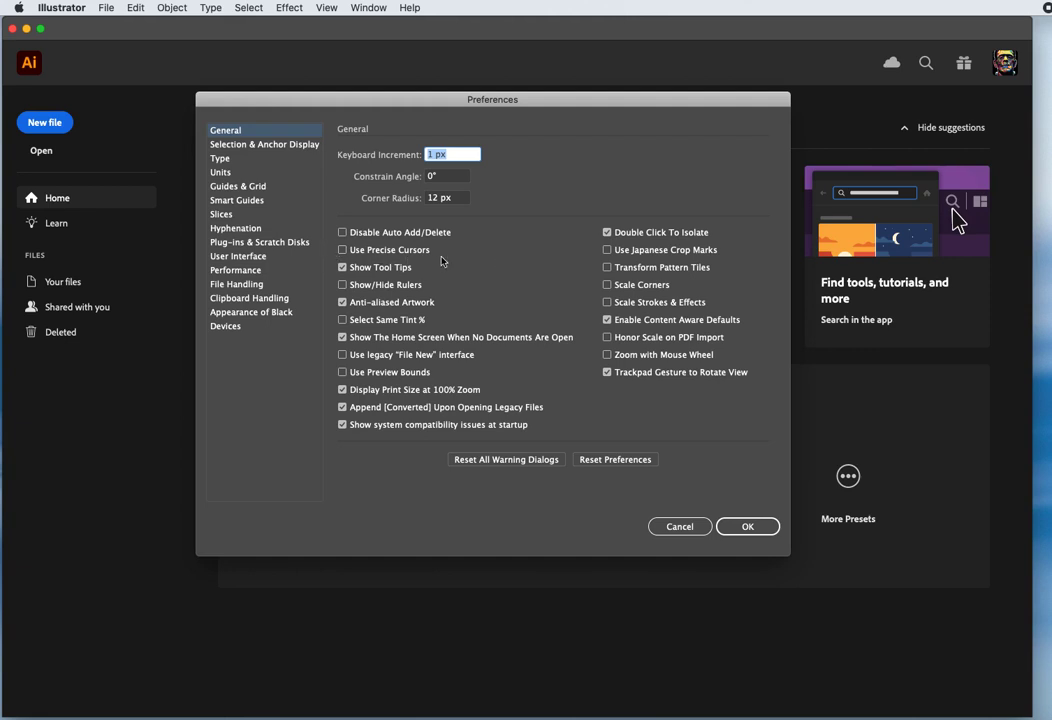
pyautogui.moveTo(498, 268)
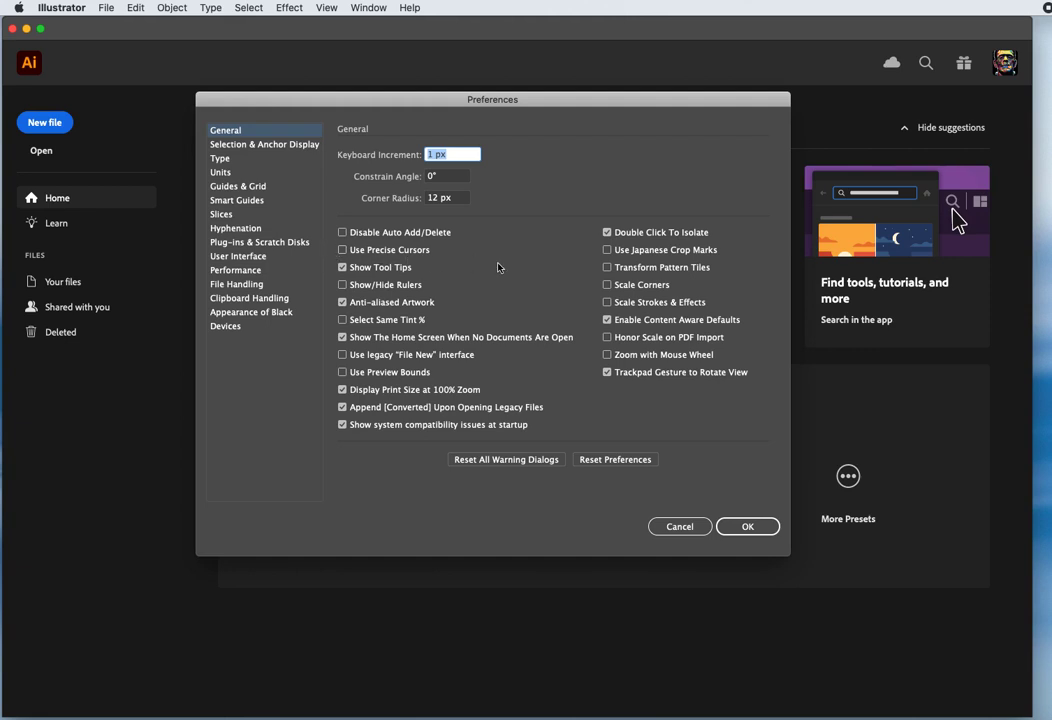
pyautogui.moveTo(510, 260)
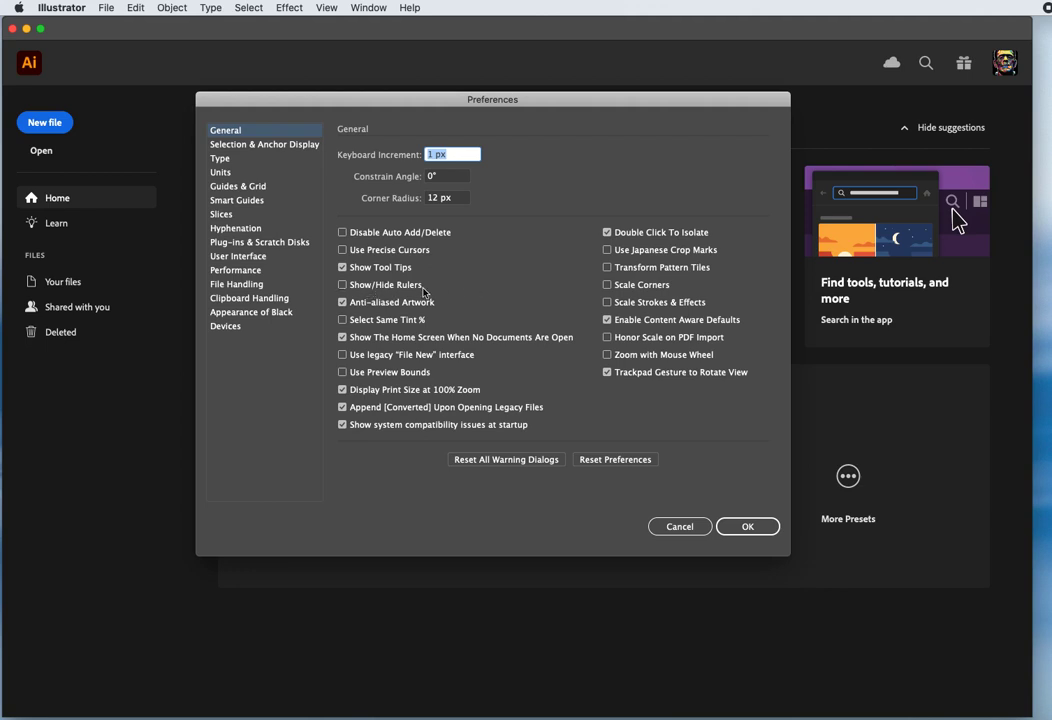
pyautogui.moveTo(468, 288)
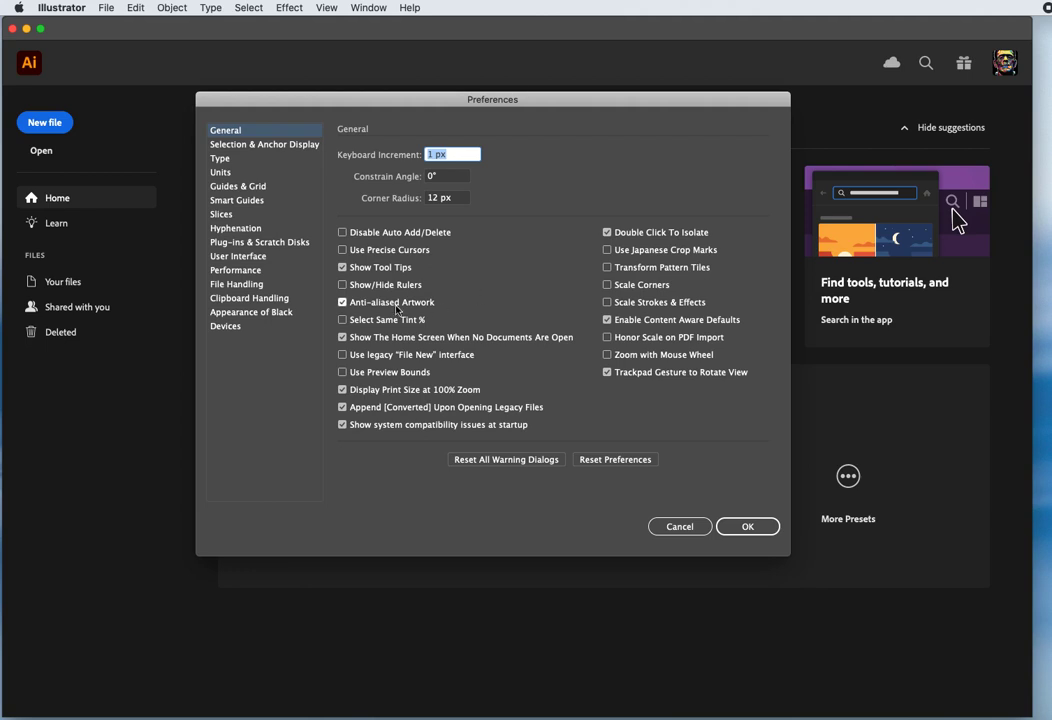
pyautogui.moveTo(468, 300)
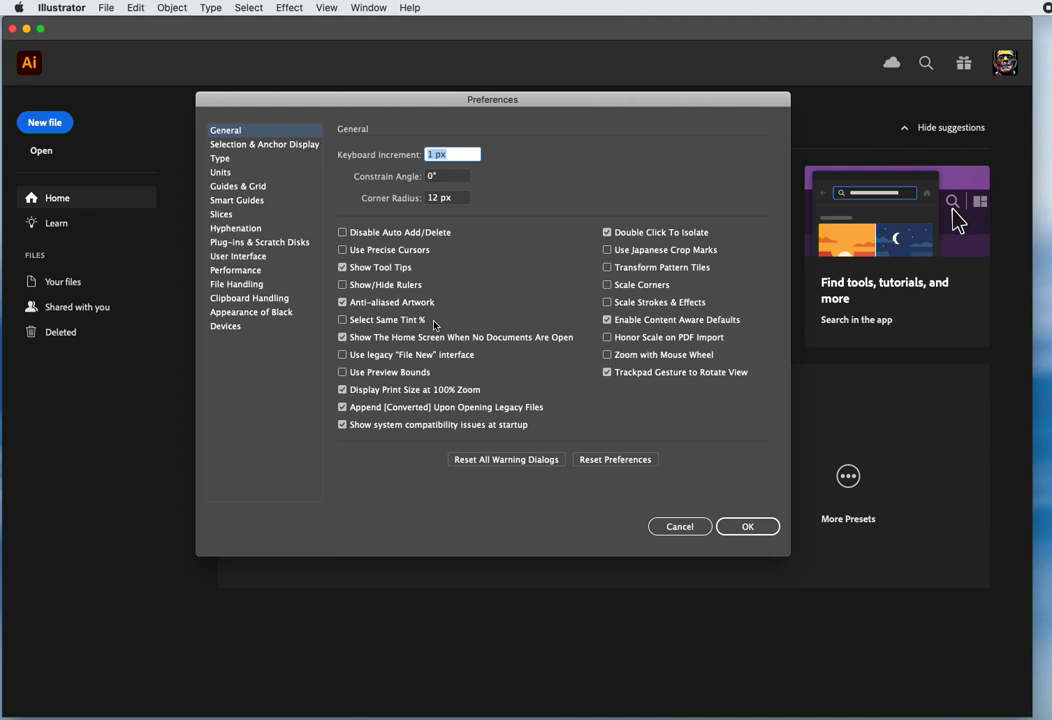
pyautogui.moveTo(440, 324)
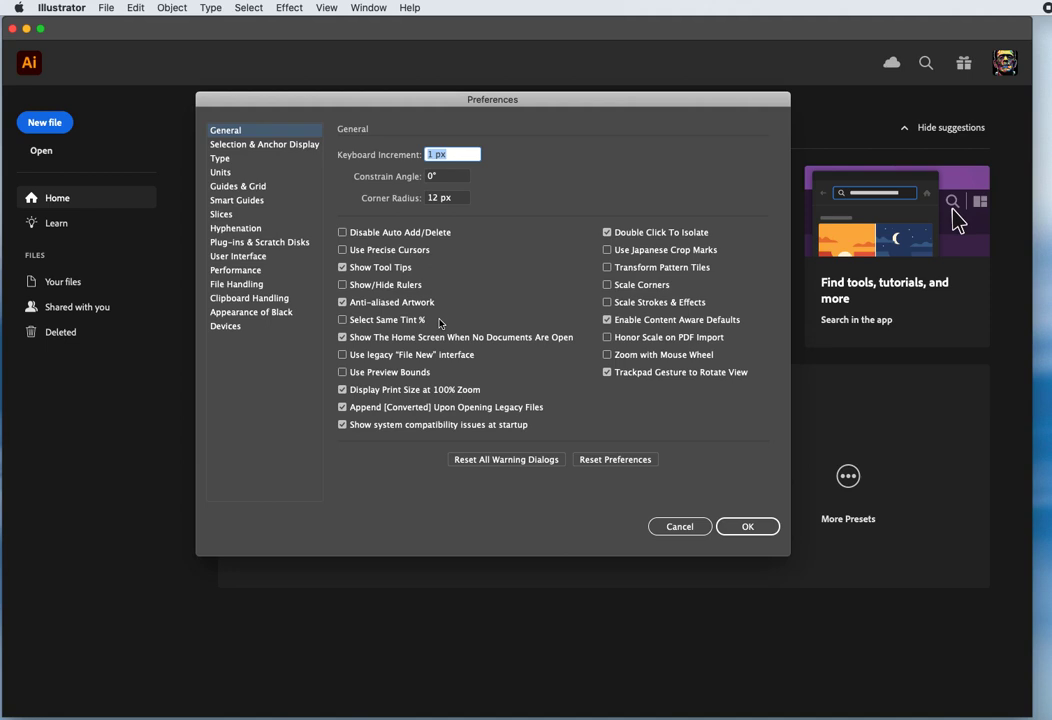
pyautogui.moveTo(432, 344)
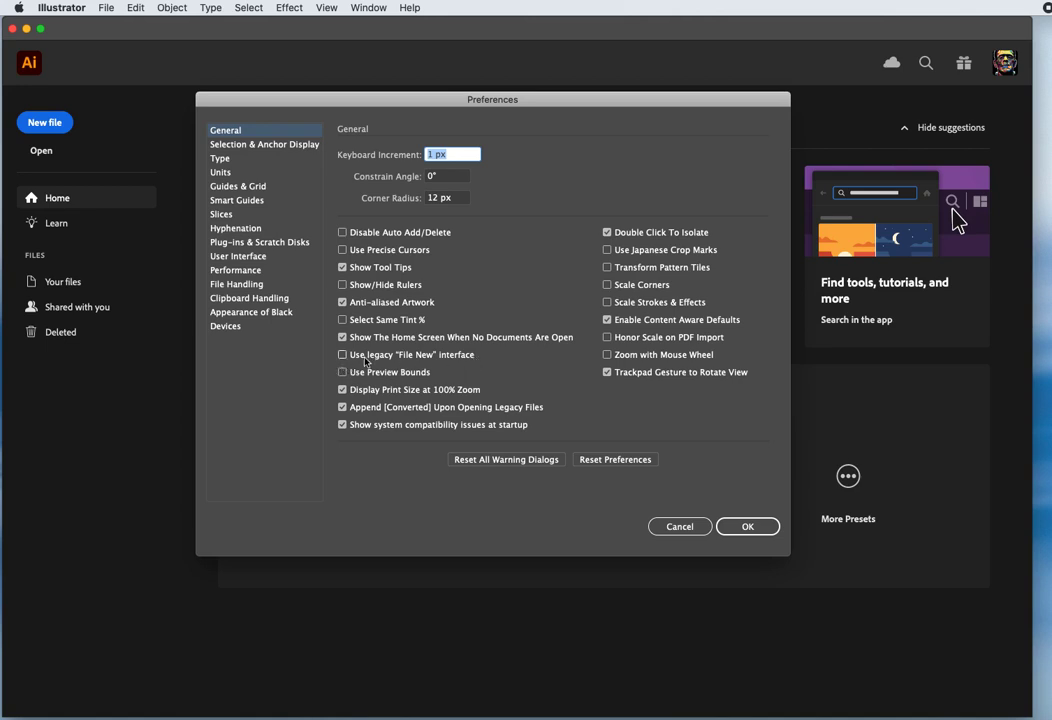
pyautogui.moveTo(468, 362)
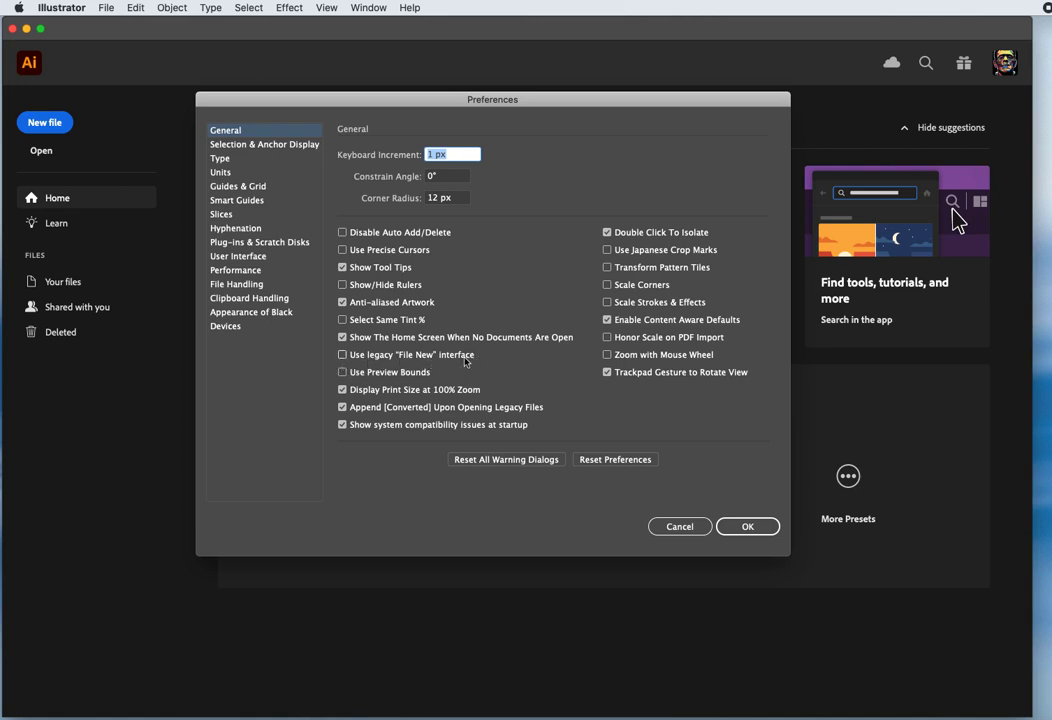
pyautogui.moveTo(380, 358)
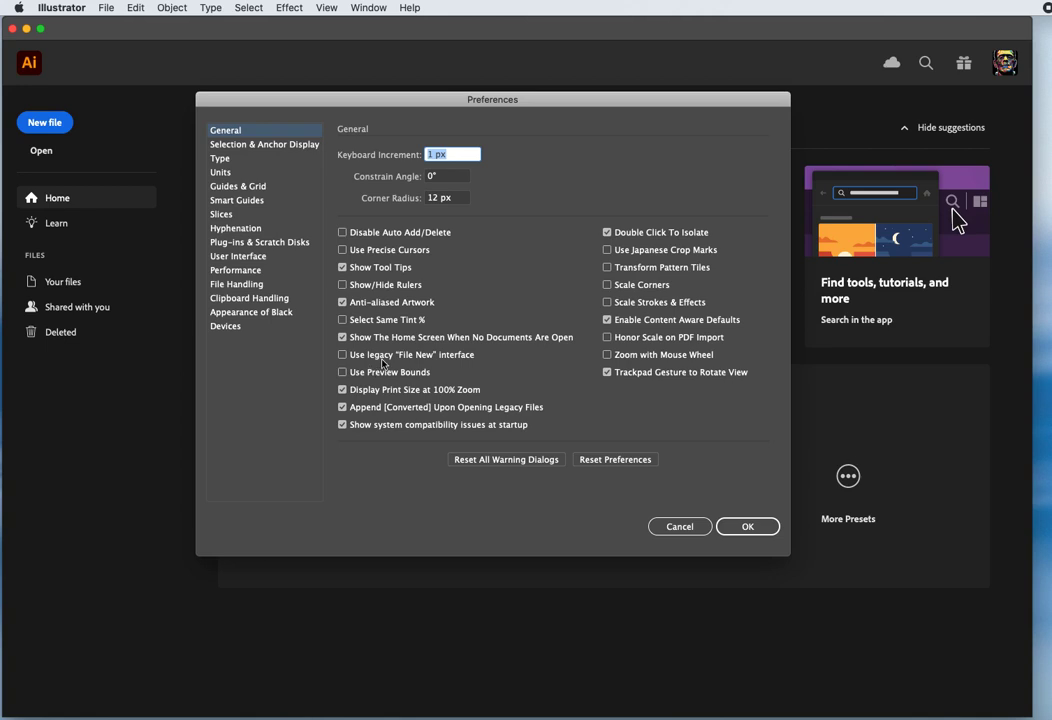
pyautogui.moveTo(512, 296)
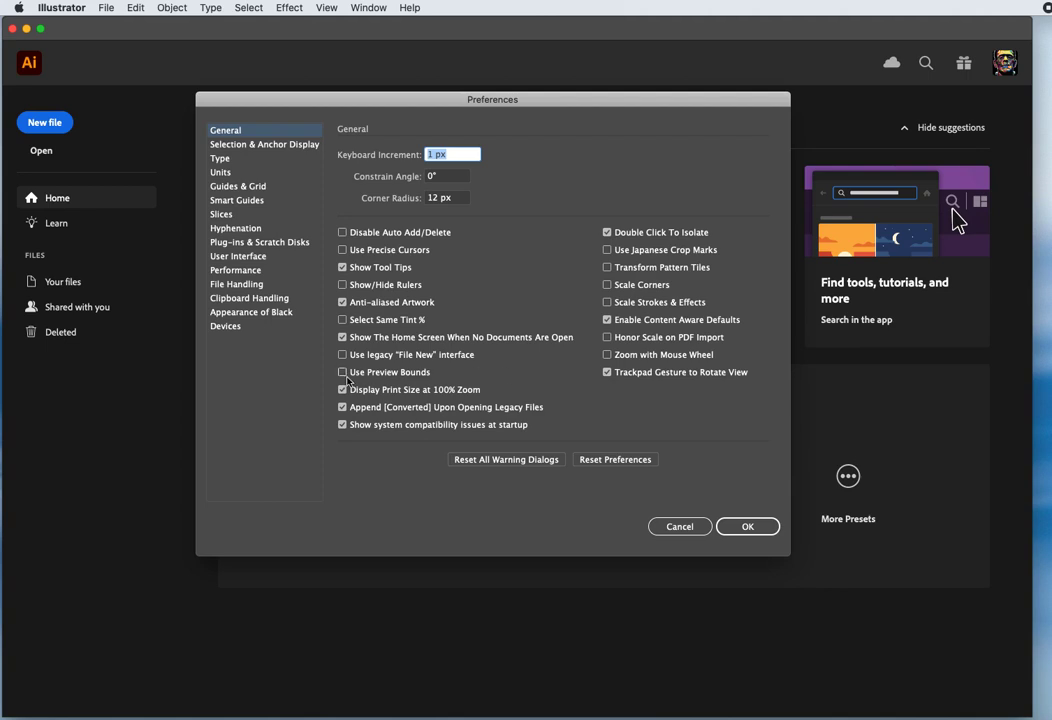
pyautogui.moveTo(464, 380)
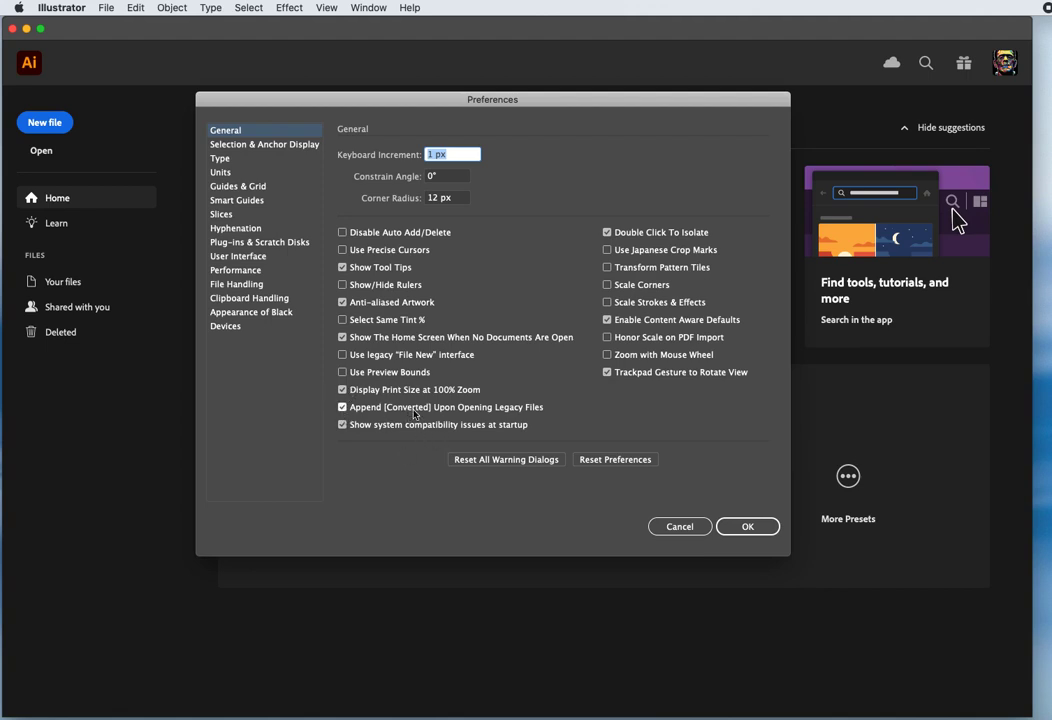
pyautogui.moveTo(444, 414)
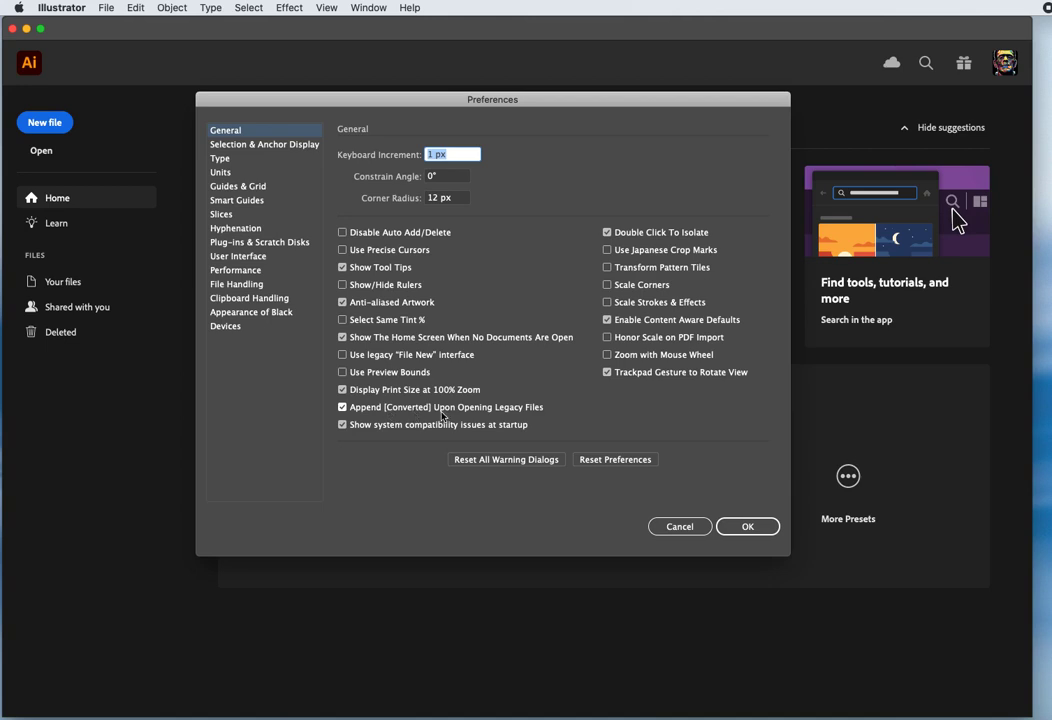
pyautogui.moveTo(544, 412)
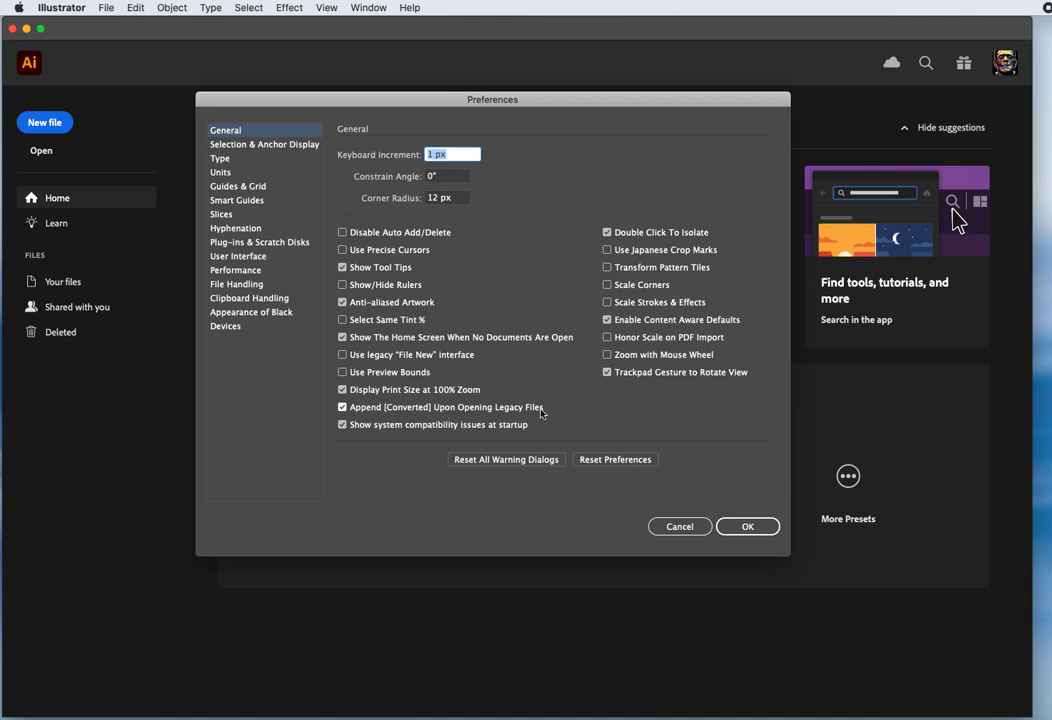
pyautogui.moveTo(504, 414)
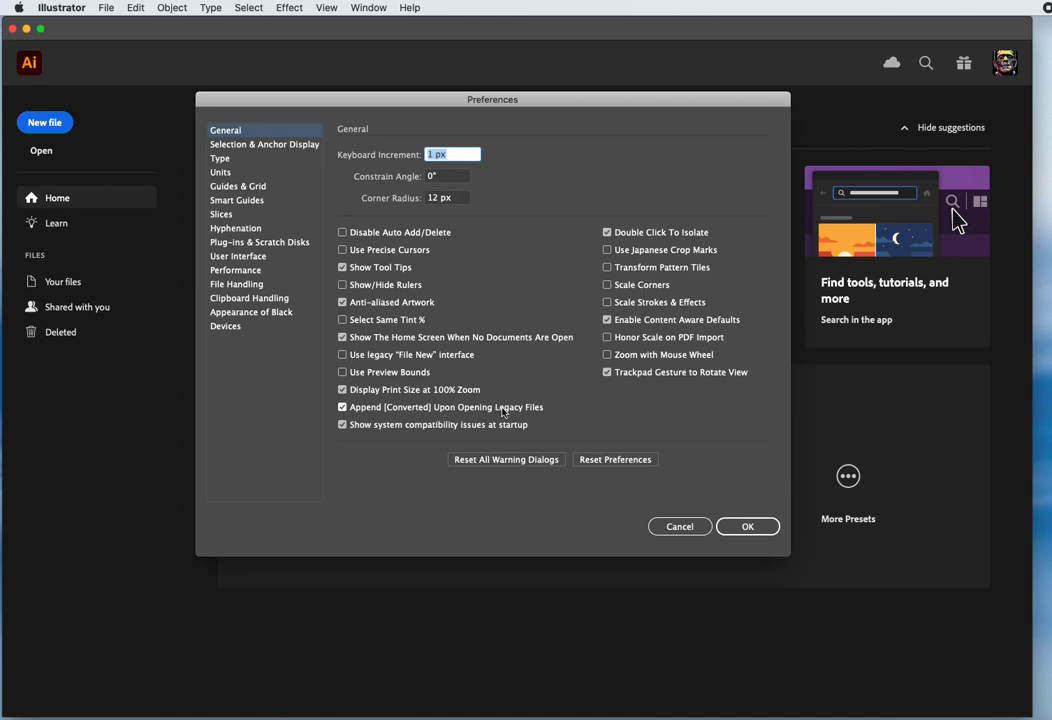
pyautogui.moveTo(442, 408)
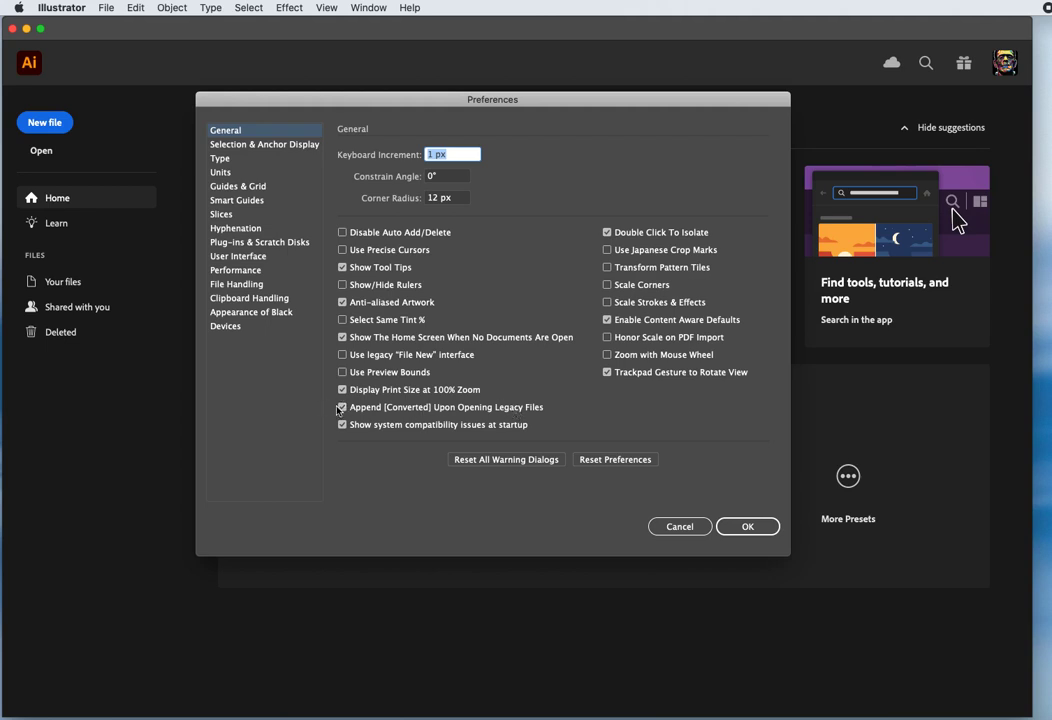
# Adjust an option in the General preferences checklist.
pyautogui.click(340, 408)
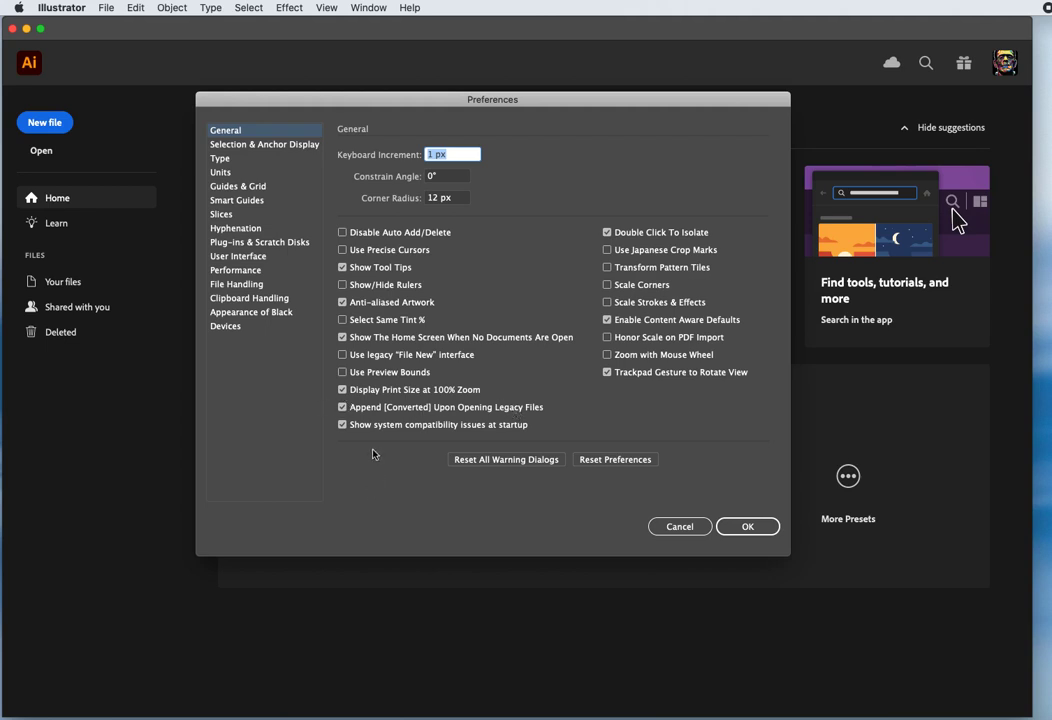
pyautogui.moveTo(372, 456)
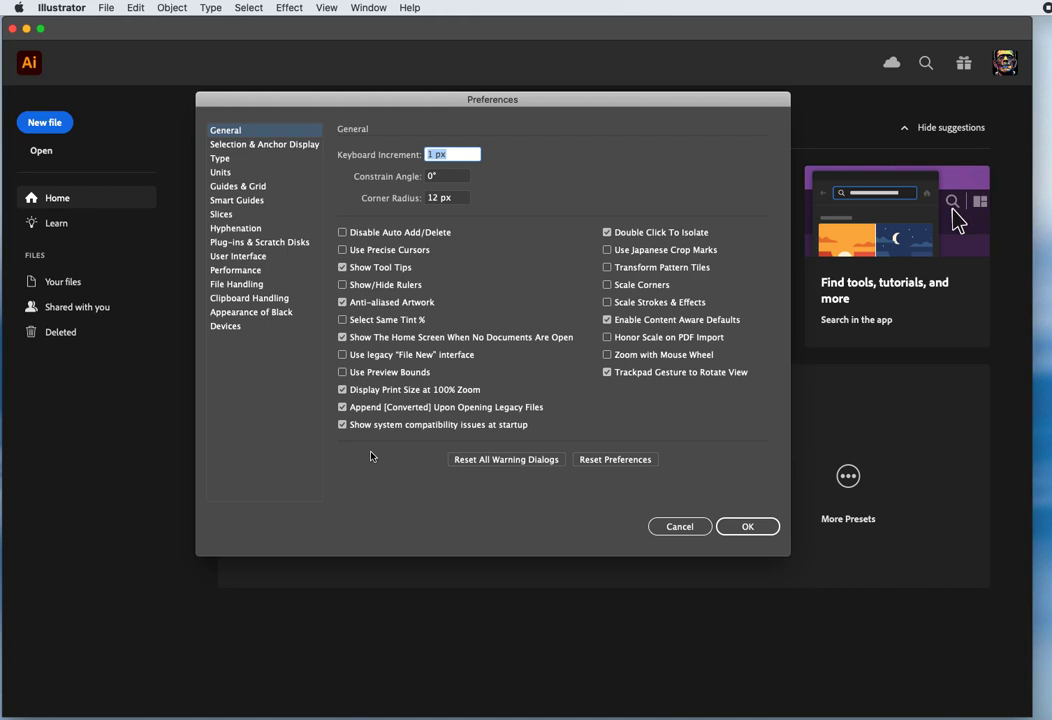
pyautogui.moveTo(460, 440)
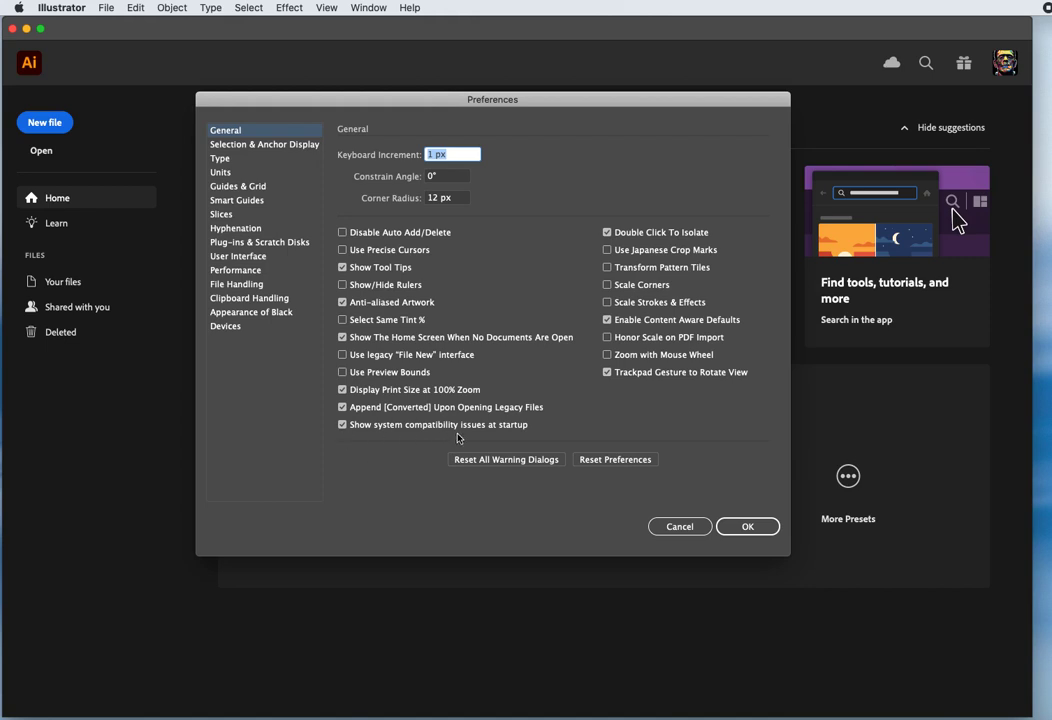
pyautogui.moveTo(464, 438)
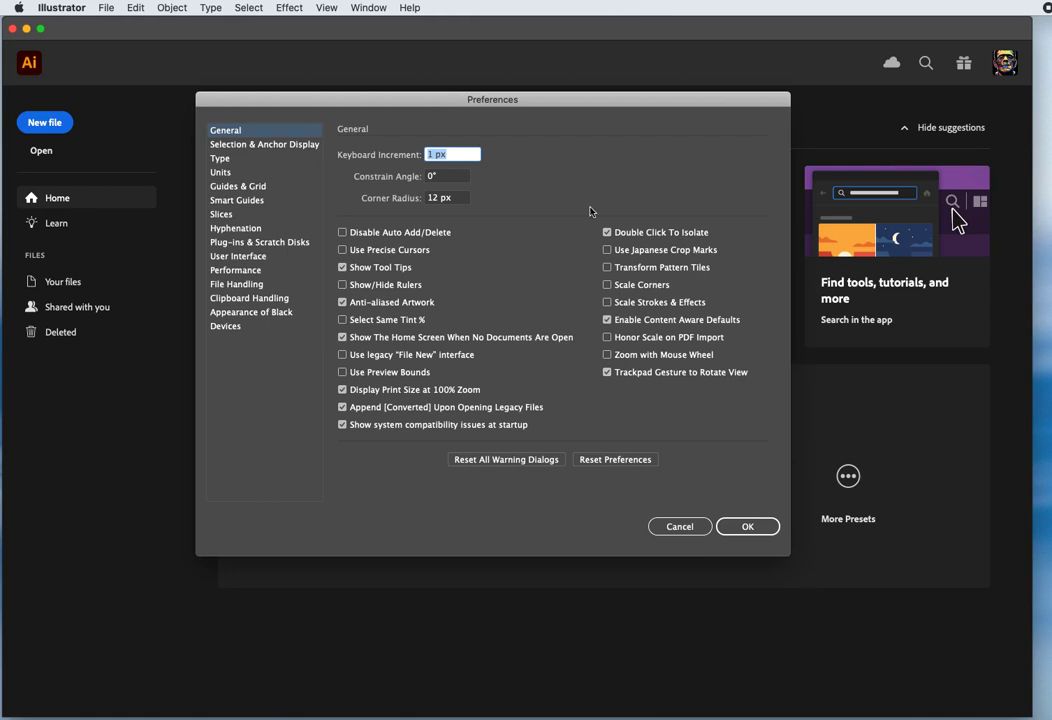
# Toggle Double Click To Isolate and enable Transform Pattern Tiles, Scale Corners and Scale Strokes & Effects.
pyautogui.click(608, 232)
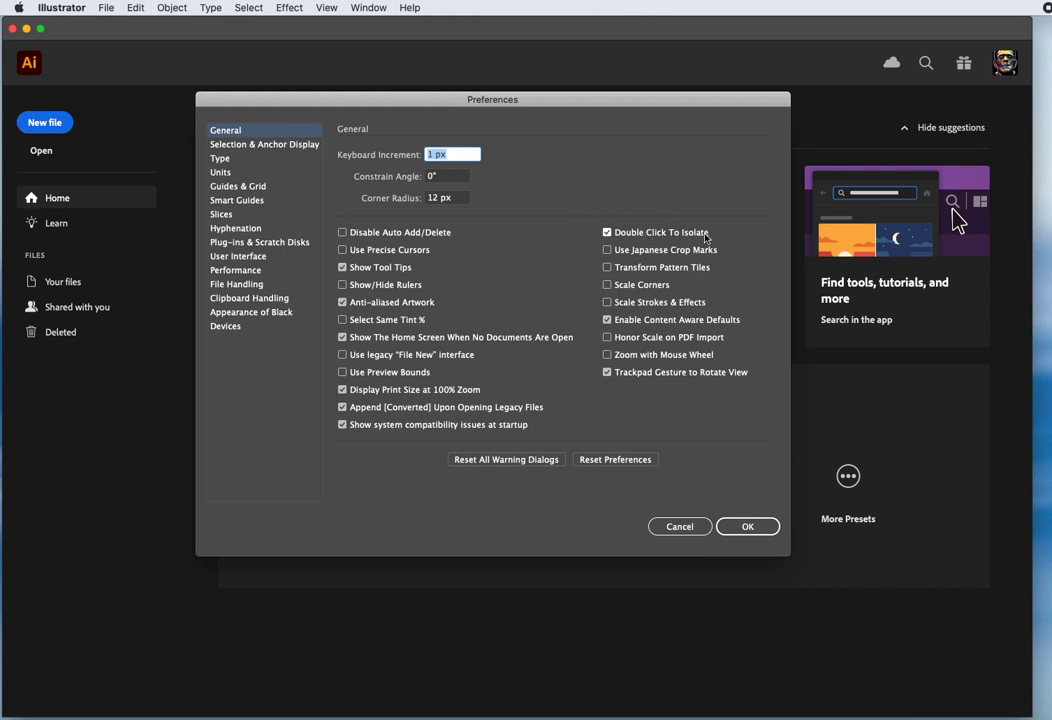
pyautogui.moveTo(684, 194)
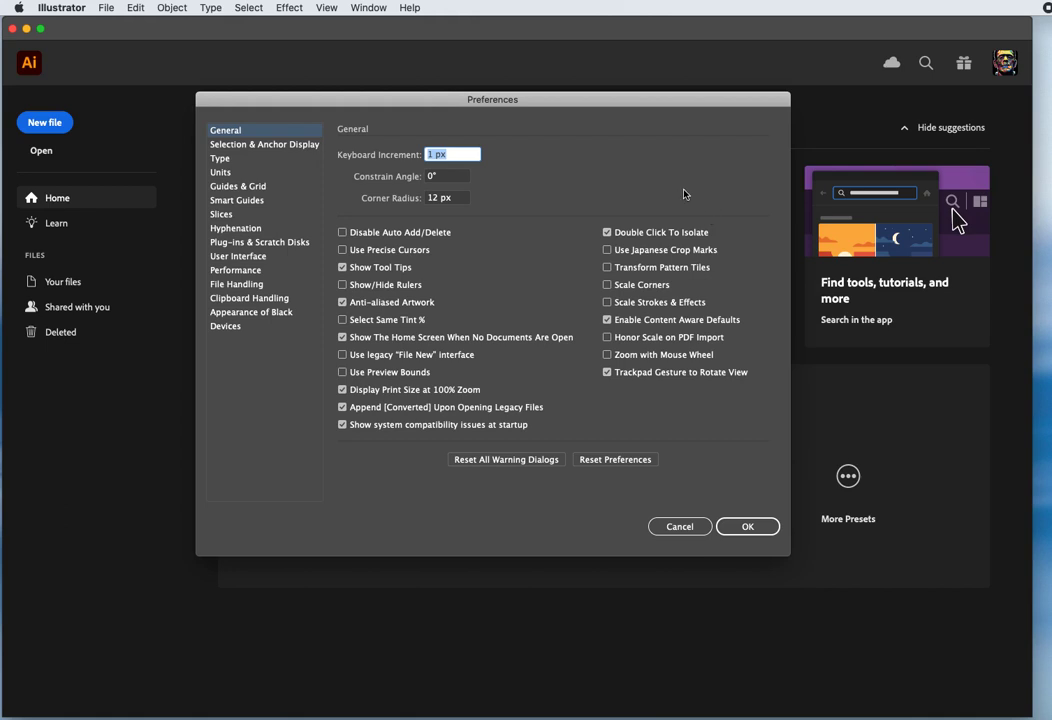
pyautogui.click(606, 232)
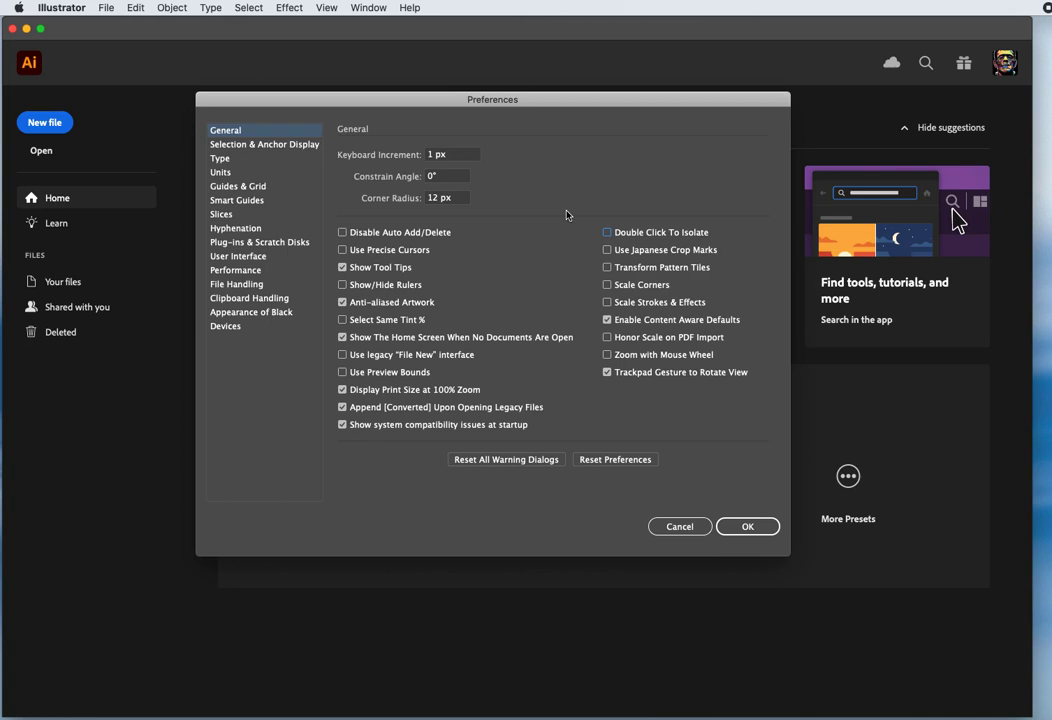
pyautogui.moveTo(728, 256)
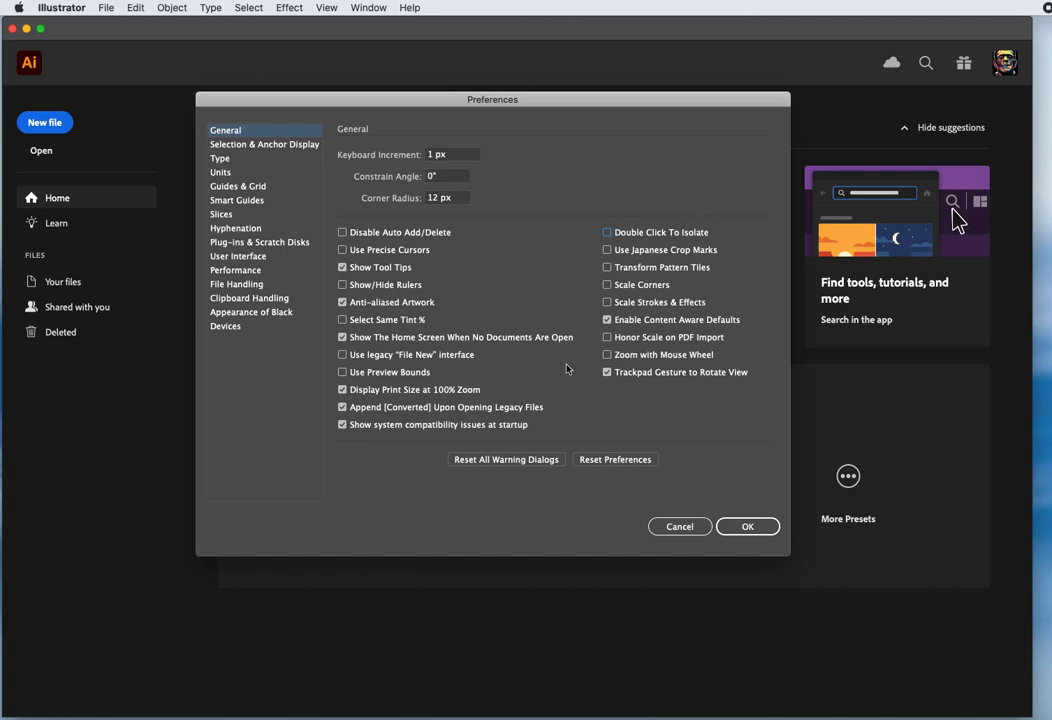
pyautogui.moveTo(676, 260)
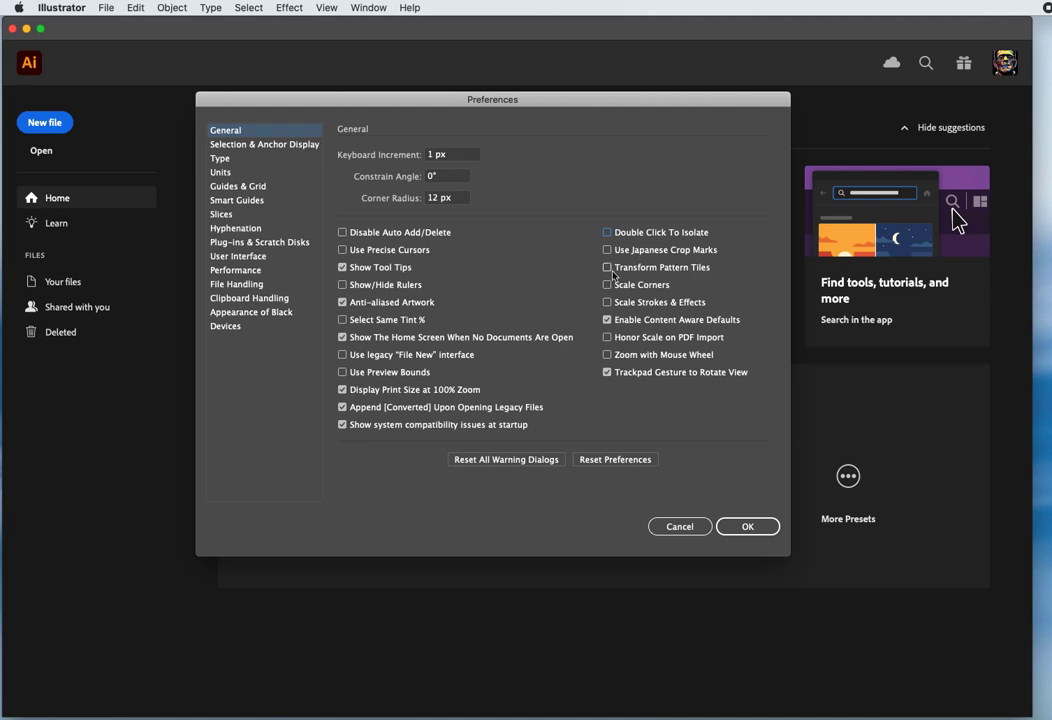
pyautogui.click(608, 268)
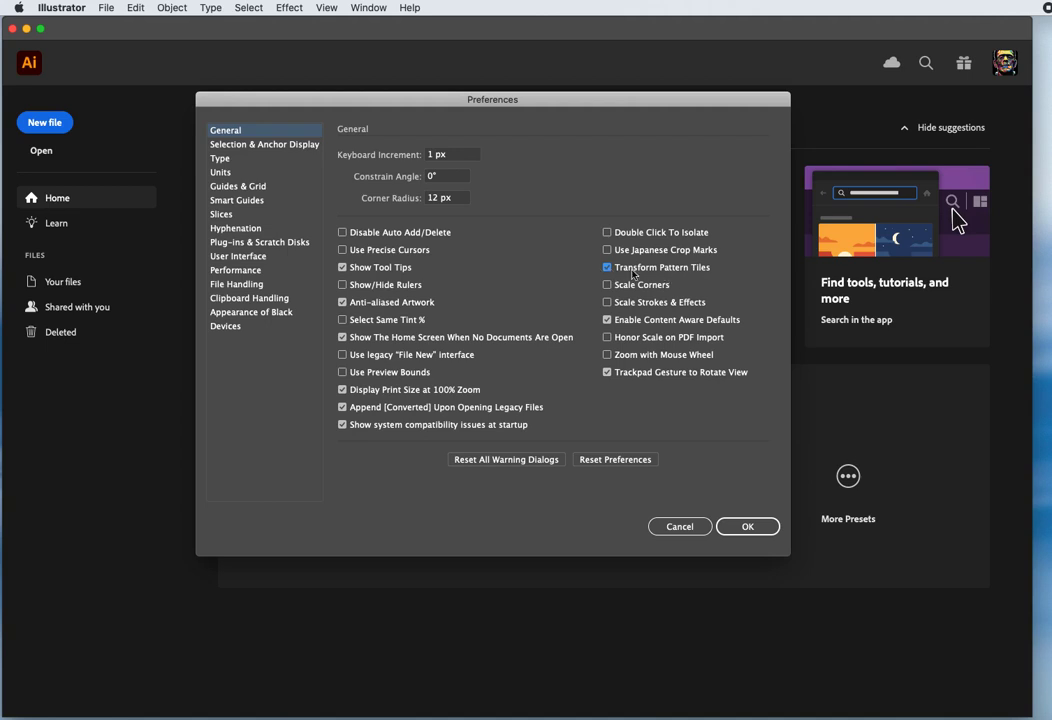
pyautogui.moveTo(696, 278)
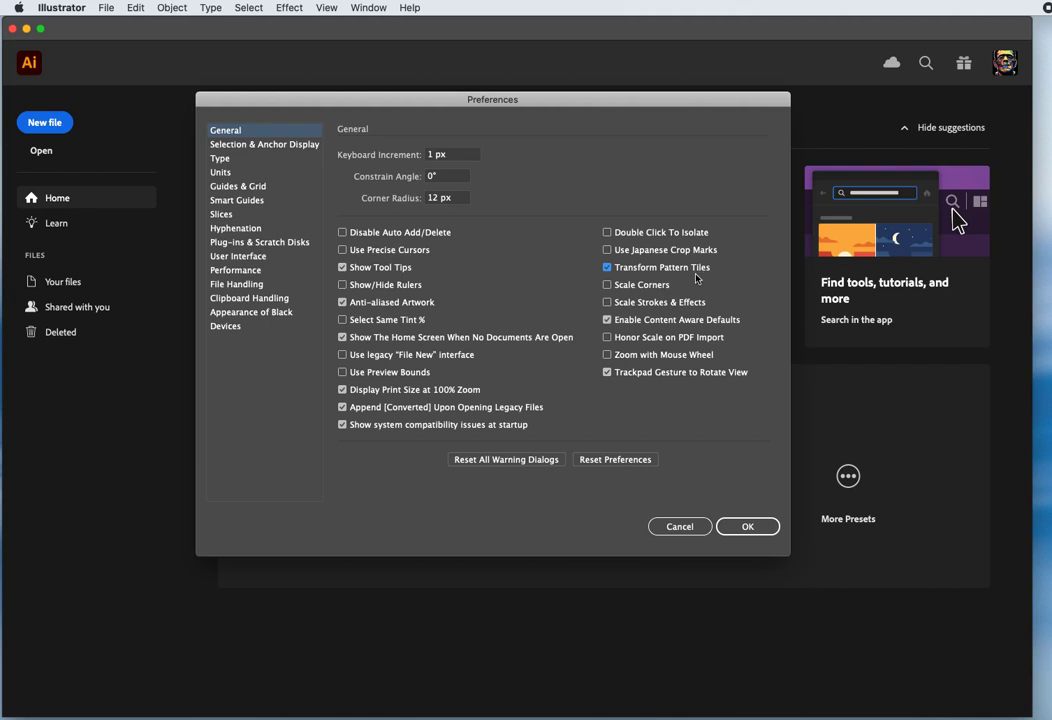
pyautogui.click(608, 284)
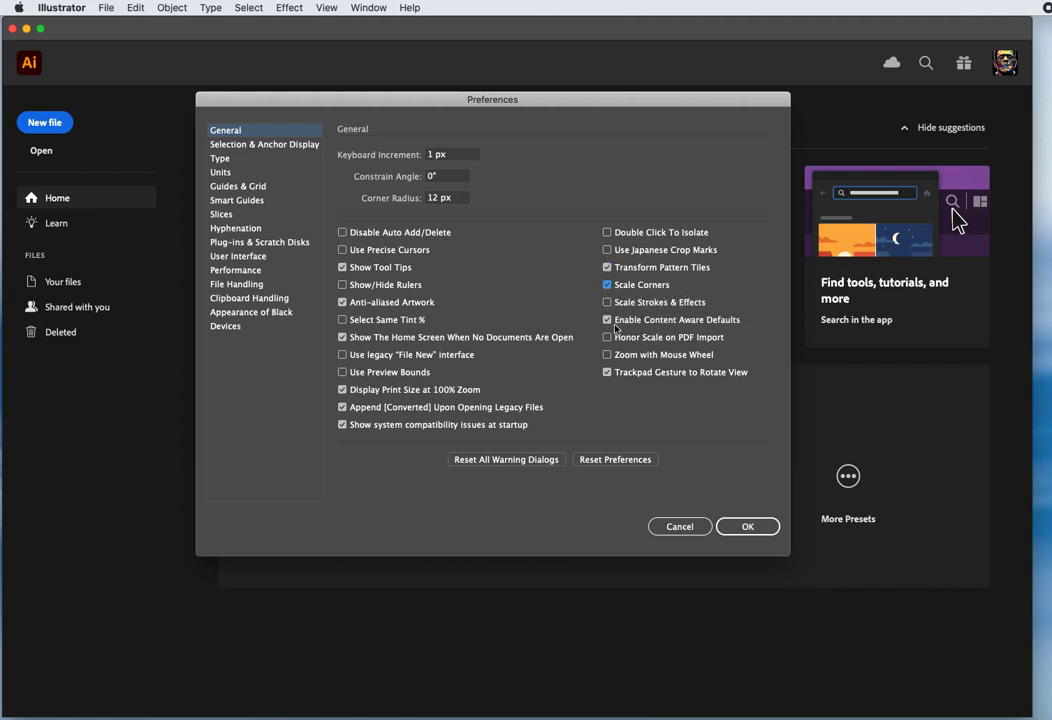
pyautogui.click(608, 302)
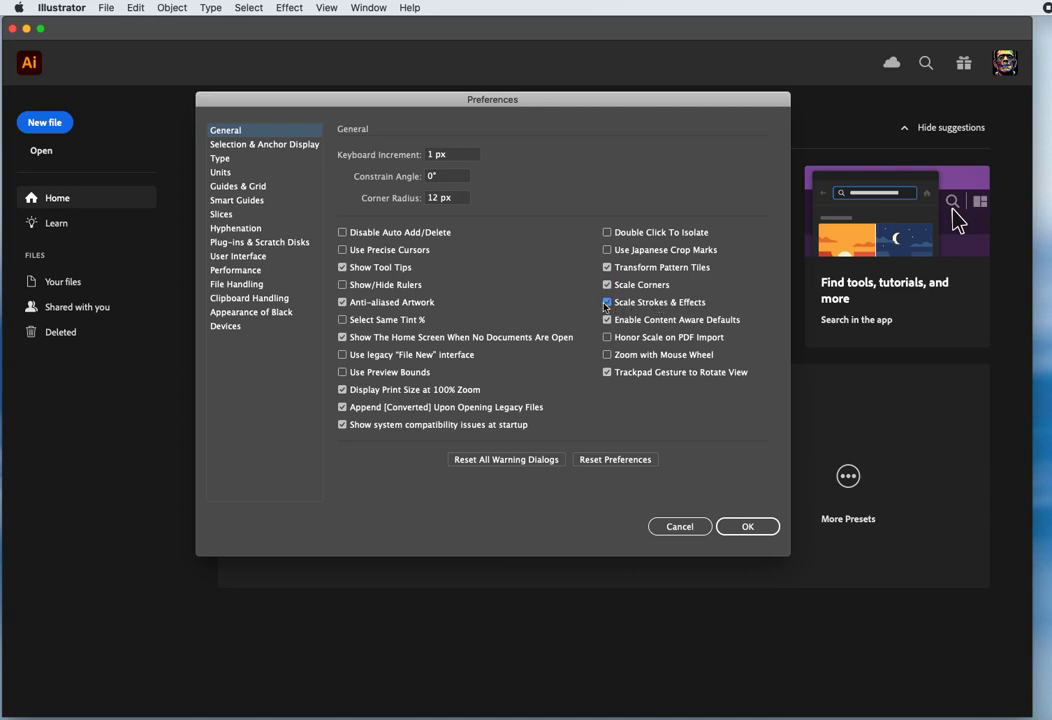
pyautogui.click(606, 302)
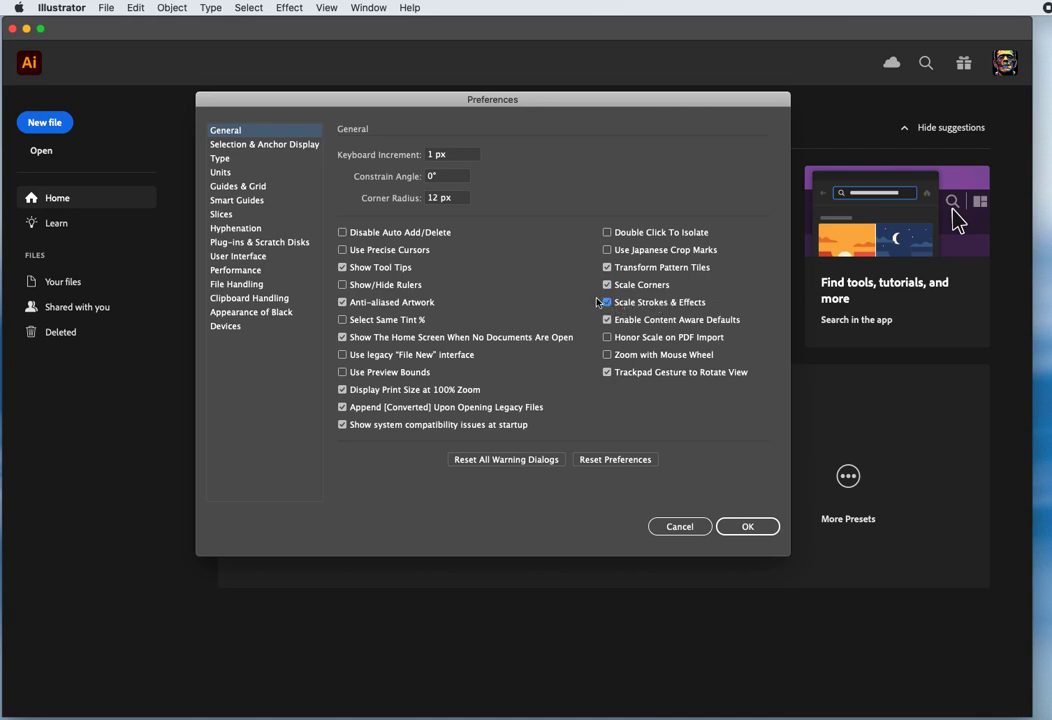
pyautogui.click(608, 302)
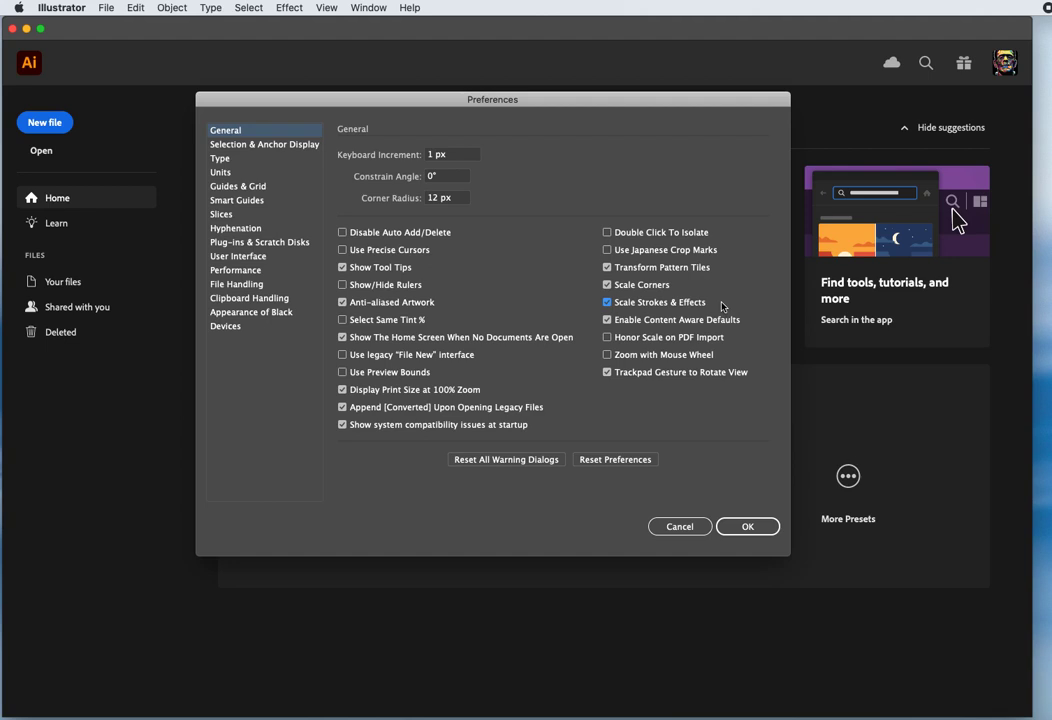
pyautogui.moveTo(638, 312)
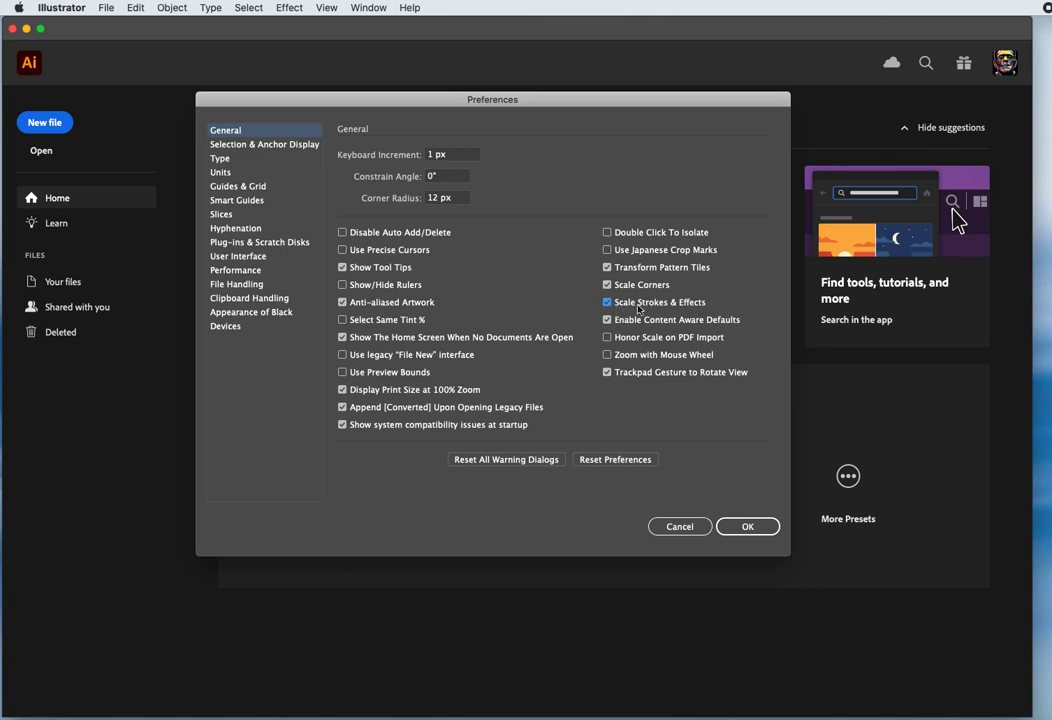
pyautogui.moveTo(654, 306)
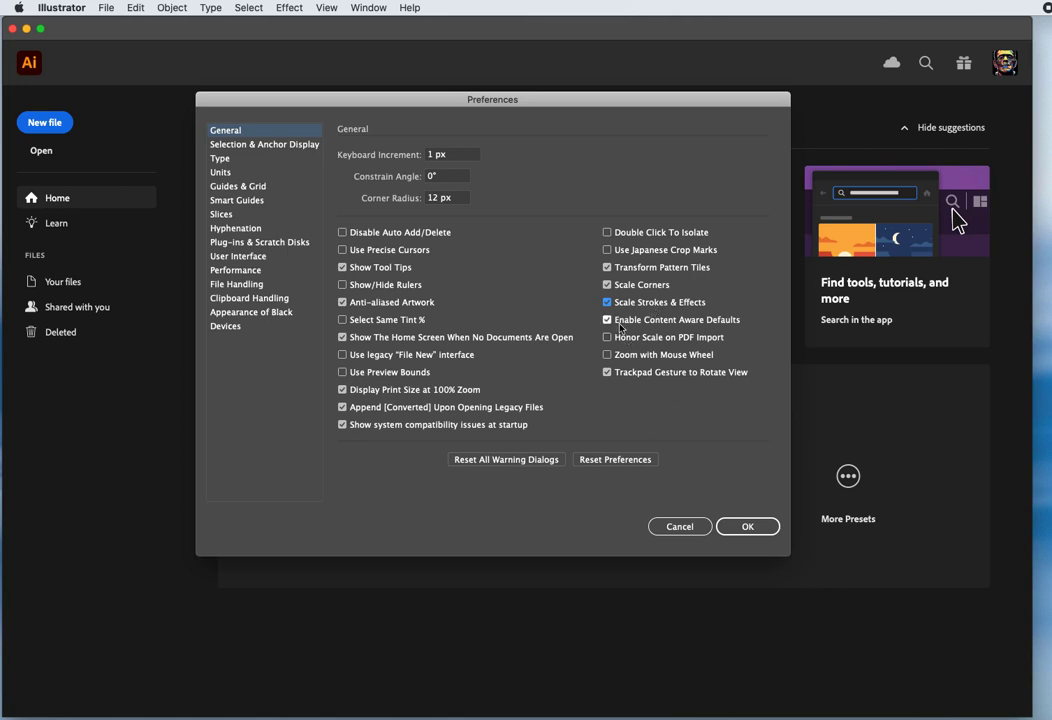
pyautogui.moveTo(628, 328)
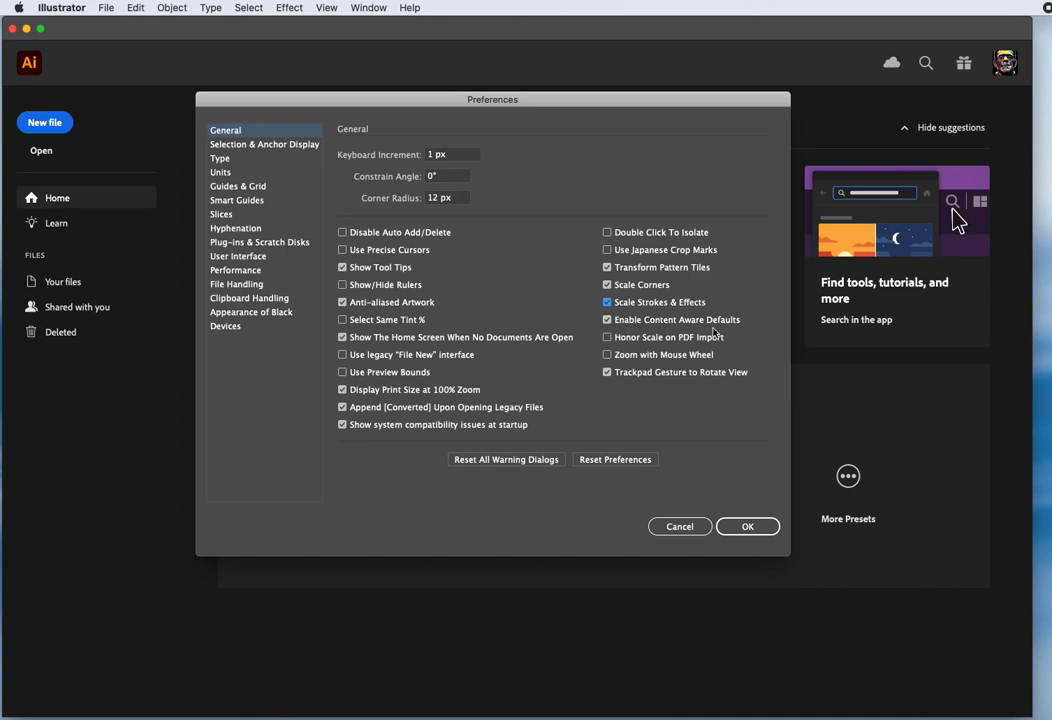
pyautogui.moveTo(690, 328)
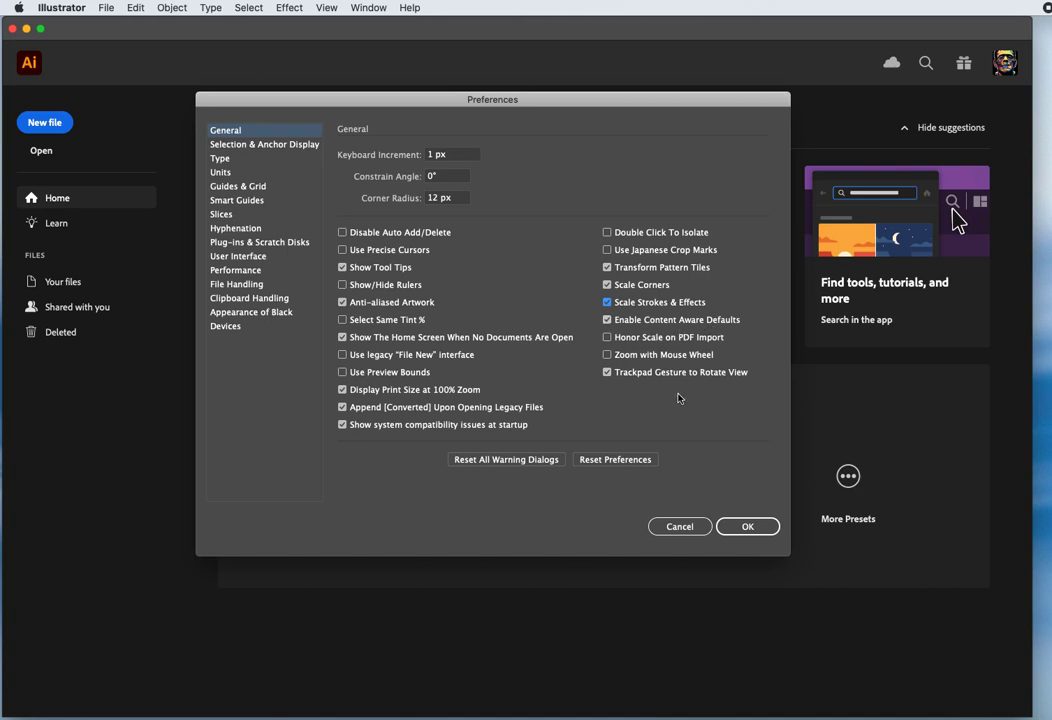
pyautogui.moveTo(644, 382)
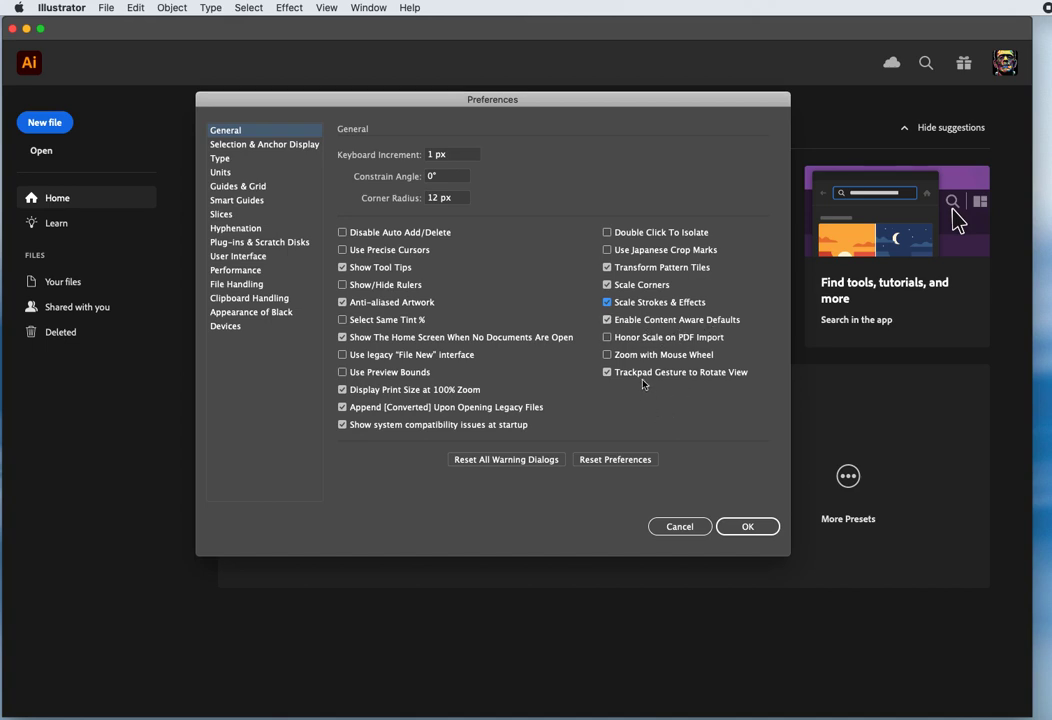
pyautogui.moveTo(724, 348)
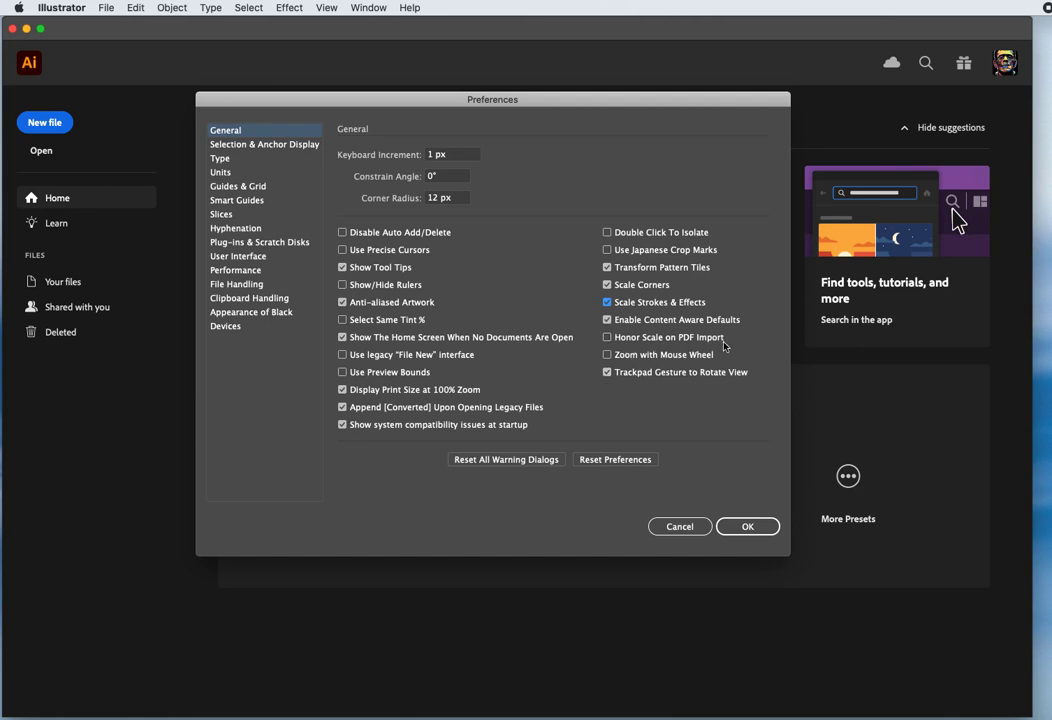
# Enable Honor Scale on PDF Import in the General preferences.
pyautogui.click(608, 336)
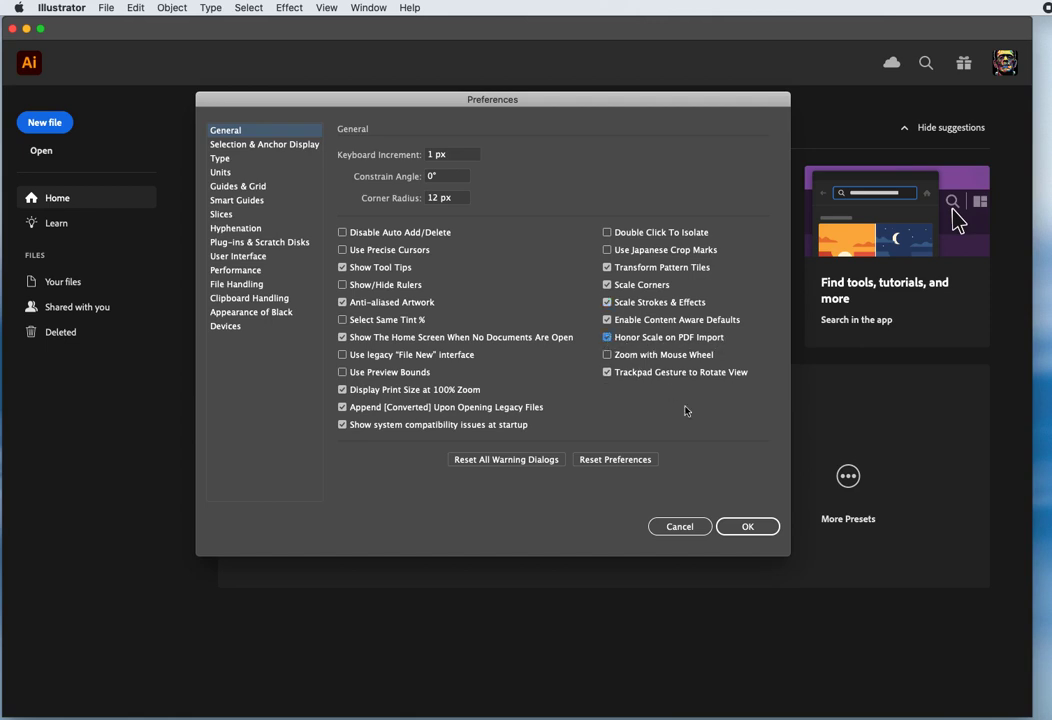
pyautogui.moveTo(682, 486)
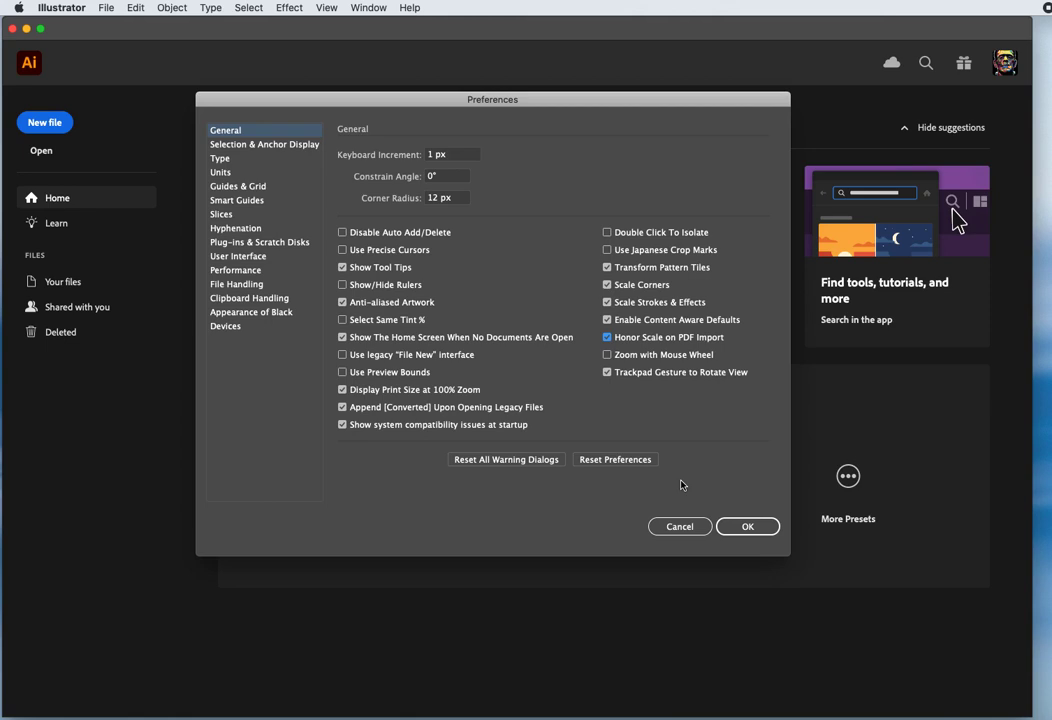
pyautogui.click(608, 354)
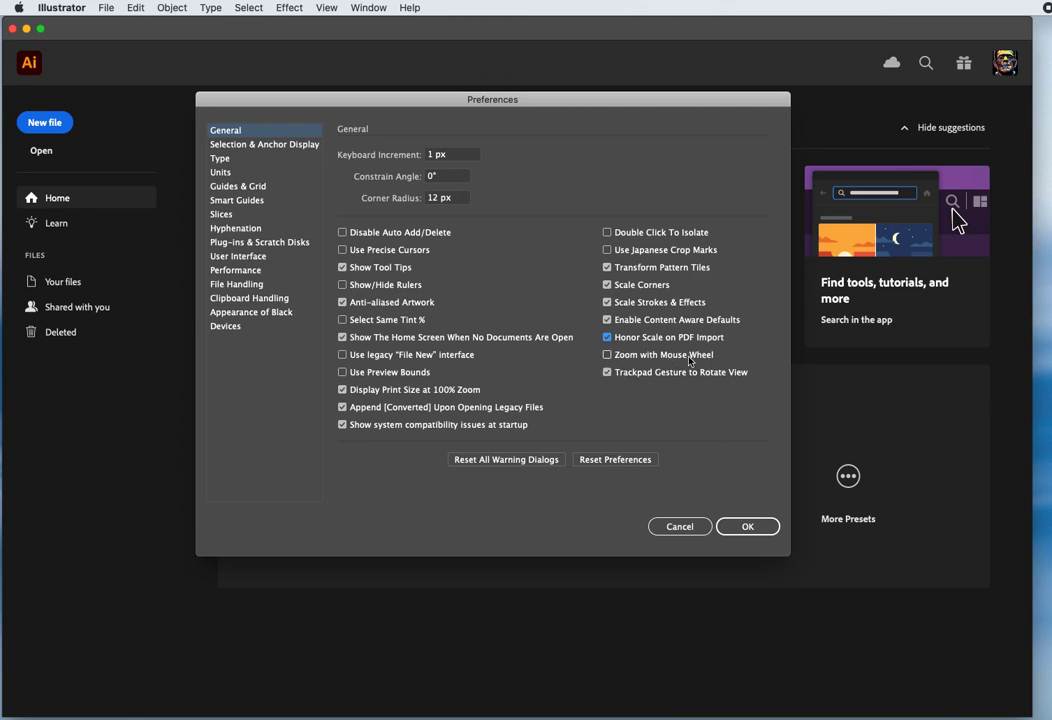
pyautogui.moveTo(658, 414)
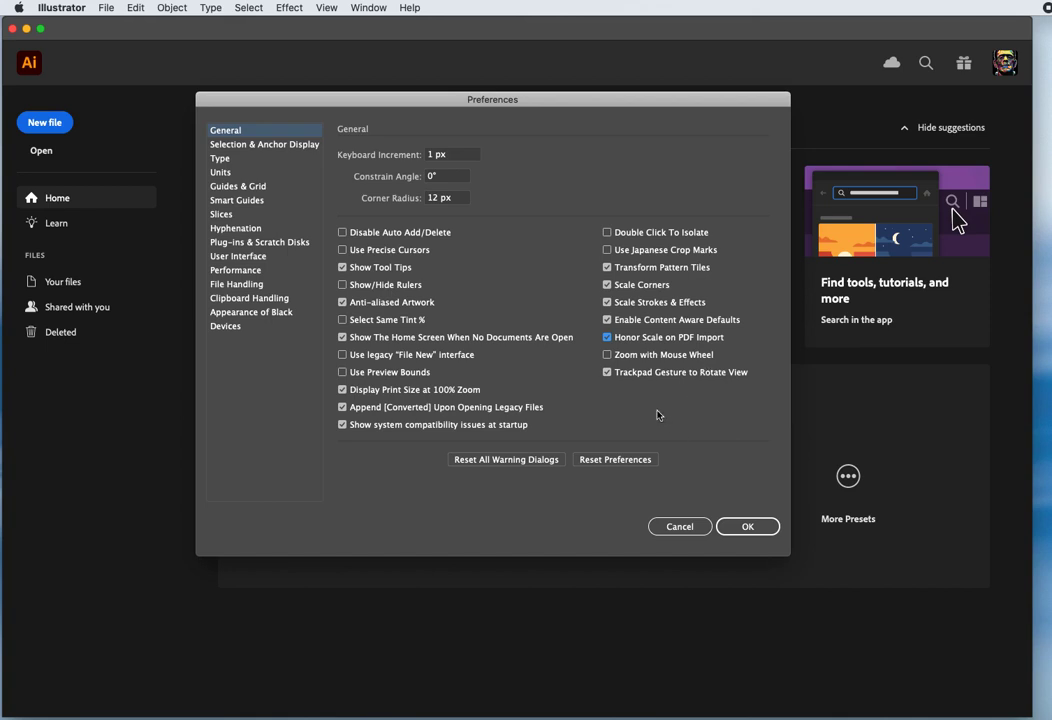
pyautogui.moveTo(712, 388)
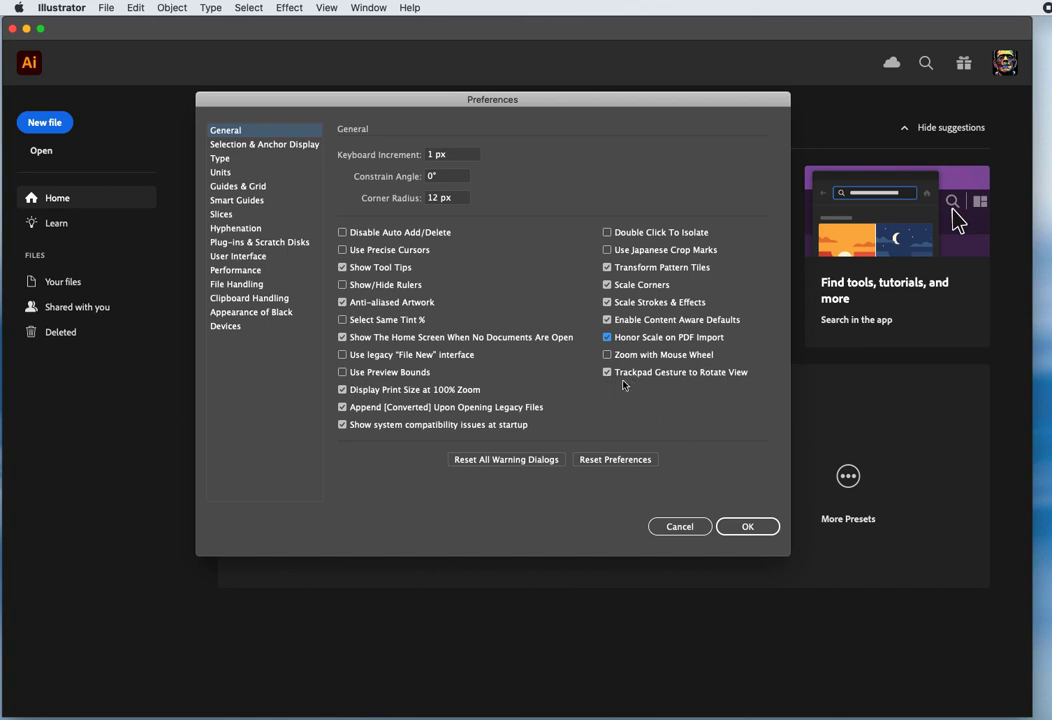
pyautogui.moveTo(716, 388)
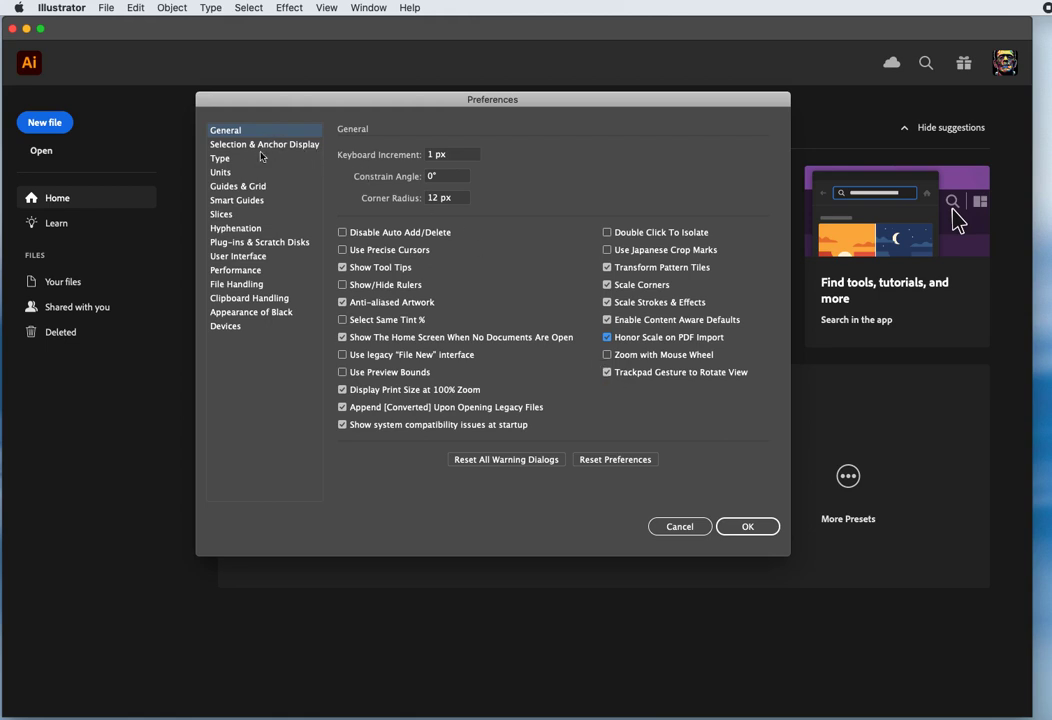
# In Selection & Anchor Display, enable Show Anchor Points in Selection Tool and Shape Tools.
pyautogui.click(264, 144)
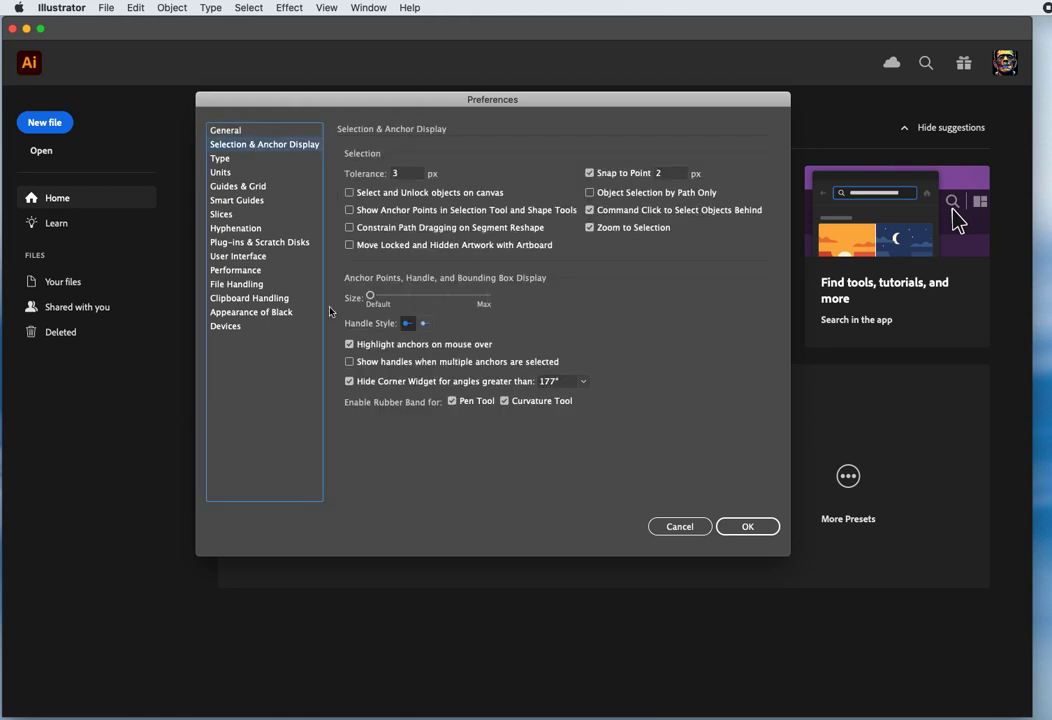
pyautogui.moveTo(500, 452)
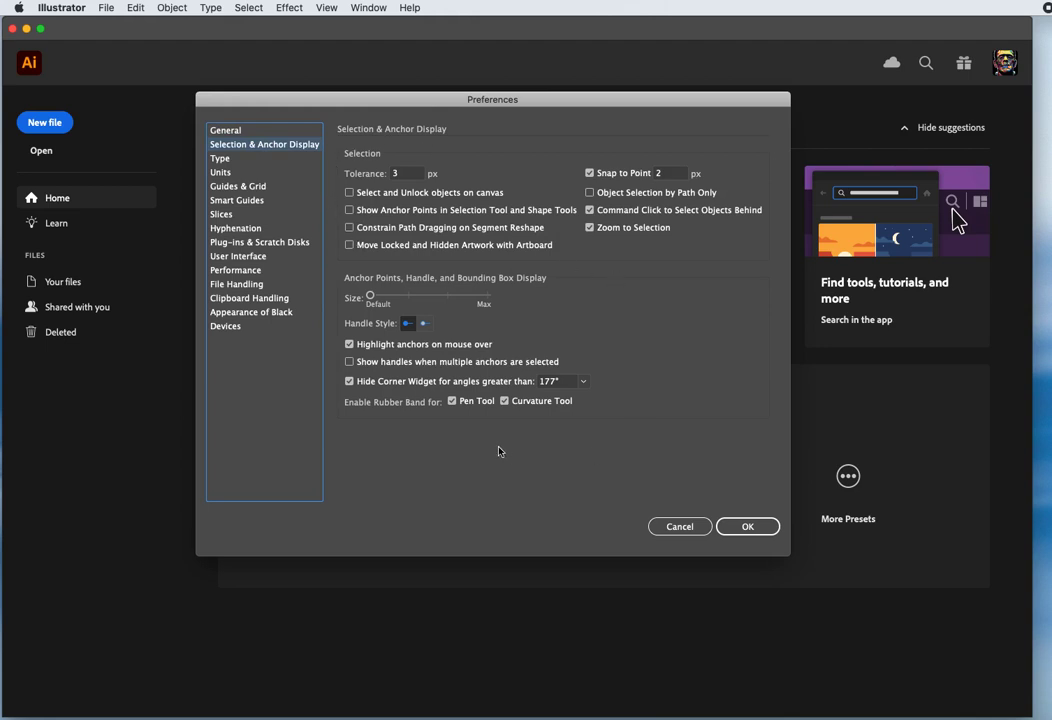
pyautogui.moveTo(676, 368)
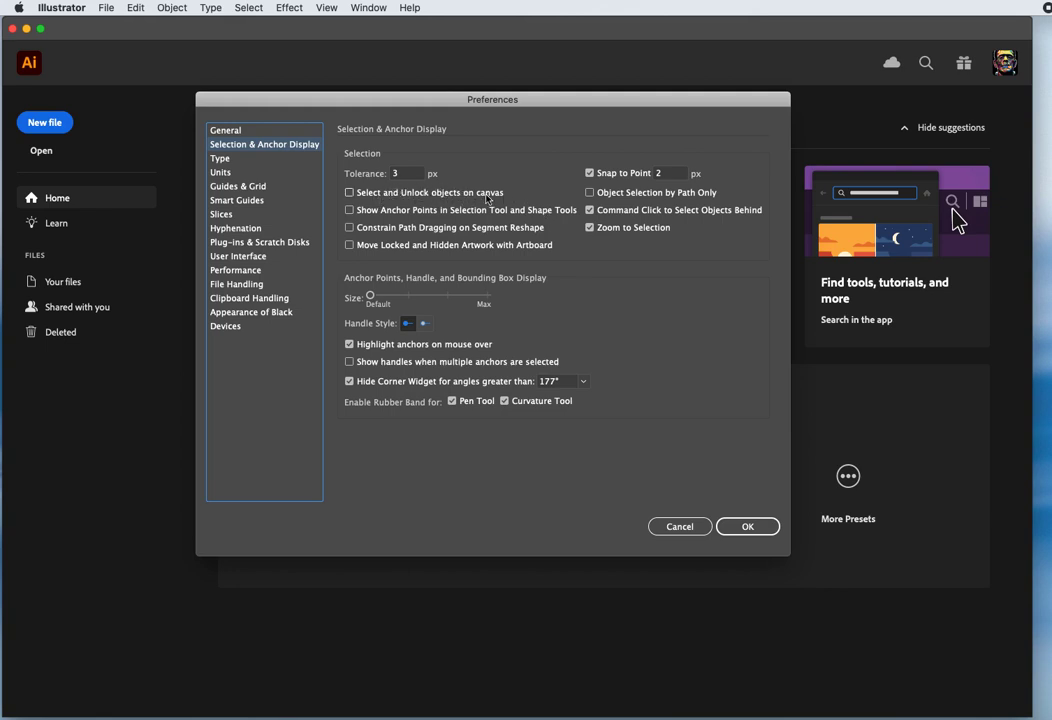
pyautogui.moveTo(406, 202)
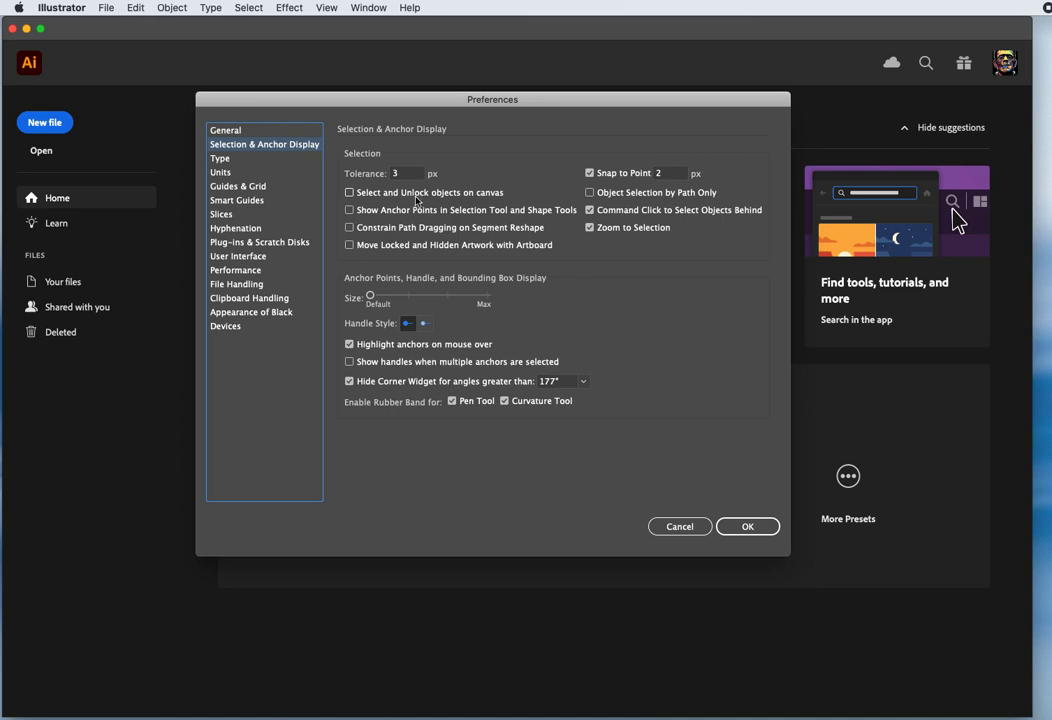
pyautogui.moveTo(528, 368)
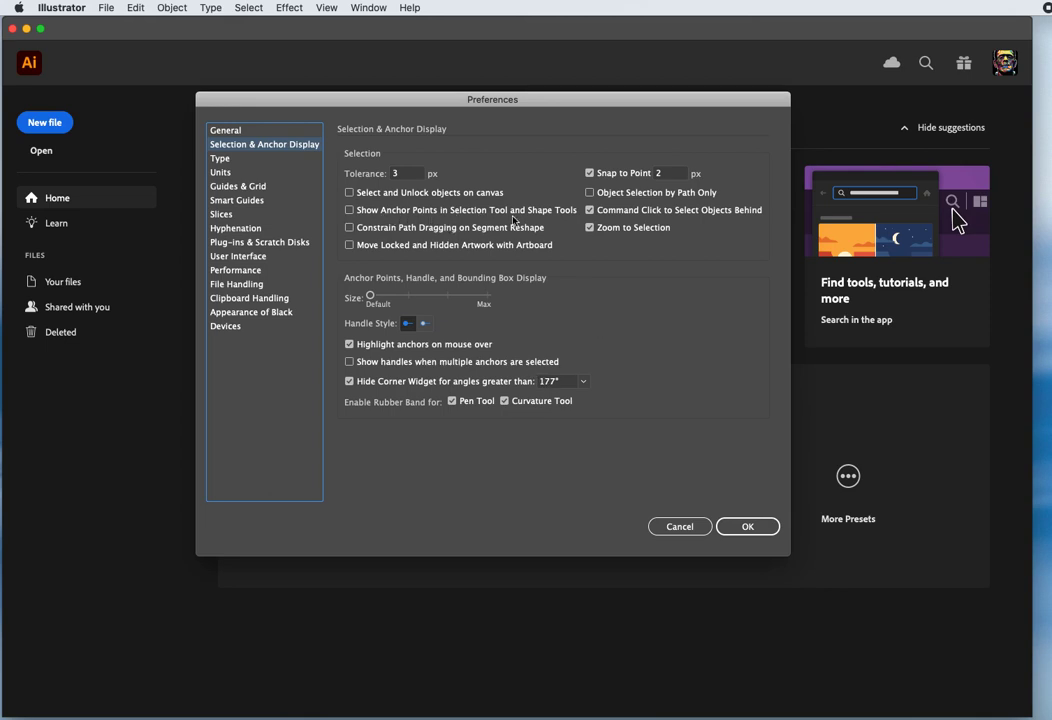
pyautogui.click(348, 210)
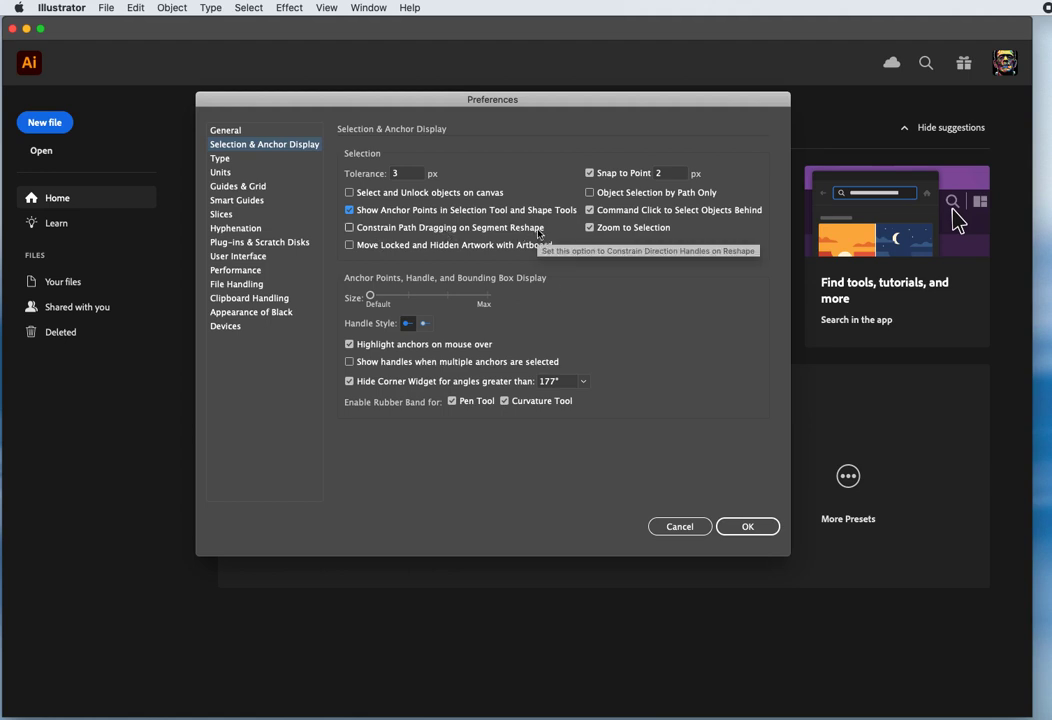
pyautogui.moveTo(640, 304)
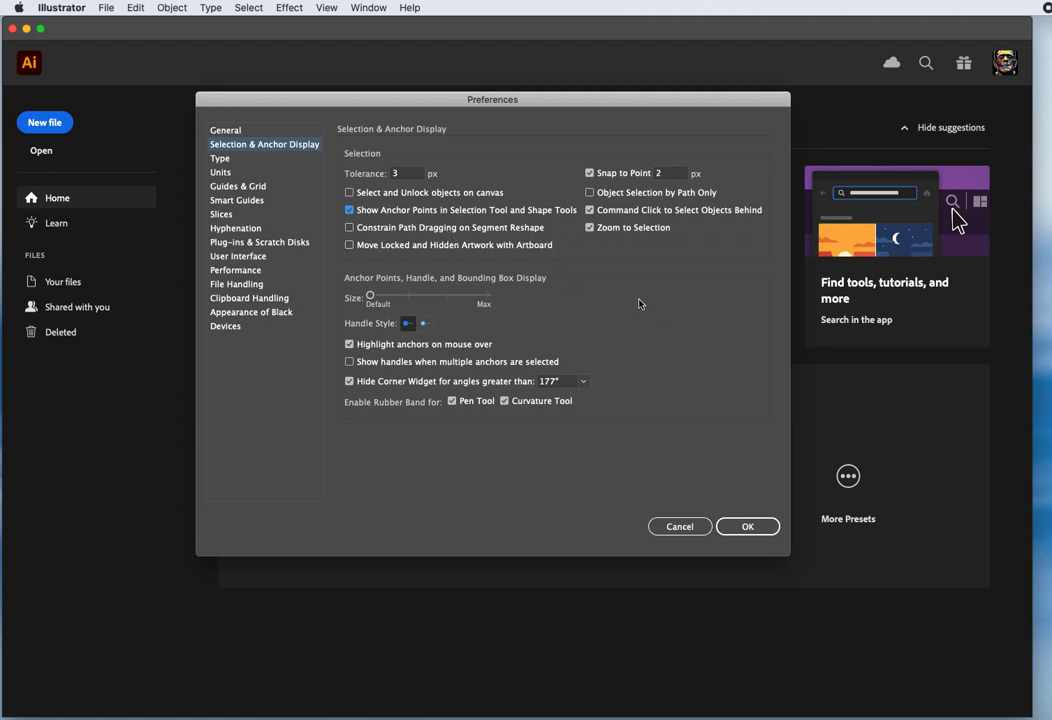
pyautogui.moveTo(384, 276)
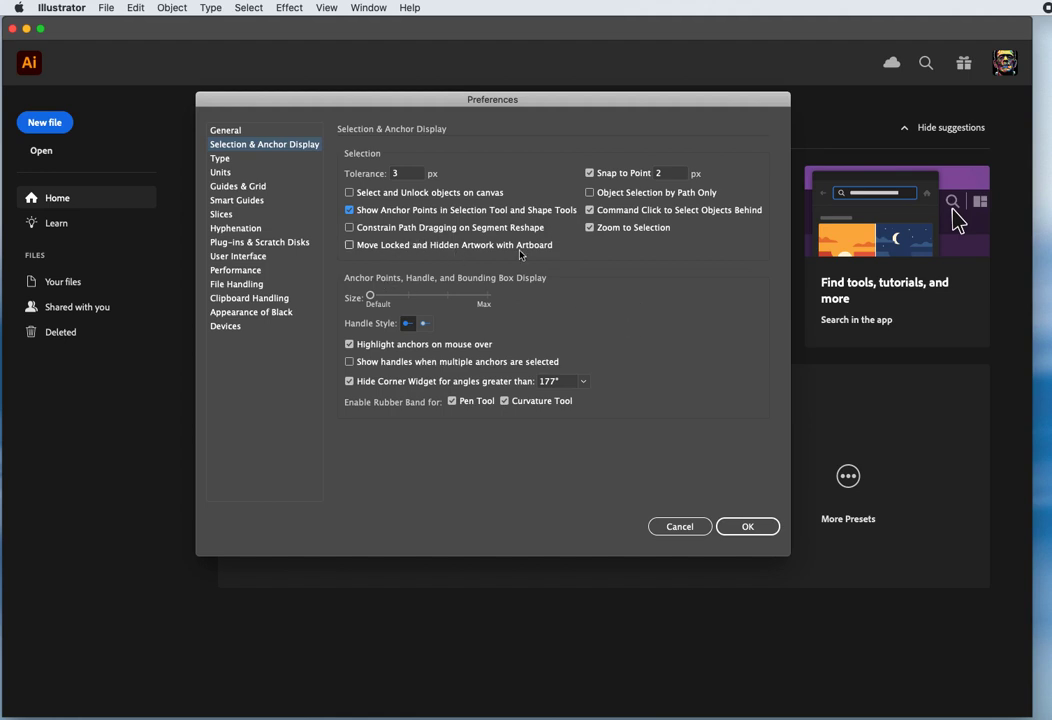
# Enable Move Locked and Hidden Artwork with Artboard.
pyautogui.click(348, 244)
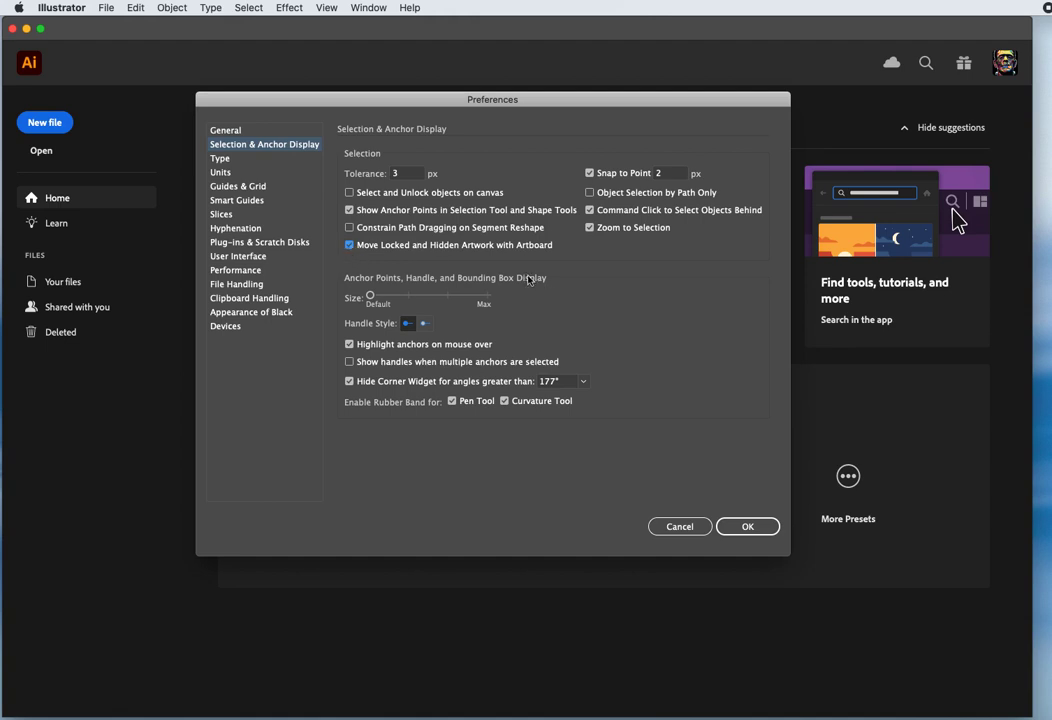
pyautogui.moveTo(556, 278)
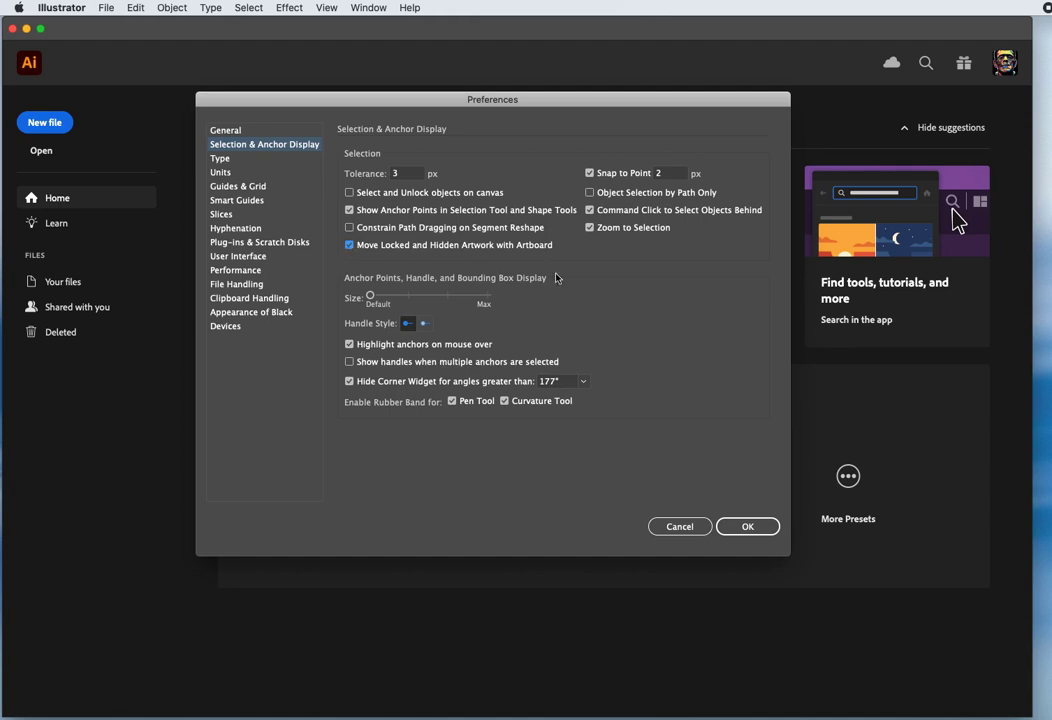
pyautogui.moveTo(628, 374)
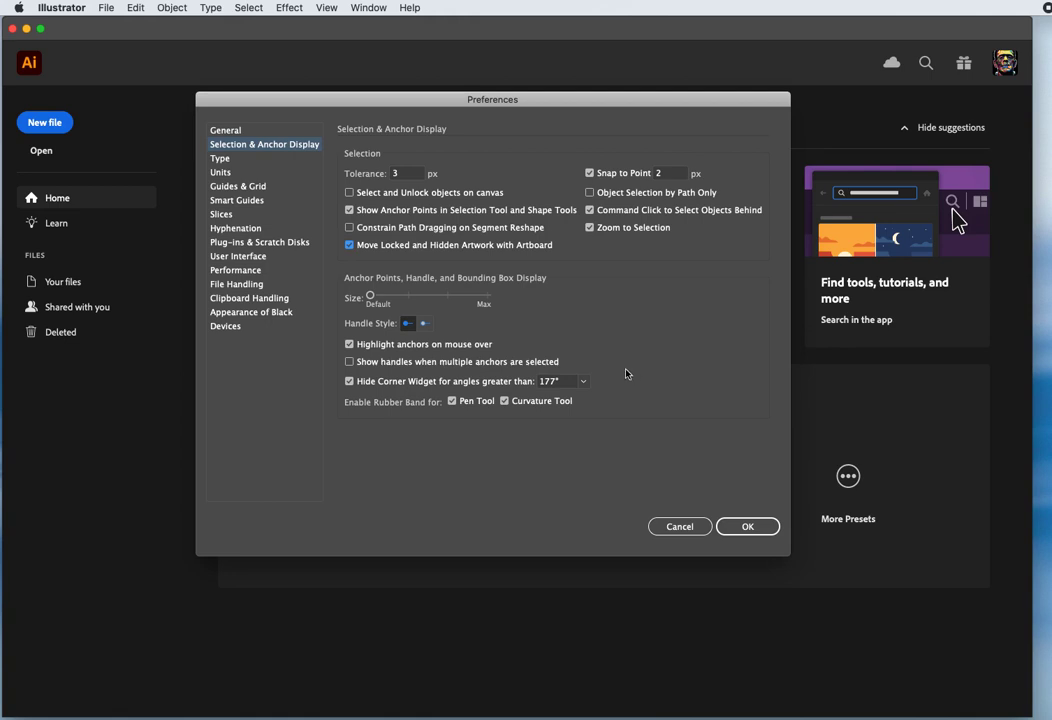
pyautogui.moveTo(592, 326)
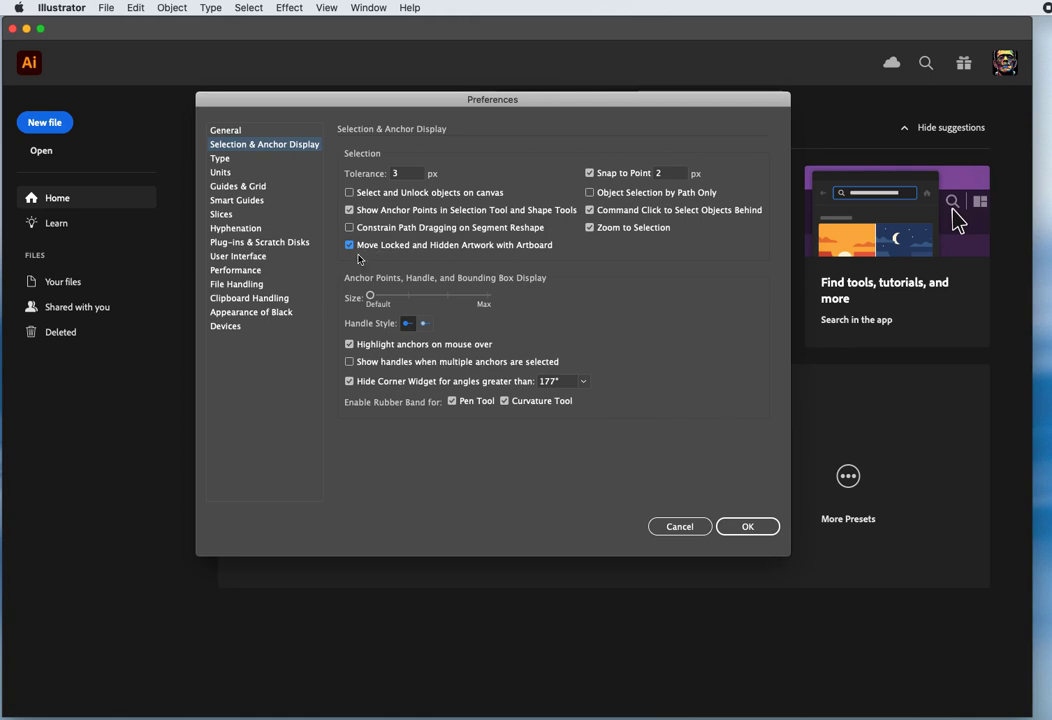
pyautogui.moveTo(496, 264)
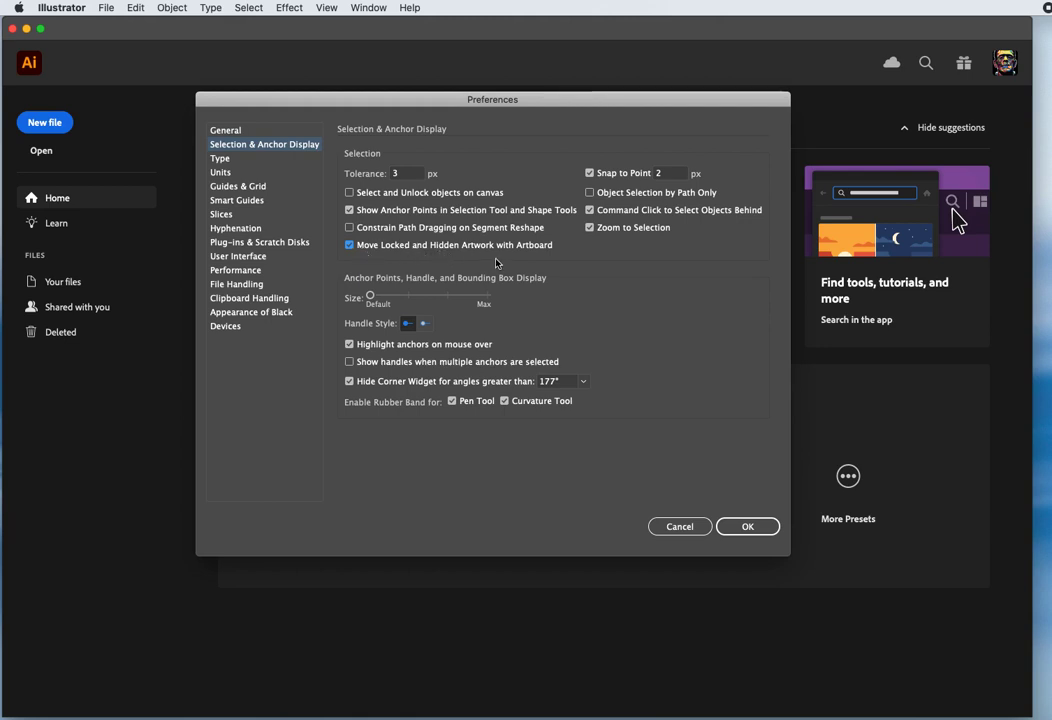
pyautogui.moveTo(532, 262)
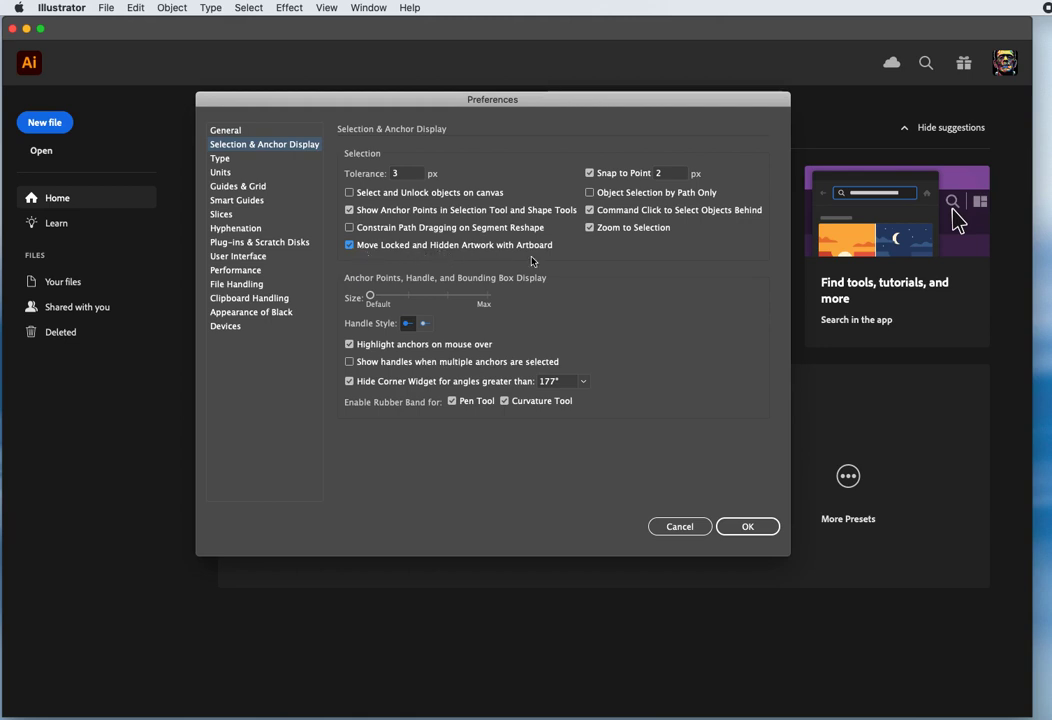
pyautogui.moveTo(590, 334)
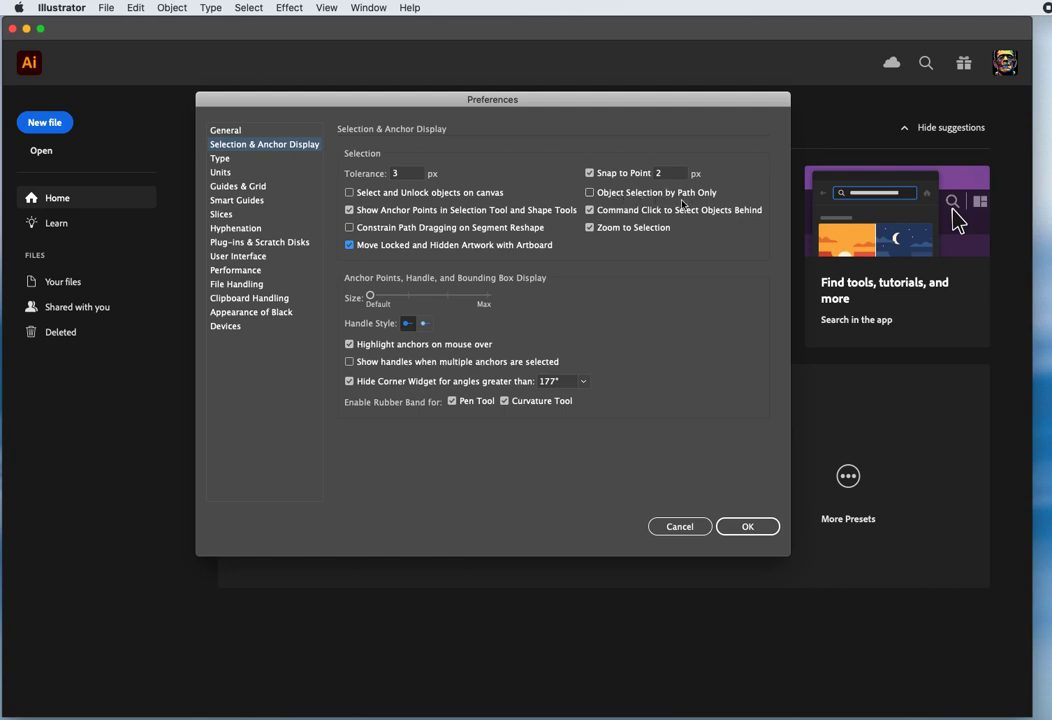
pyautogui.moveTo(676, 206)
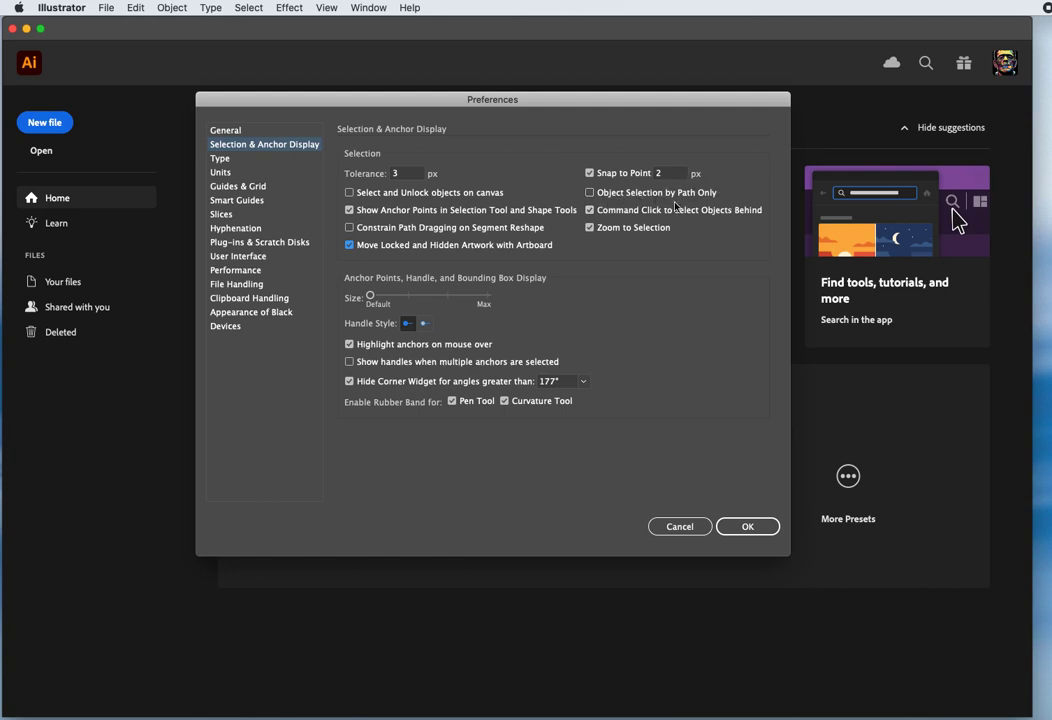
pyautogui.moveTo(642, 328)
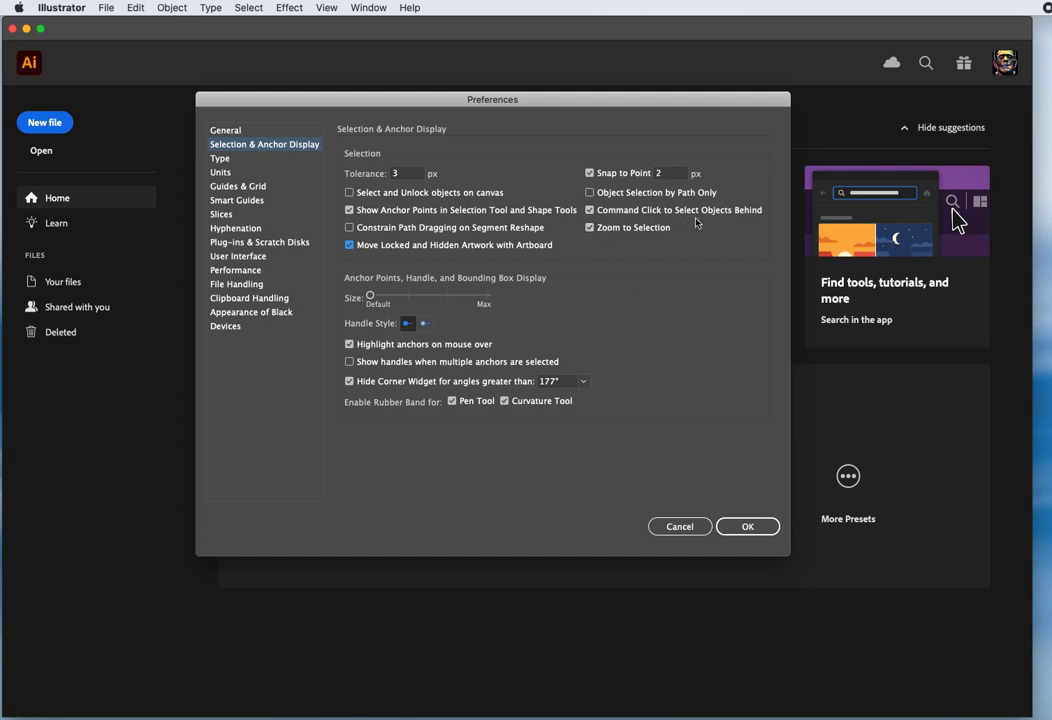
pyautogui.moveTo(688, 318)
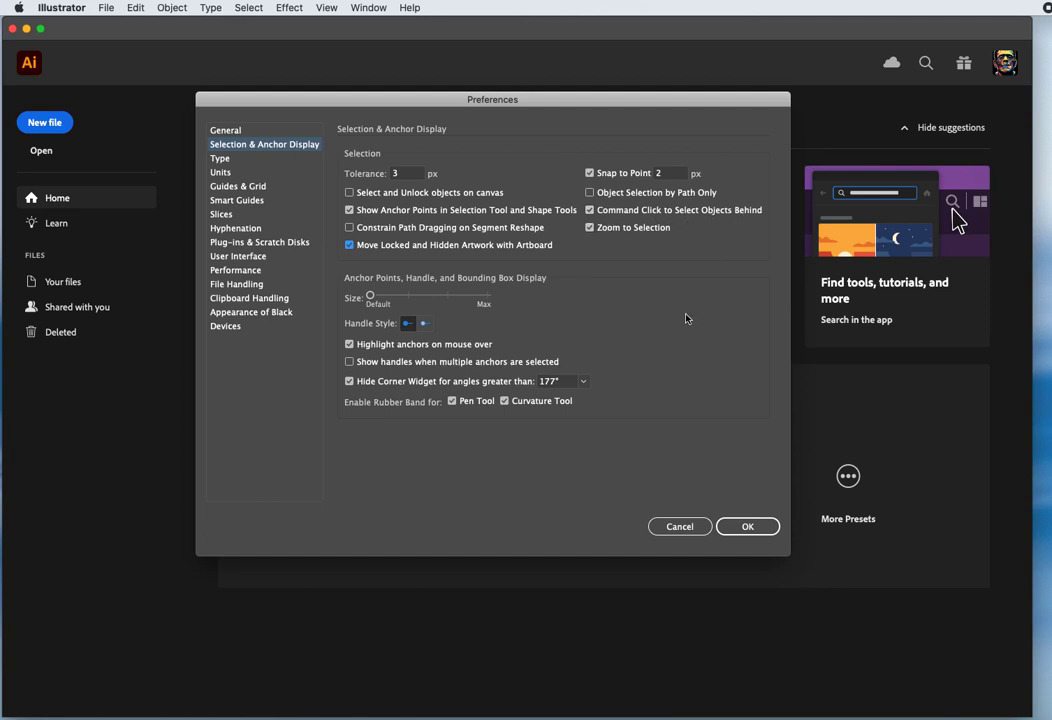
pyautogui.moveTo(644, 342)
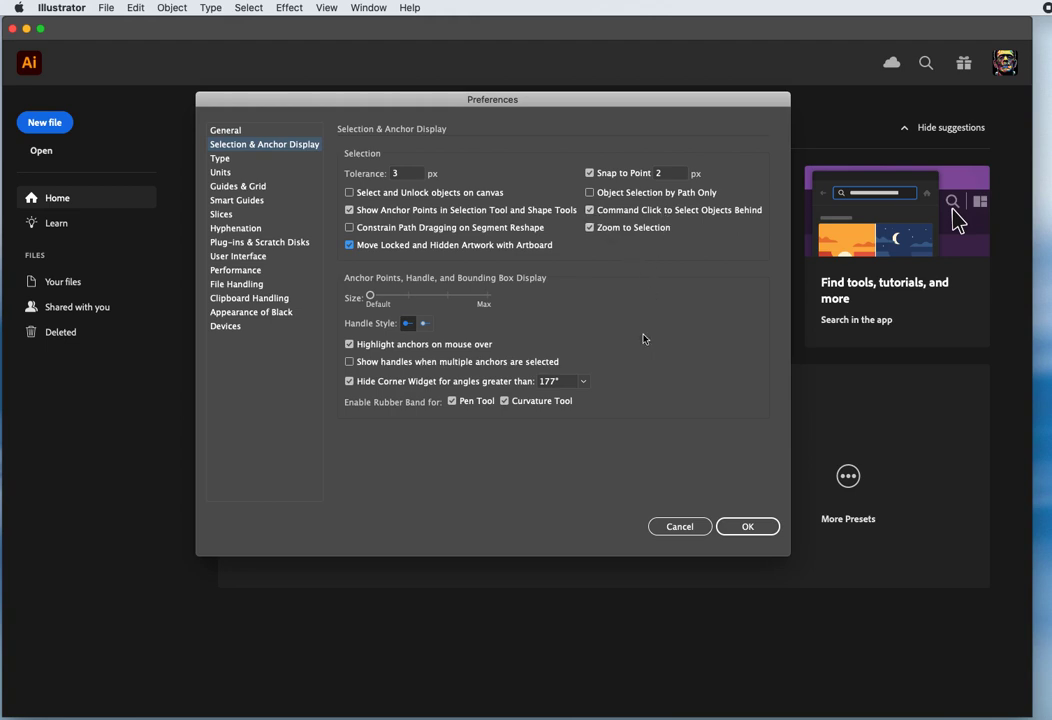
pyautogui.moveTo(644, 366)
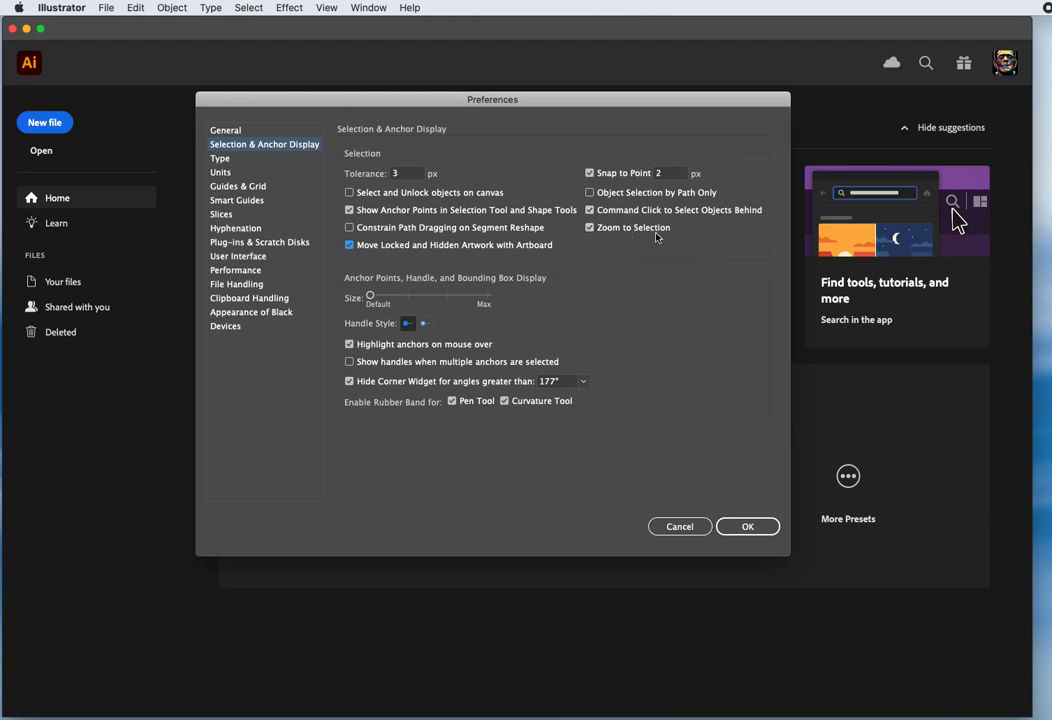
pyautogui.moveTo(660, 366)
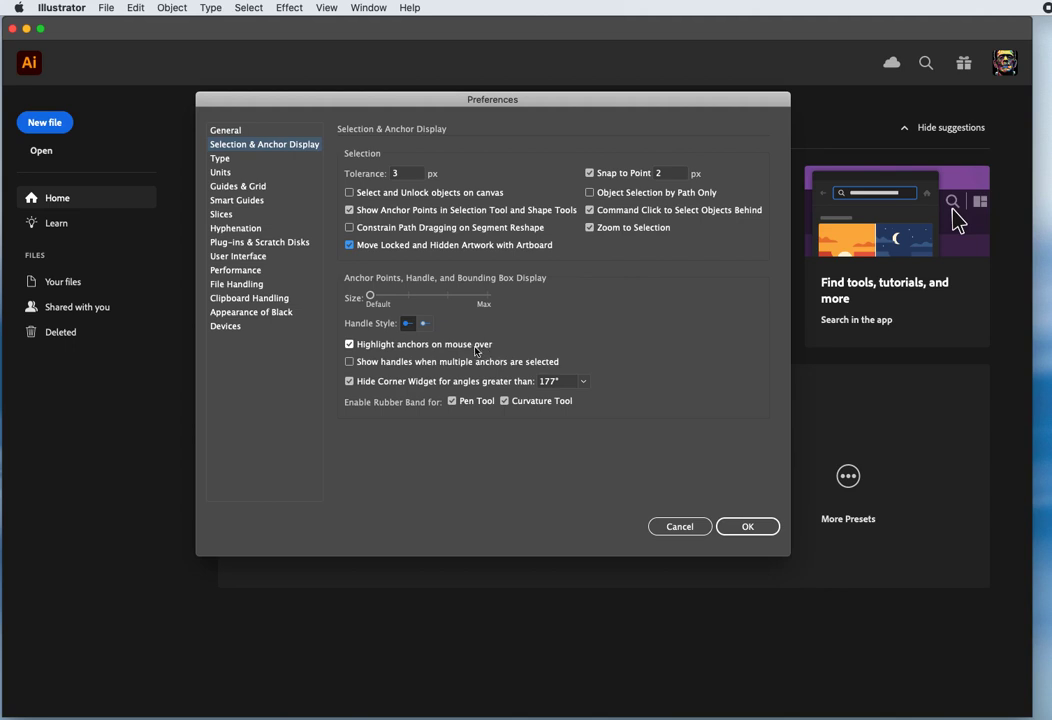
pyautogui.moveTo(380, 368)
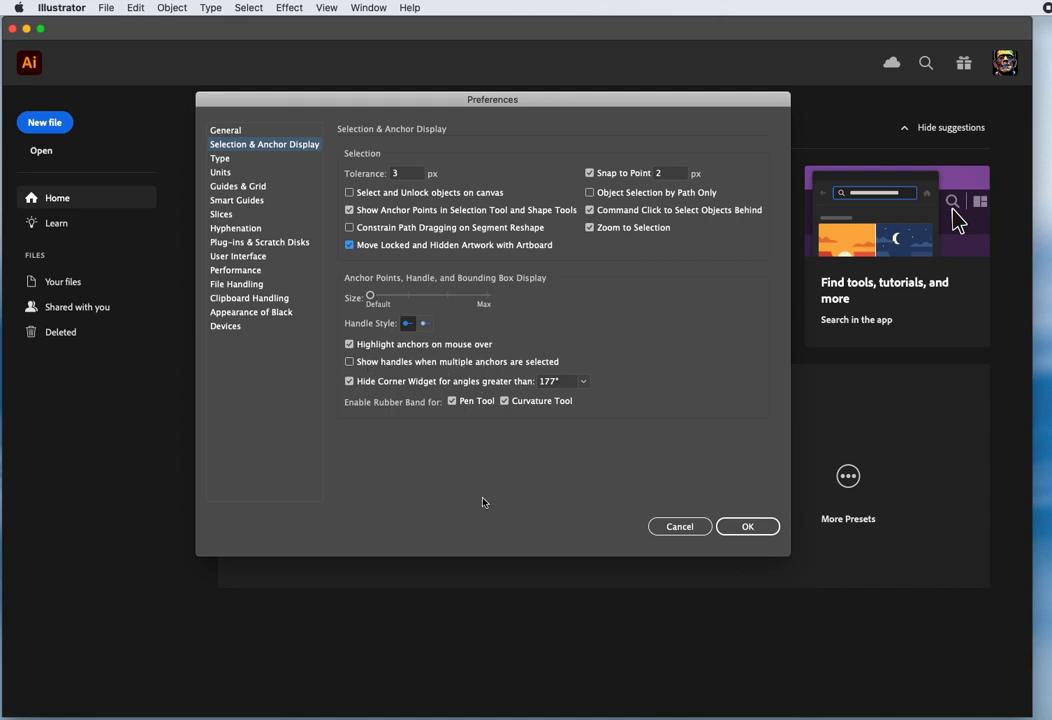
pyautogui.moveTo(384, 404)
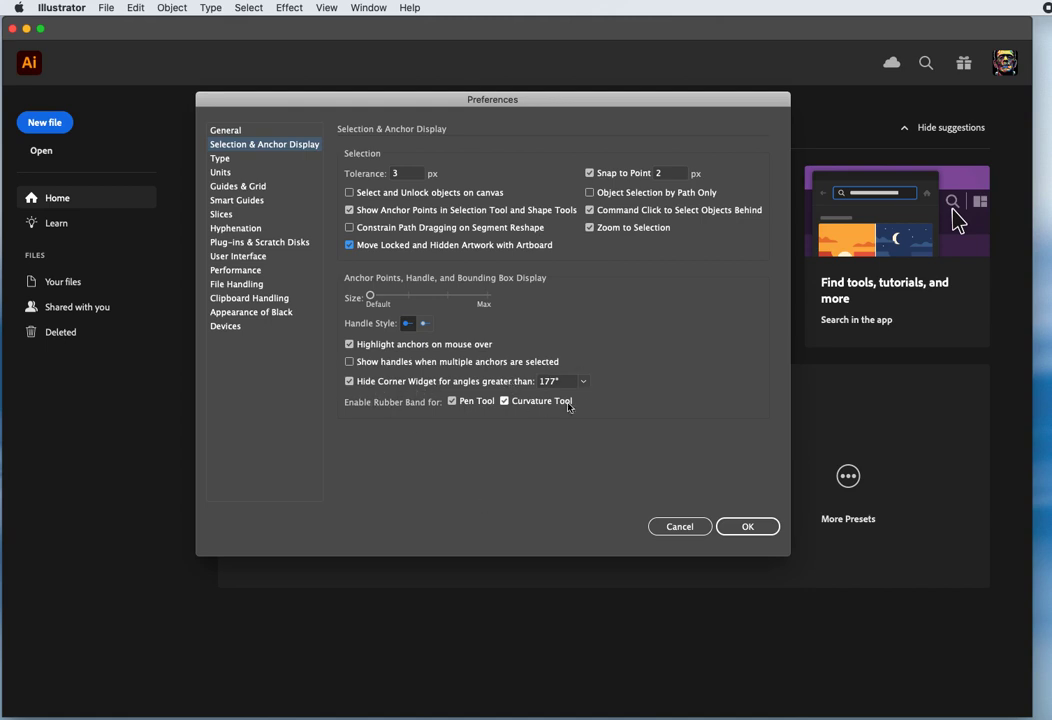
pyautogui.moveTo(520, 512)
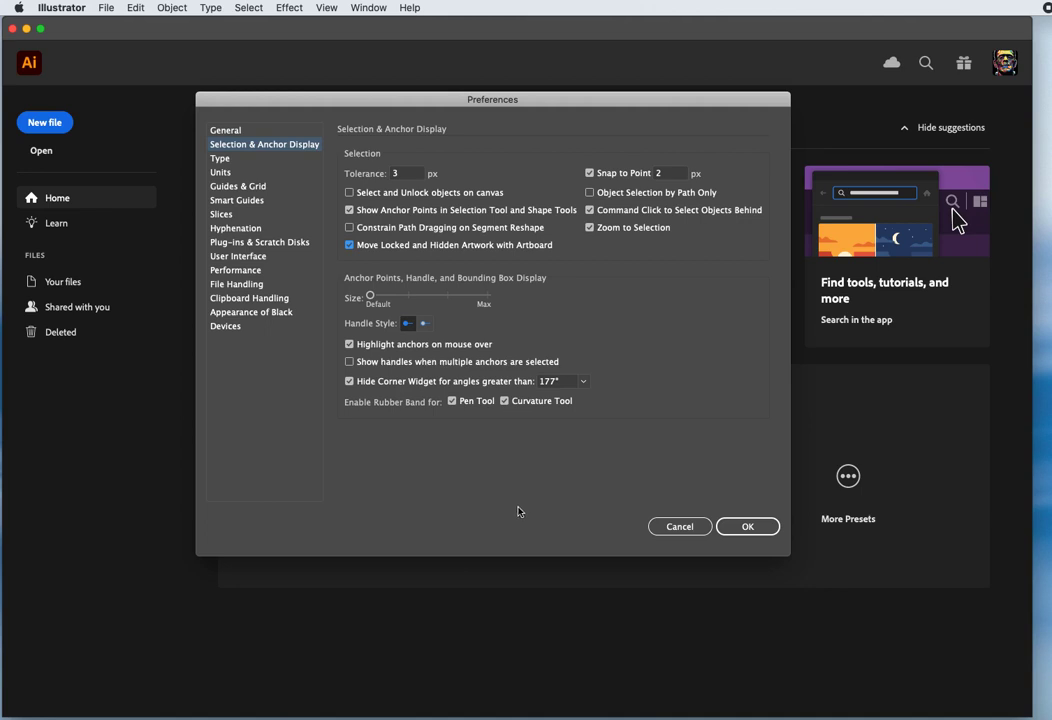
pyautogui.moveTo(462, 488)
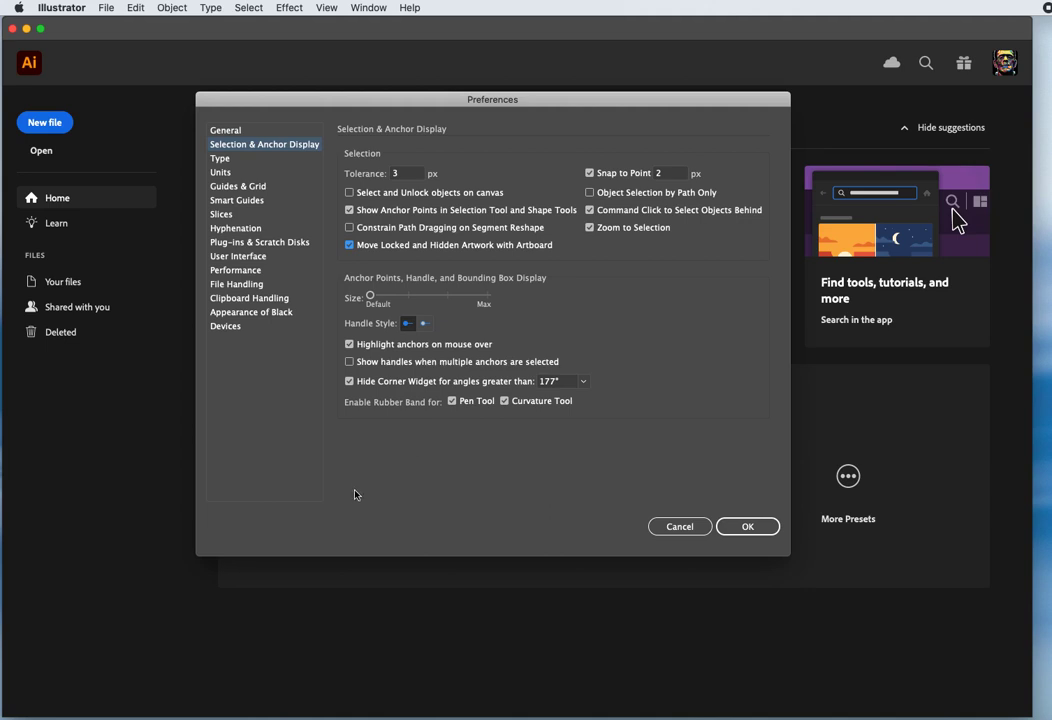
pyautogui.moveTo(576, 500)
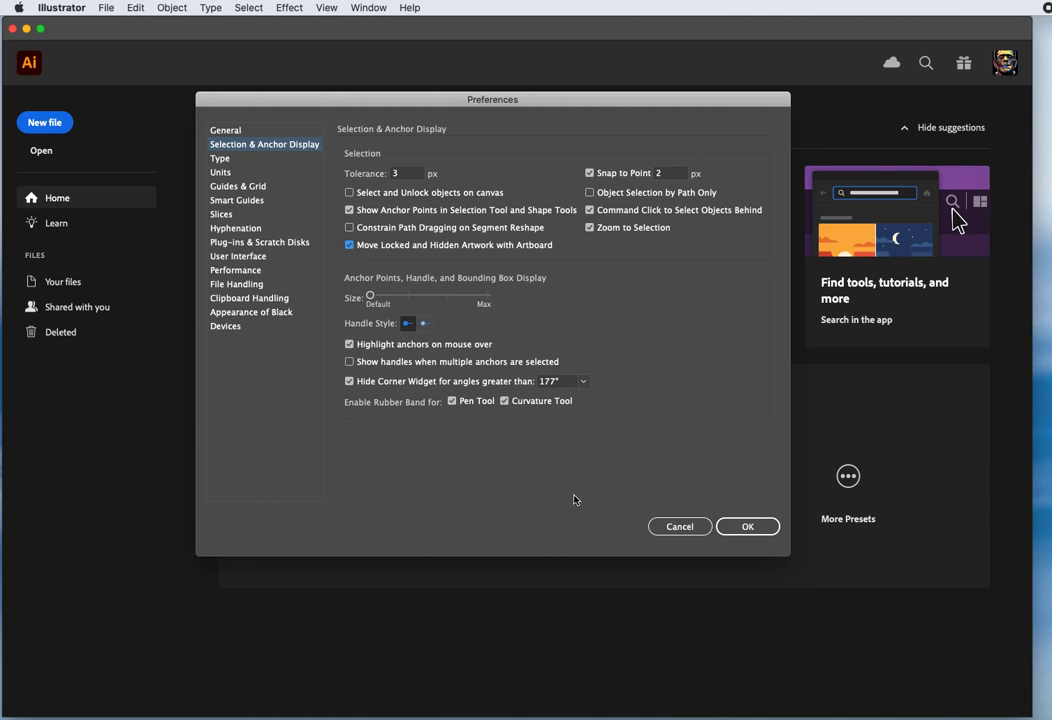
pyautogui.moveTo(556, 488)
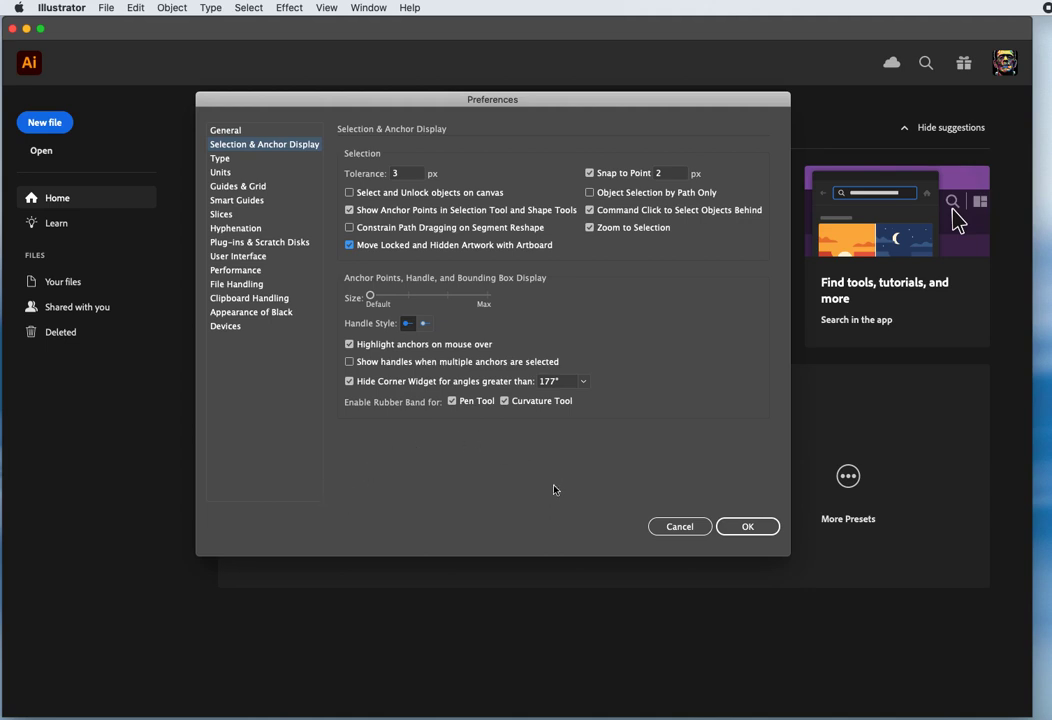
pyautogui.moveTo(426, 444)
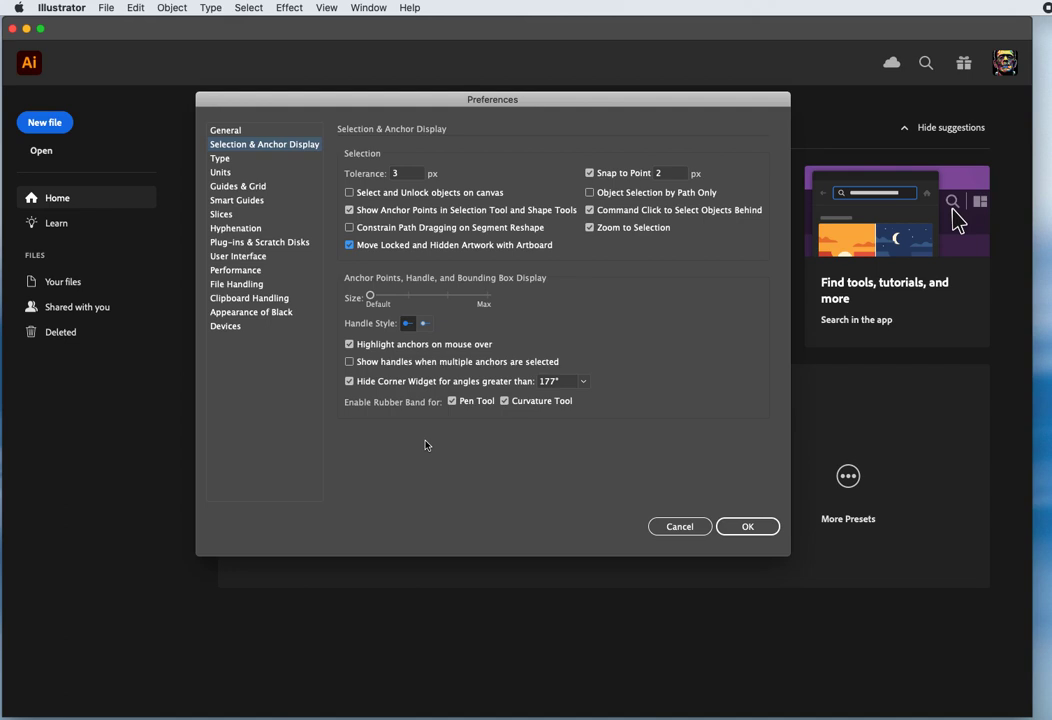
pyautogui.moveTo(472, 420)
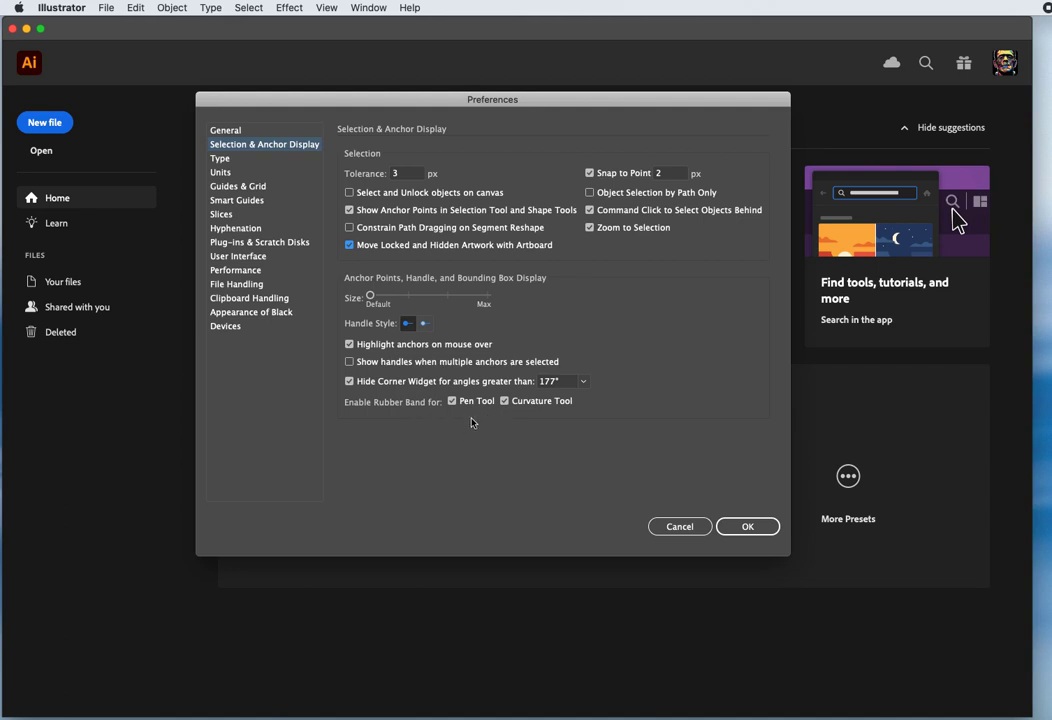
pyautogui.moveTo(468, 416)
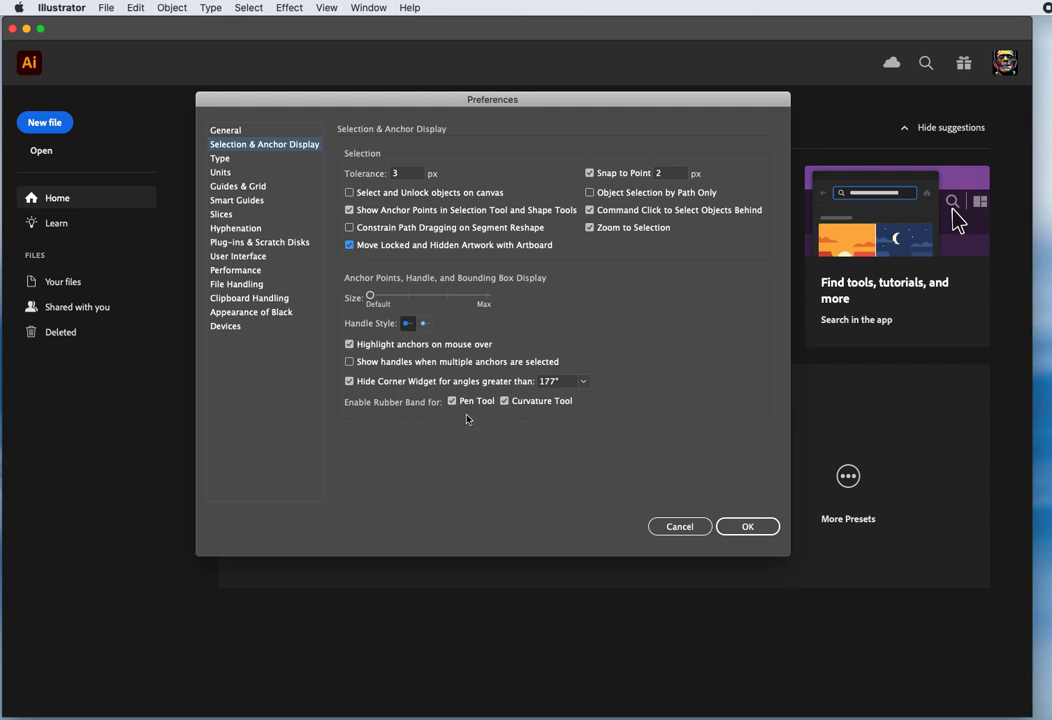
pyautogui.moveTo(480, 418)
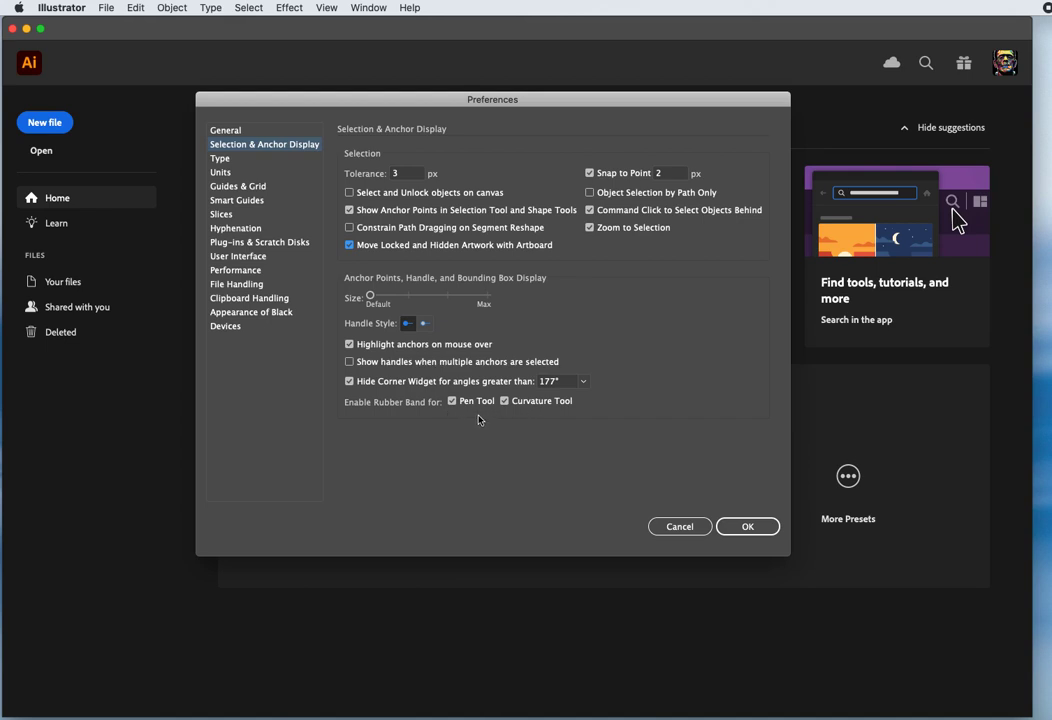
pyautogui.moveTo(476, 468)
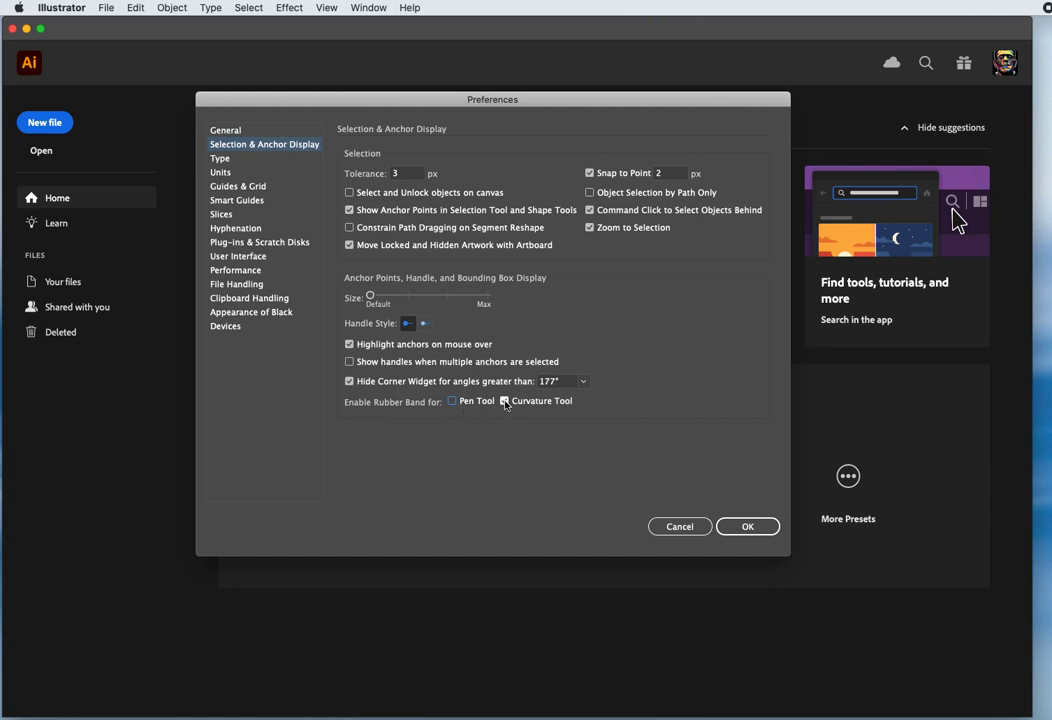
# Turn off Rubber Band for the Curvature tool.
pyautogui.click(504, 400)
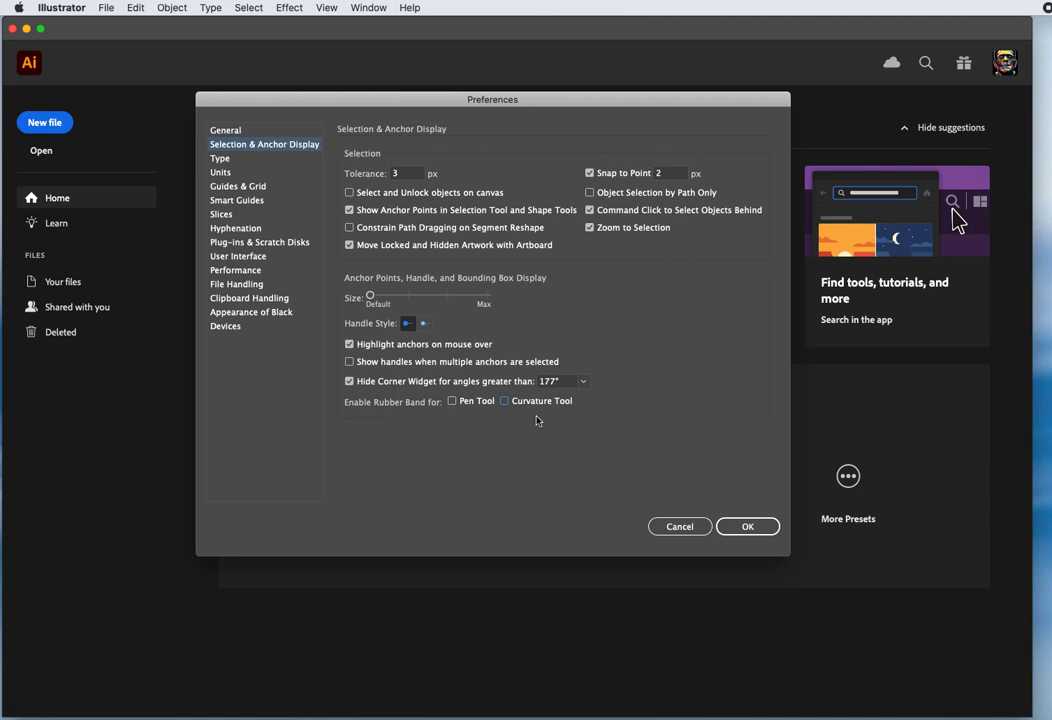
# In Type preferences, enable Show Font Names in English and Auto Size New Area Type; disable placeholder text and character alternates.
pyautogui.click(220, 158)
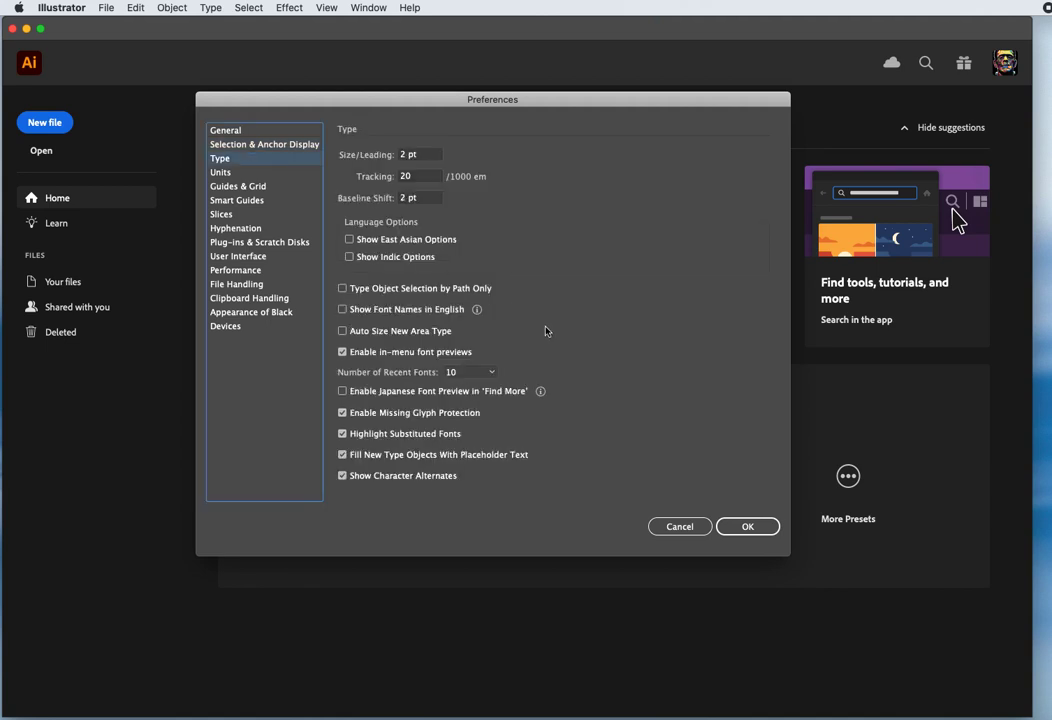
pyautogui.moveTo(376, 200)
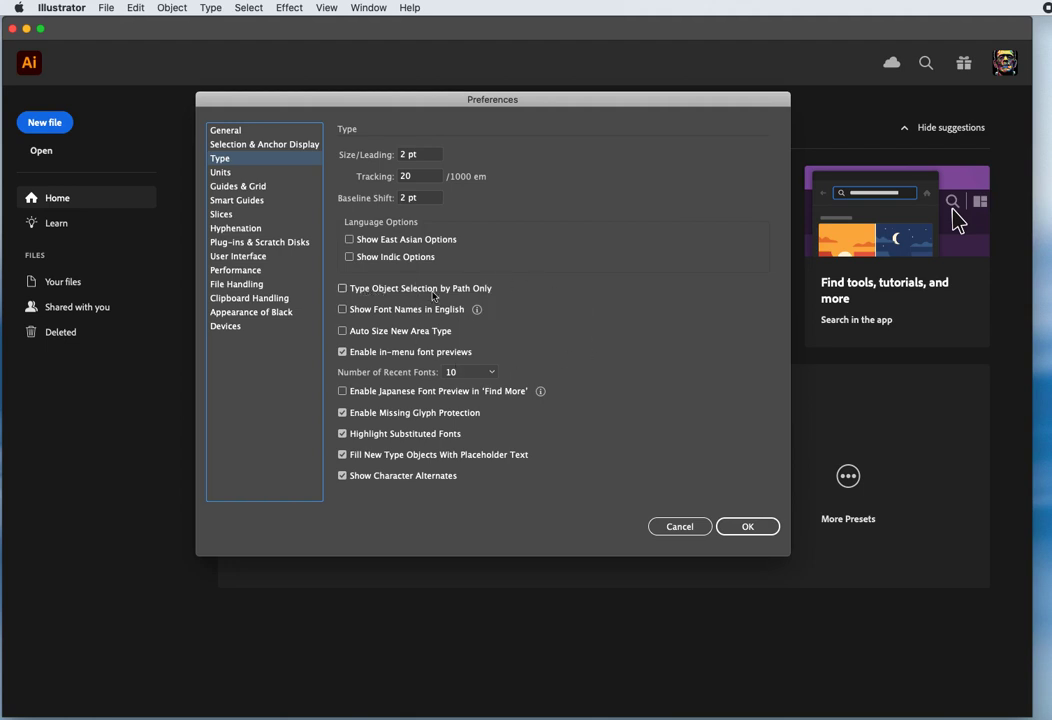
pyautogui.moveTo(468, 296)
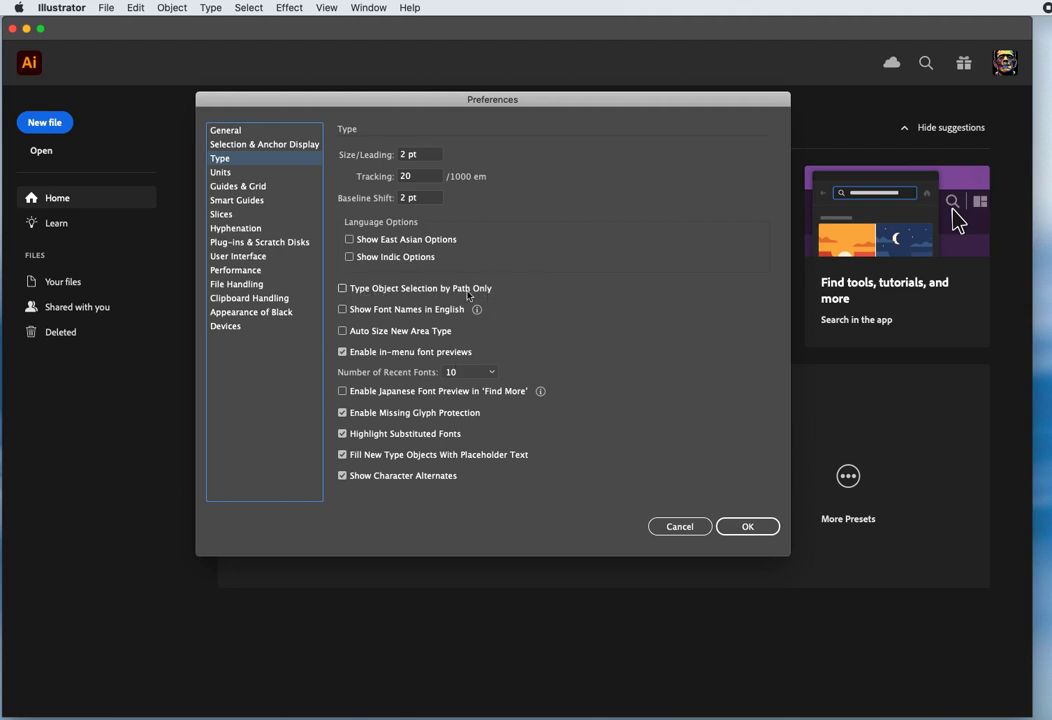
pyautogui.moveTo(476, 304)
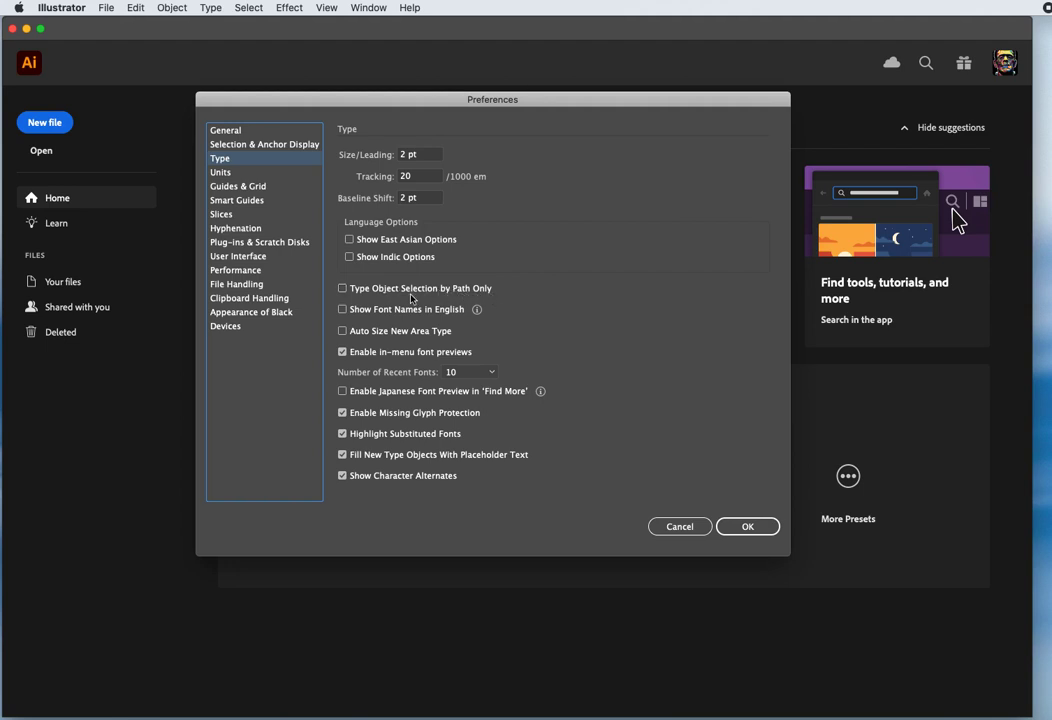
pyautogui.moveTo(572, 404)
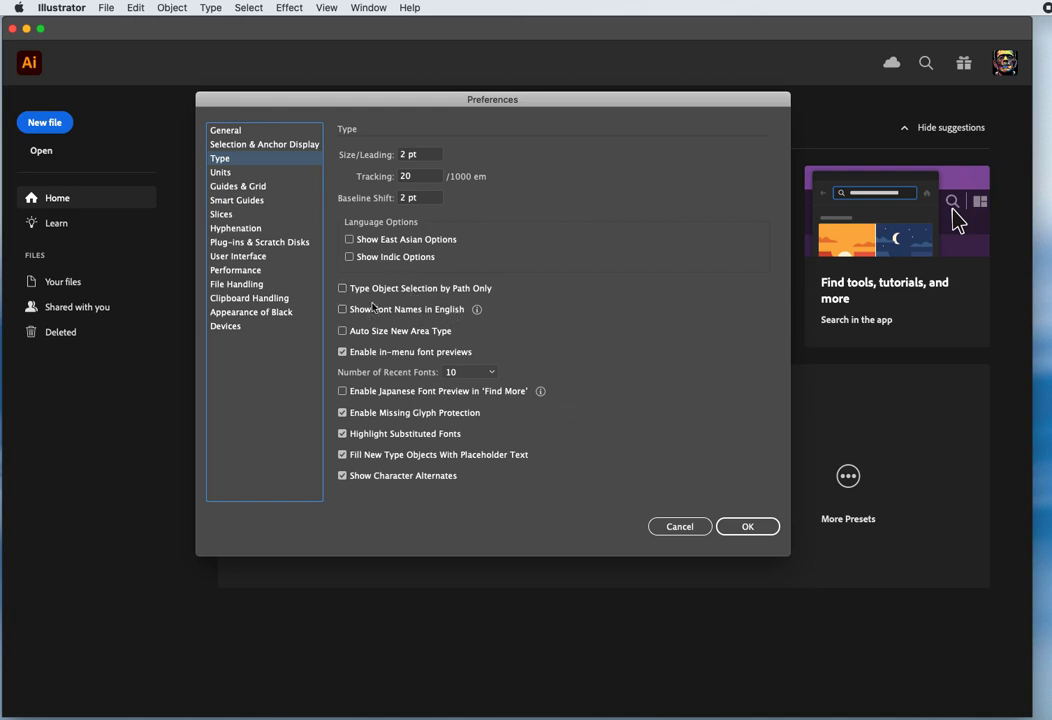
pyautogui.click(342, 308)
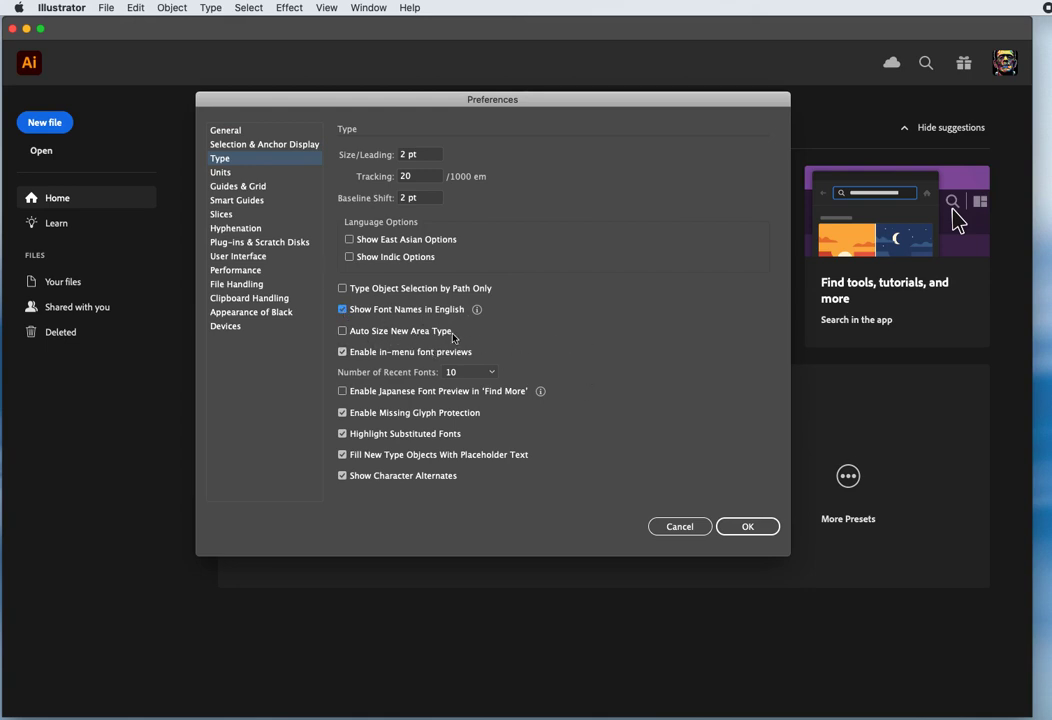
pyautogui.click(344, 332)
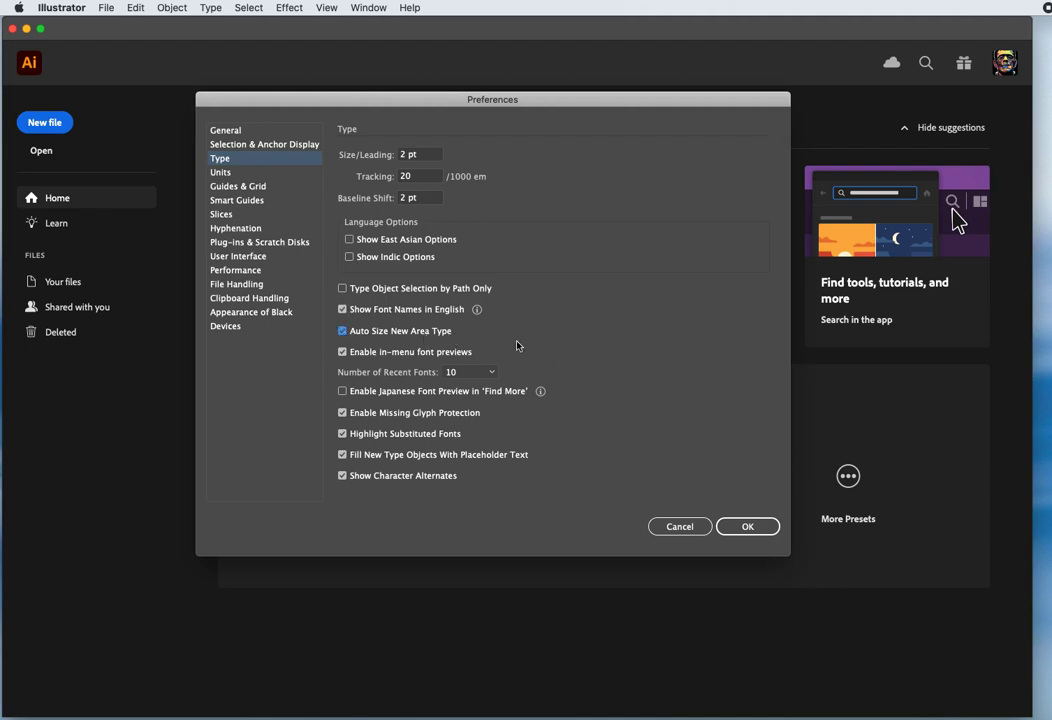
pyautogui.moveTo(540, 360)
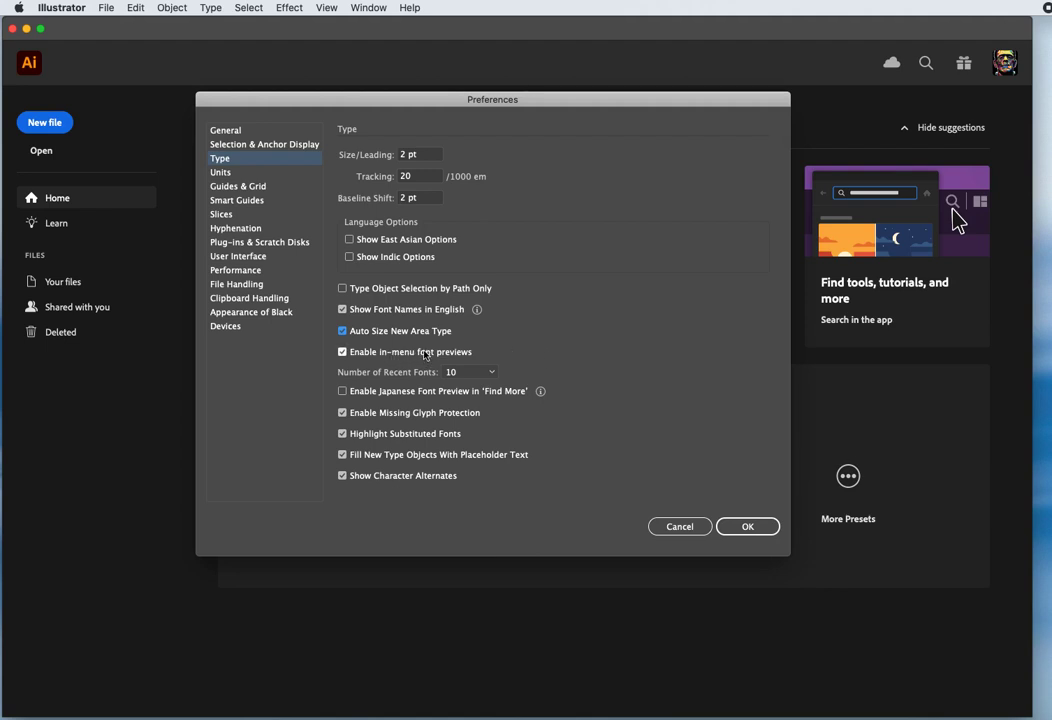
pyautogui.moveTo(518, 360)
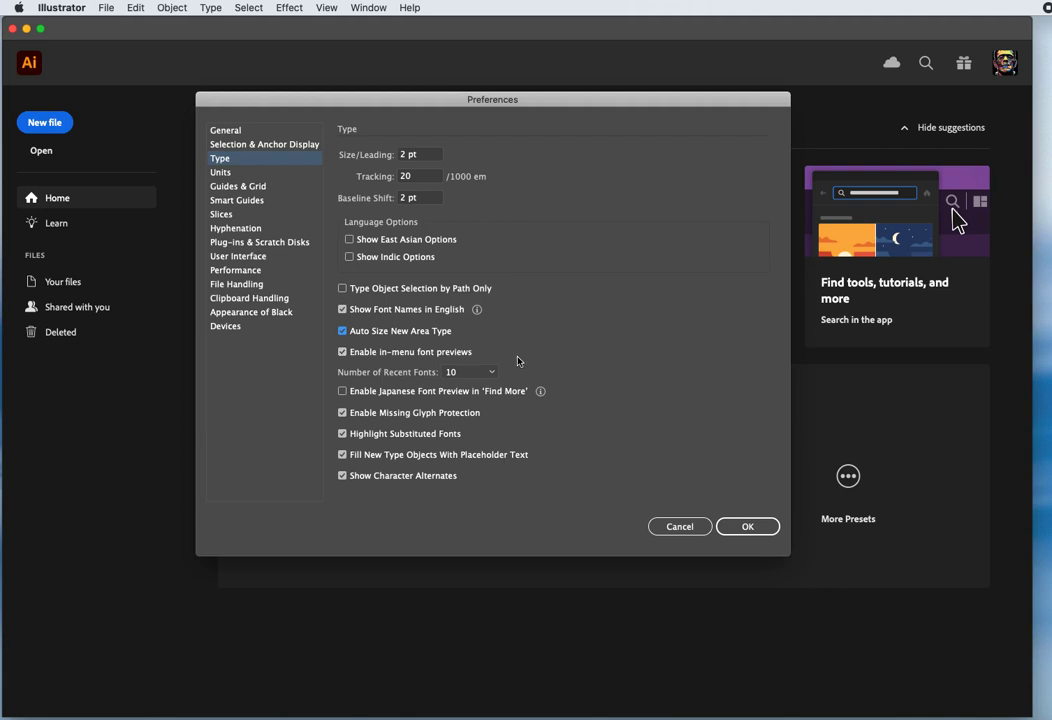
pyautogui.moveTo(512, 360)
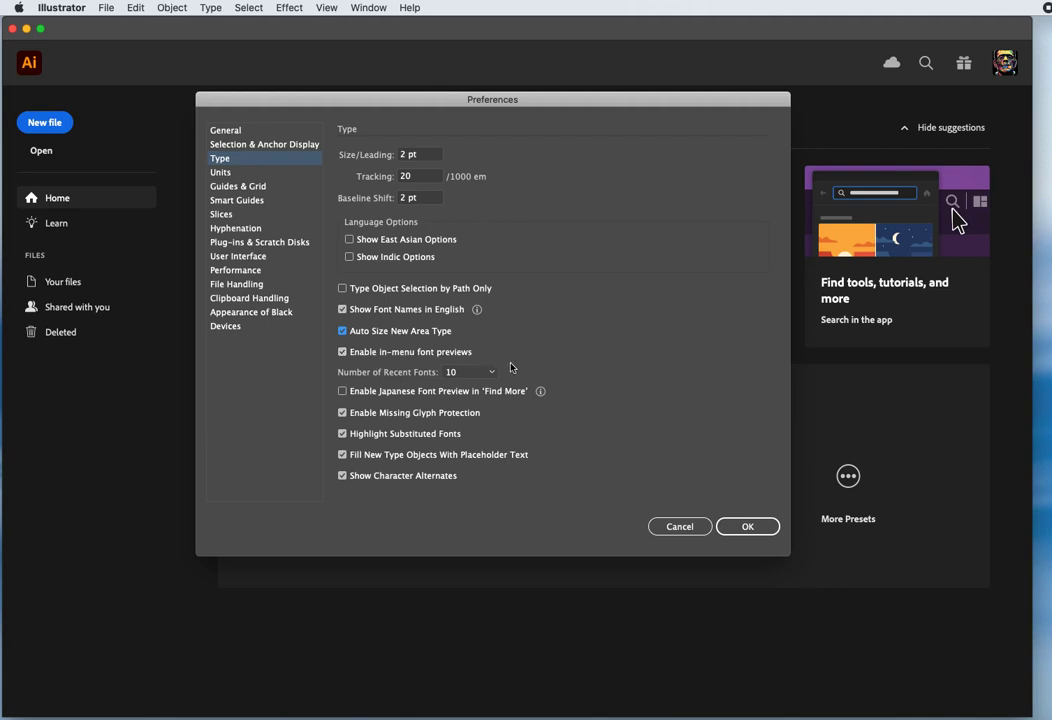
pyautogui.moveTo(462, 376)
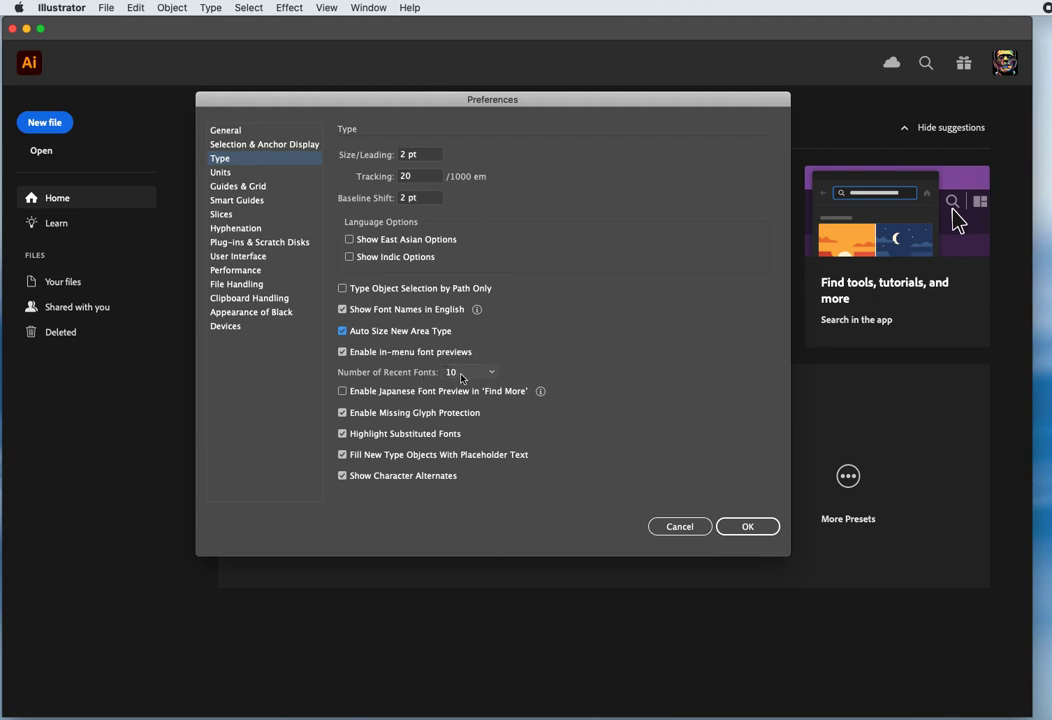
pyautogui.moveTo(622, 404)
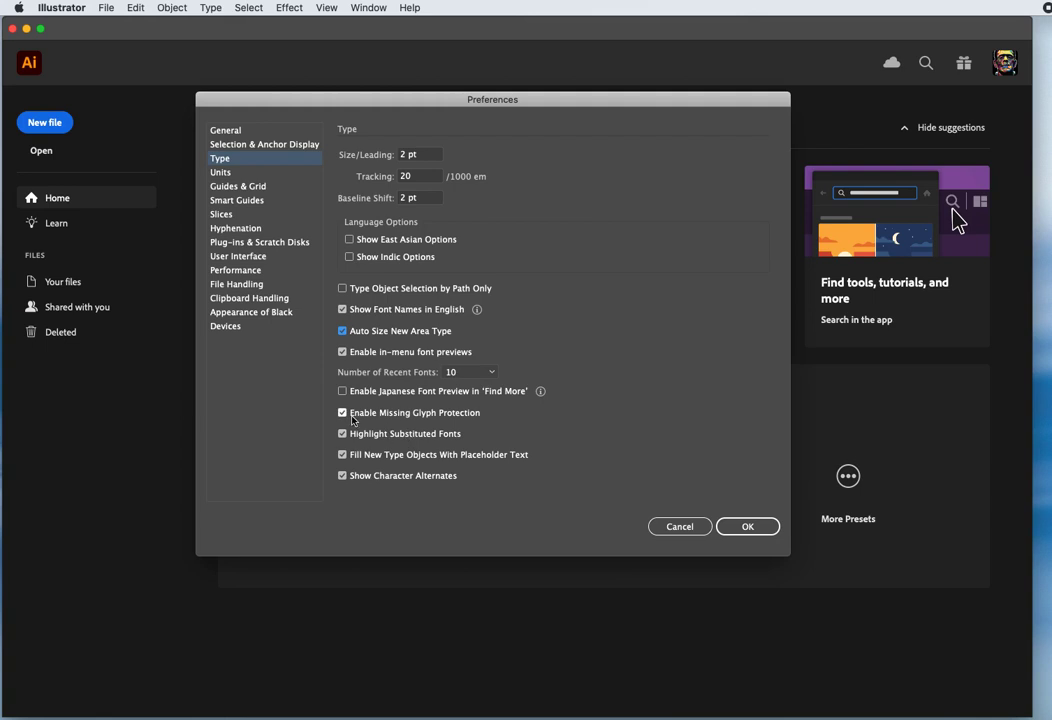
pyautogui.moveTo(452, 426)
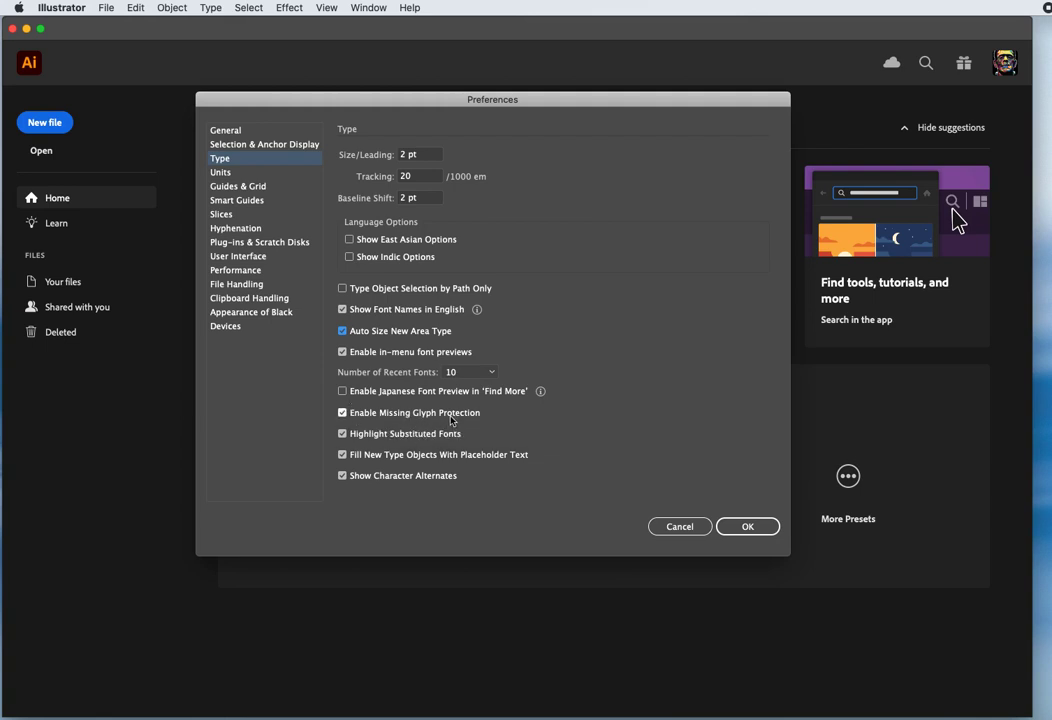
pyautogui.moveTo(472, 420)
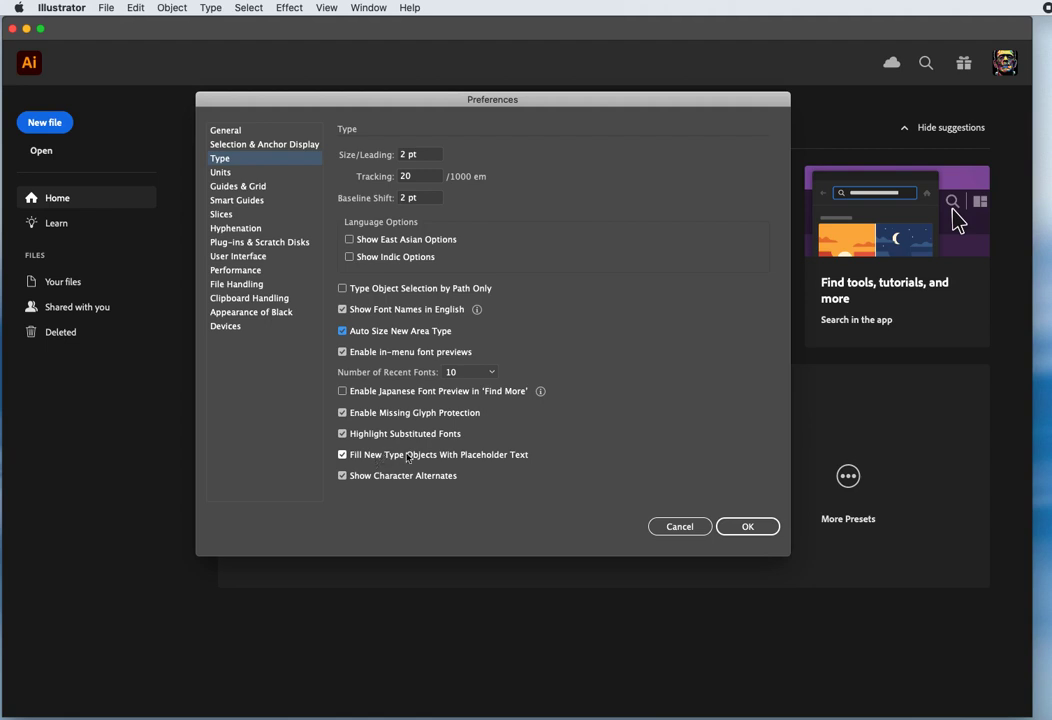
pyautogui.moveTo(480, 466)
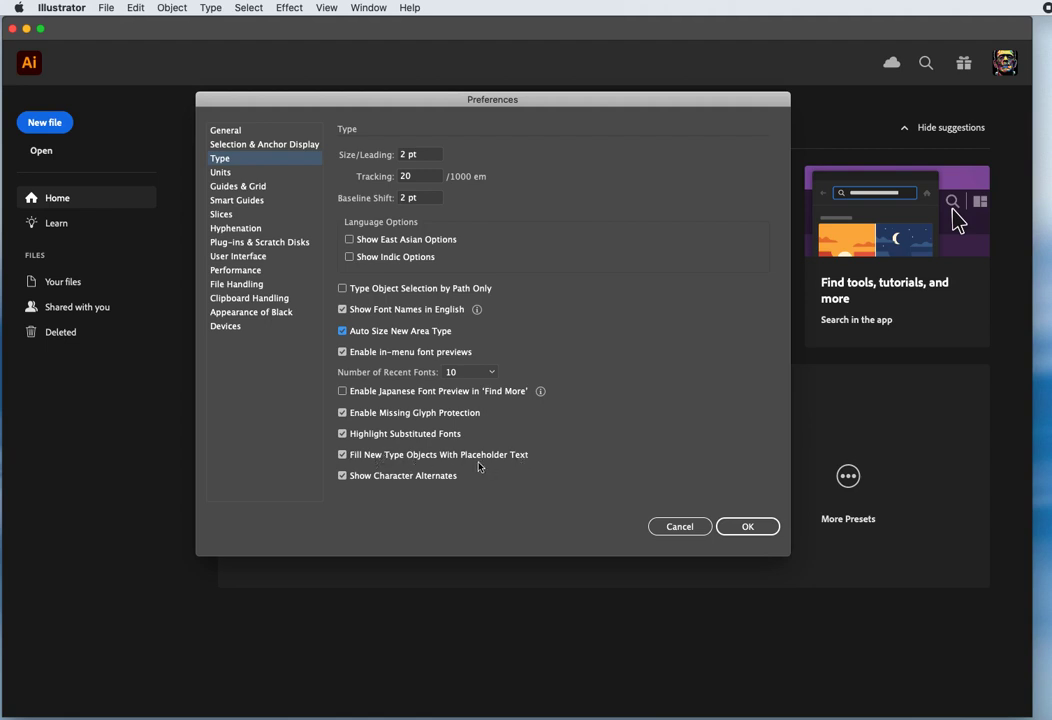
pyautogui.moveTo(544, 472)
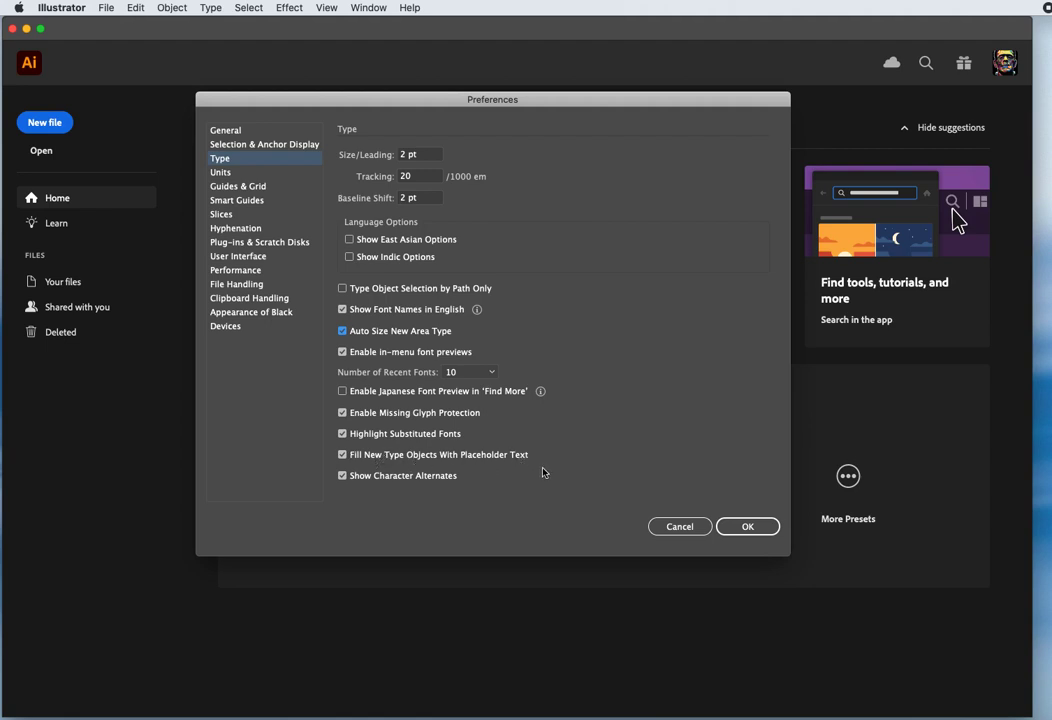
pyautogui.click(342, 454)
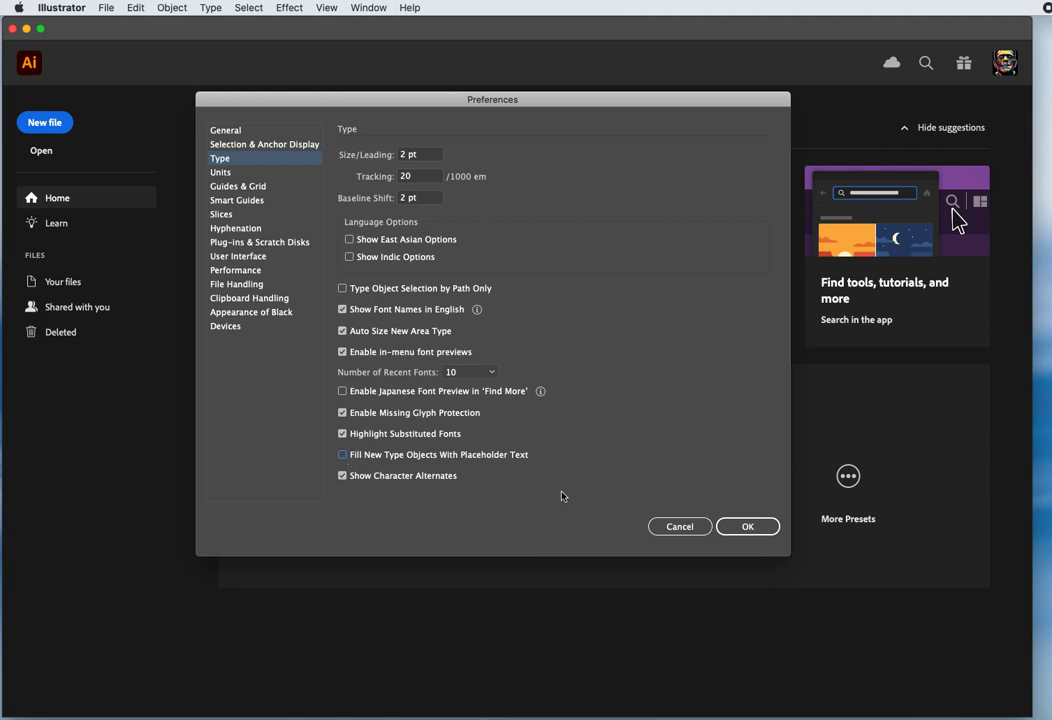
pyautogui.moveTo(572, 452)
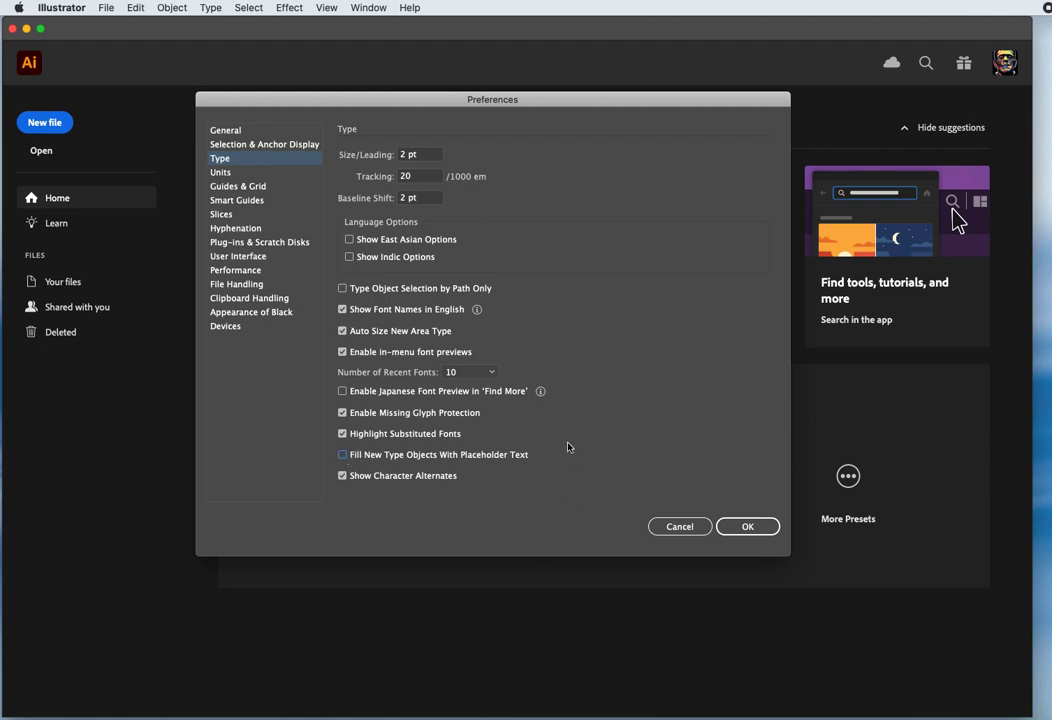
pyautogui.moveTo(696, 424)
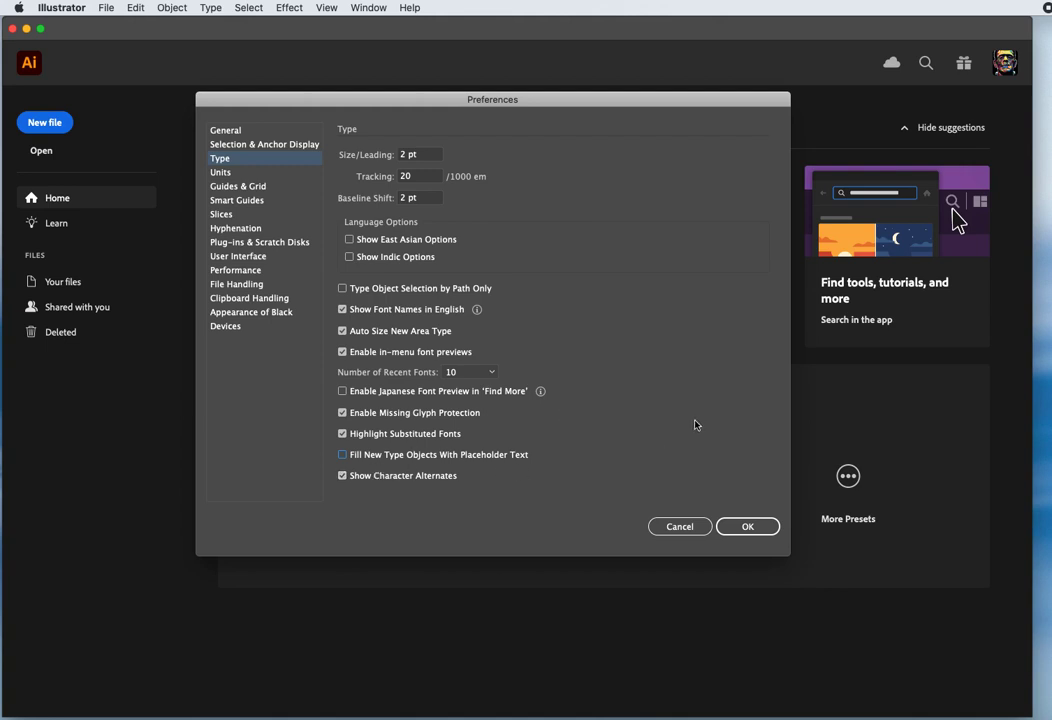
pyautogui.moveTo(648, 444)
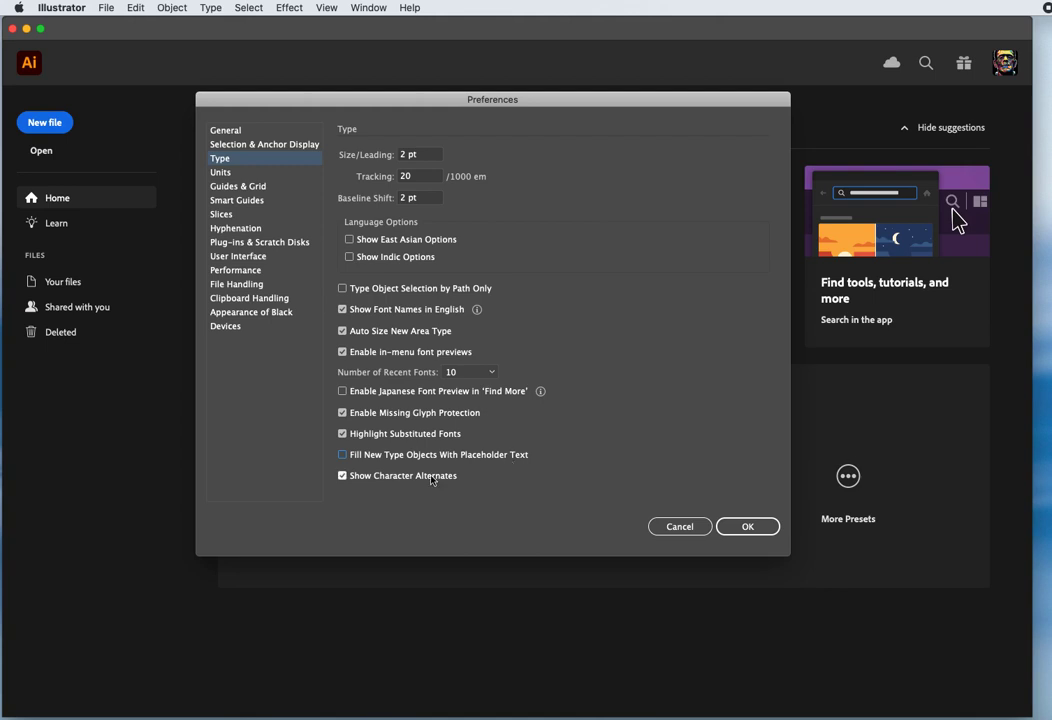
pyautogui.click(348, 476)
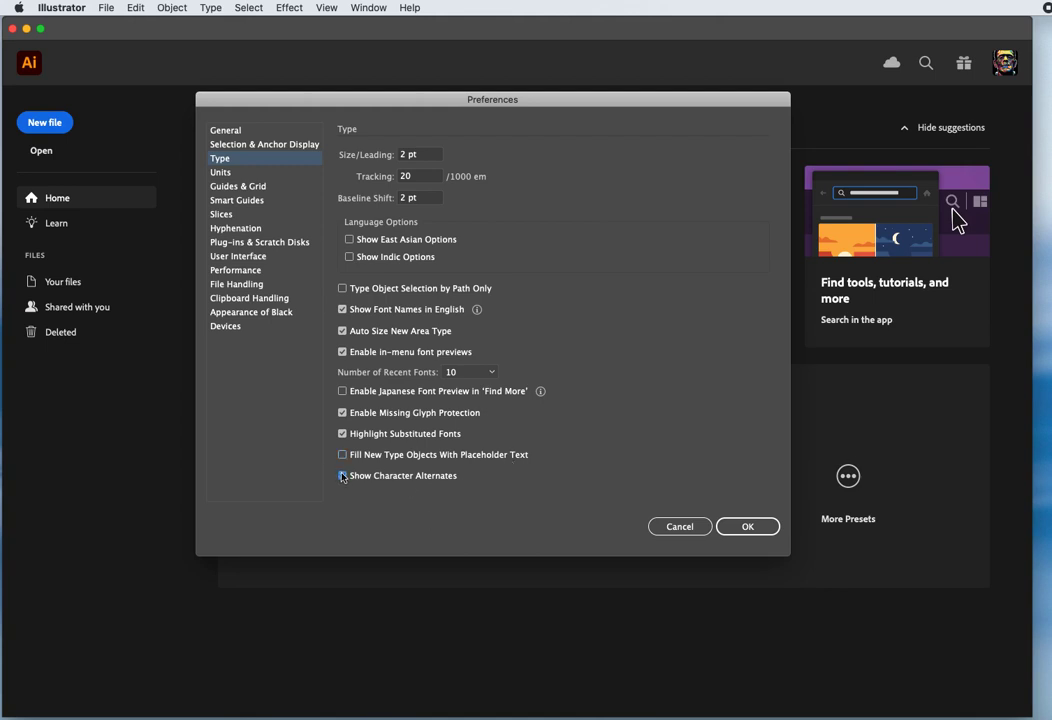
pyautogui.click(348, 476)
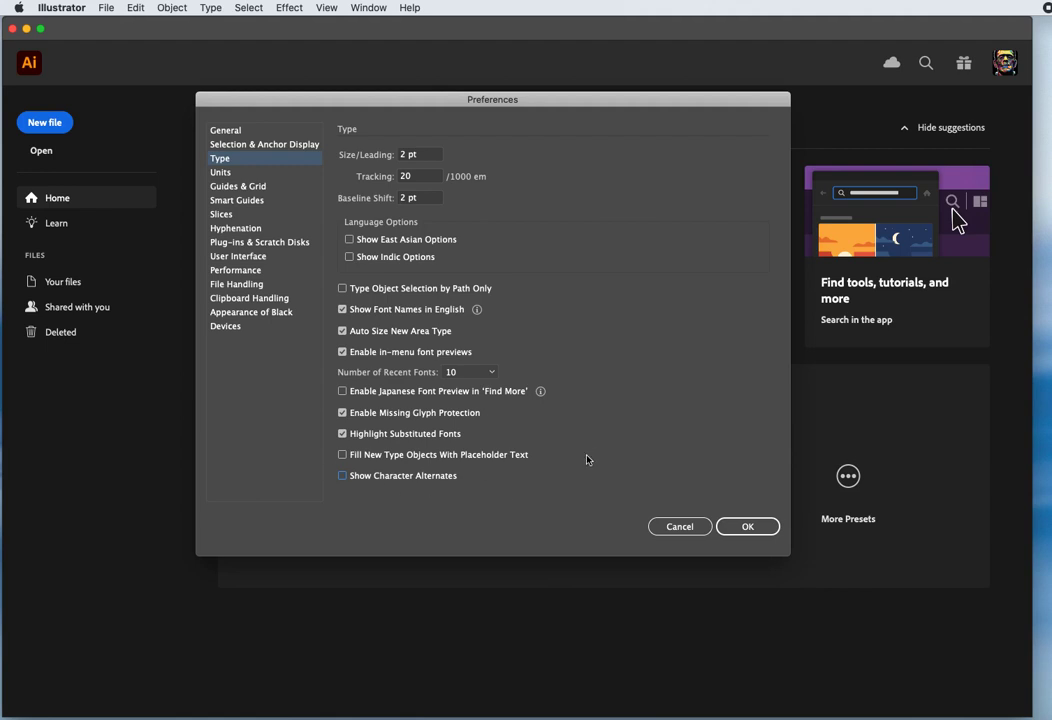
# Set General measurements to Inches in the Units preferences.
pyautogui.click(220, 172)
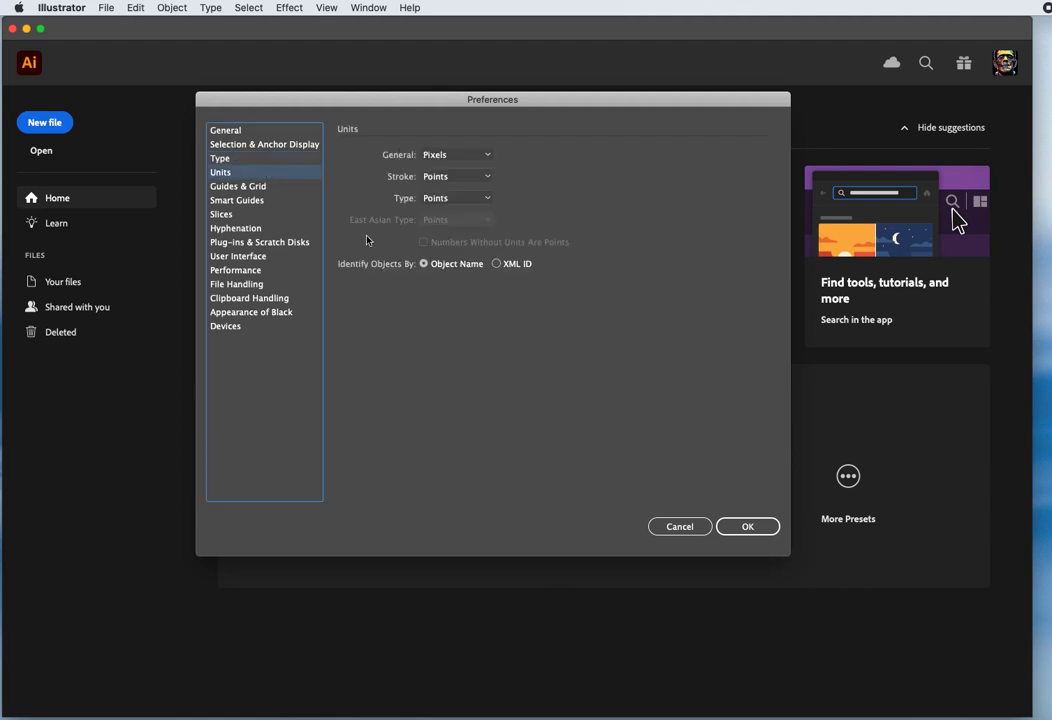
pyautogui.moveTo(396, 160)
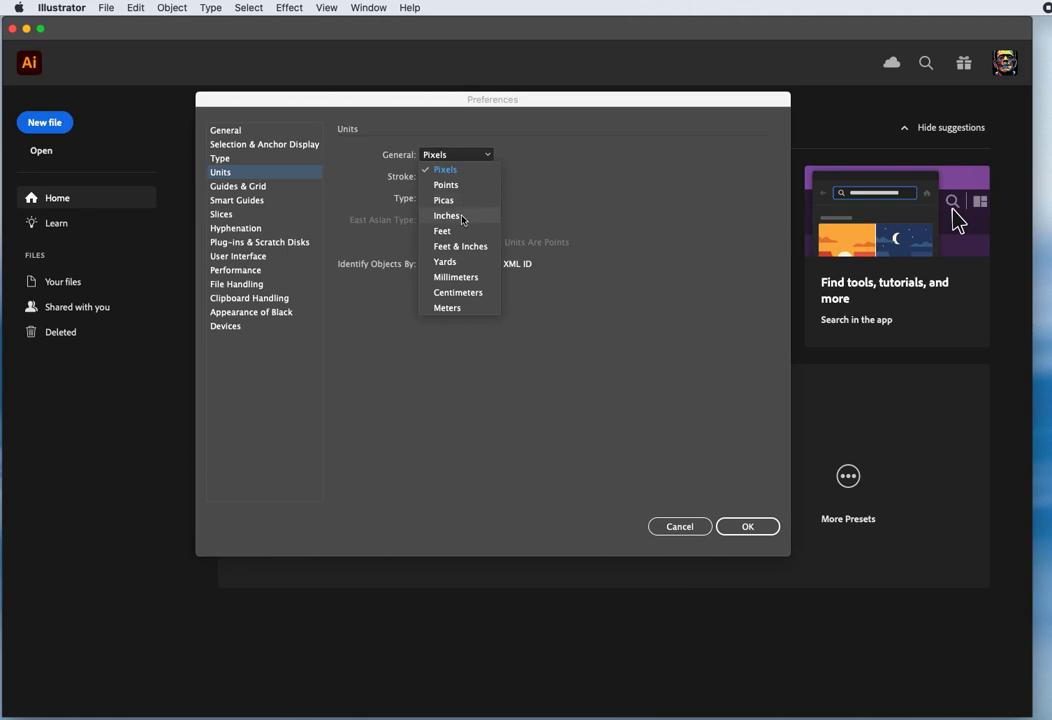
pyautogui.click(448, 216)
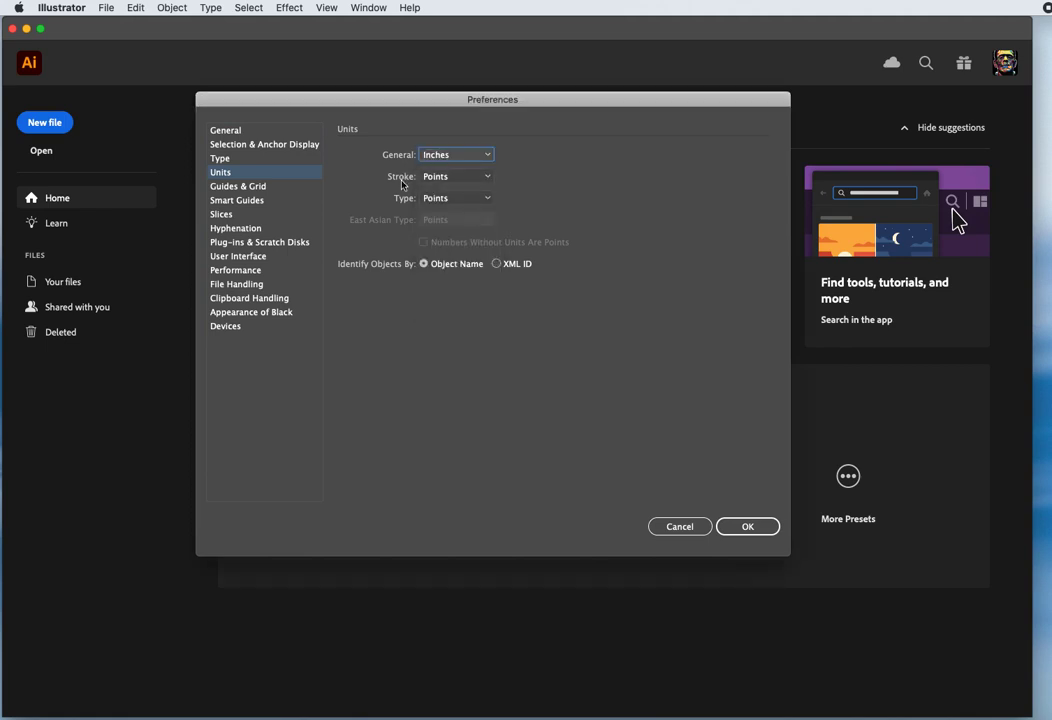
pyautogui.moveTo(456, 180)
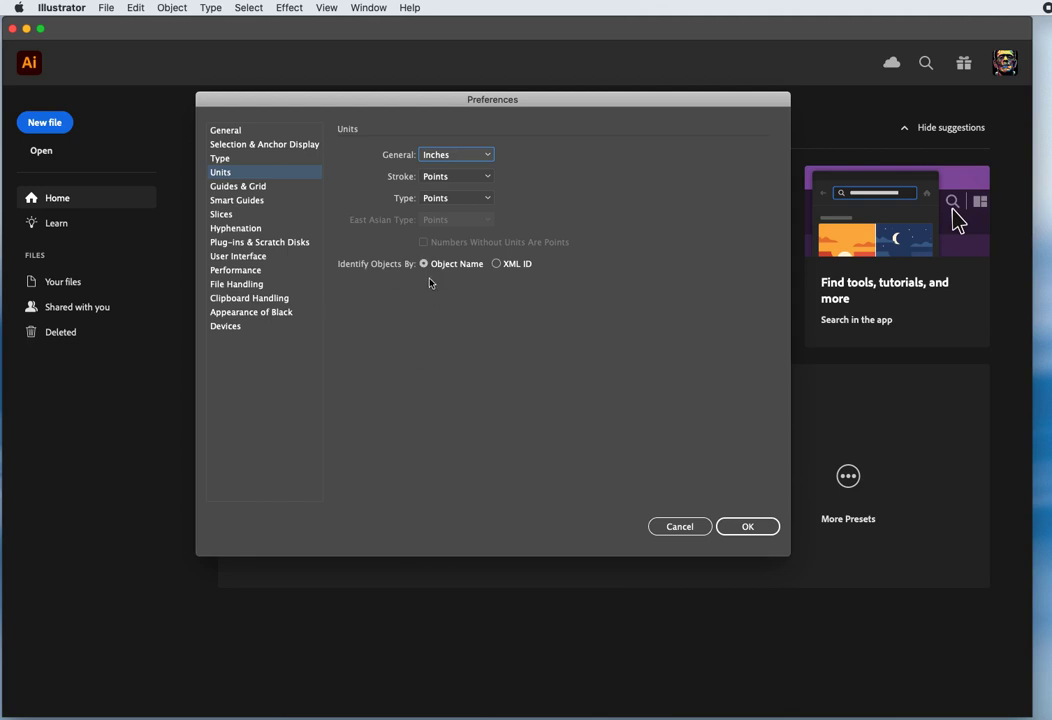
pyautogui.moveTo(284, 190)
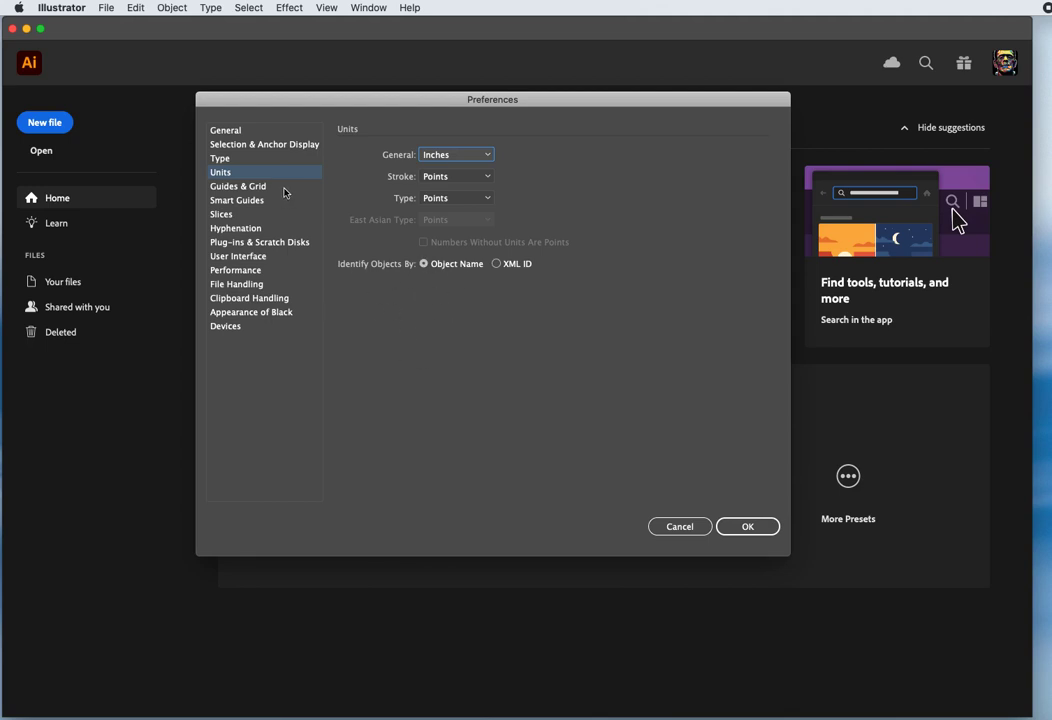
# In Guides & Grid preferences, keep guides Light Red and drawn as lines.
pyautogui.click(238, 186)
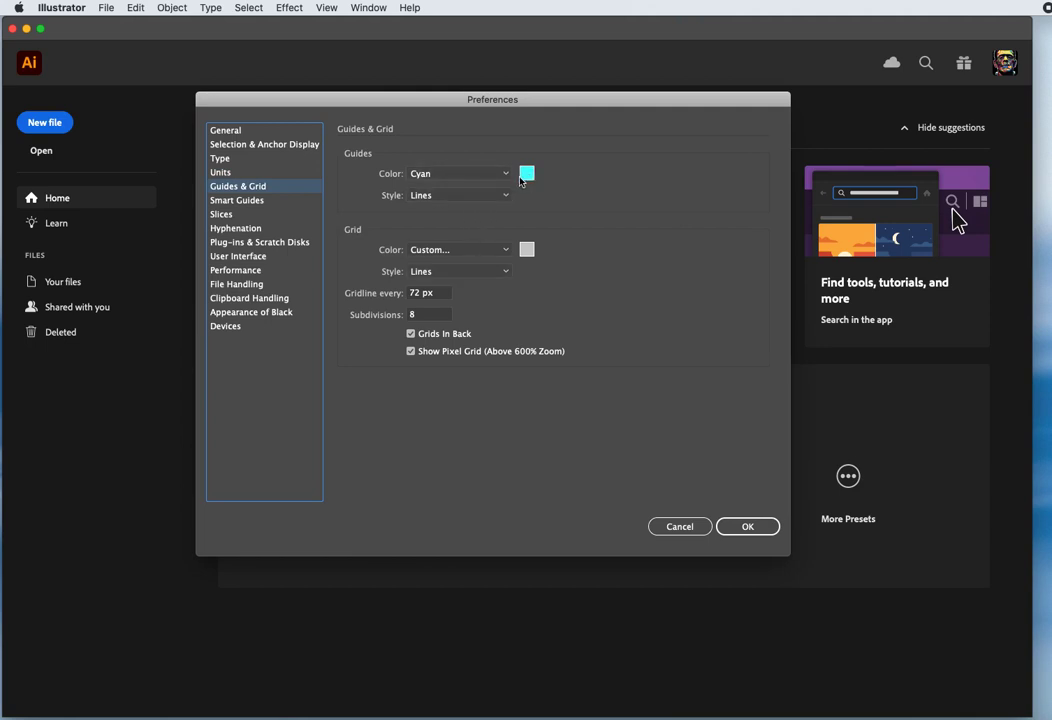
pyautogui.click(456, 172)
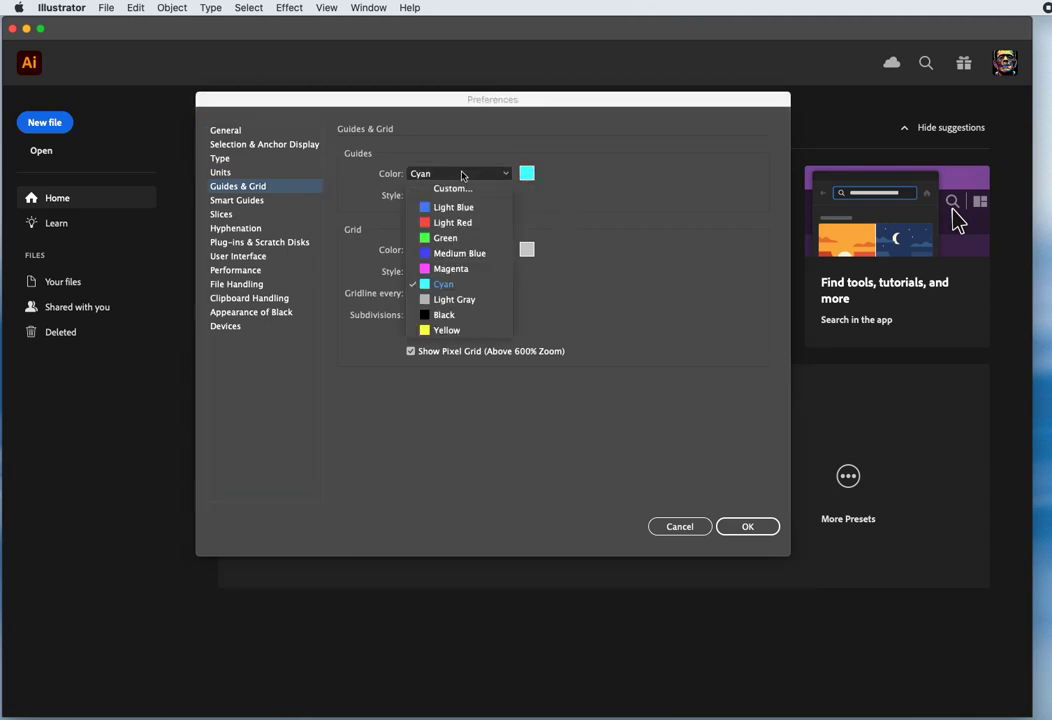
pyautogui.click(452, 222)
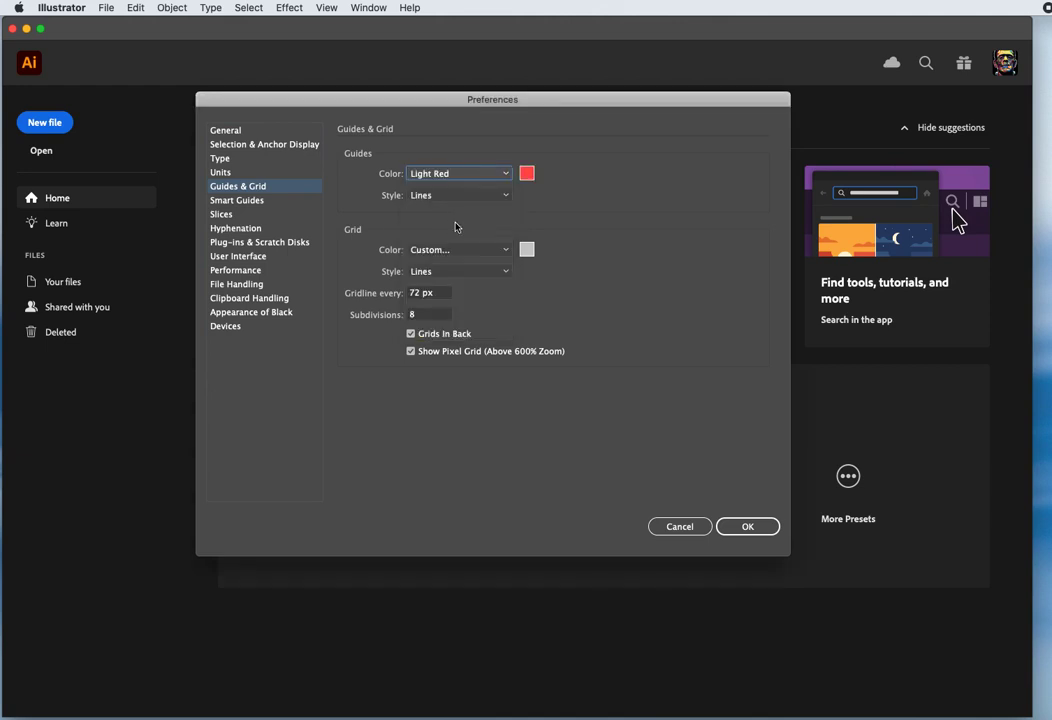
pyautogui.moveTo(626, 228)
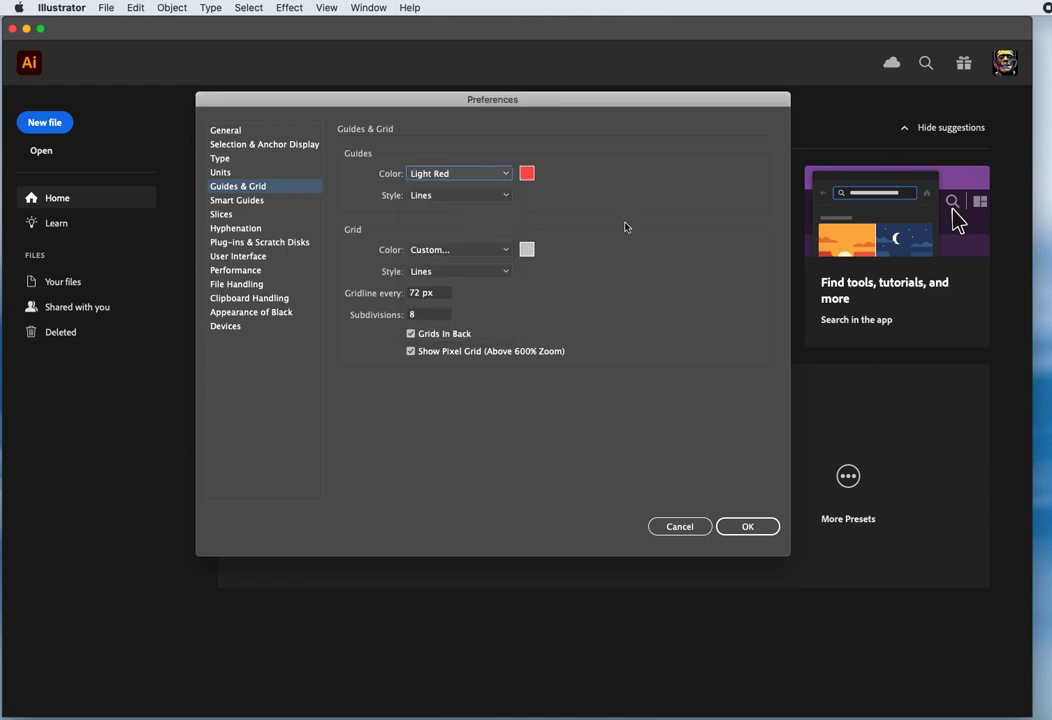
pyautogui.click(458, 196)
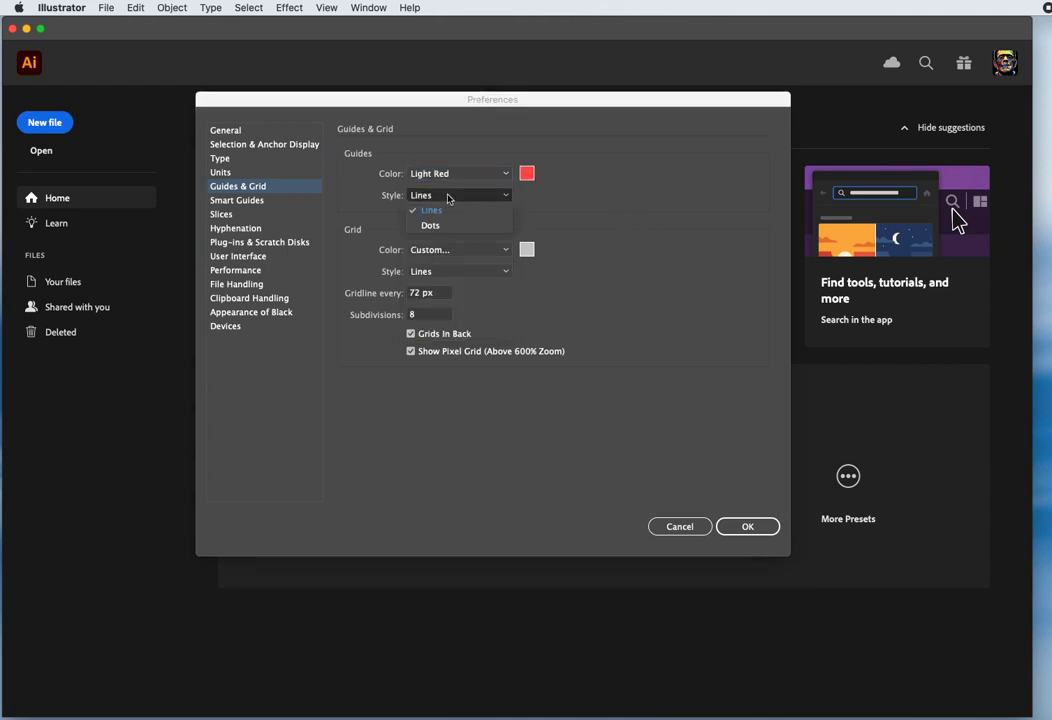
pyautogui.moveTo(444, 212)
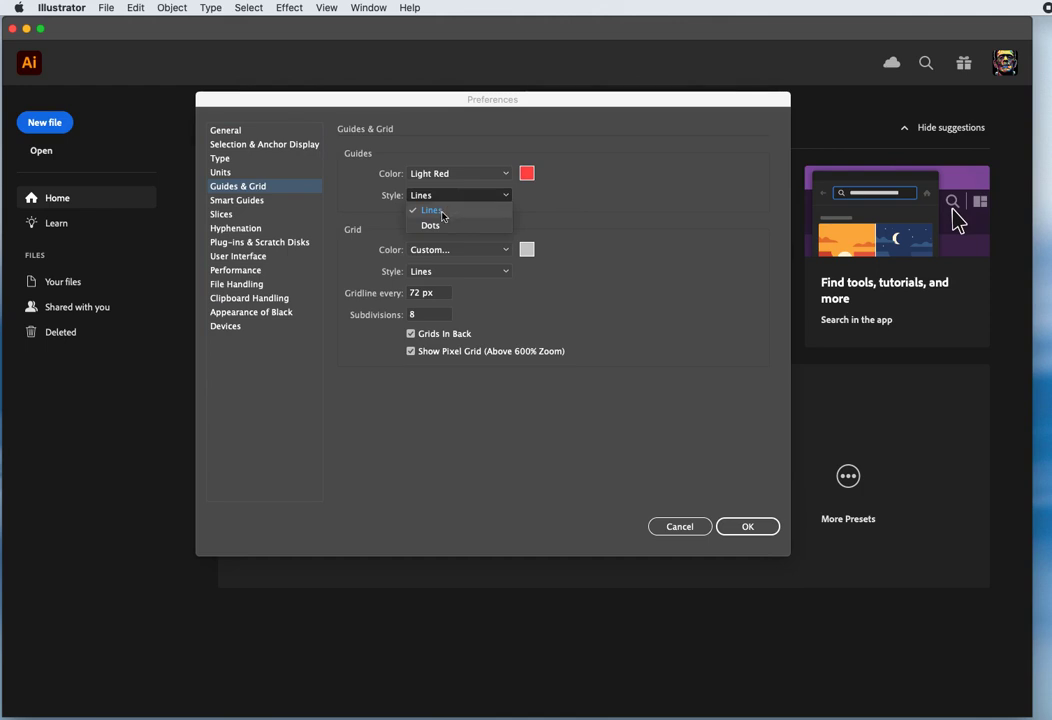
pyautogui.moveTo(444, 226)
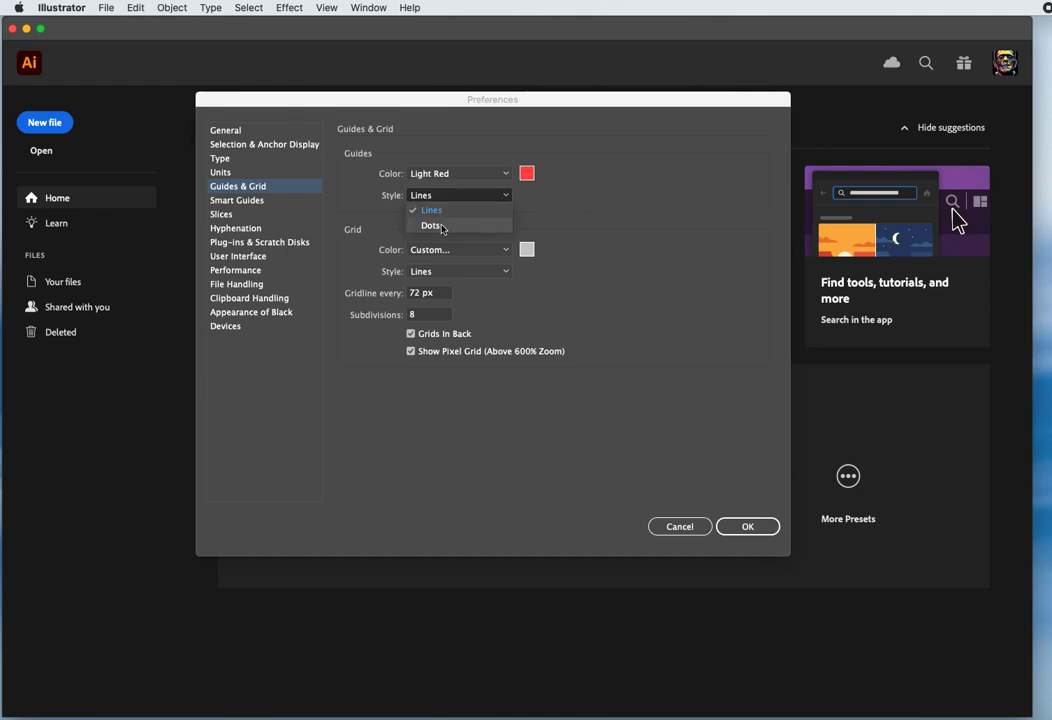
pyautogui.moveTo(432, 228)
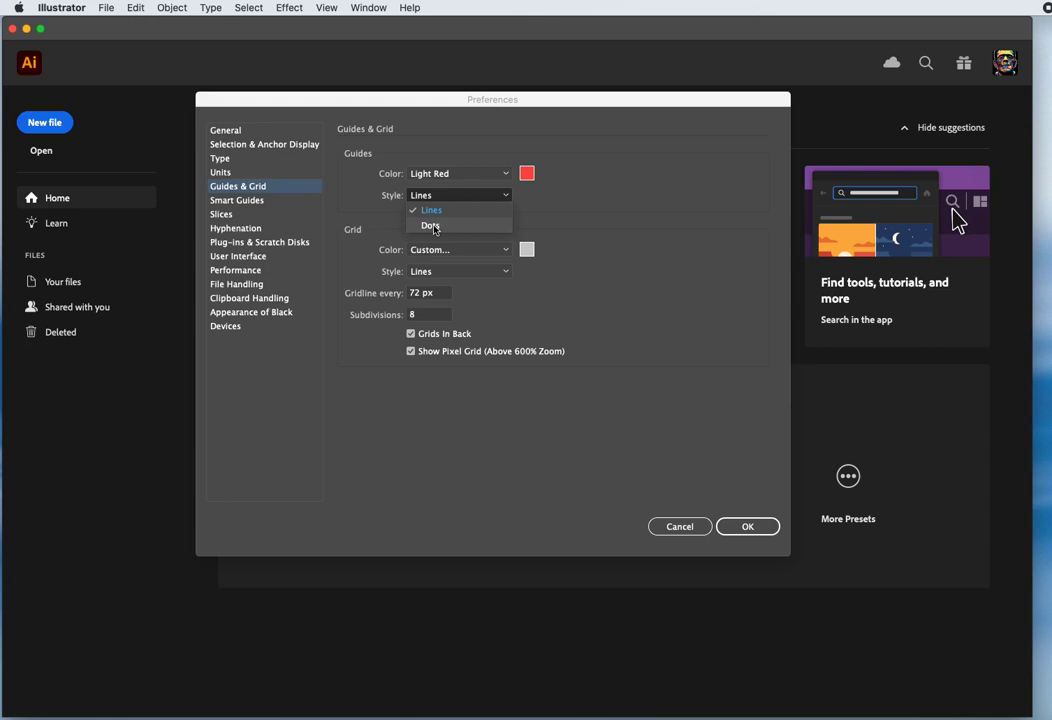
pyautogui.click(432, 210)
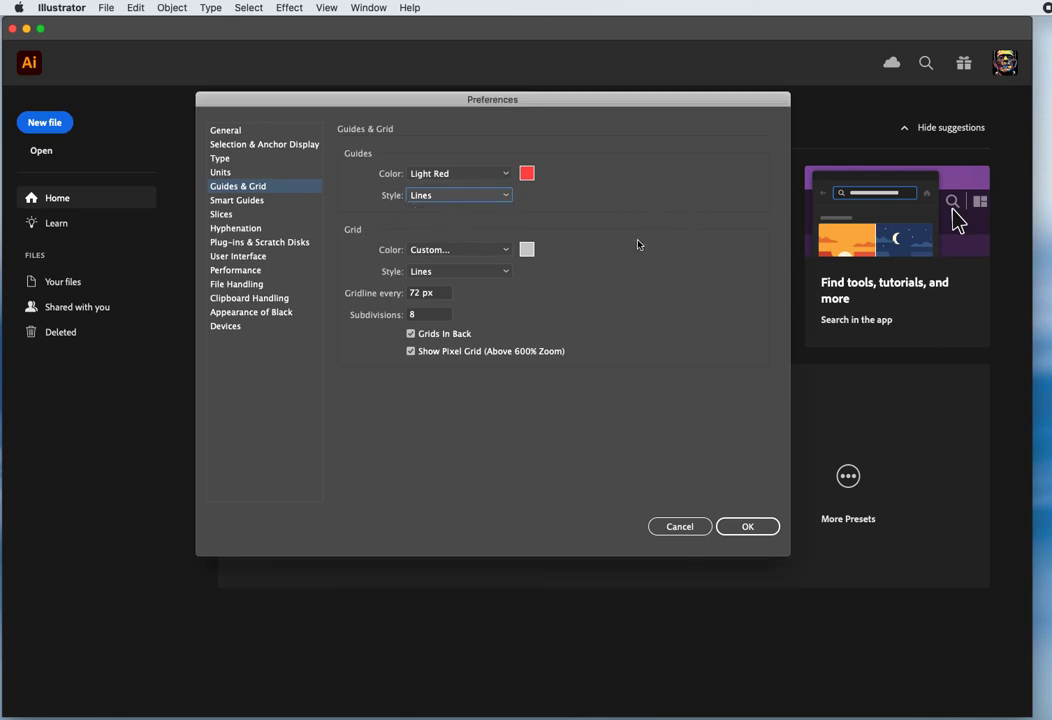
pyautogui.moveTo(632, 272)
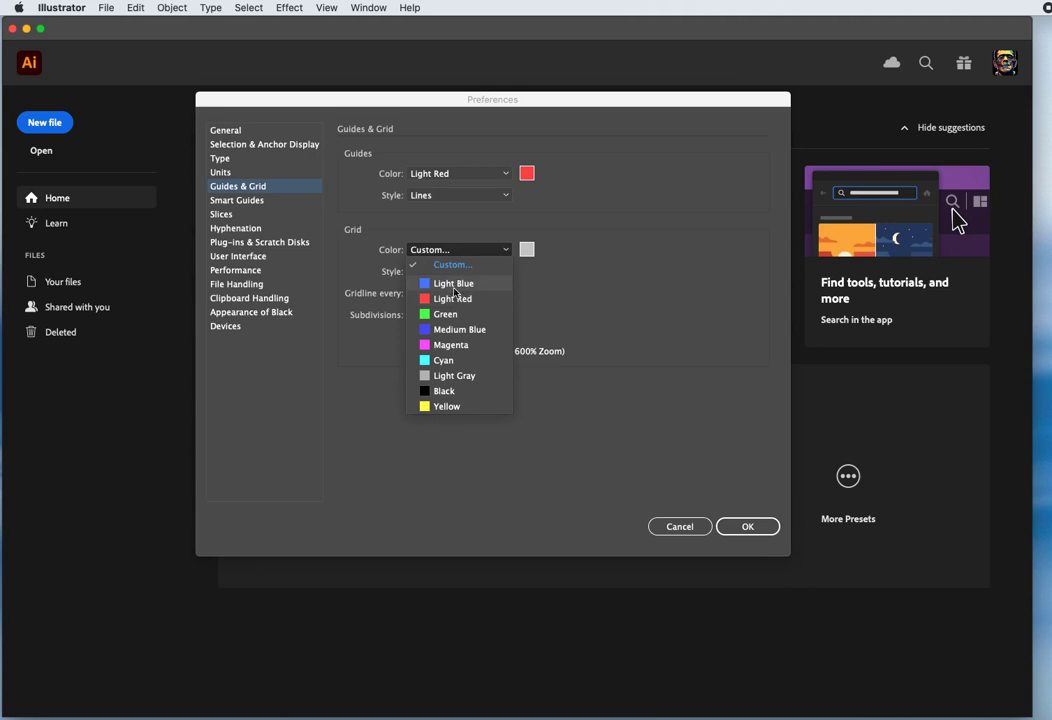
# Change the grid colour to Light Blue.
pyautogui.click(452, 284)
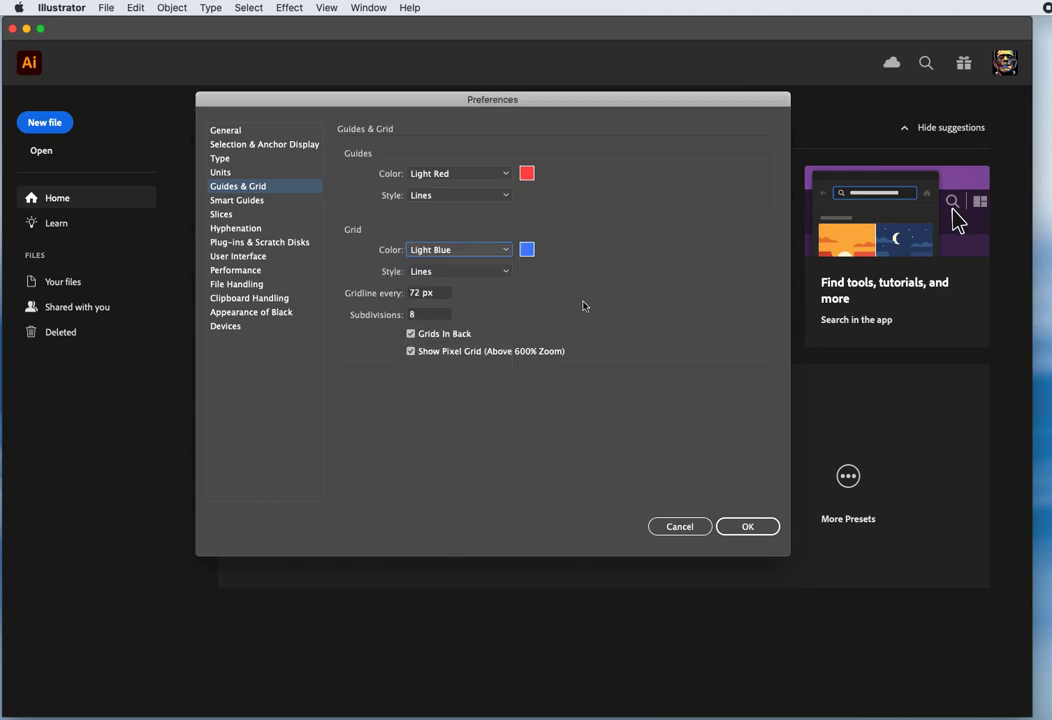
pyautogui.moveTo(348, 260)
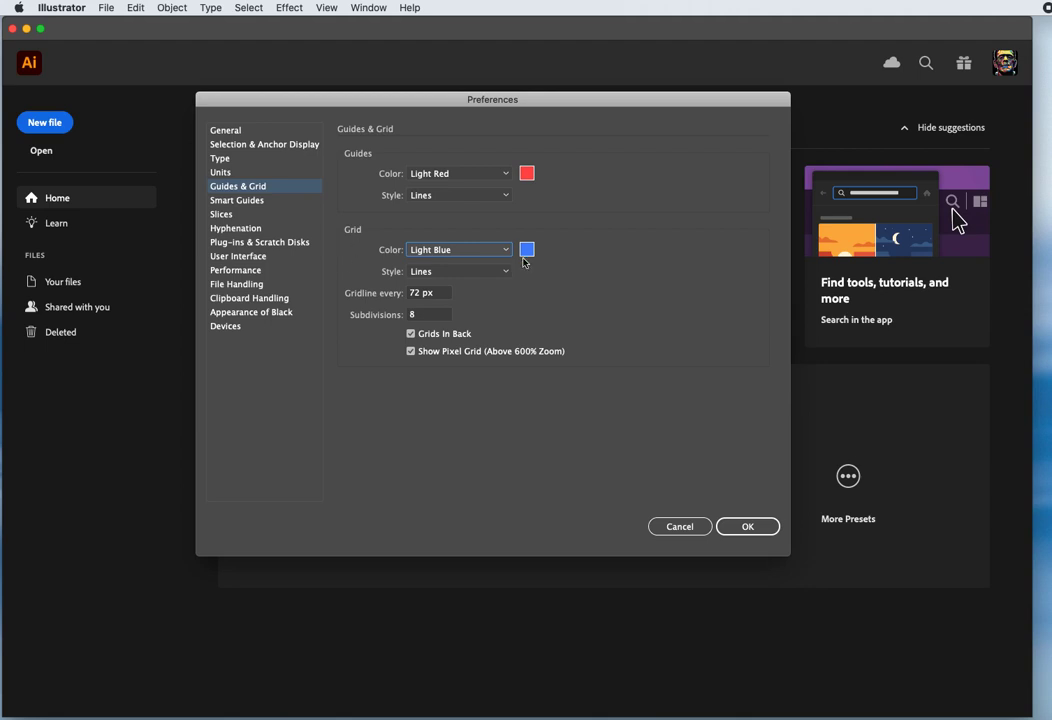
pyautogui.click(458, 248)
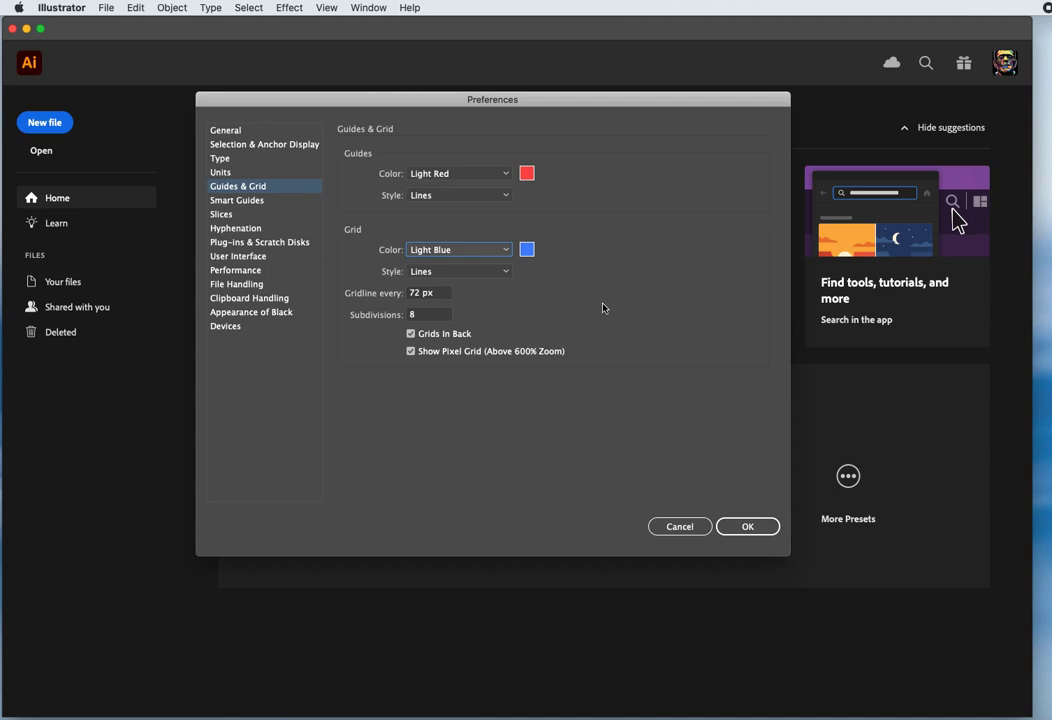
pyautogui.moveTo(284, 204)
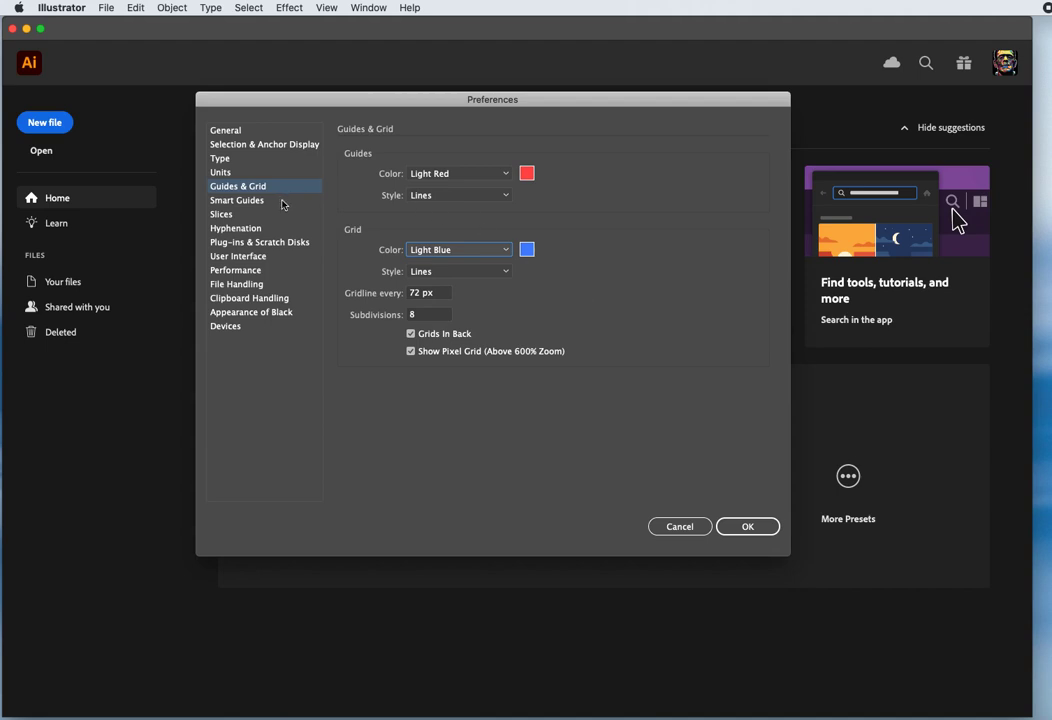
# In Smart Guides preferences, set object guides to Medium Blue and glyph guides to Light Red.
pyautogui.click(236, 200)
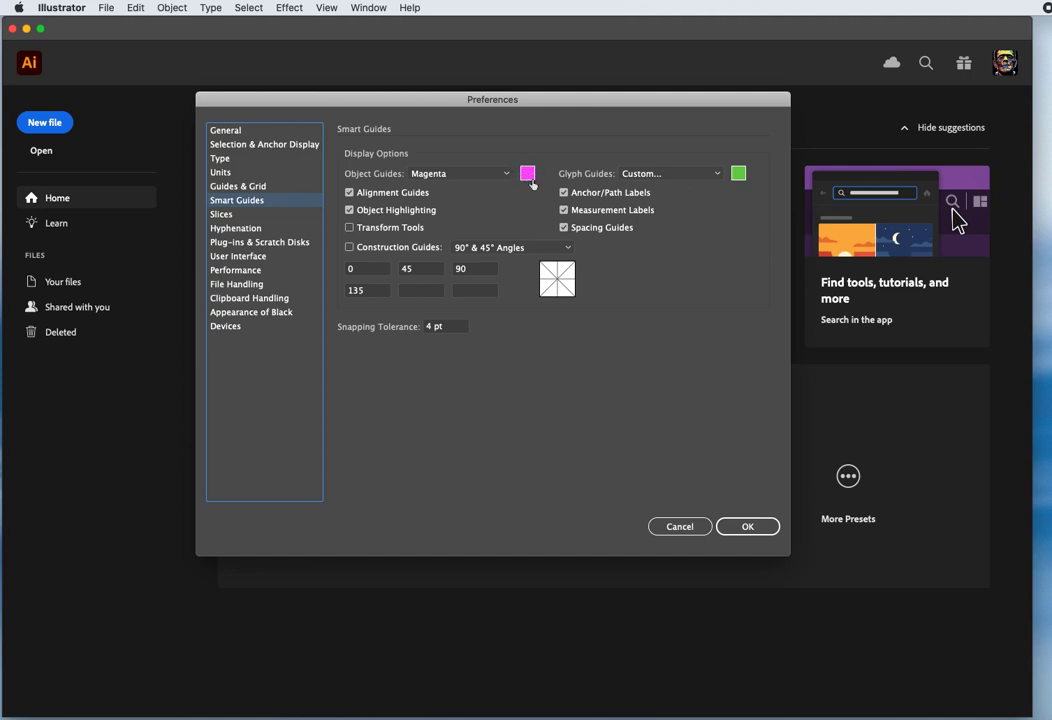
pyautogui.click(460, 172)
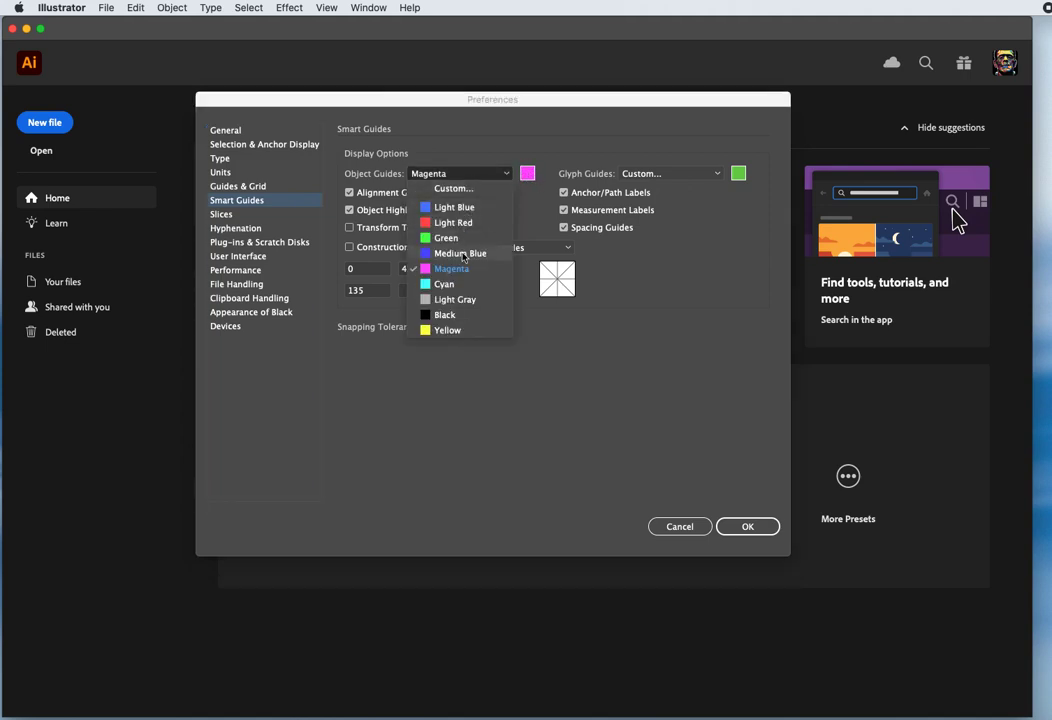
pyautogui.click(460, 252)
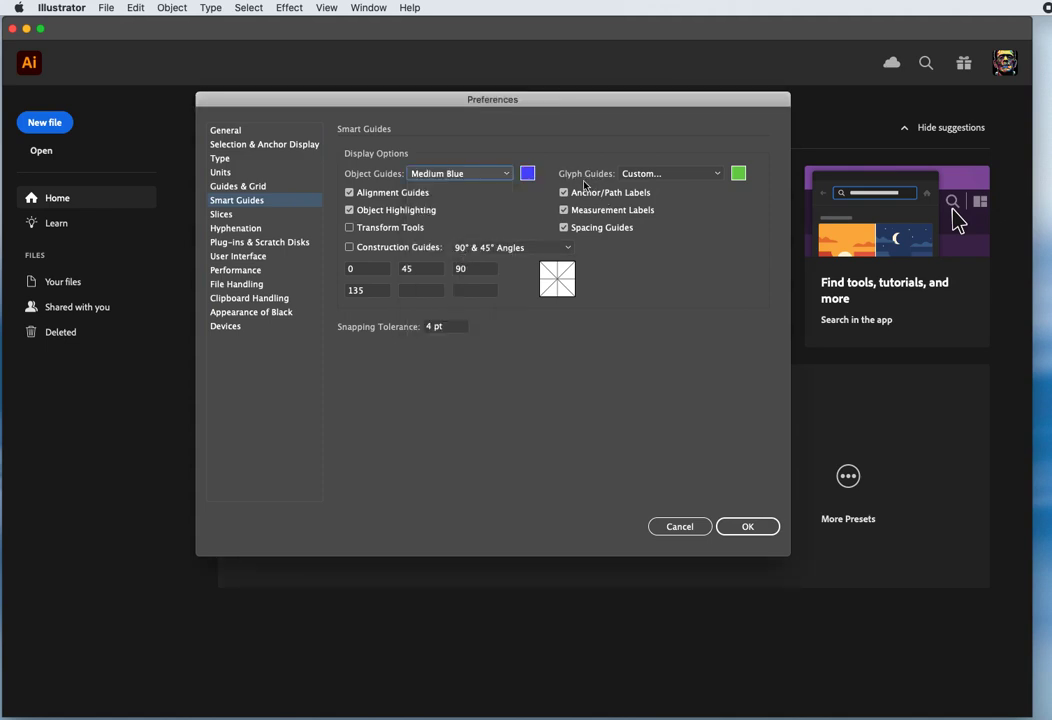
pyautogui.click(668, 172)
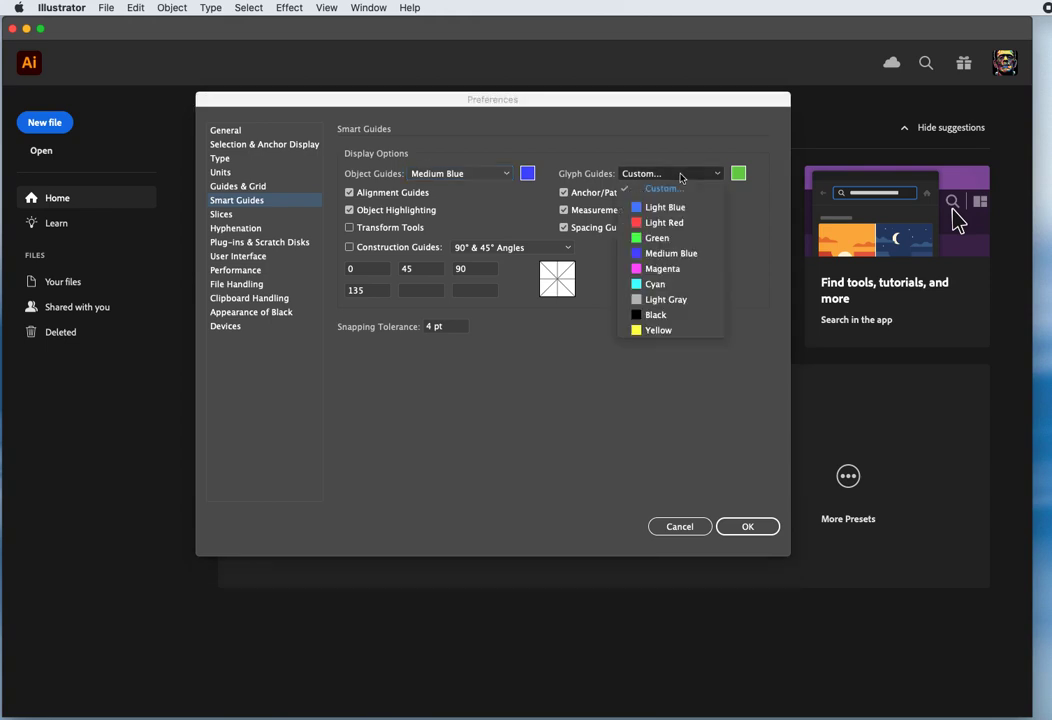
pyautogui.moveTo(688, 222)
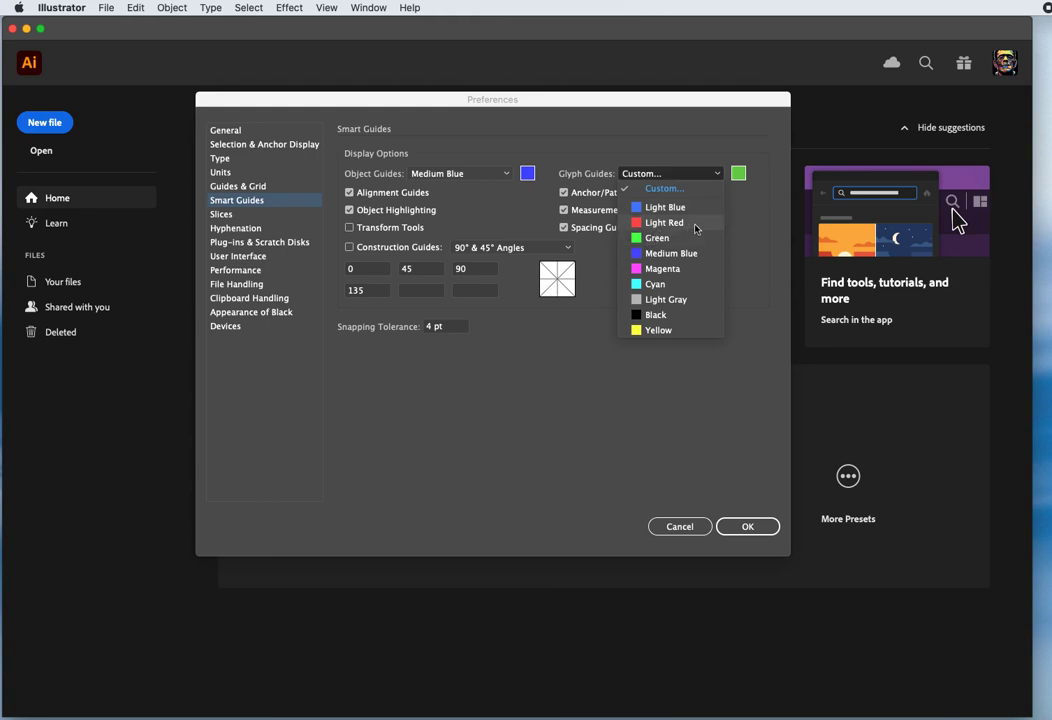
pyautogui.click(664, 222)
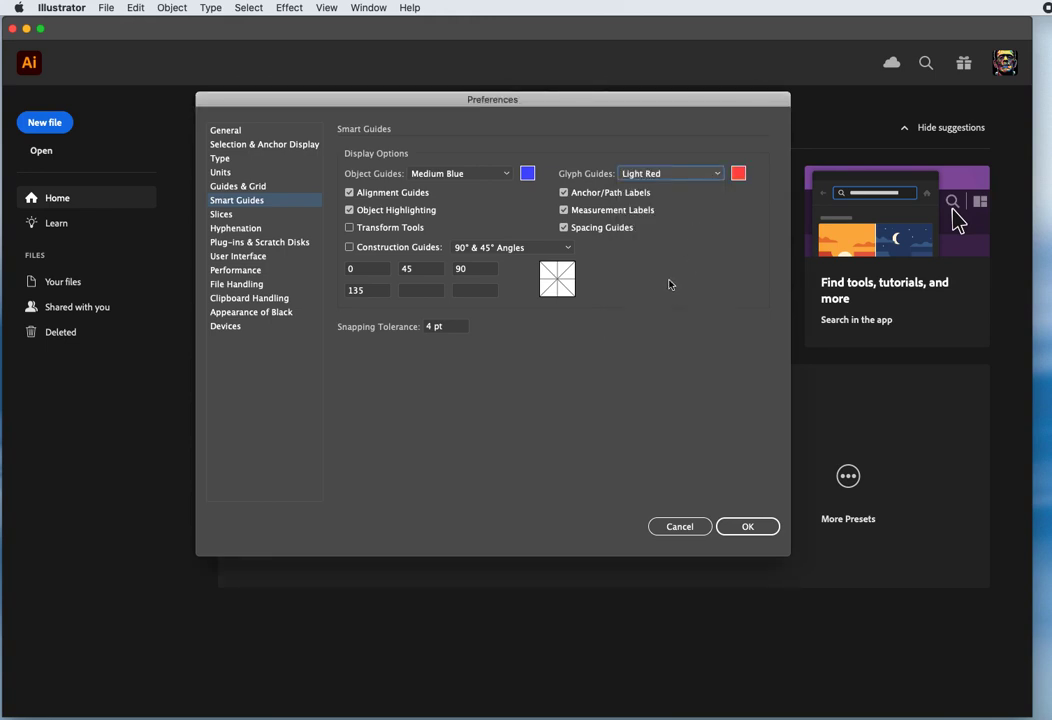
pyautogui.moveTo(492, 260)
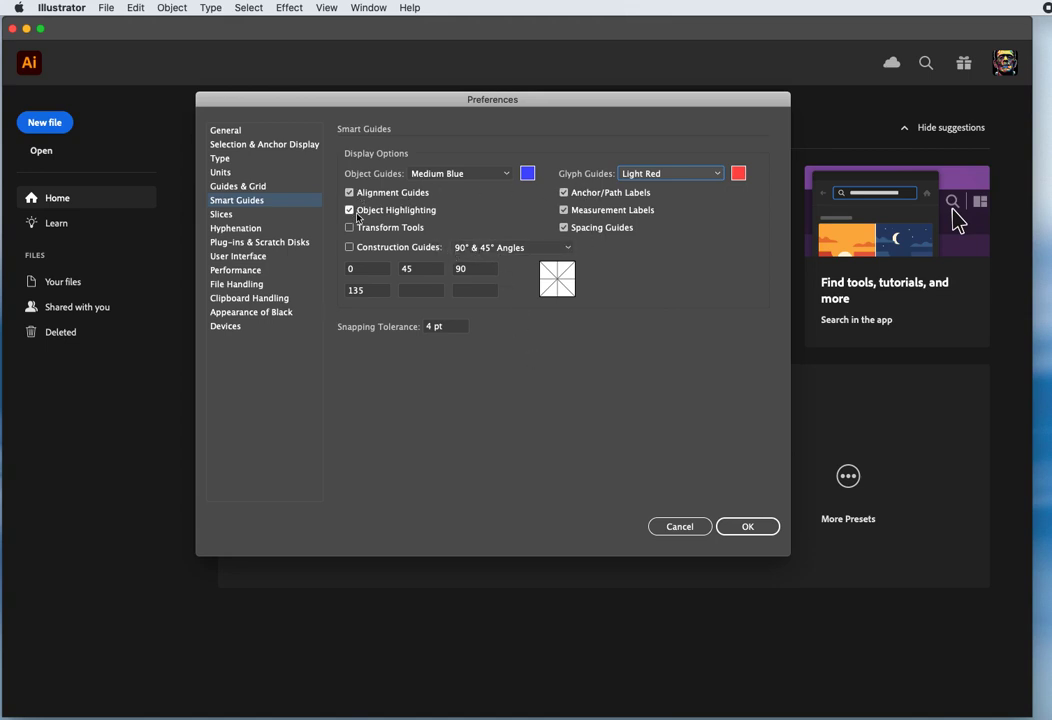
pyautogui.click(348, 210)
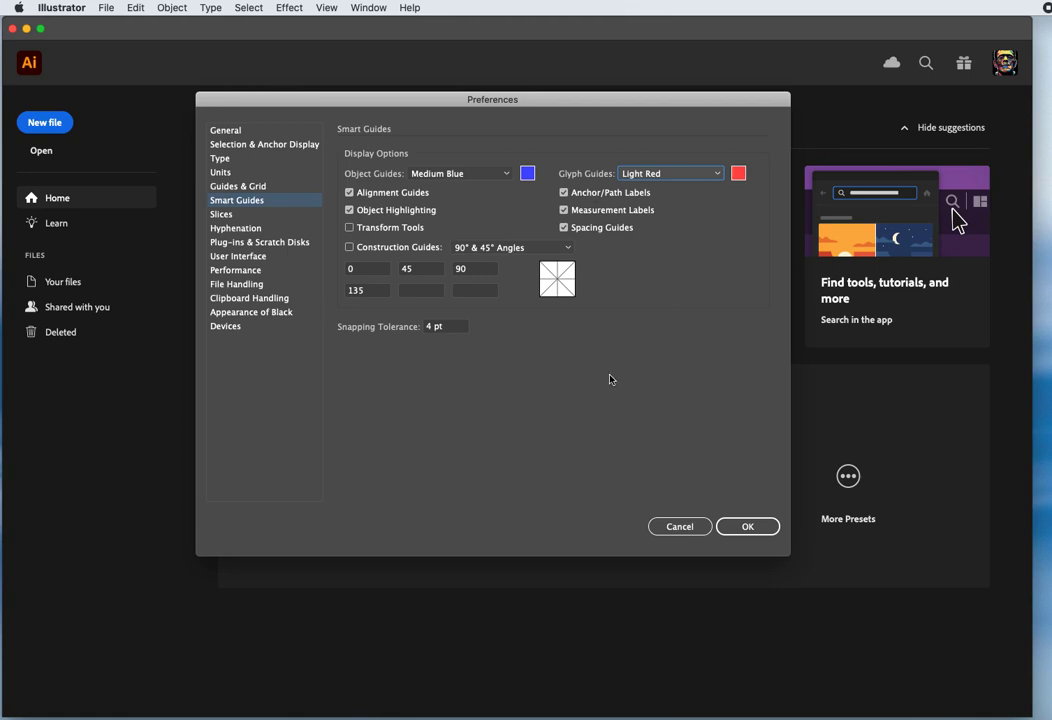
pyautogui.moveTo(600, 256)
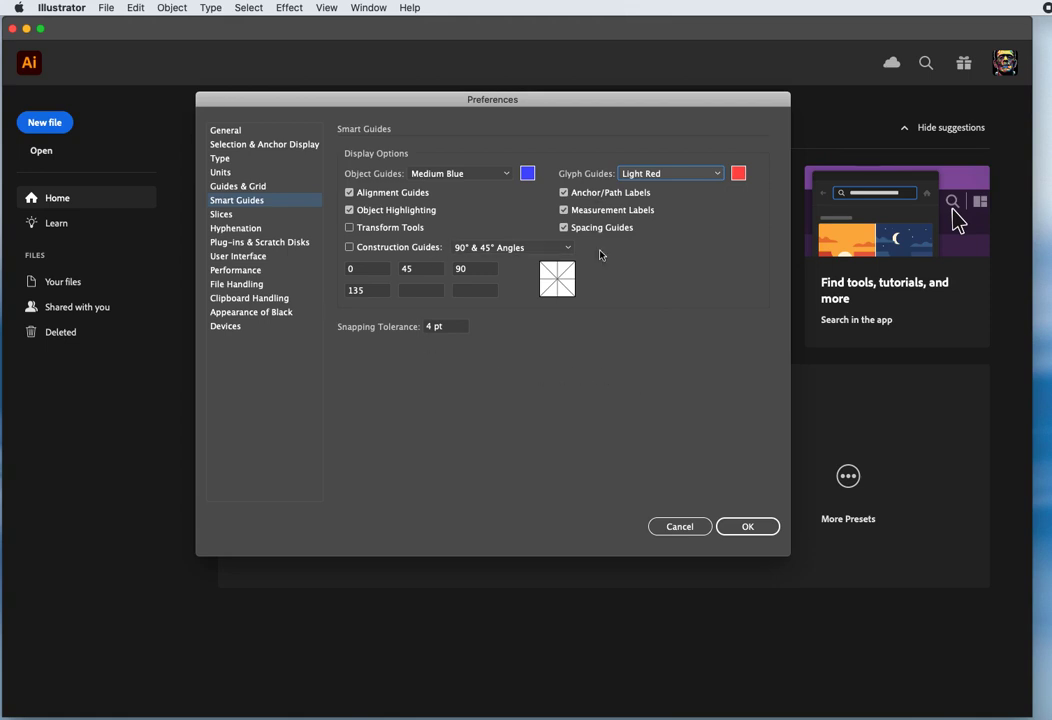
pyautogui.moveTo(672, 268)
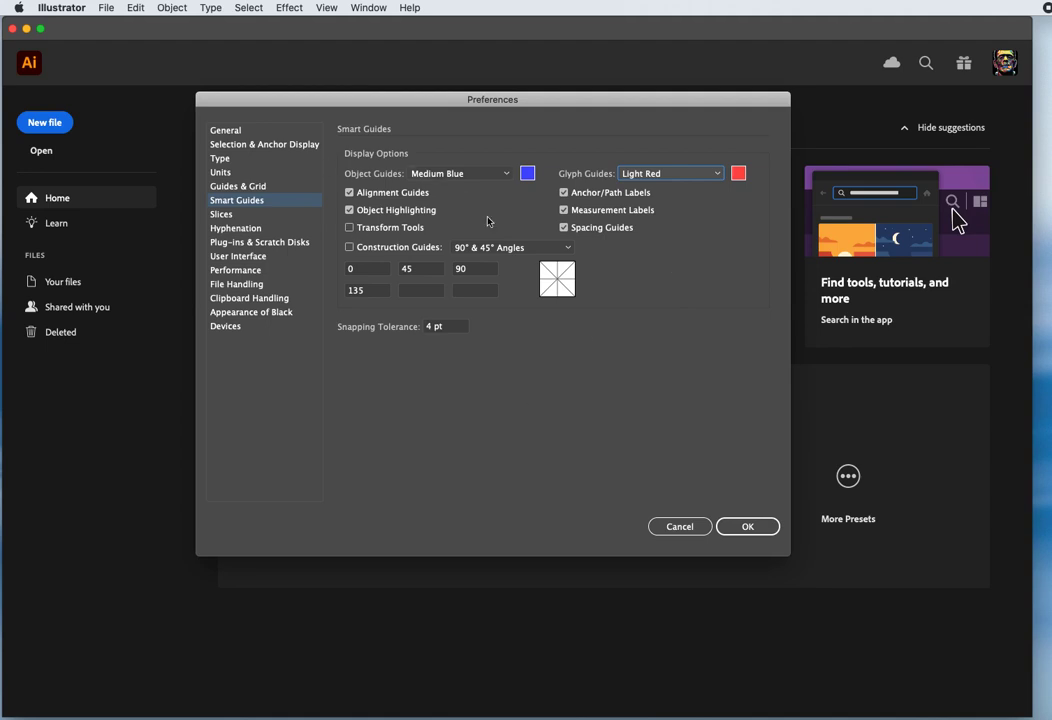
pyautogui.moveTo(472, 424)
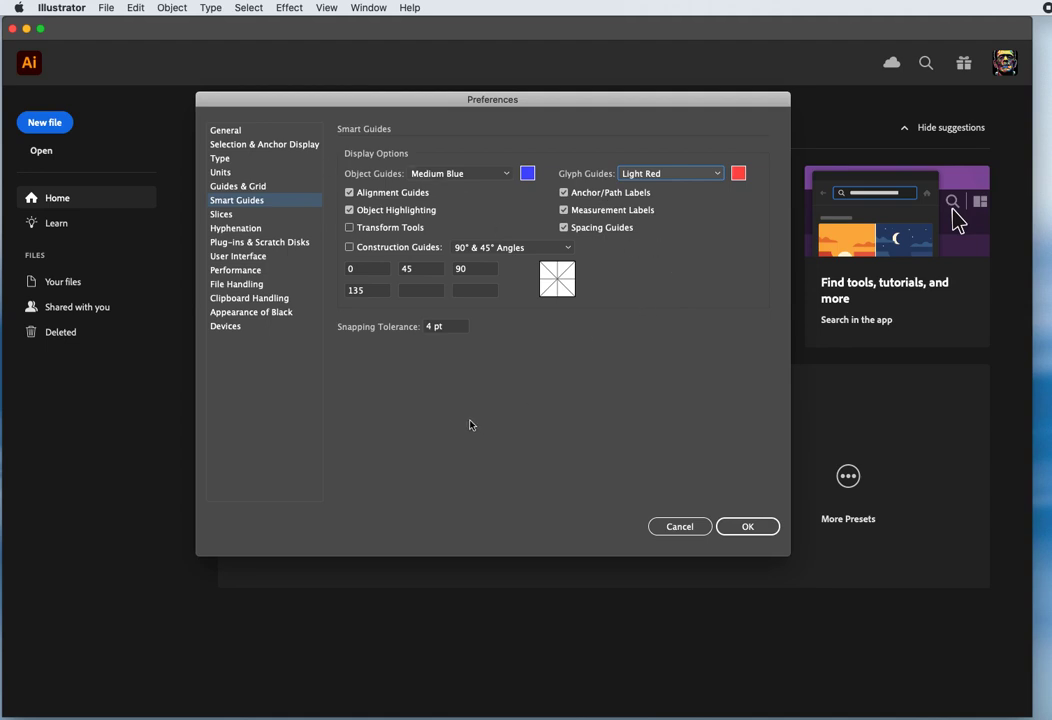
# Browse the Slices and Hyphenation pages, then view Plug-ins & Scratch Disks settings.
pyautogui.click(220, 214)
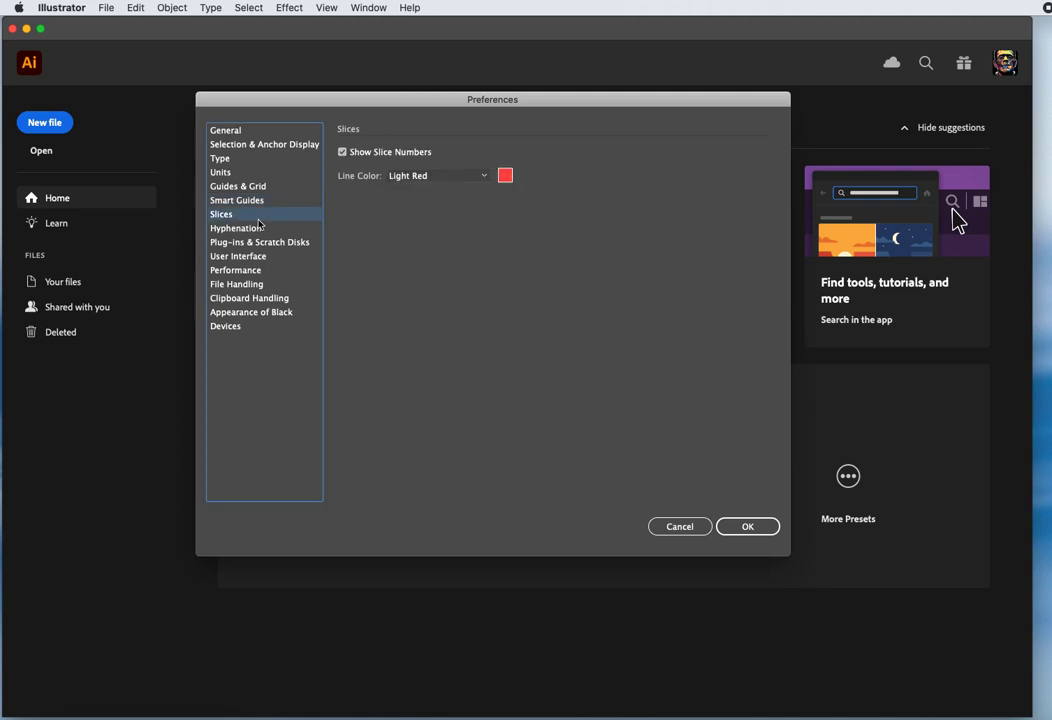
pyautogui.moveTo(388, 220)
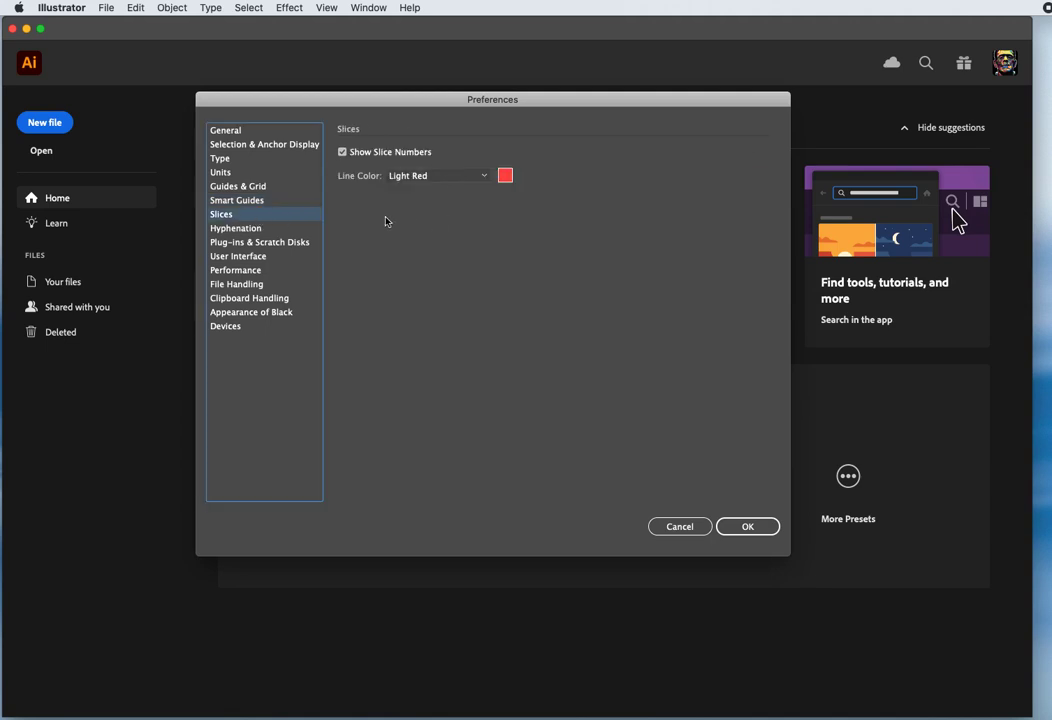
pyautogui.moveTo(412, 260)
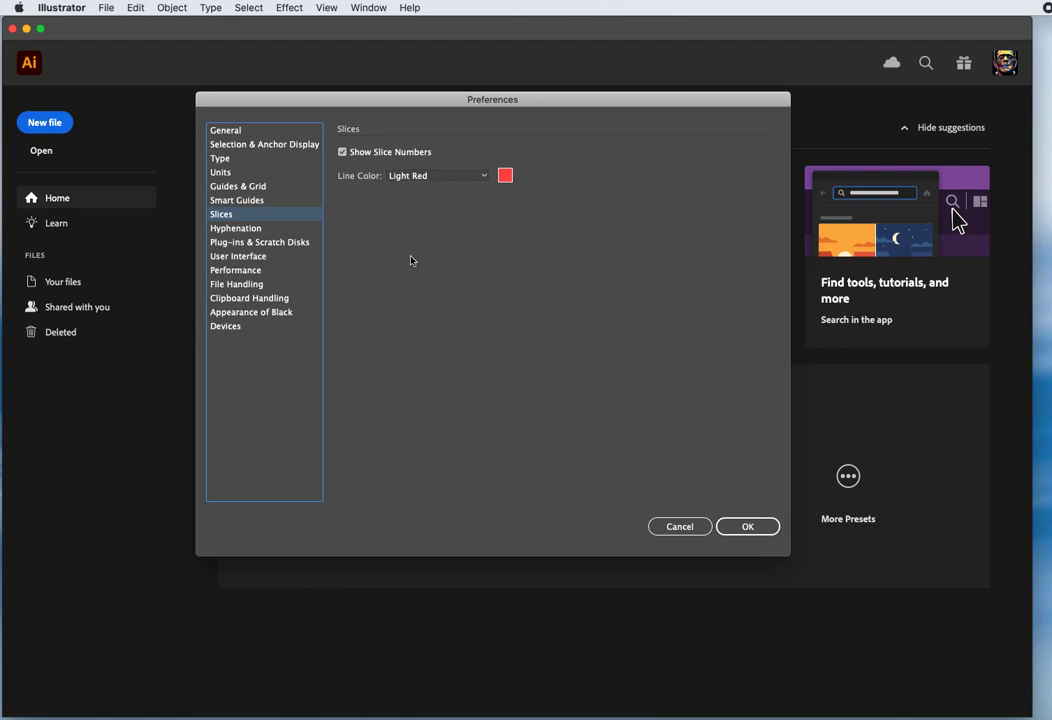
pyautogui.moveTo(456, 320)
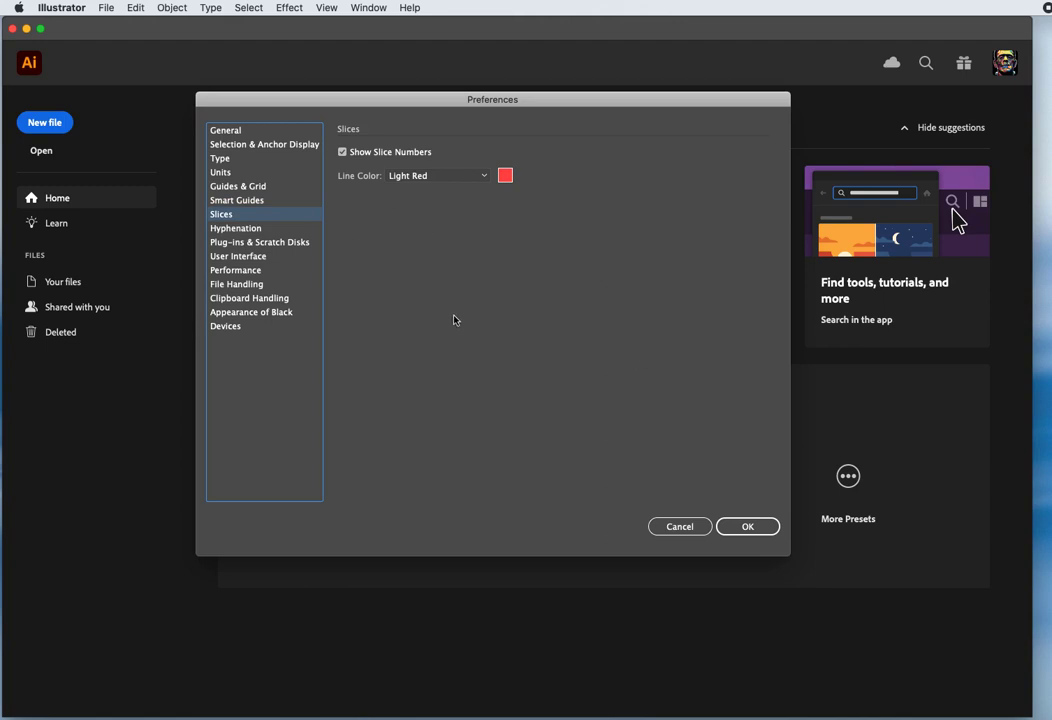
pyautogui.moveTo(500, 262)
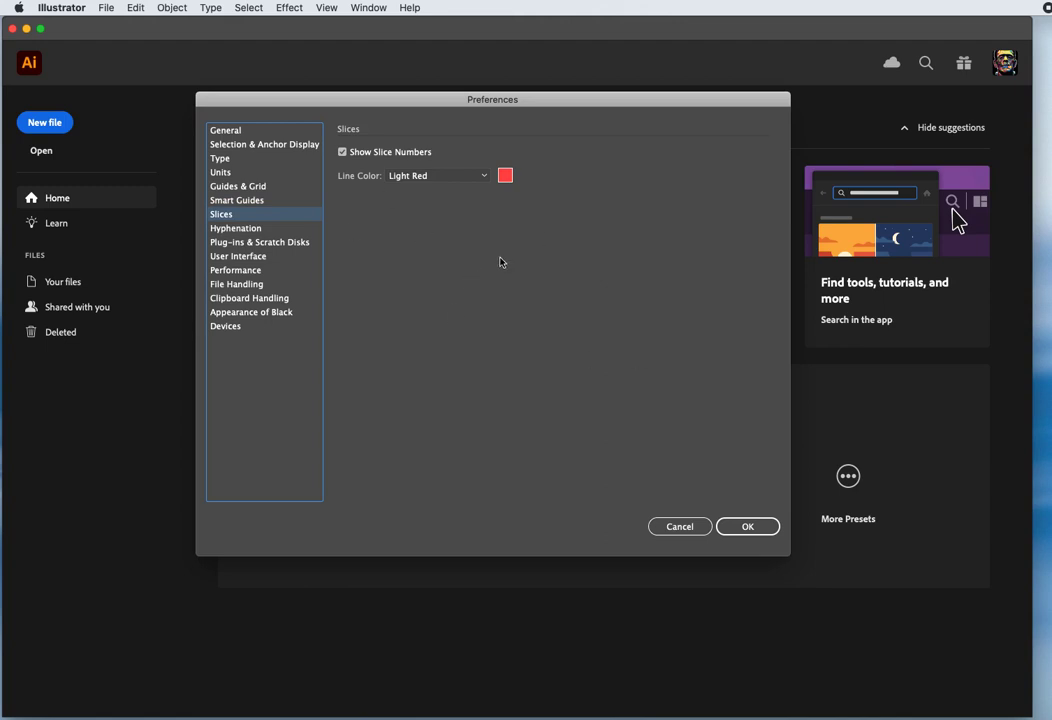
pyautogui.click(236, 228)
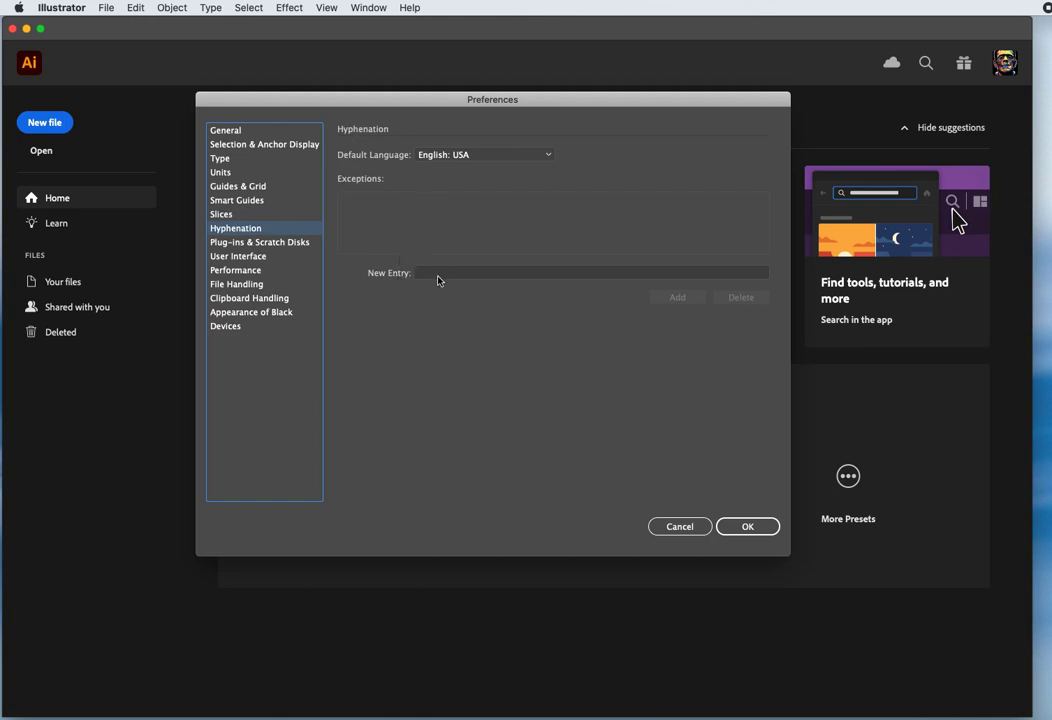
pyautogui.moveTo(480, 328)
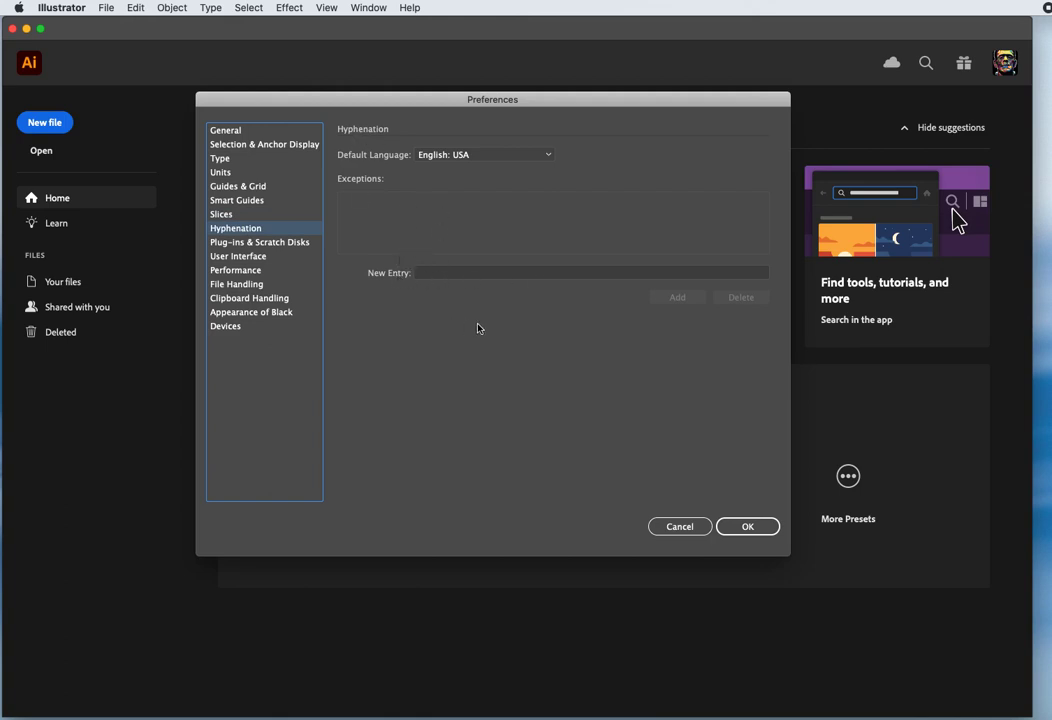
pyautogui.click(260, 242)
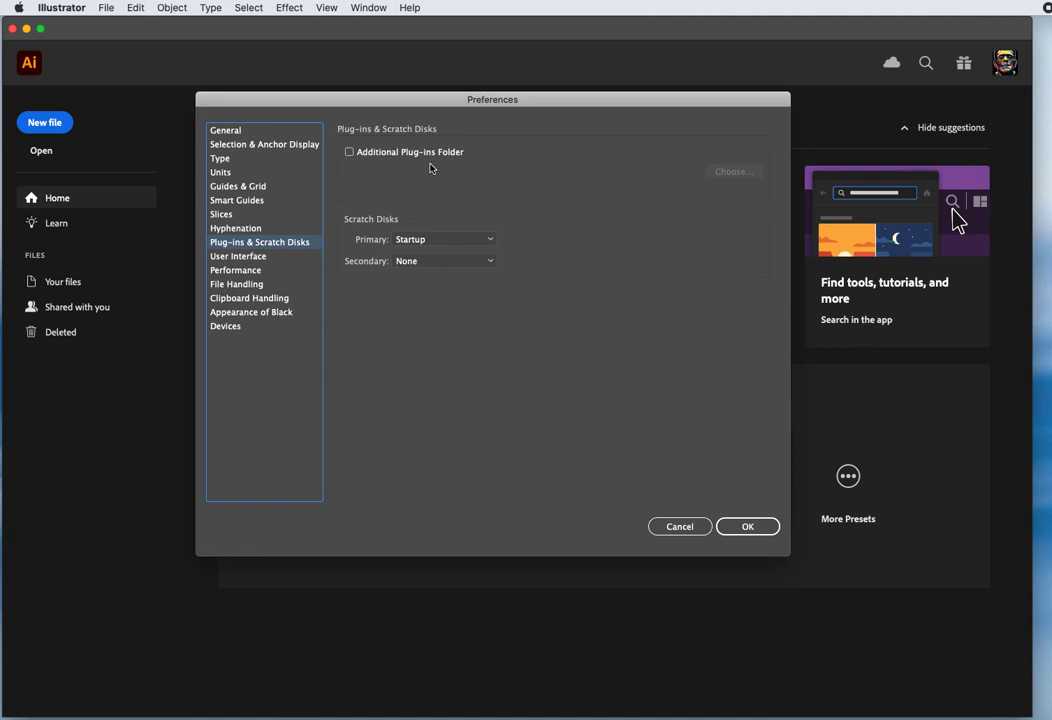
pyautogui.moveTo(436, 180)
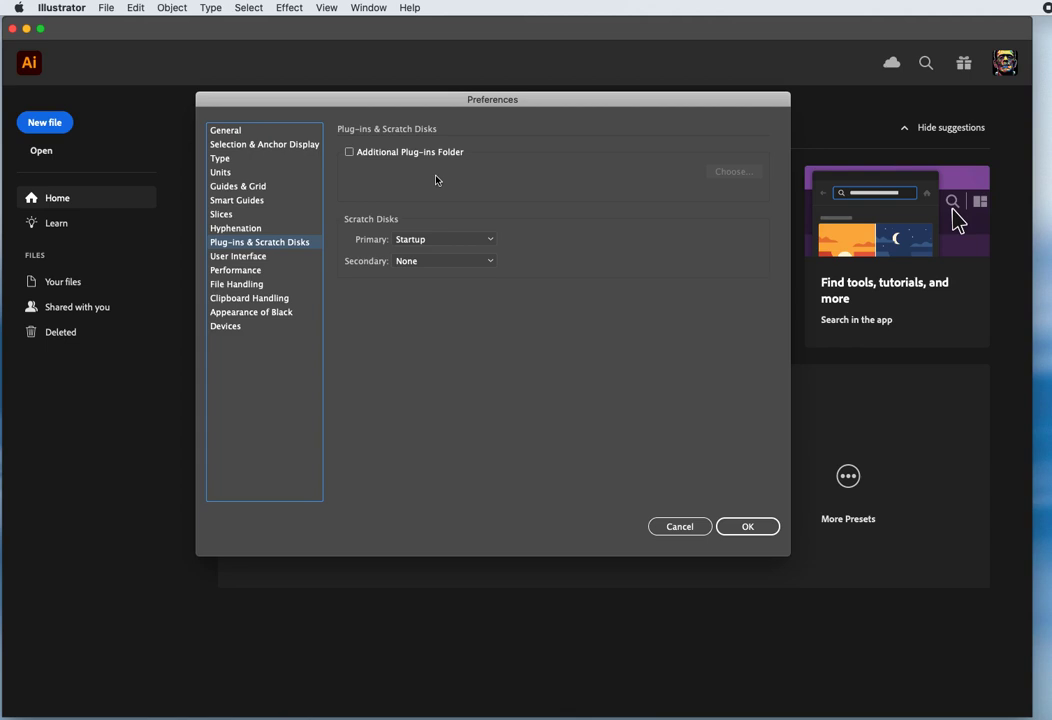
pyautogui.moveTo(554, 178)
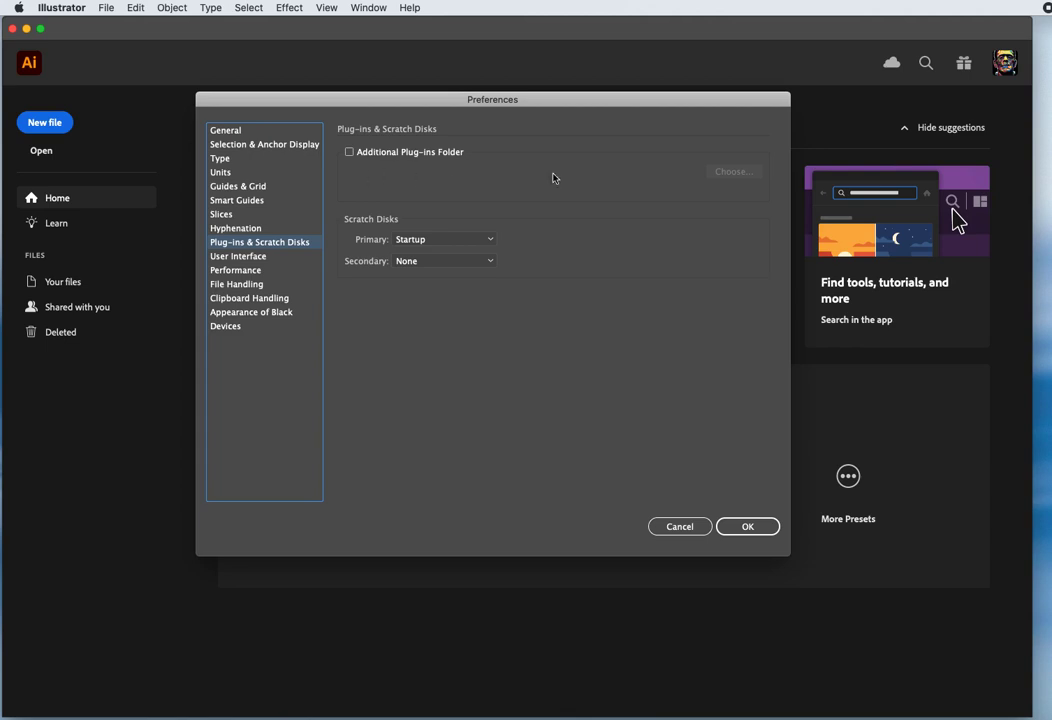
pyautogui.moveTo(360, 208)
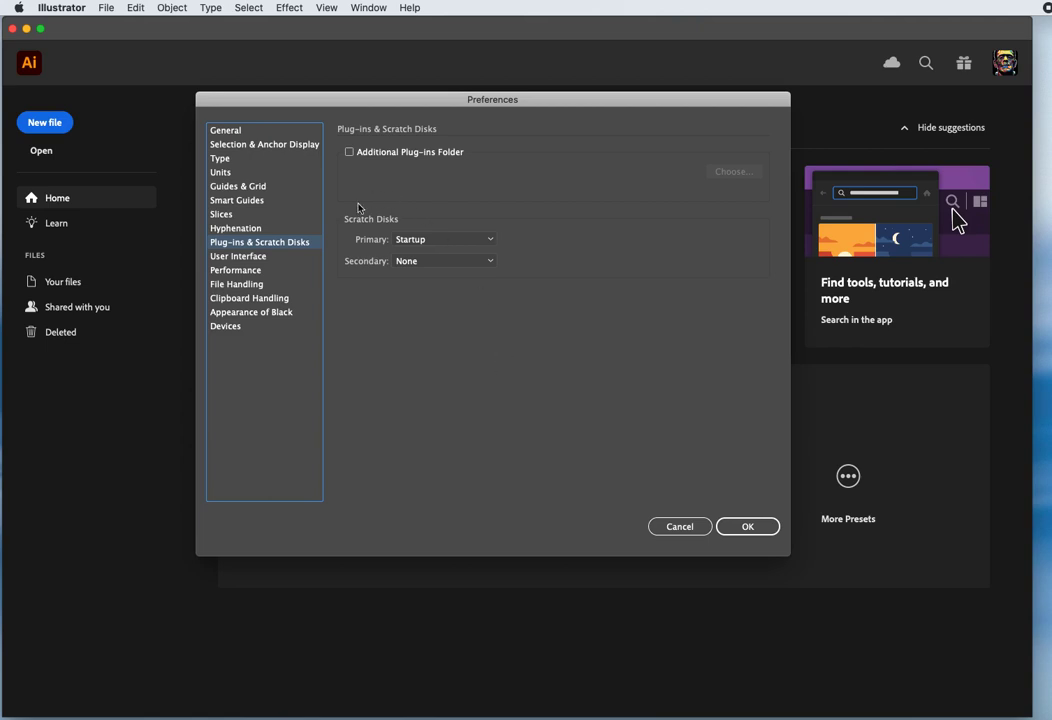
pyautogui.moveTo(564, 294)
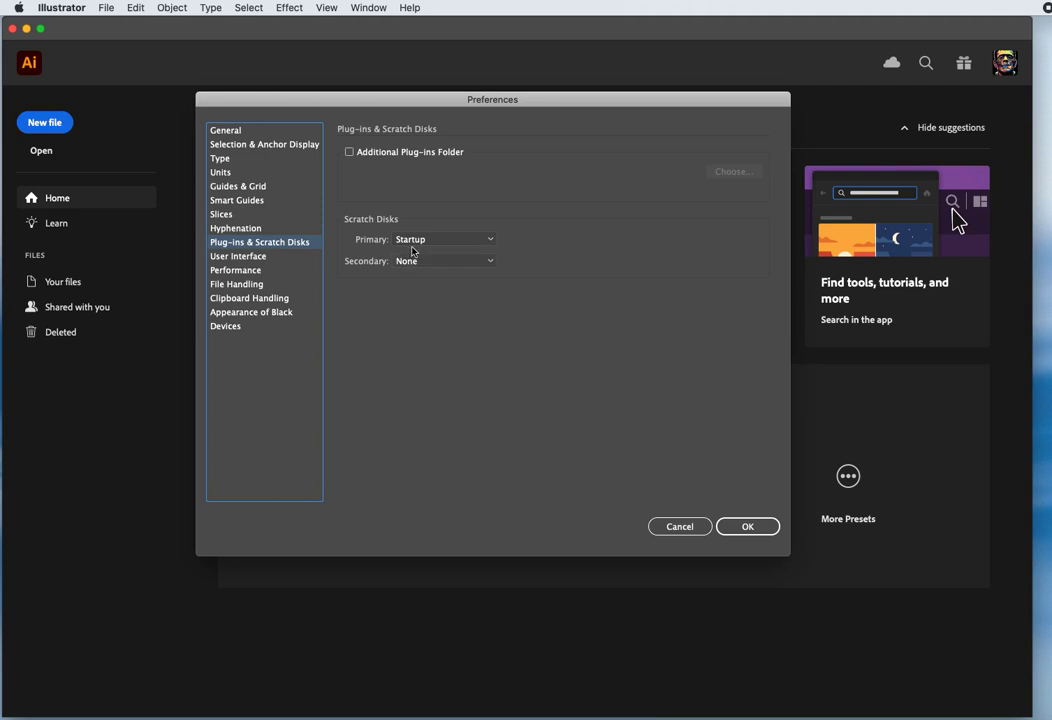
pyautogui.moveTo(416, 334)
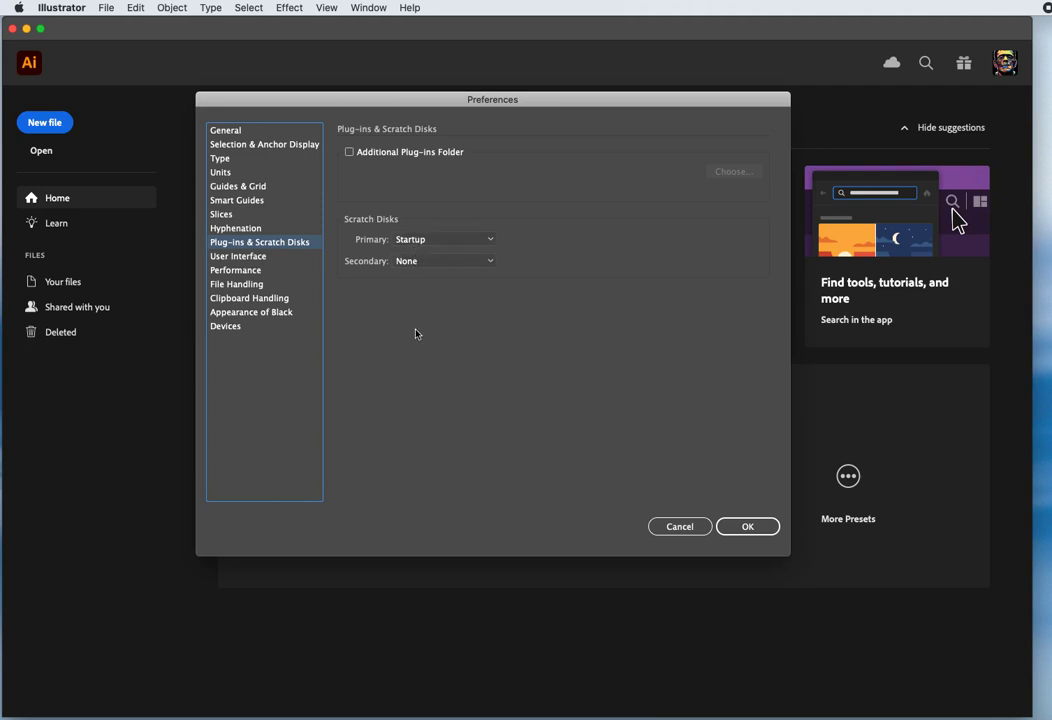
pyautogui.moveTo(280, 262)
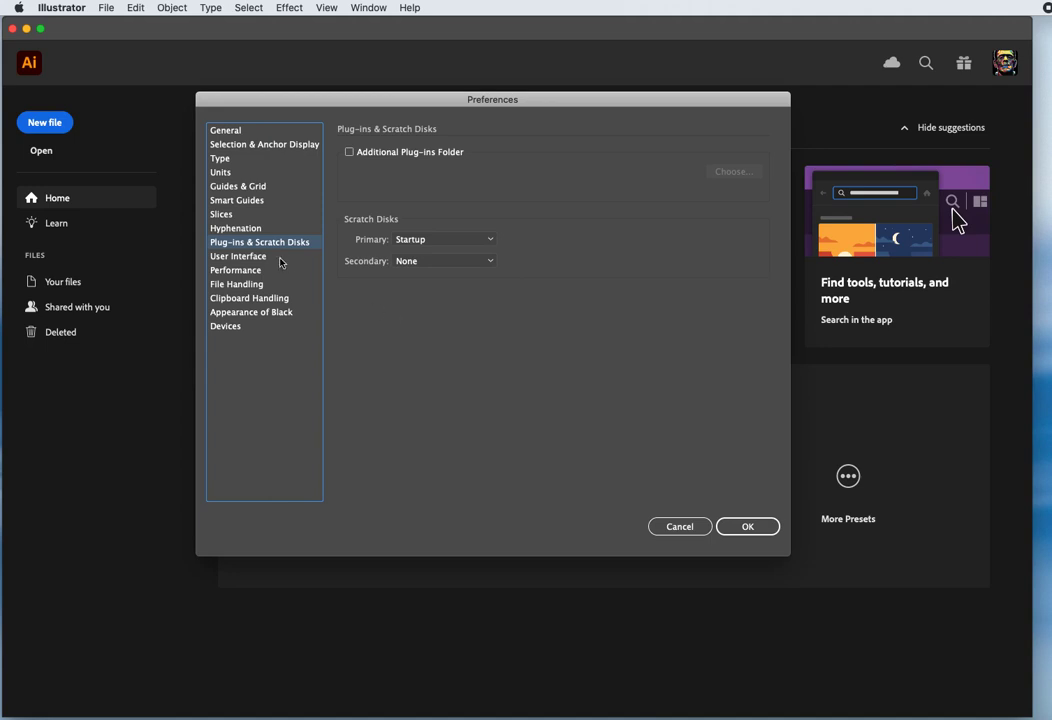
# View User Interface preferences, toggling Auto-Collapse Iconic Panels off and back on.
pyautogui.click(238, 256)
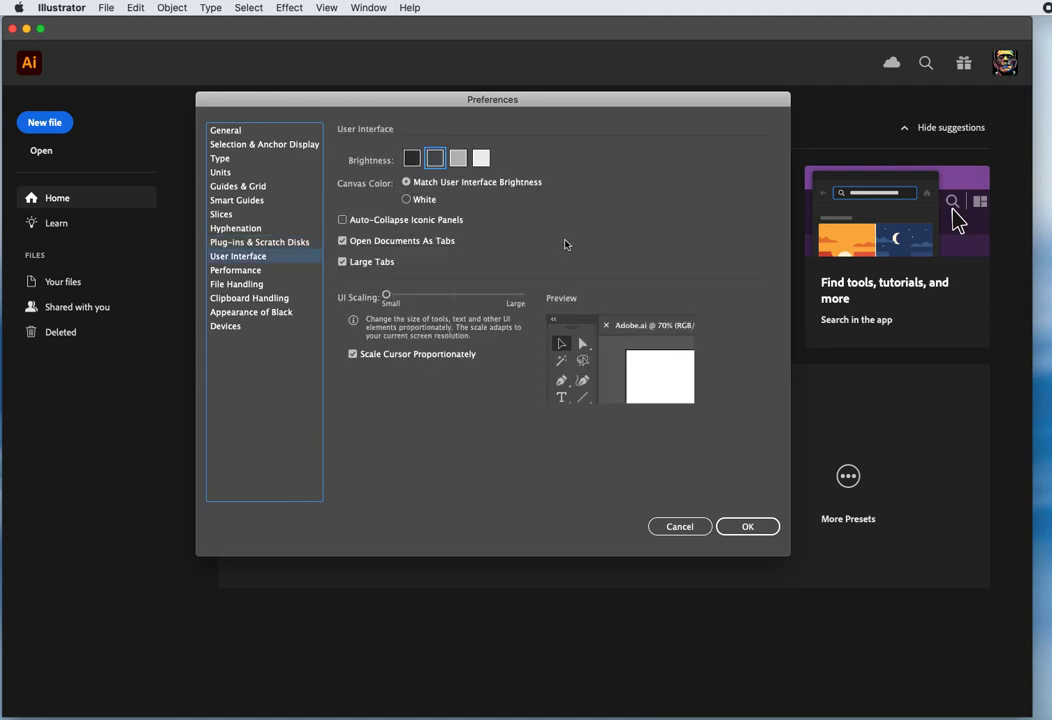
pyautogui.moveTo(824, 38)
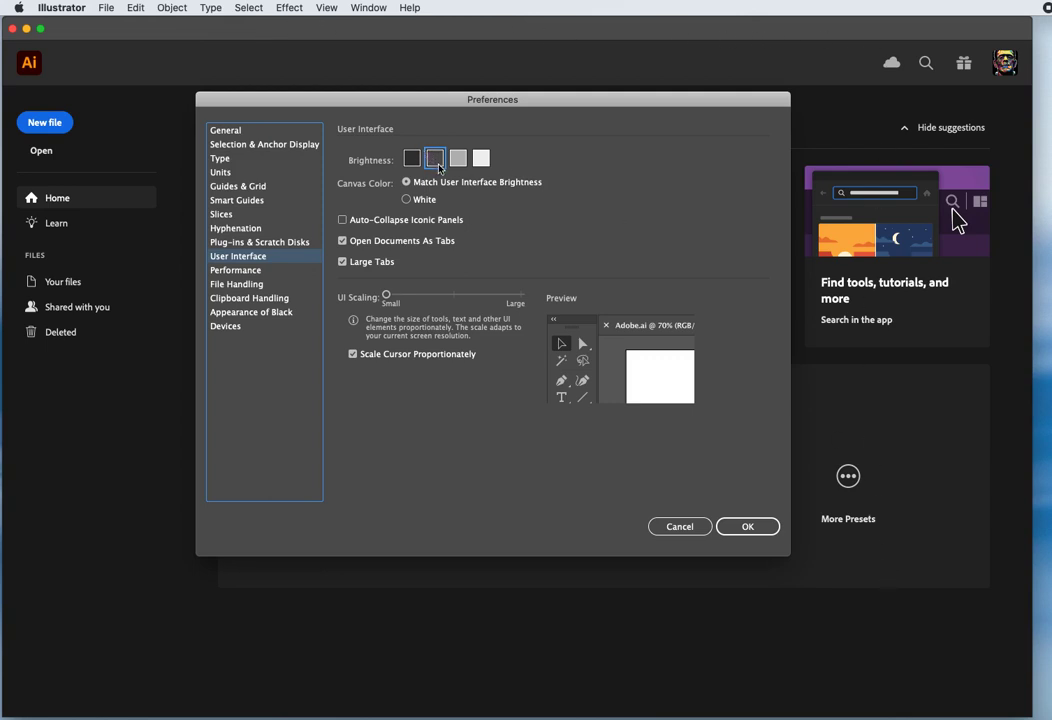
pyautogui.moveTo(664, 252)
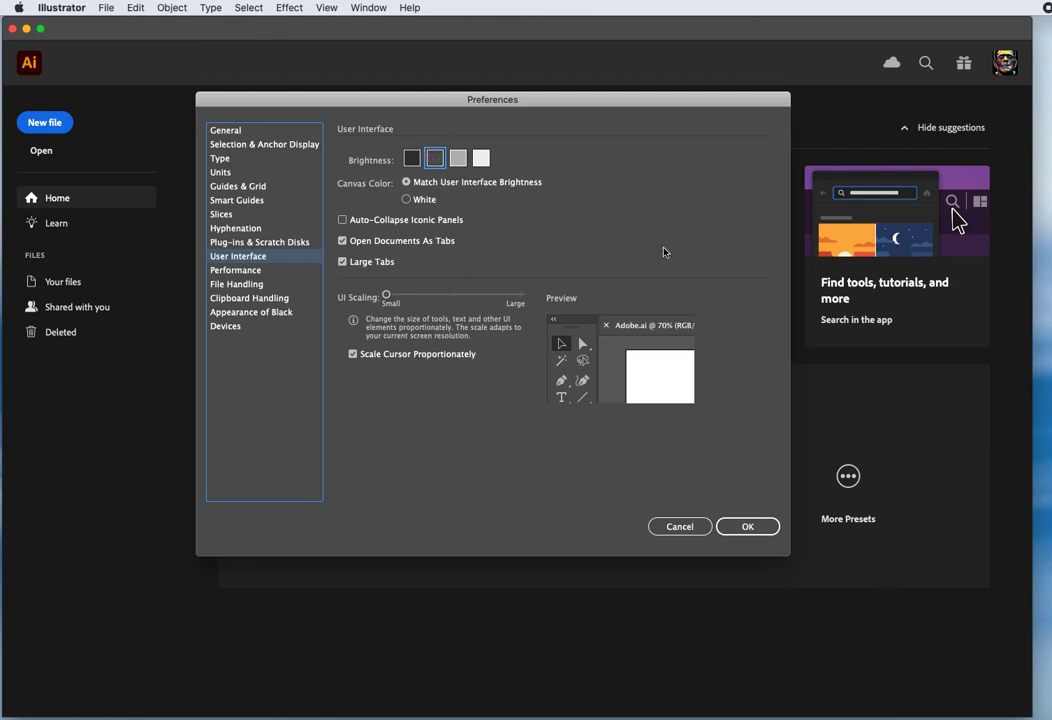
pyautogui.click(342, 218)
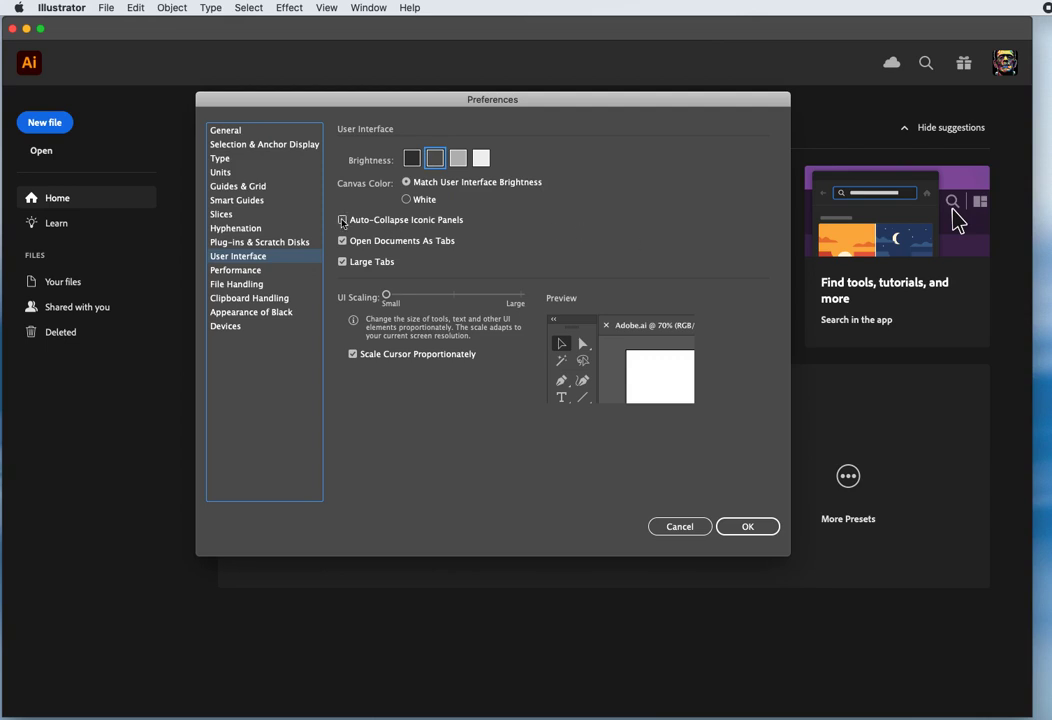
pyautogui.click(344, 220)
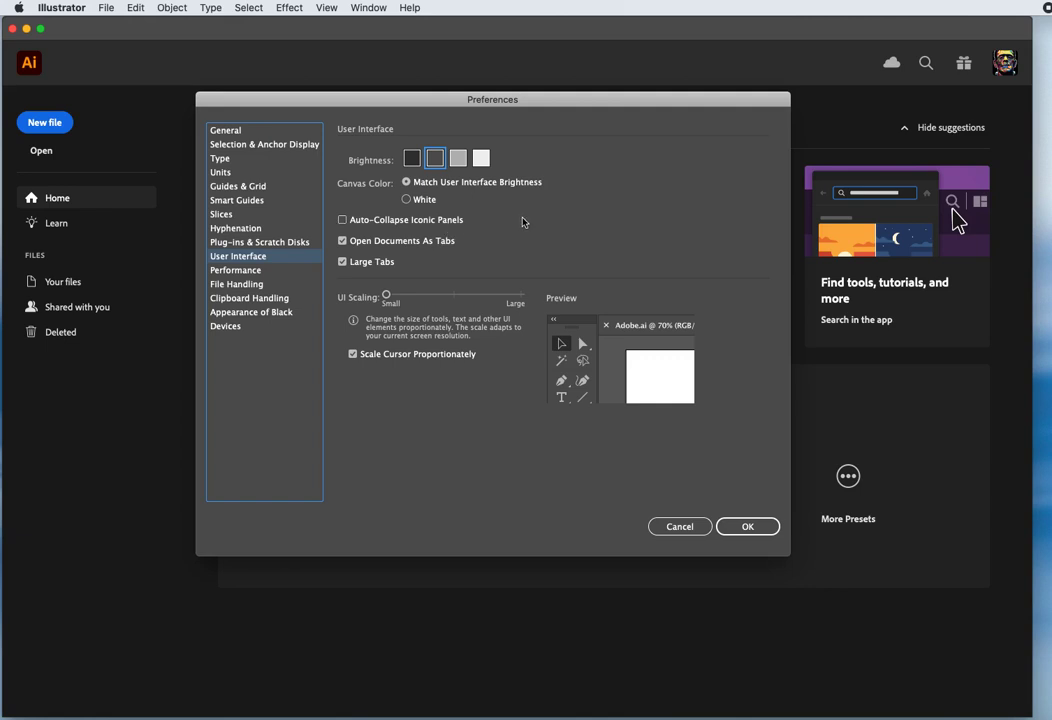
pyautogui.moveTo(536, 240)
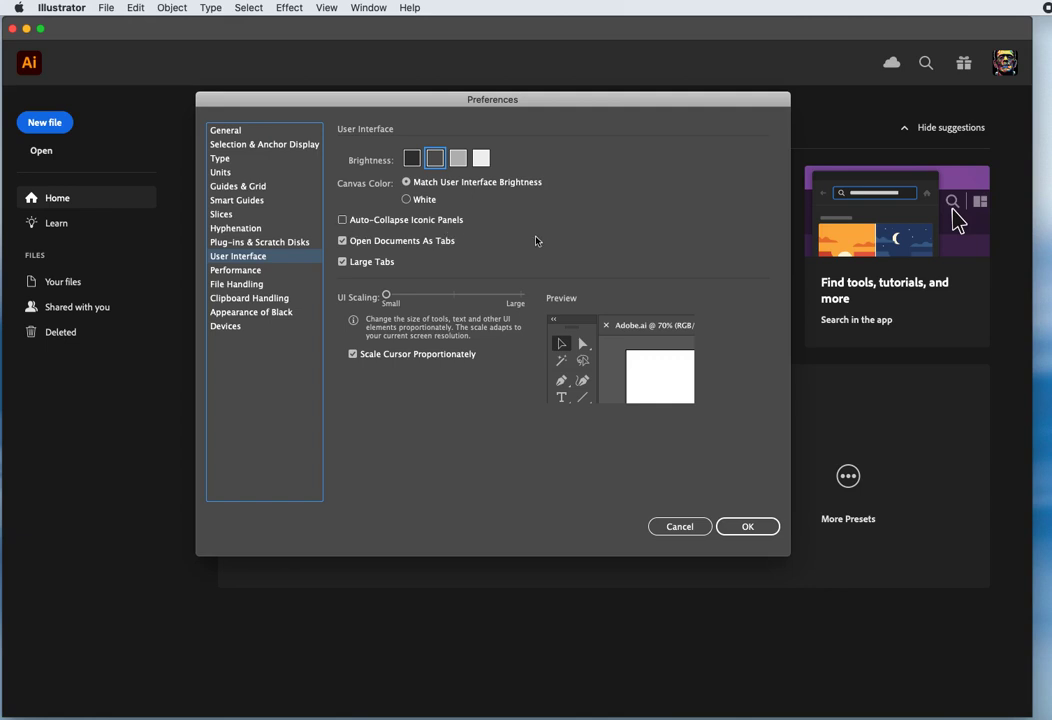
pyautogui.moveTo(452, 248)
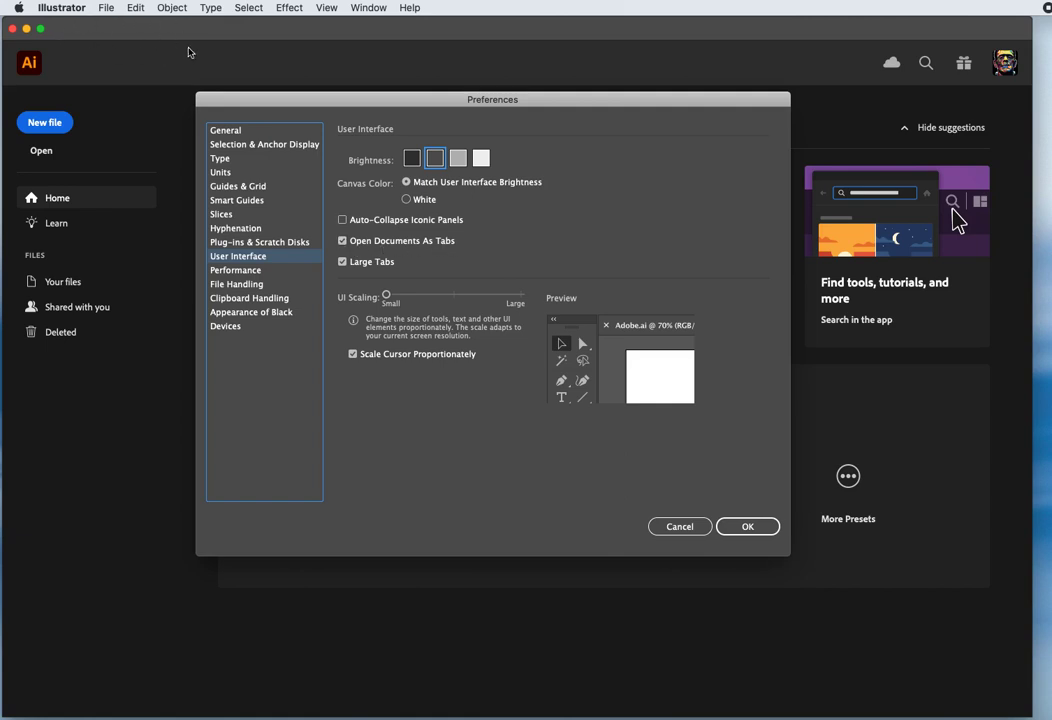
pyautogui.moveTo(532, 48)
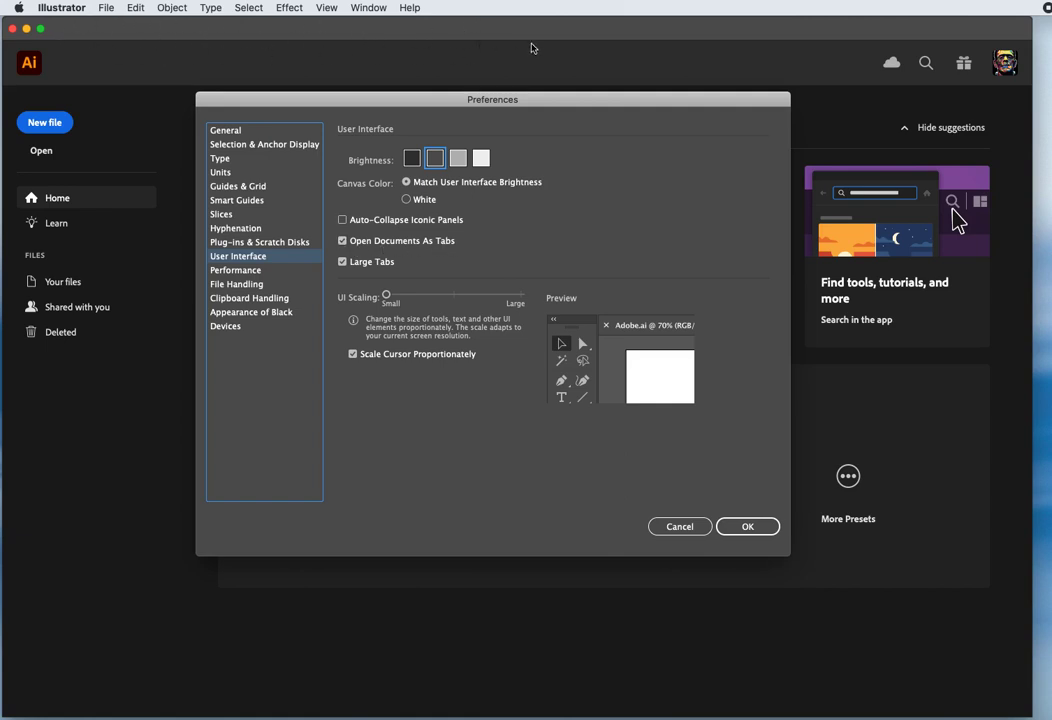
pyautogui.moveTo(304, 48)
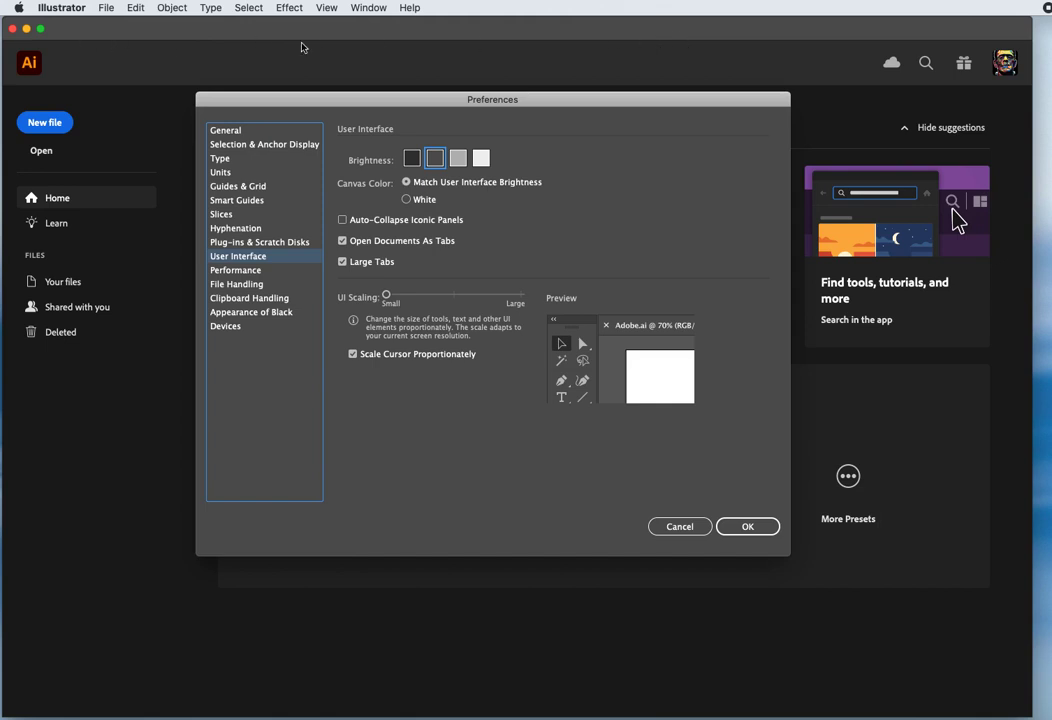
pyautogui.moveTo(652, 252)
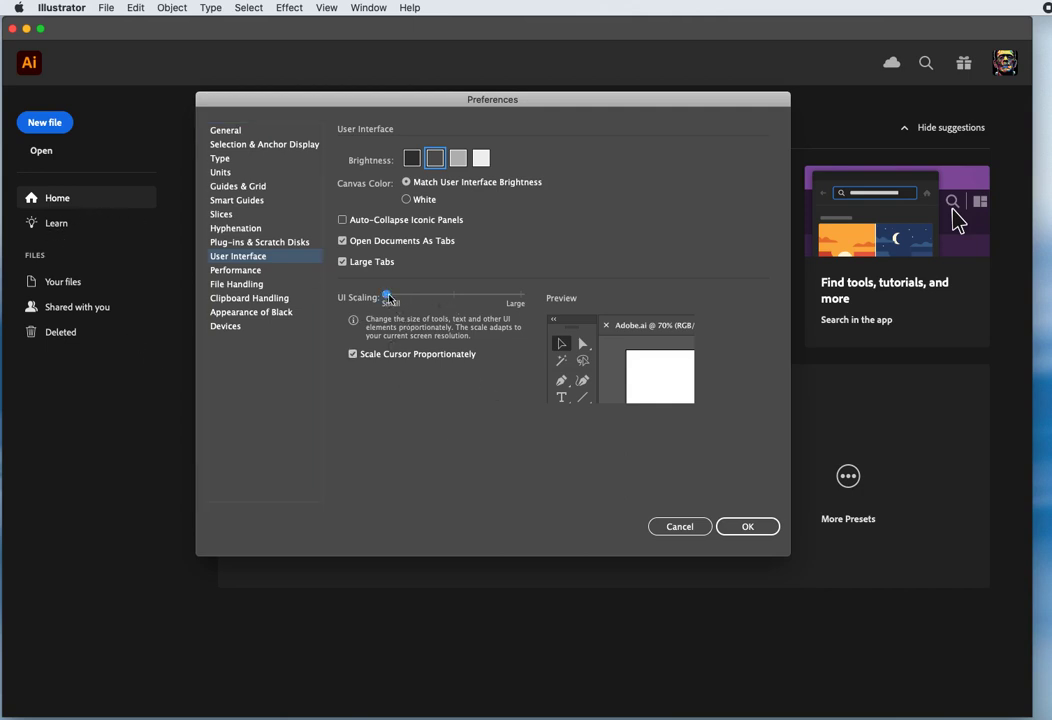
pyautogui.moveTo(388, 294); pyautogui.dragTo(454, 294)
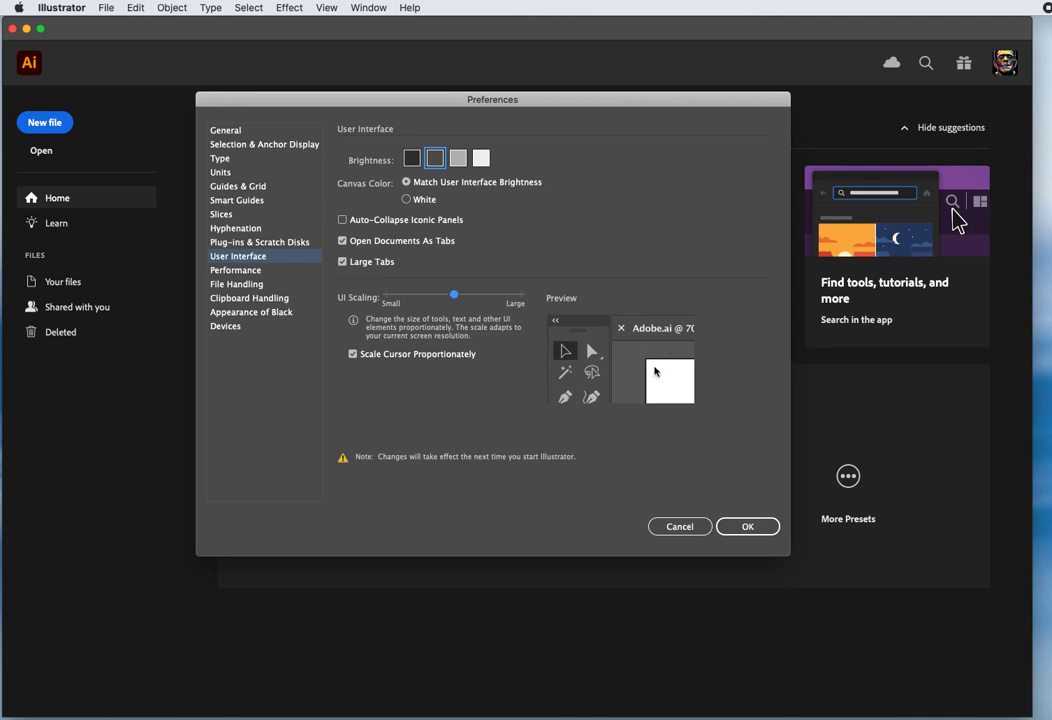
pyautogui.moveTo(454, 294); pyautogui.dragTo(520, 294)
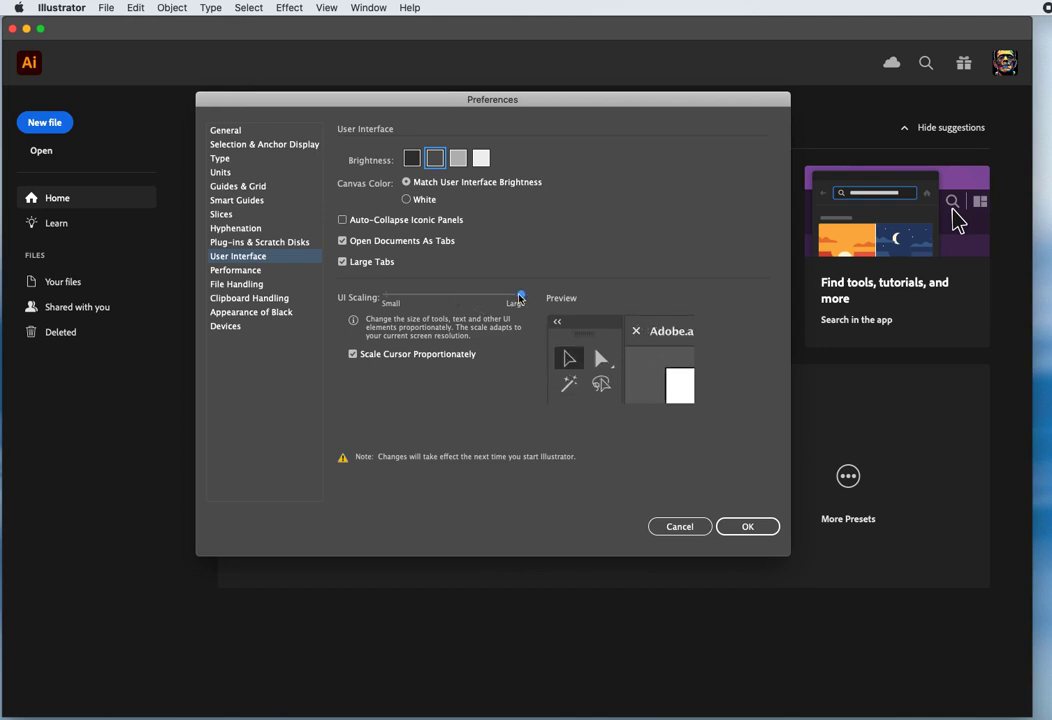
pyautogui.moveTo(520, 296); pyautogui.dragTo(520, 296)
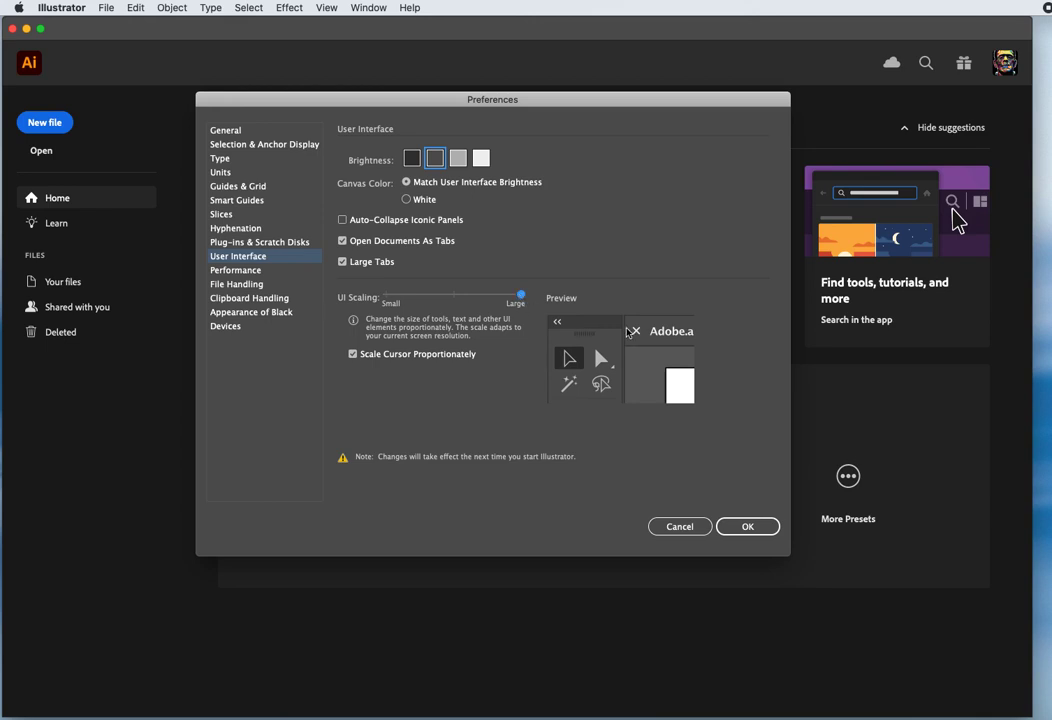
pyautogui.moveTo(520, 296); pyautogui.dragTo(386, 296)
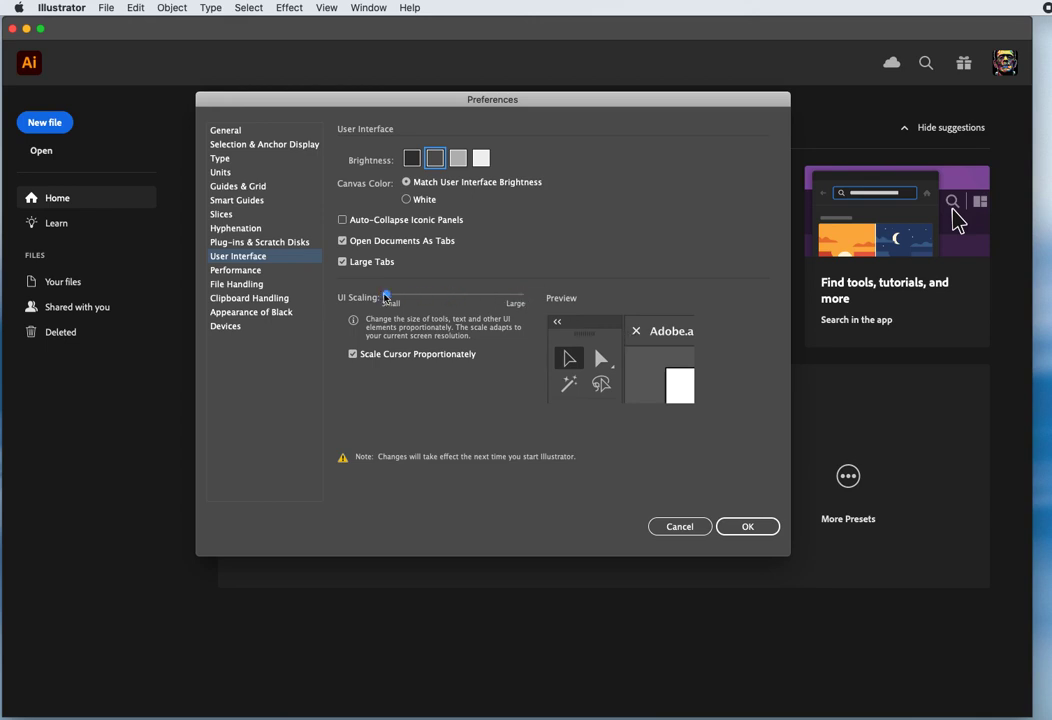
pyautogui.moveTo(388, 296); pyautogui.dragTo(384, 296)
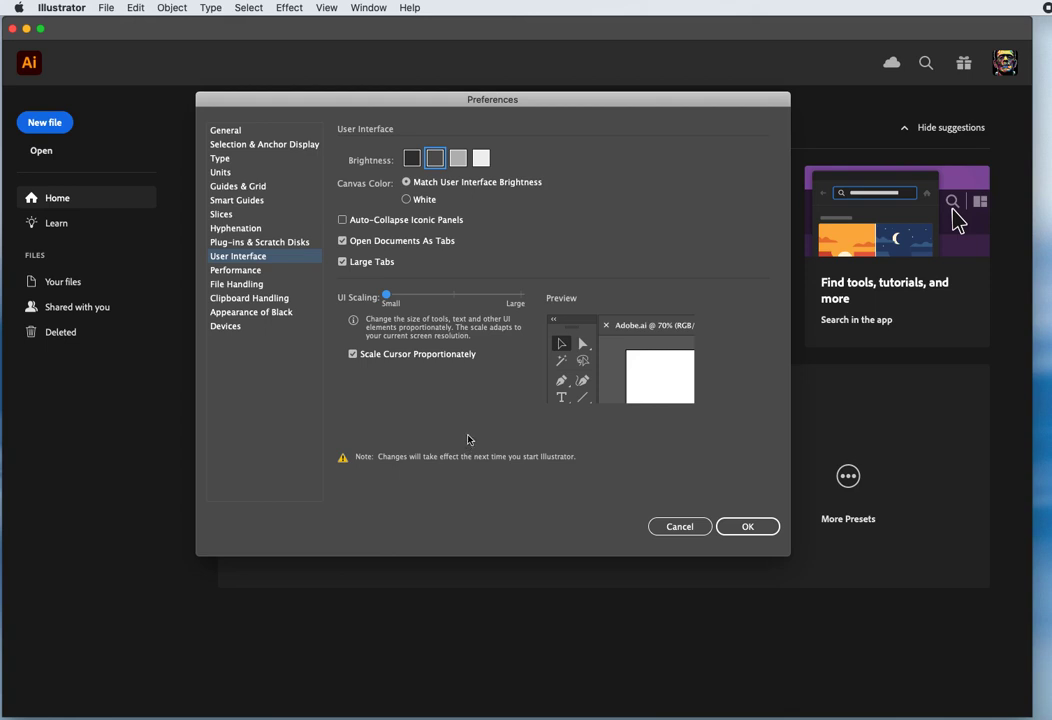
pyautogui.moveTo(472, 432)
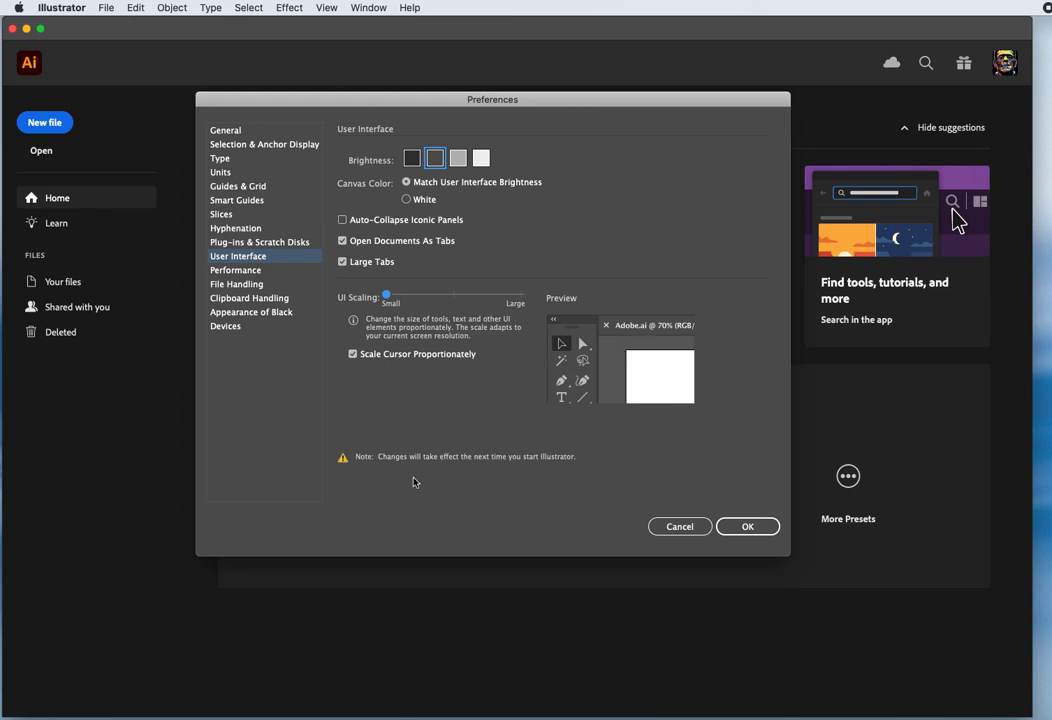
pyautogui.moveTo(452, 464)
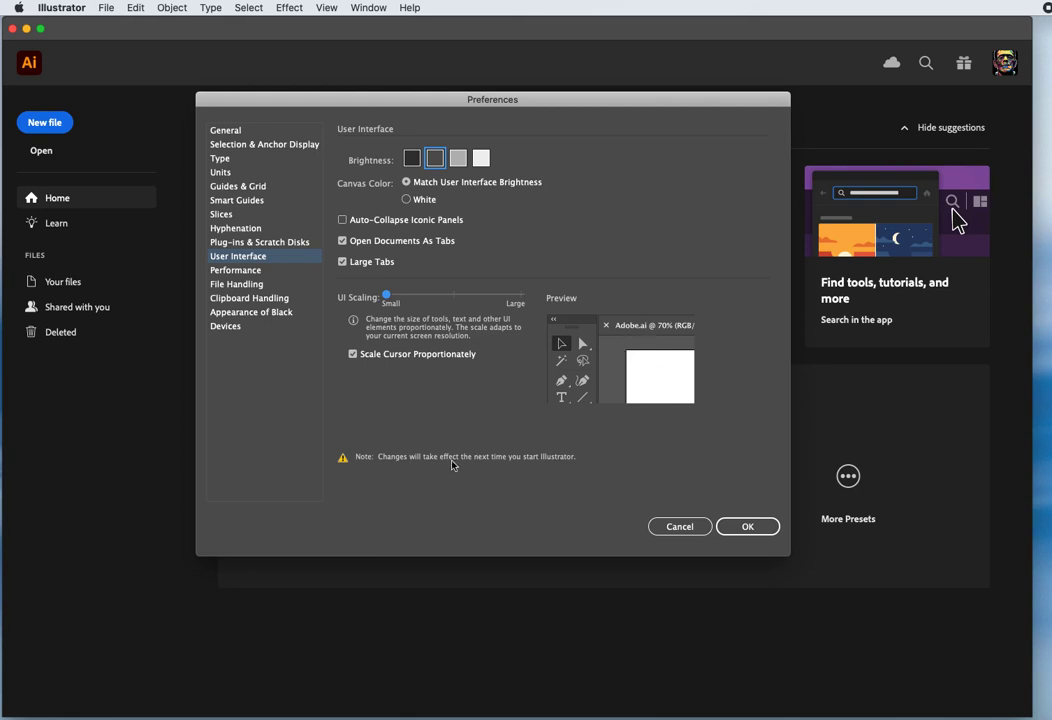
pyautogui.moveTo(560, 470)
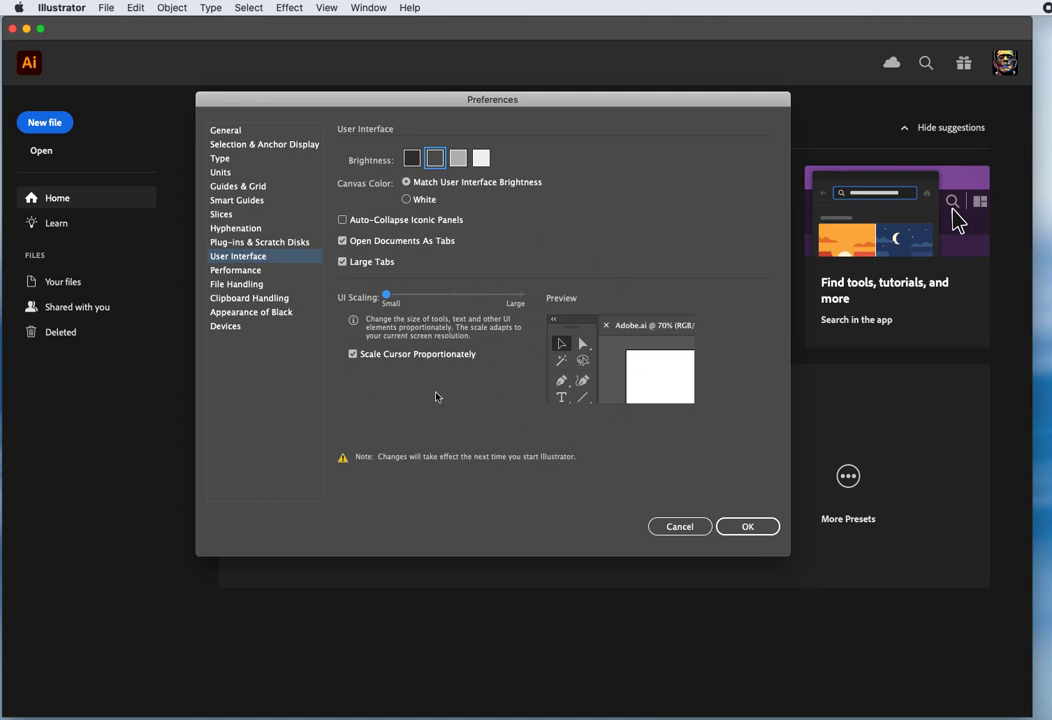
pyautogui.moveTo(432, 396)
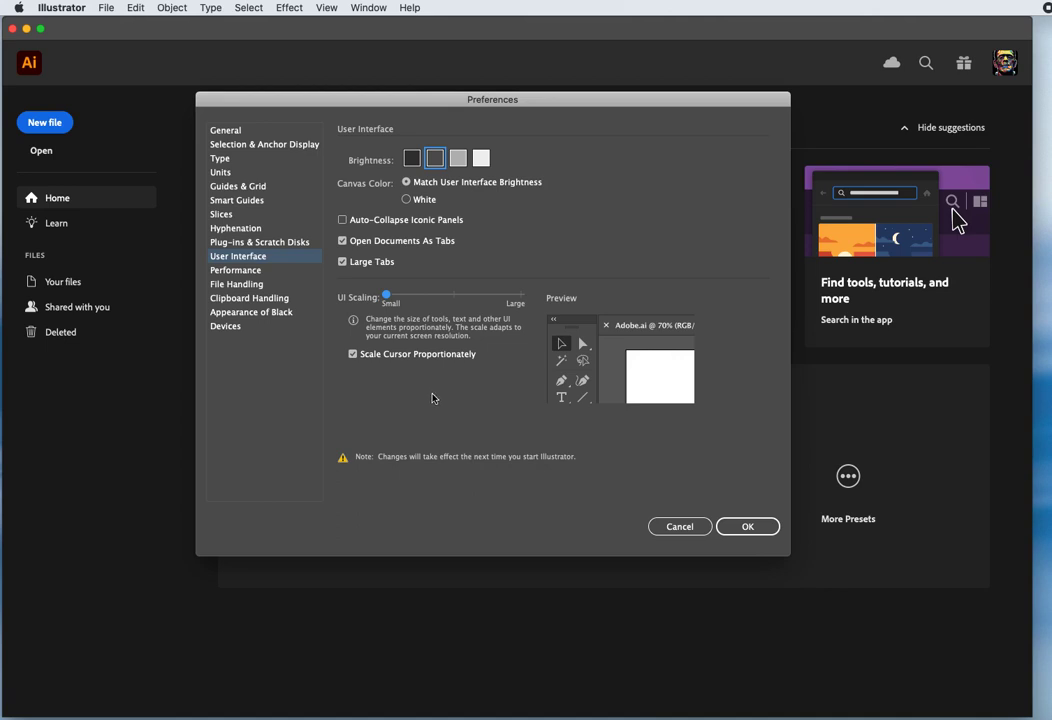
pyautogui.moveTo(476, 424)
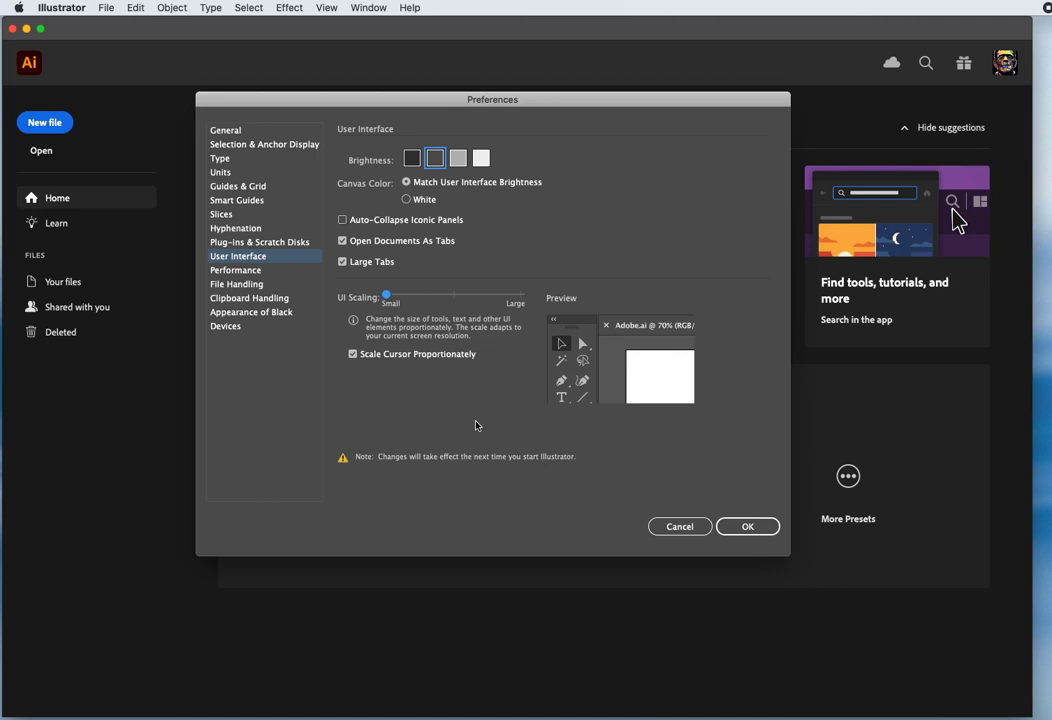
# View the Performance preferences with GPU details and 100 undo counts.
pyautogui.click(236, 270)
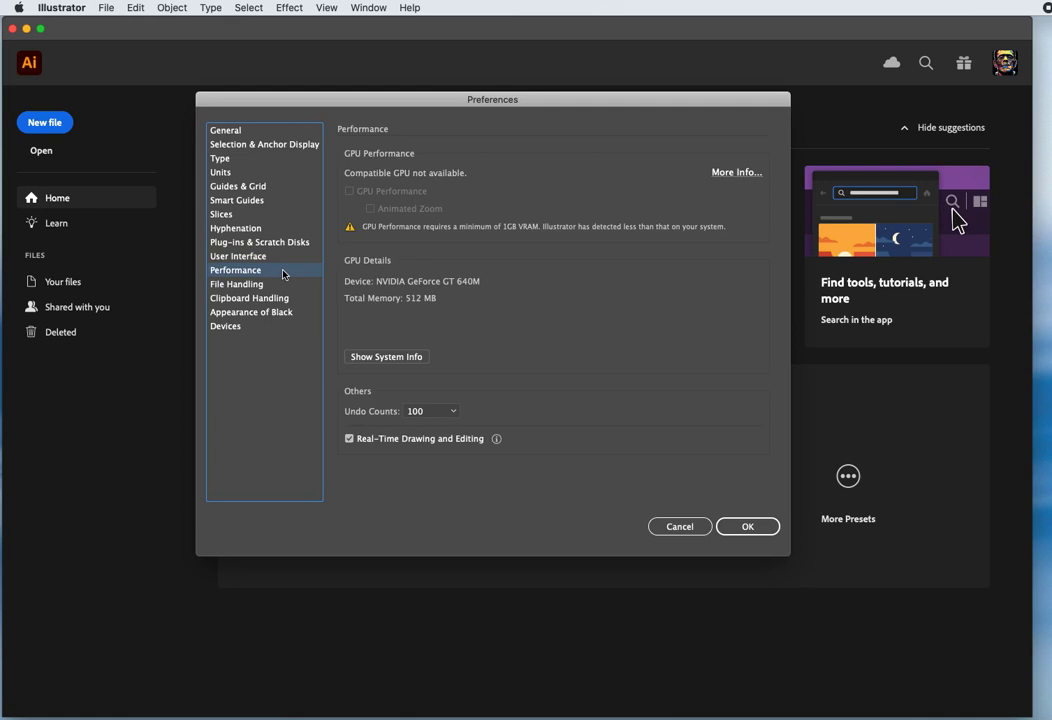
pyautogui.moveTo(320, 264)
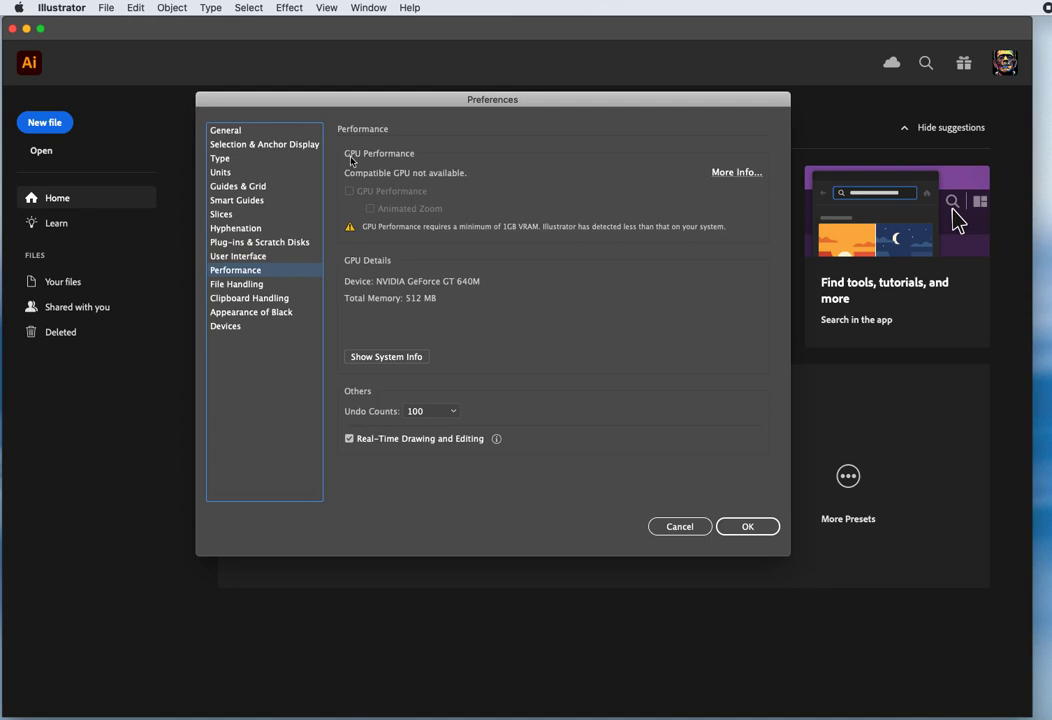
pyautogui.moveTo(384, 160)
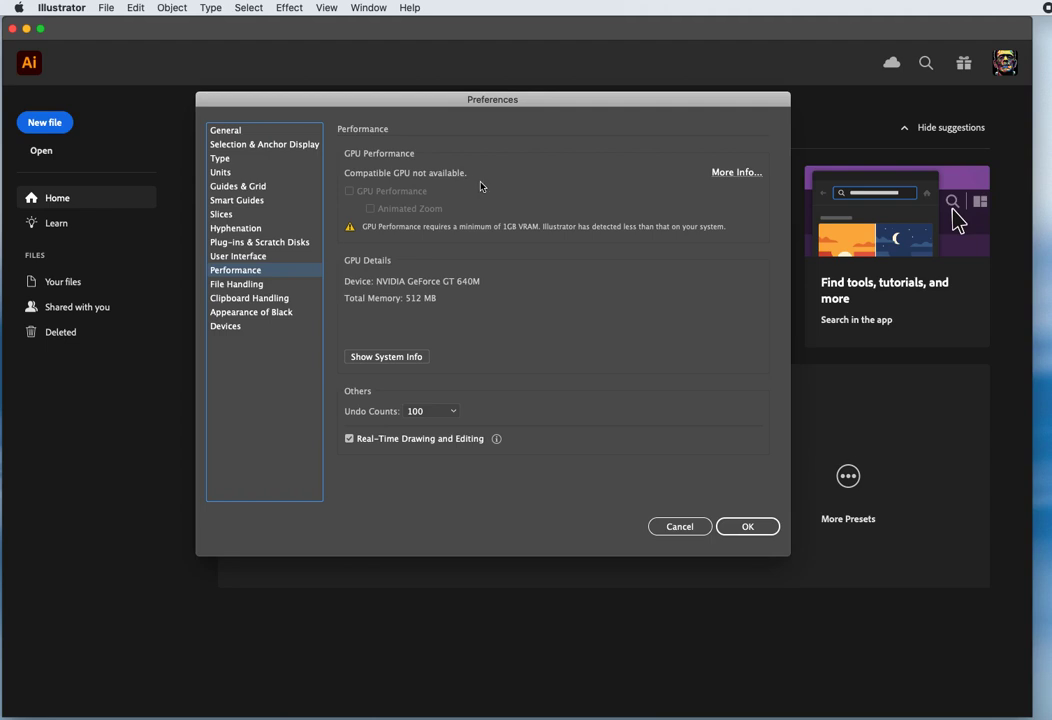
pyautogui.moveTo(444, 216)
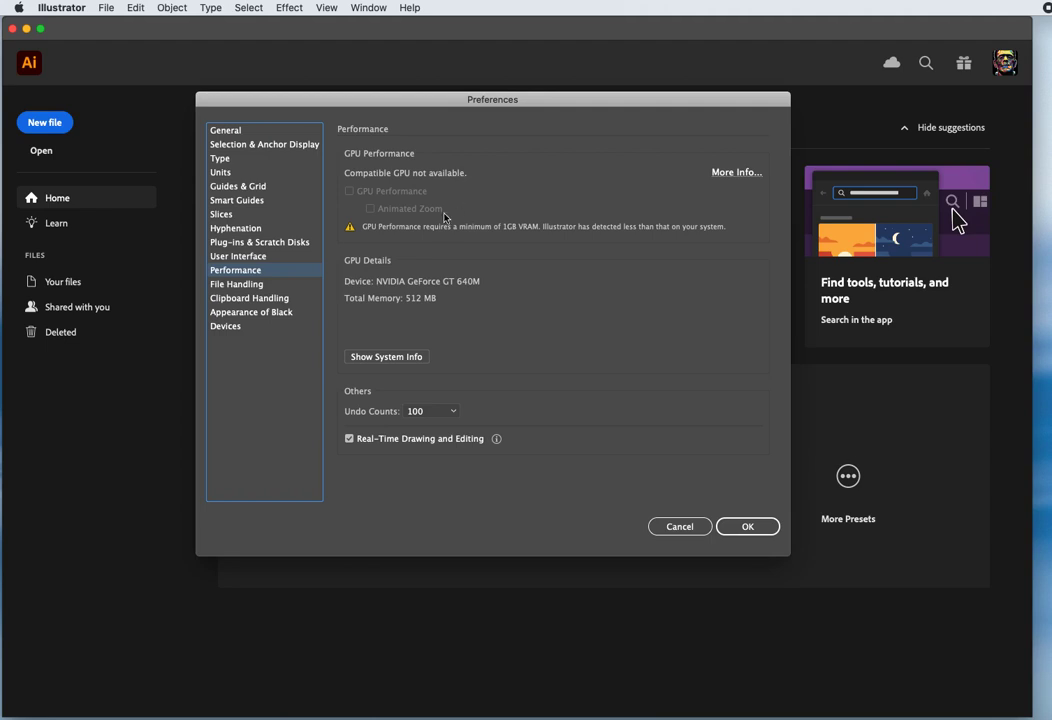
pyautogui.moveTo(528, 236)
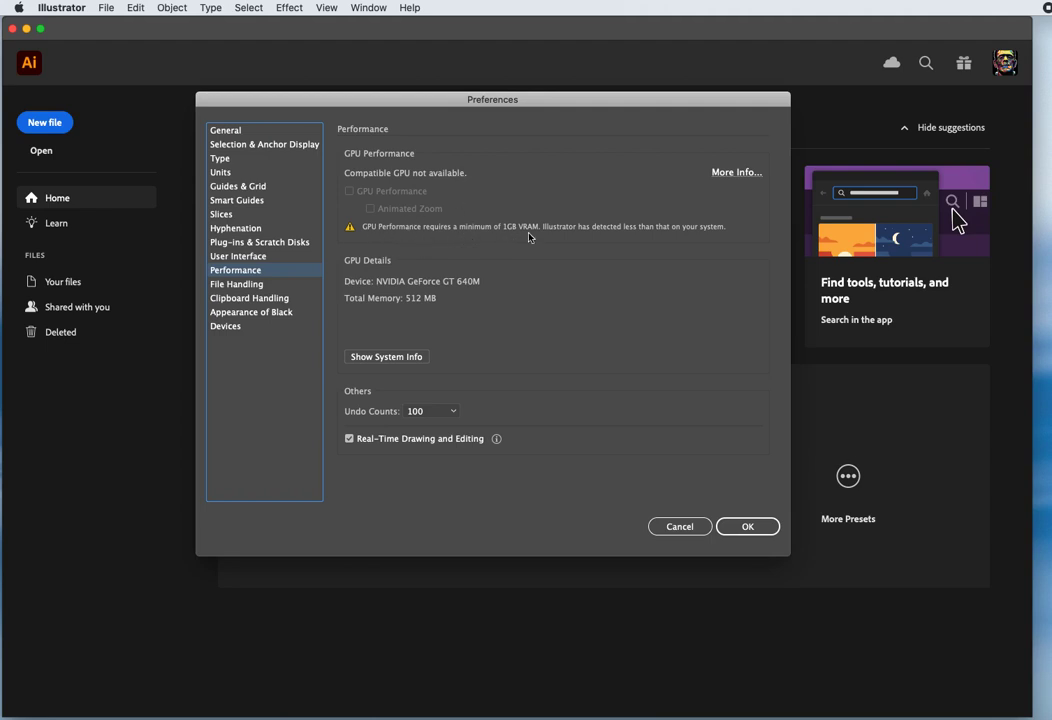
pyautogui.moveTo(444, 216)
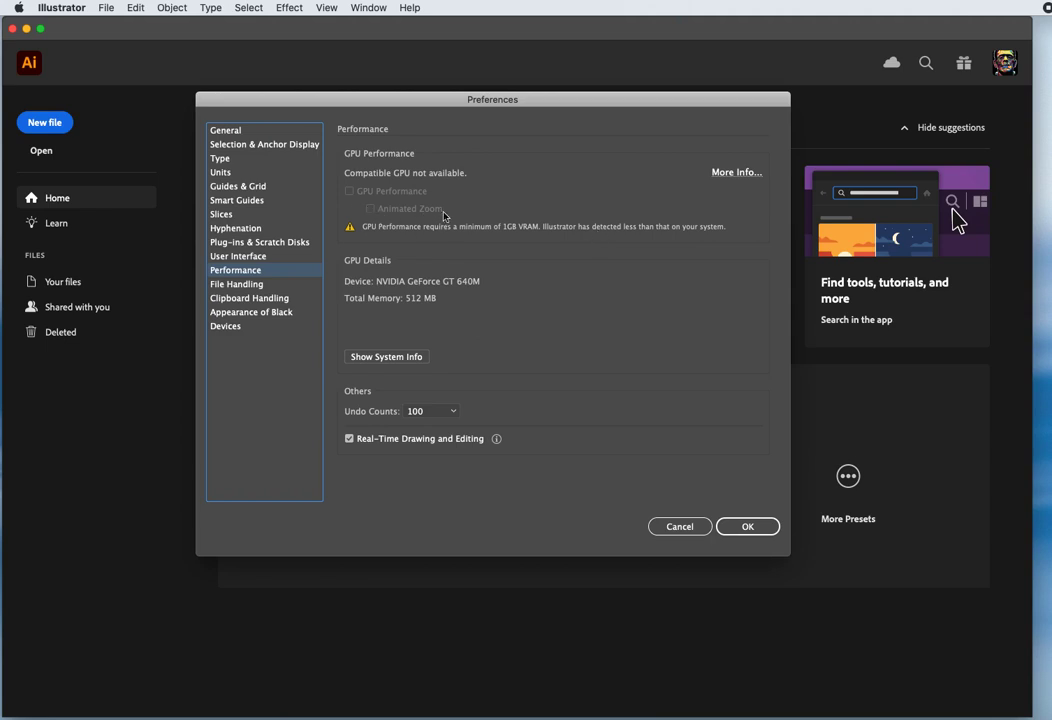
pyautogui.moveTo(392, 212)
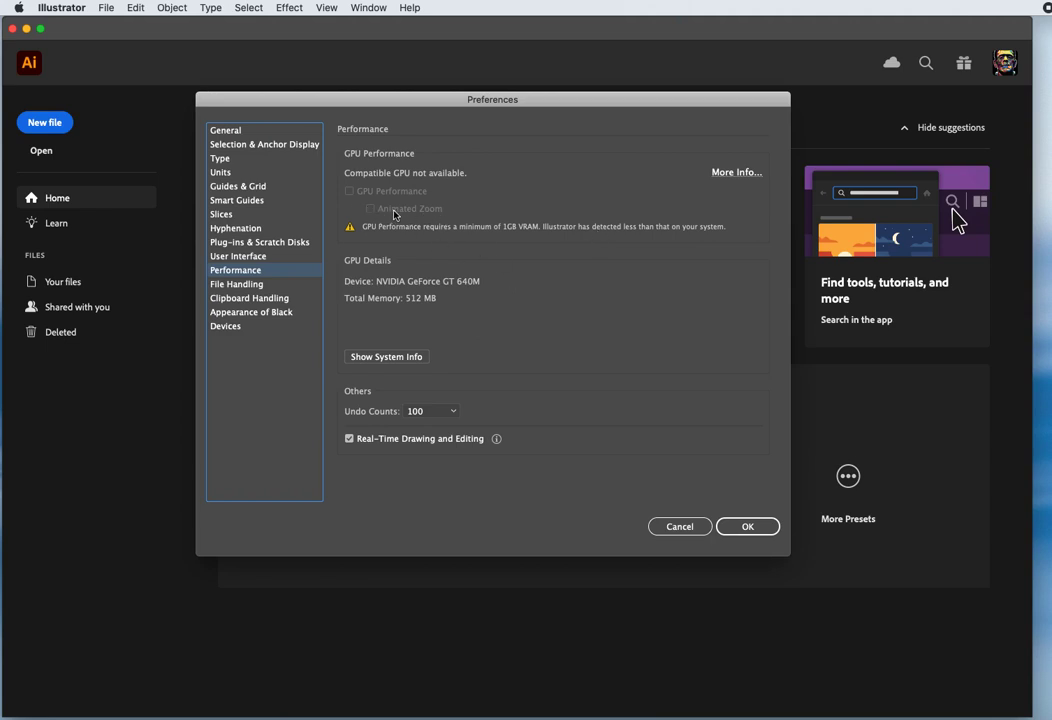
pyautogui.moveTo(338, 160)
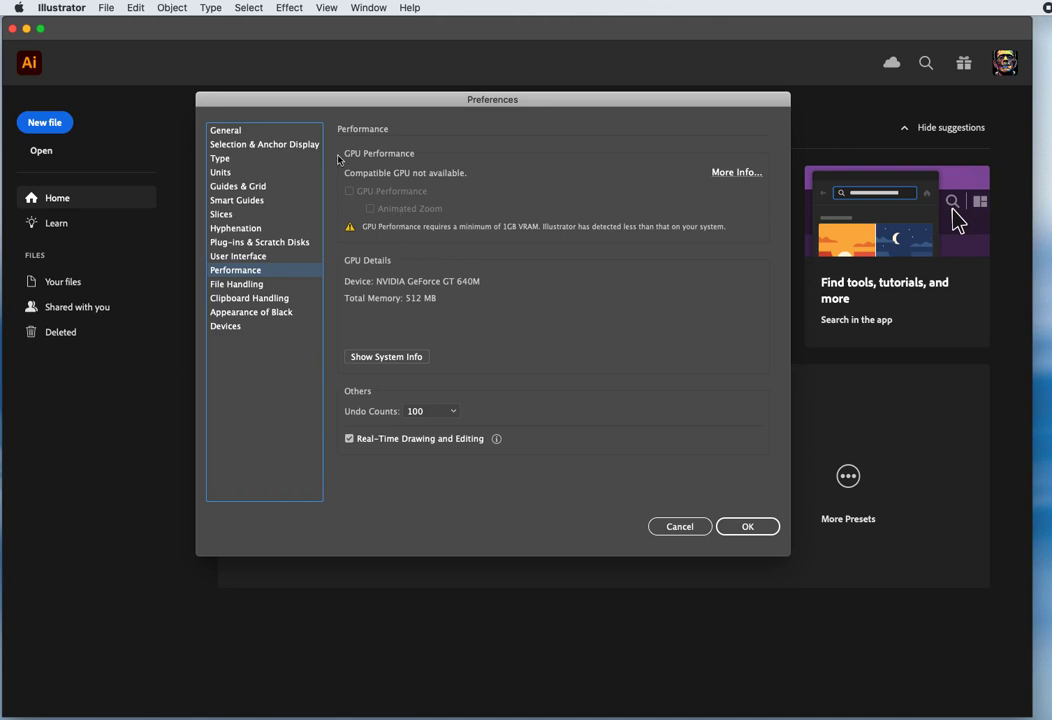
pyautogui.moveTo(540, 192)
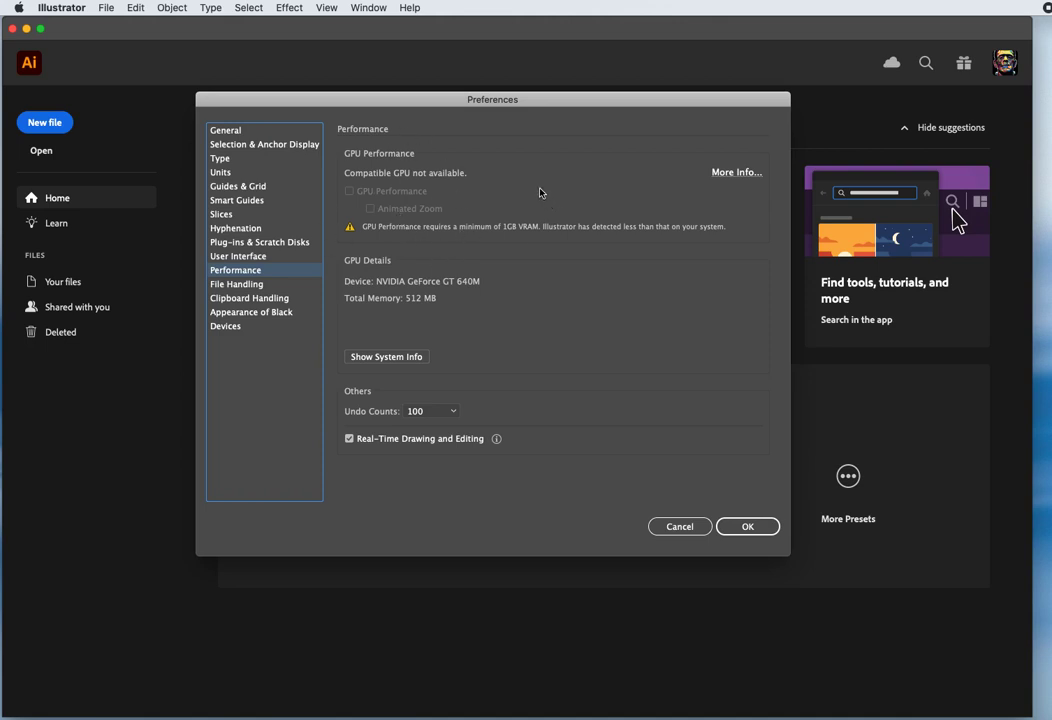
pyautogui.moveTo(400, 204)
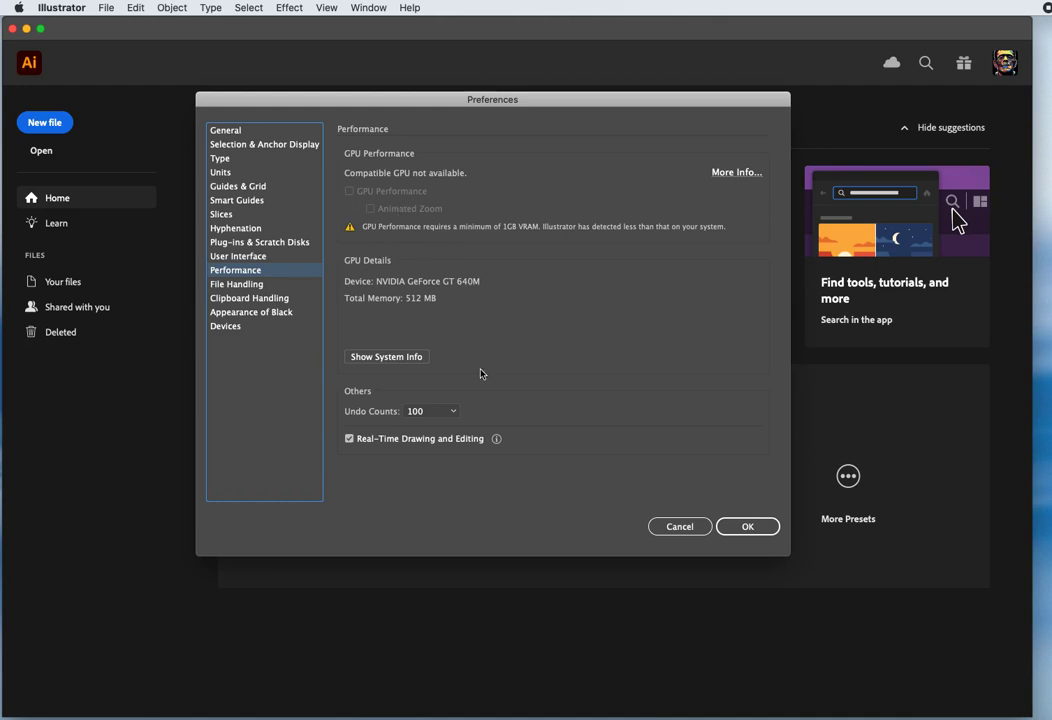
# In File Handling preferences, uncheck 'Turn off Data Recovery for complex documents'.
pyautogui.click(236, 284)
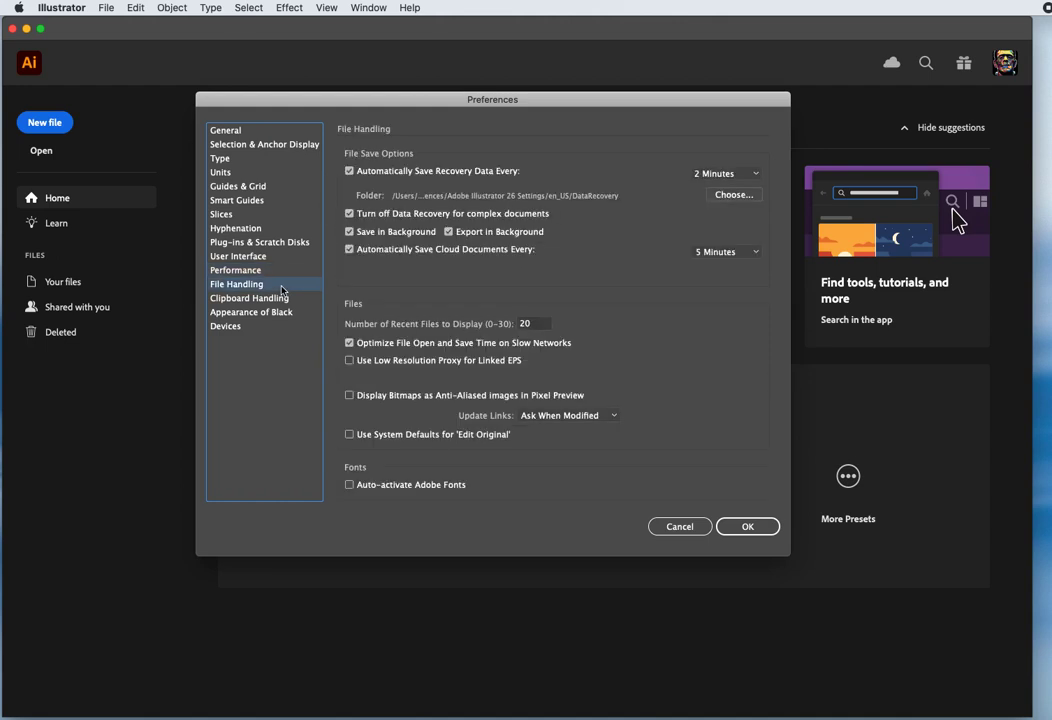
pyautogui.moveTo(384, 158)
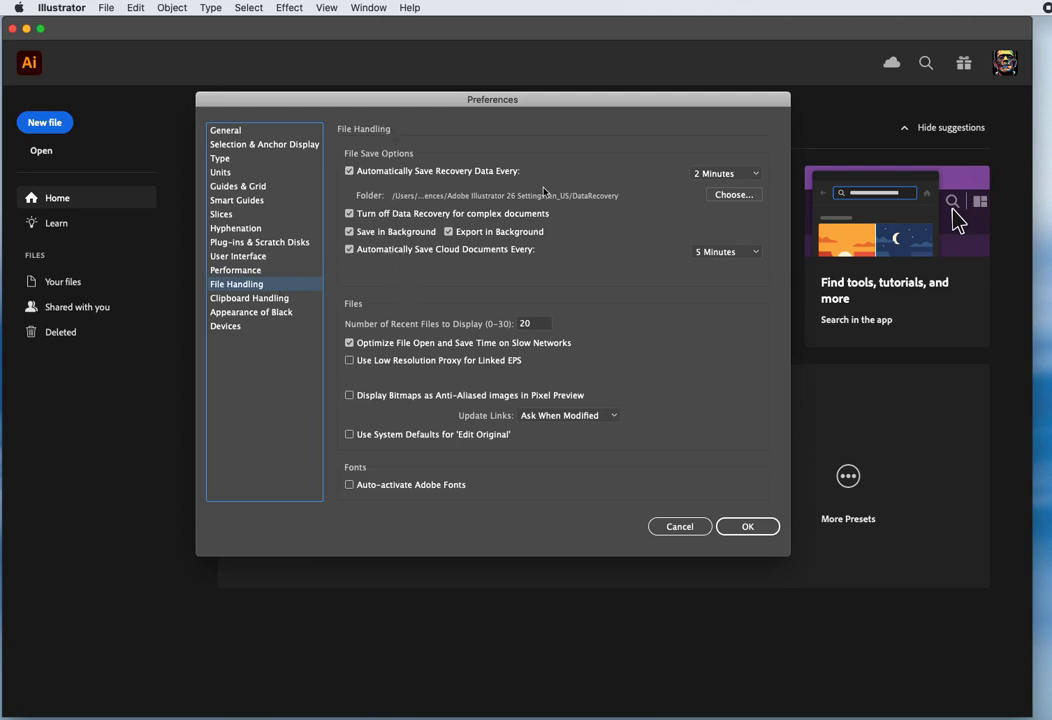
pyautogui.moveTo(384, 184)
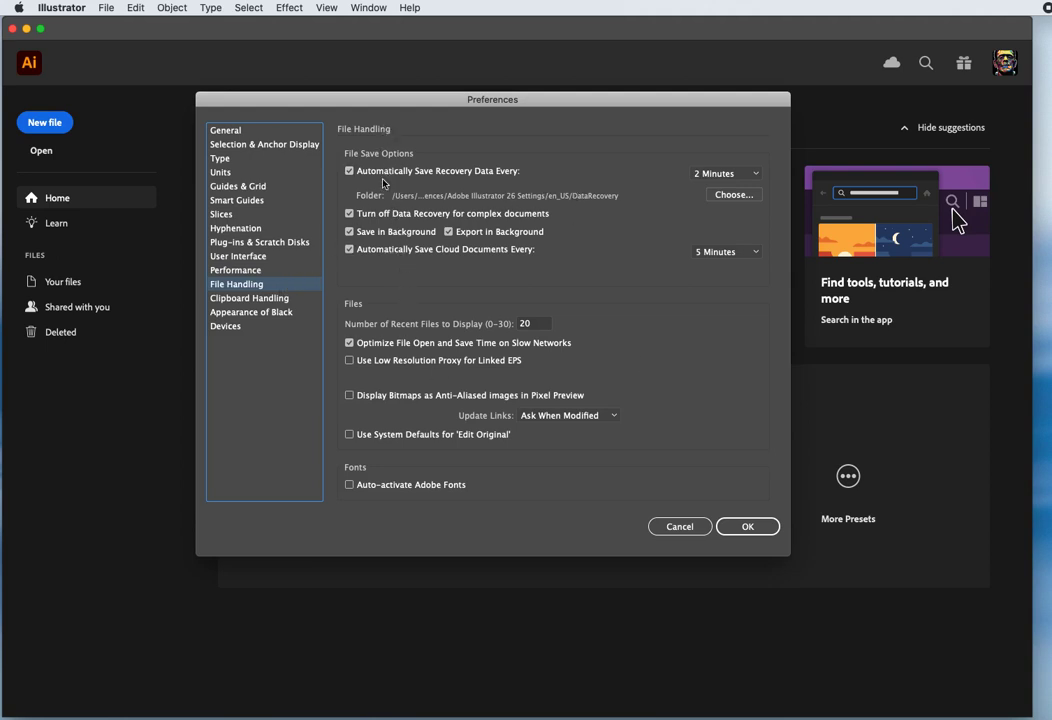
pyautogui.moveTo(364, 182)
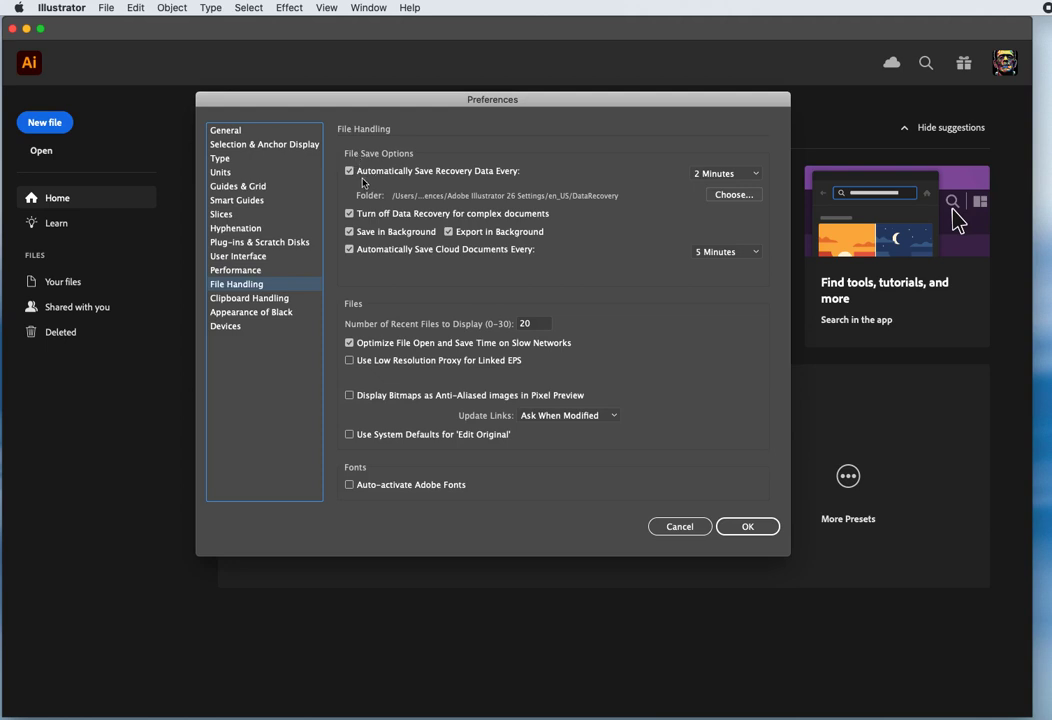
pyautogui.moveTo(488, 184)
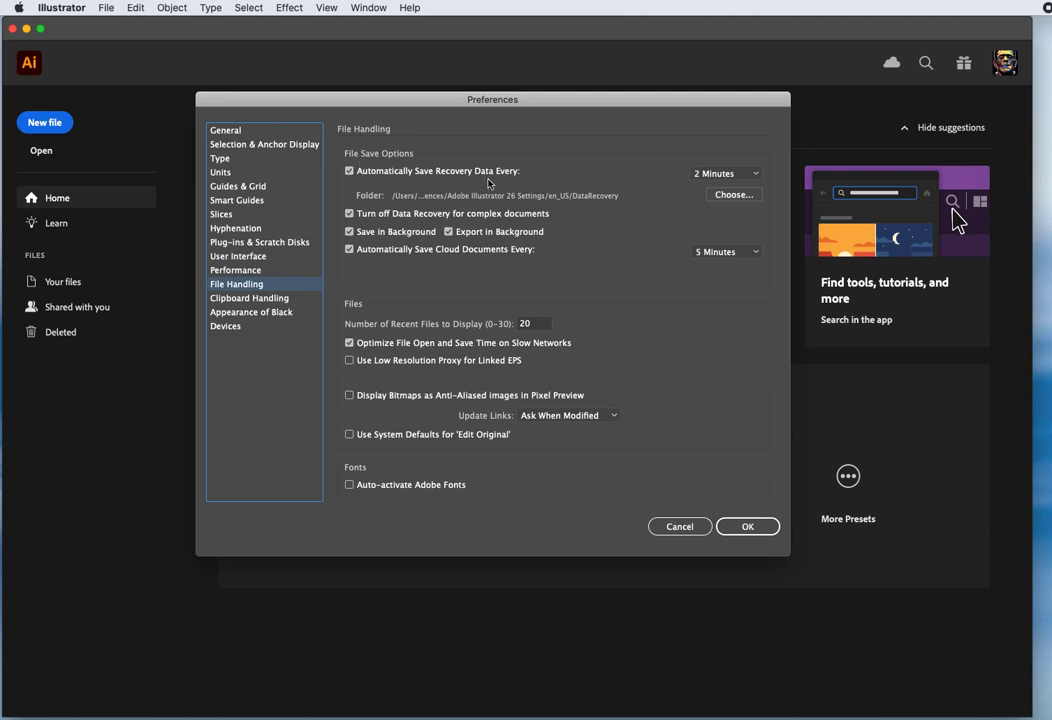
pyautogui.moveTo(522, 184)
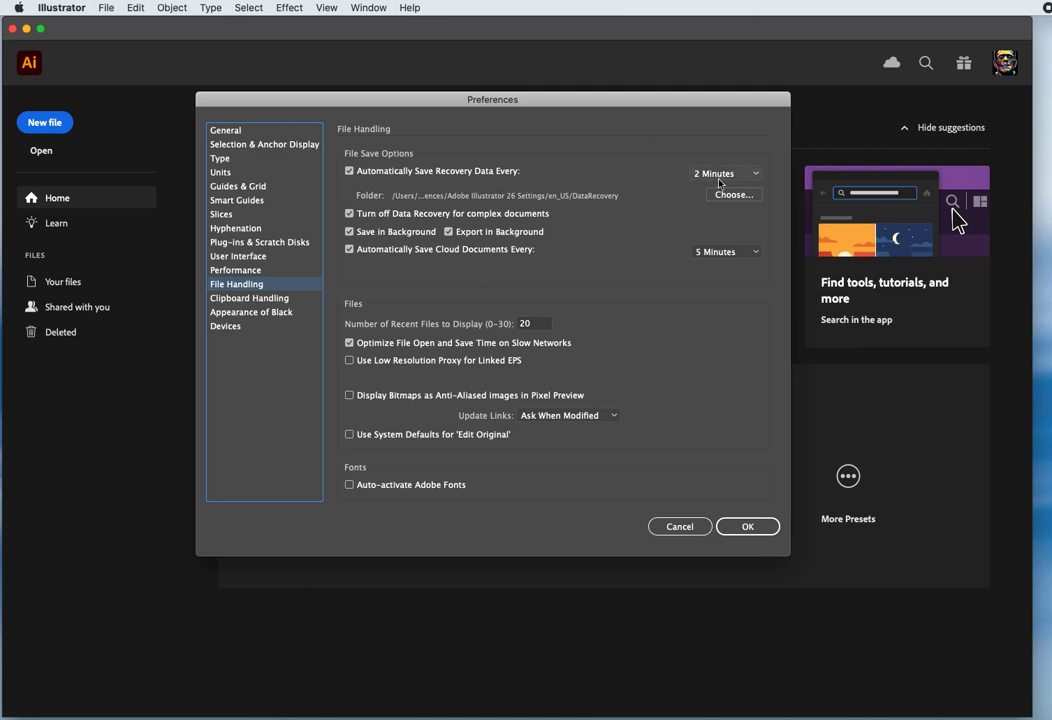
pyautogui.moveTo(582, 176)
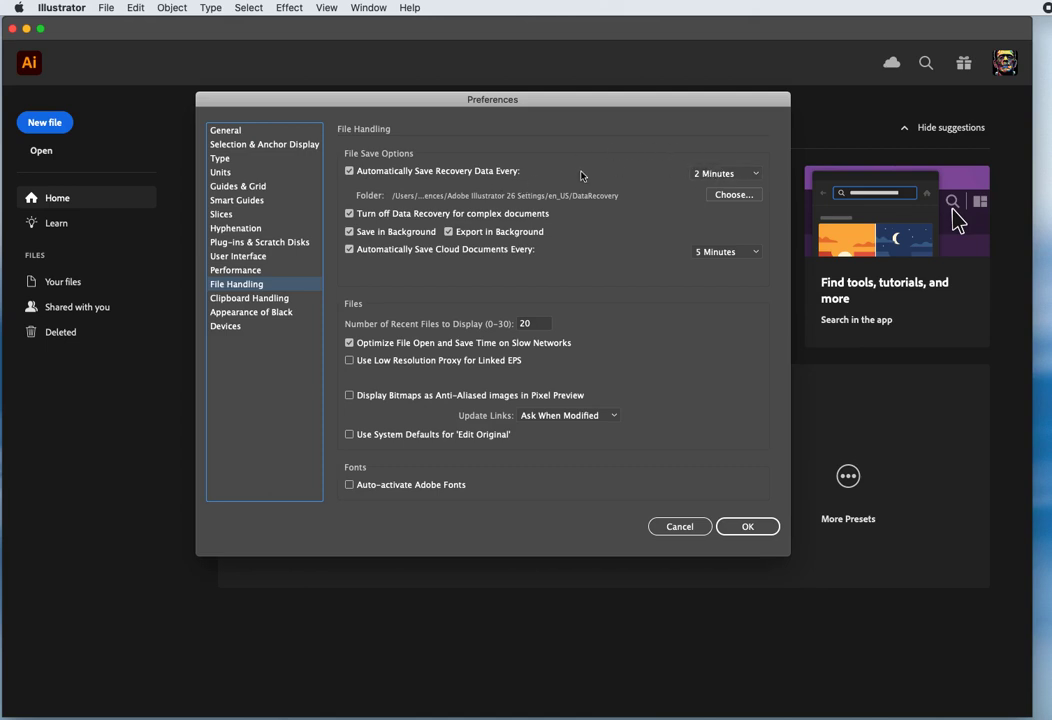
pyautogui.moveTo(554, 176)
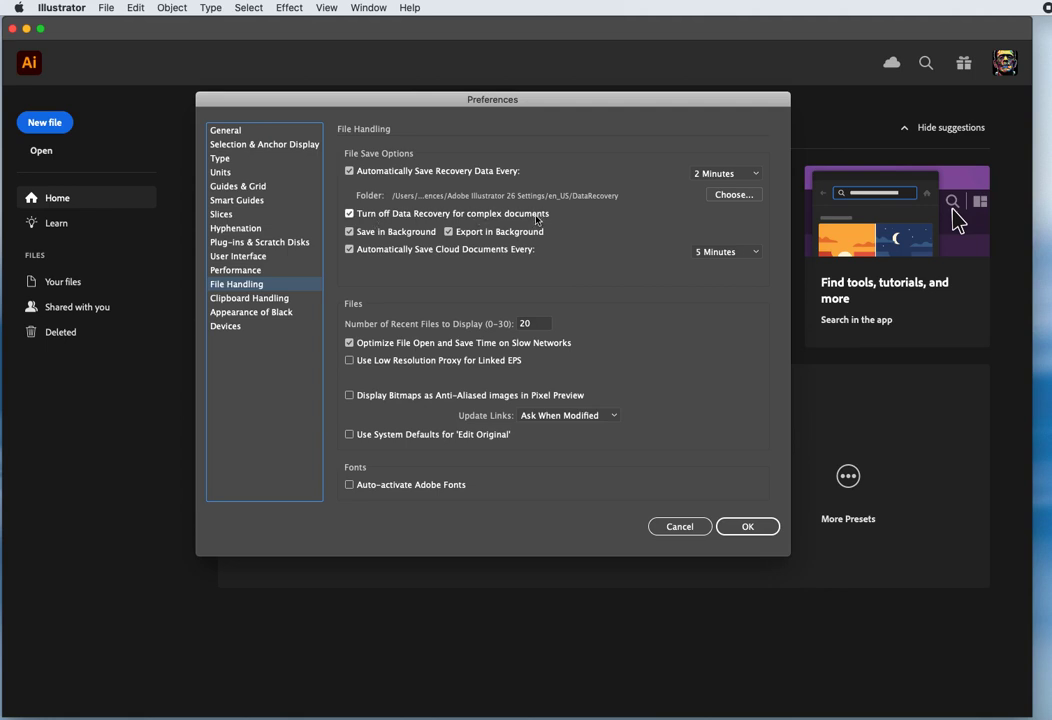
pyautogui.click(348, 212)
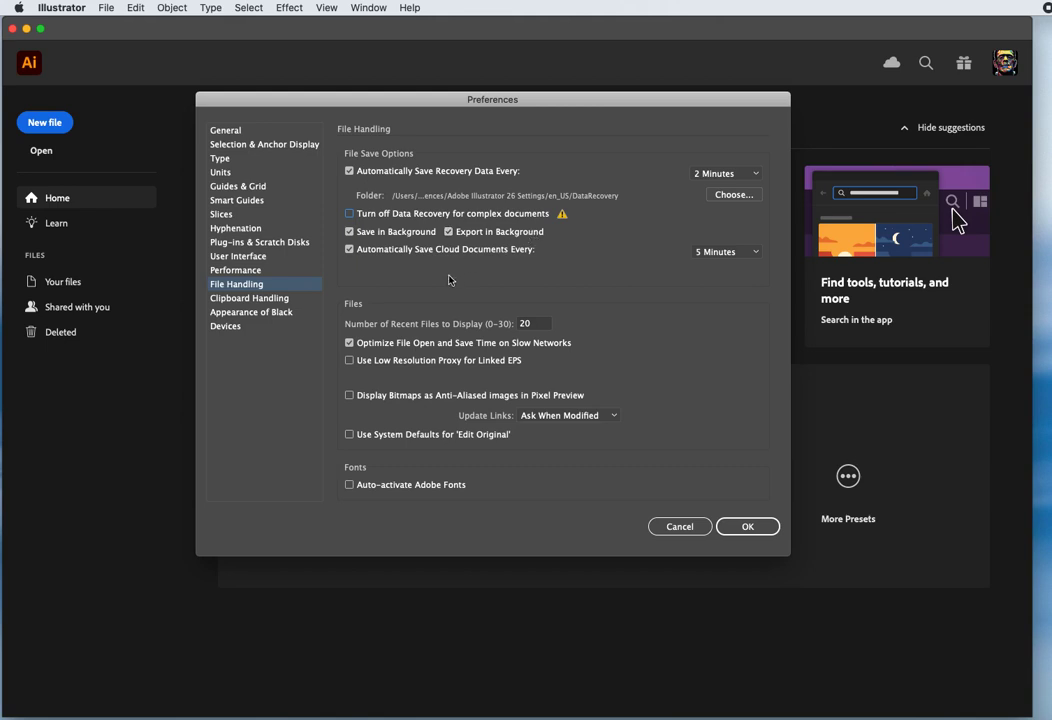
pyautogui.moveTo(428, 260)
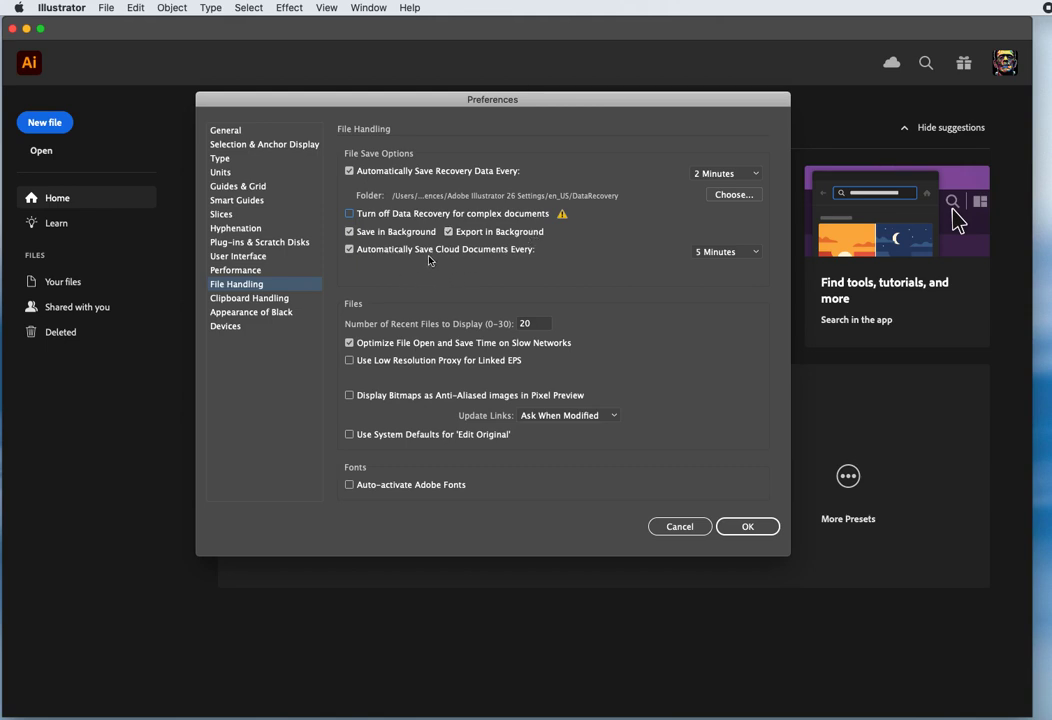
pyautogui.moveTo(708, 264)
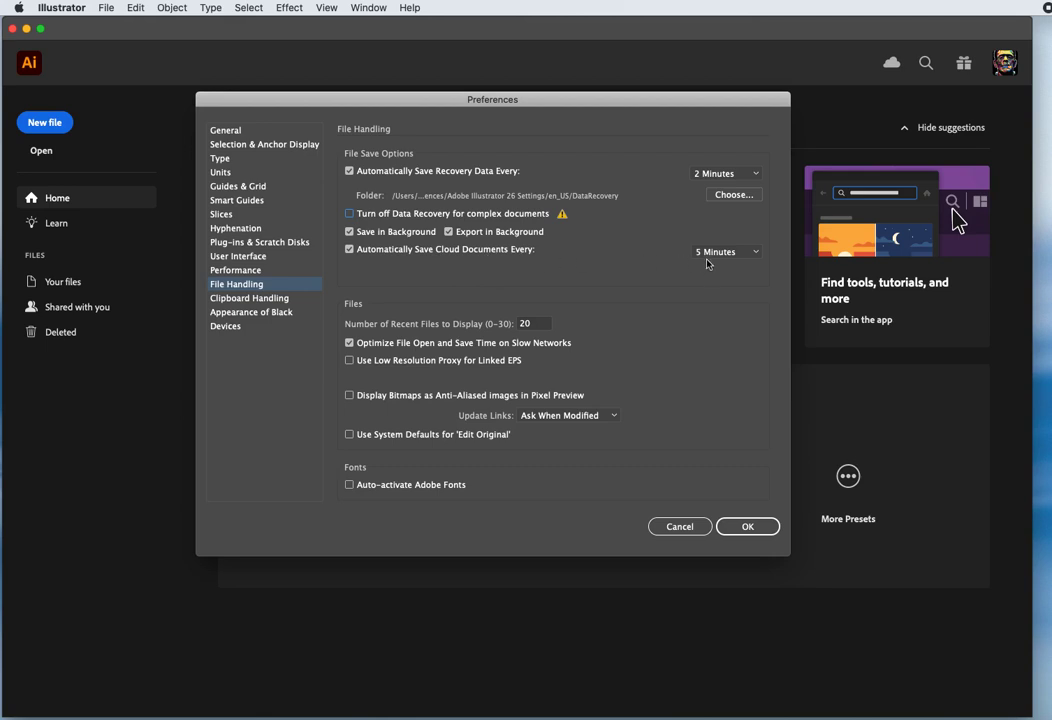
pyautogui.moveTo(684, 252)
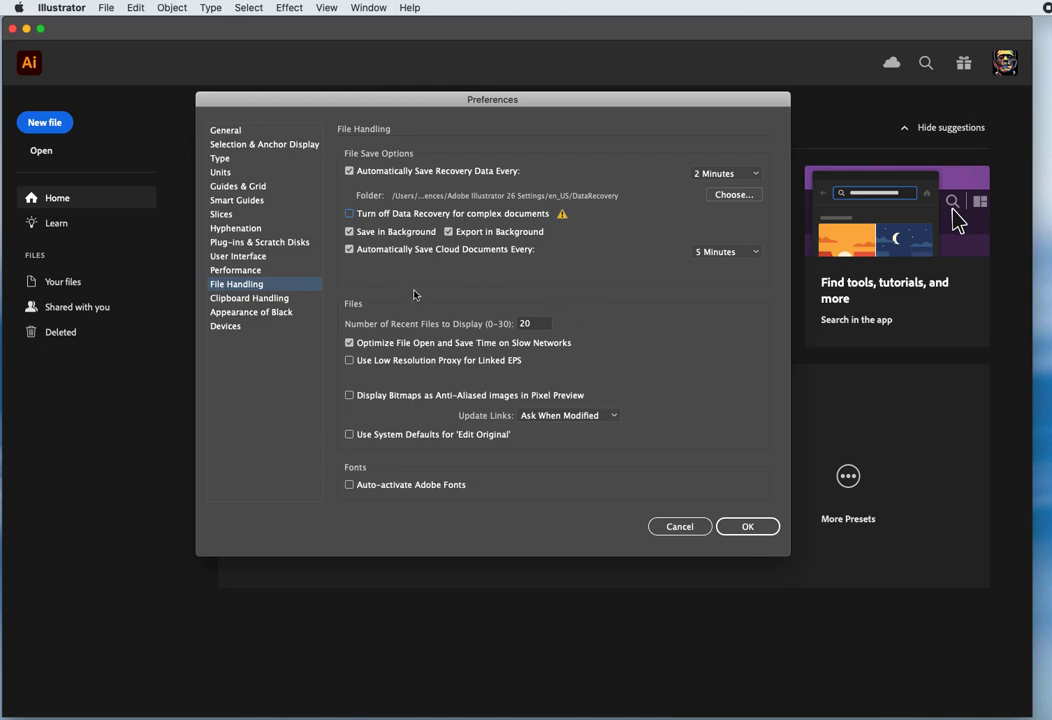
pyautogui.moveTo(376, 268)
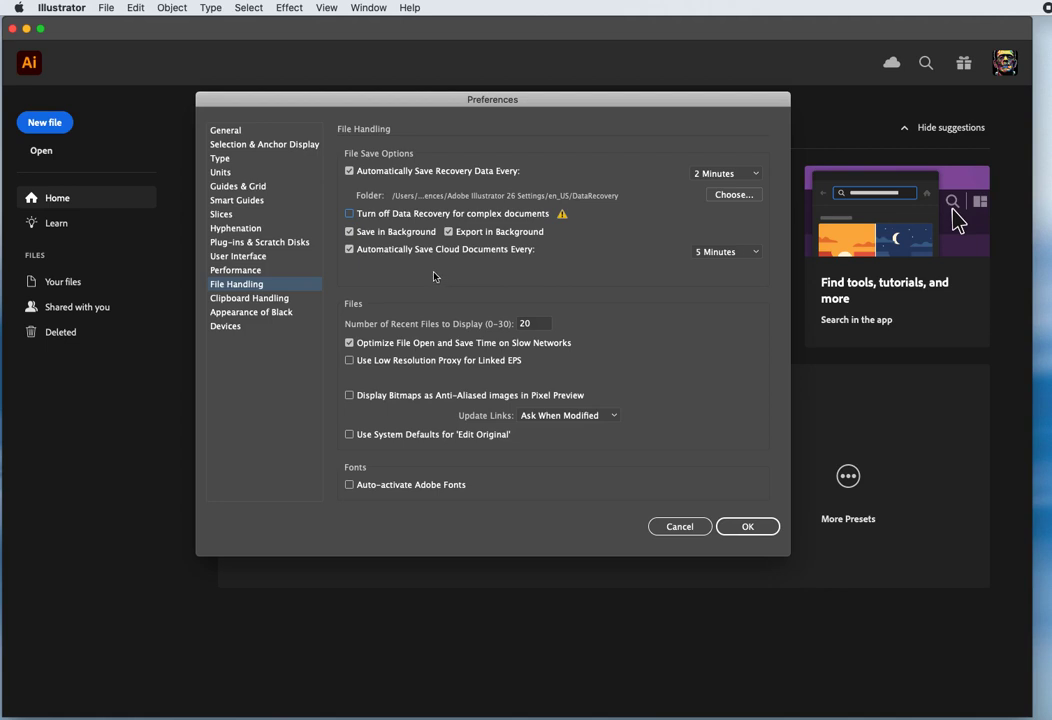
pyautogui.moveTo(438, 320)
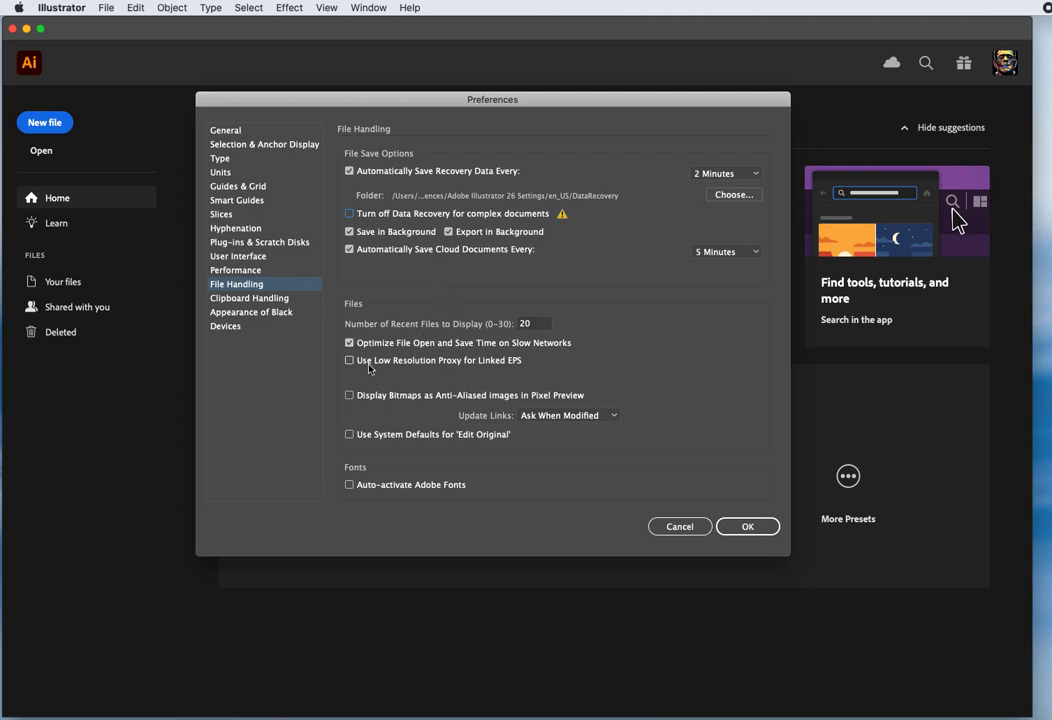
pyautogui.moveTo(498, 368)
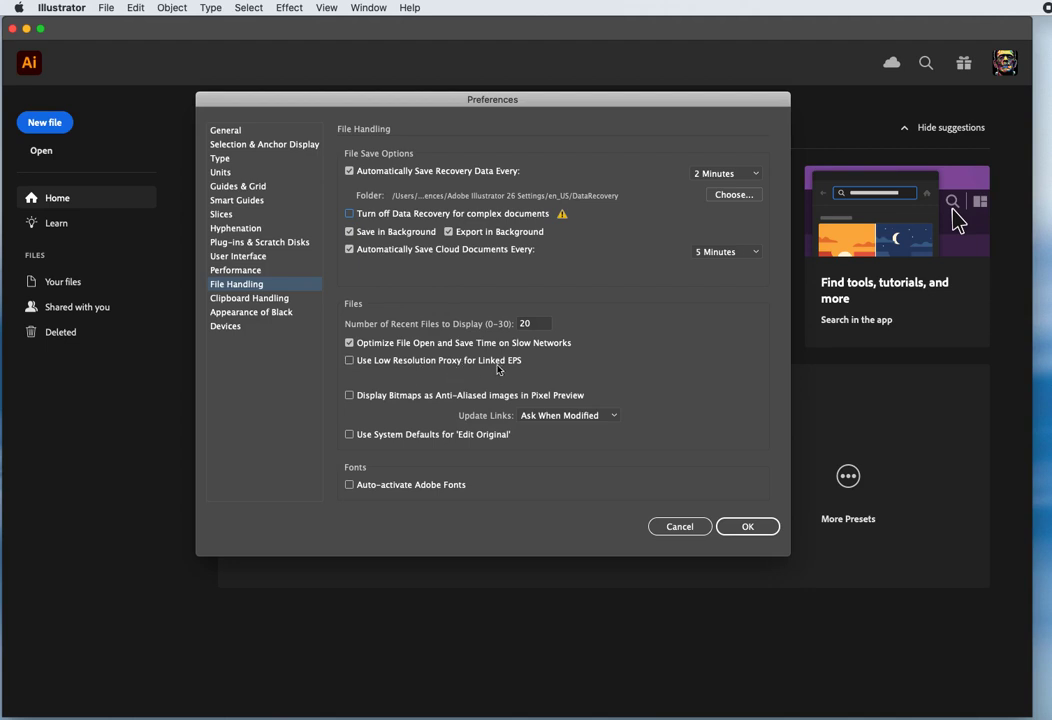
pyautogui.moveTo(414, 368)
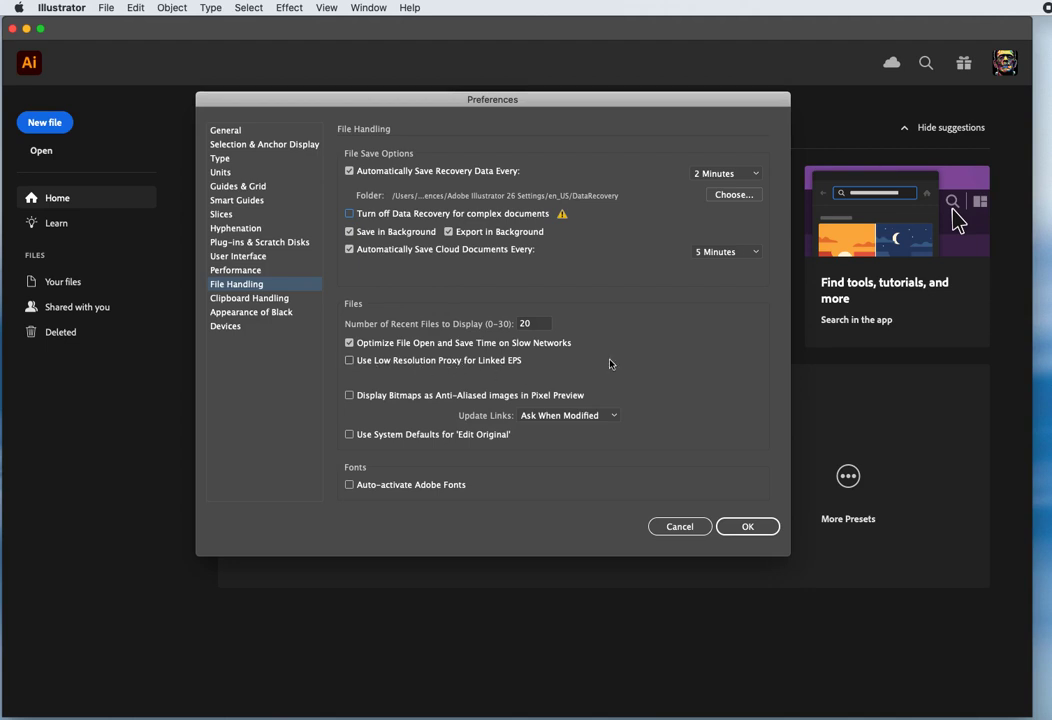
pyautogui.moveTo(512, 372)
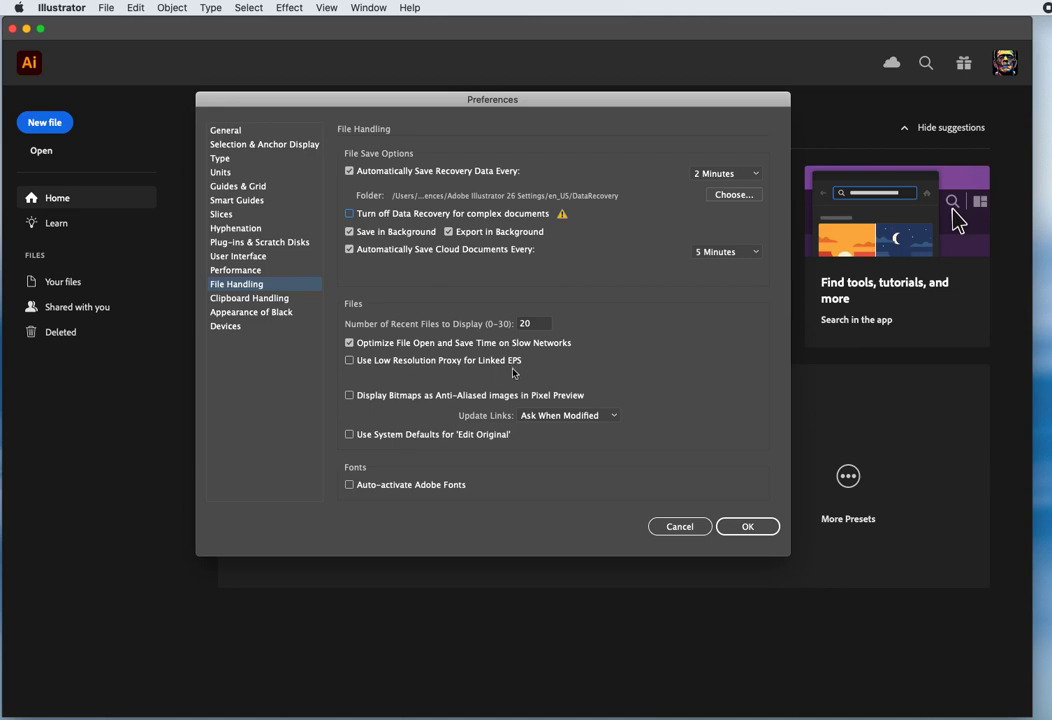
pyautogui.moveTo(394, 370)
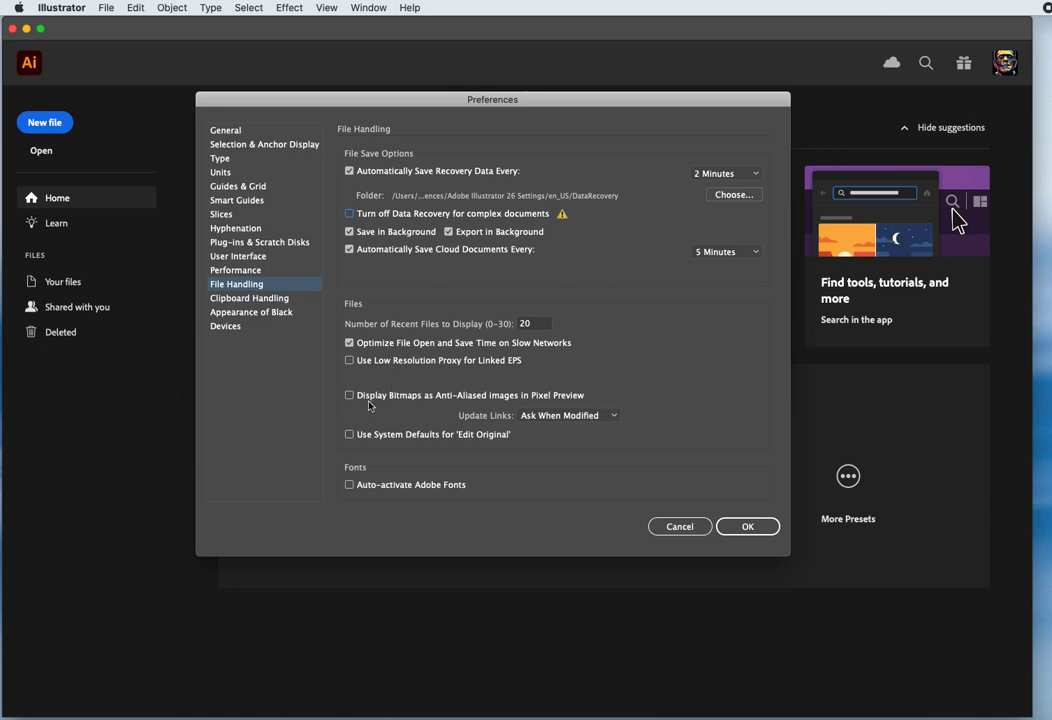
pyautogui.moveTo(476, 408)
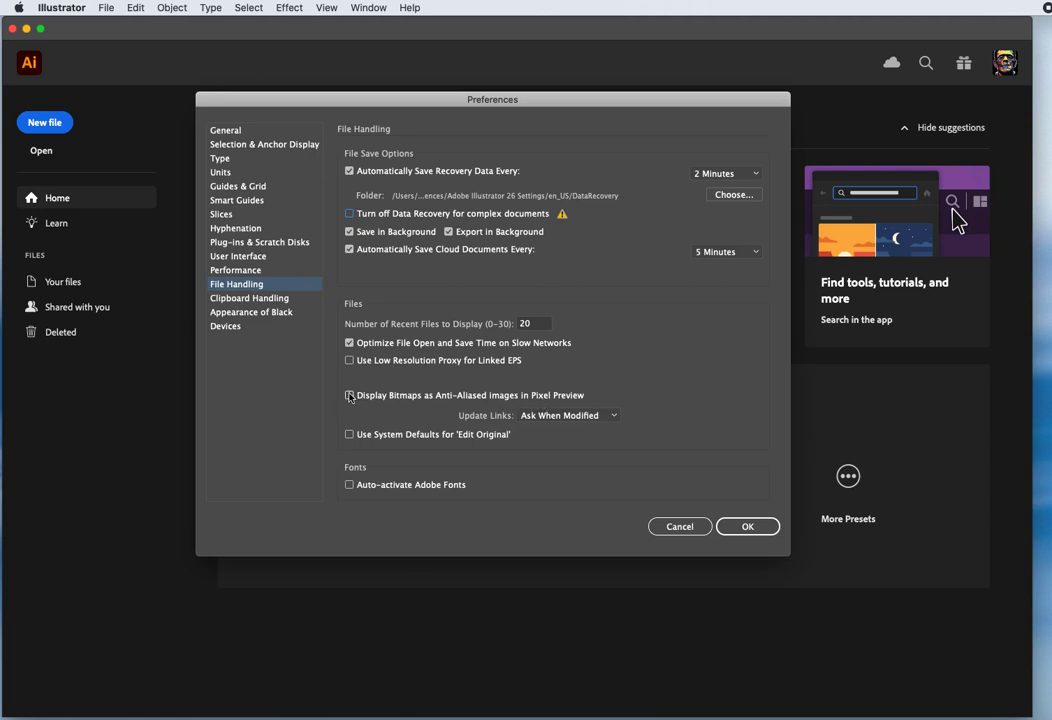
# Enable anti-aliased bitmaps in Pixel Preview and Adobe Fonts auto-activation, then view Clipboard Handling.
pyautogui.click(348, 396)
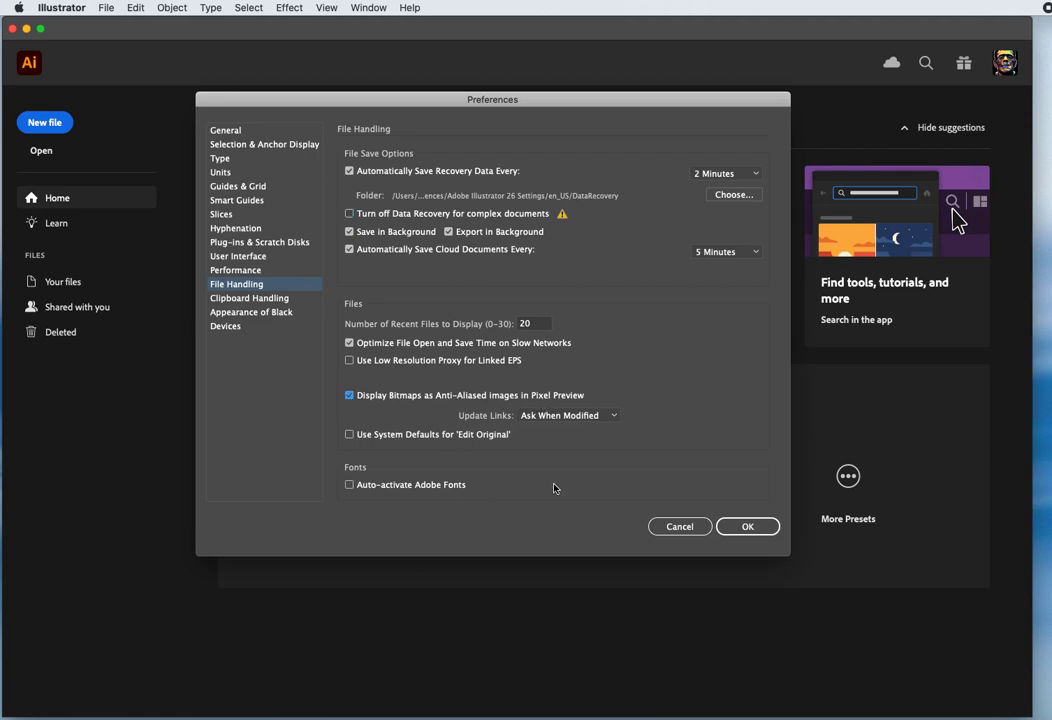
pyautogui.moveTo(468, 496)
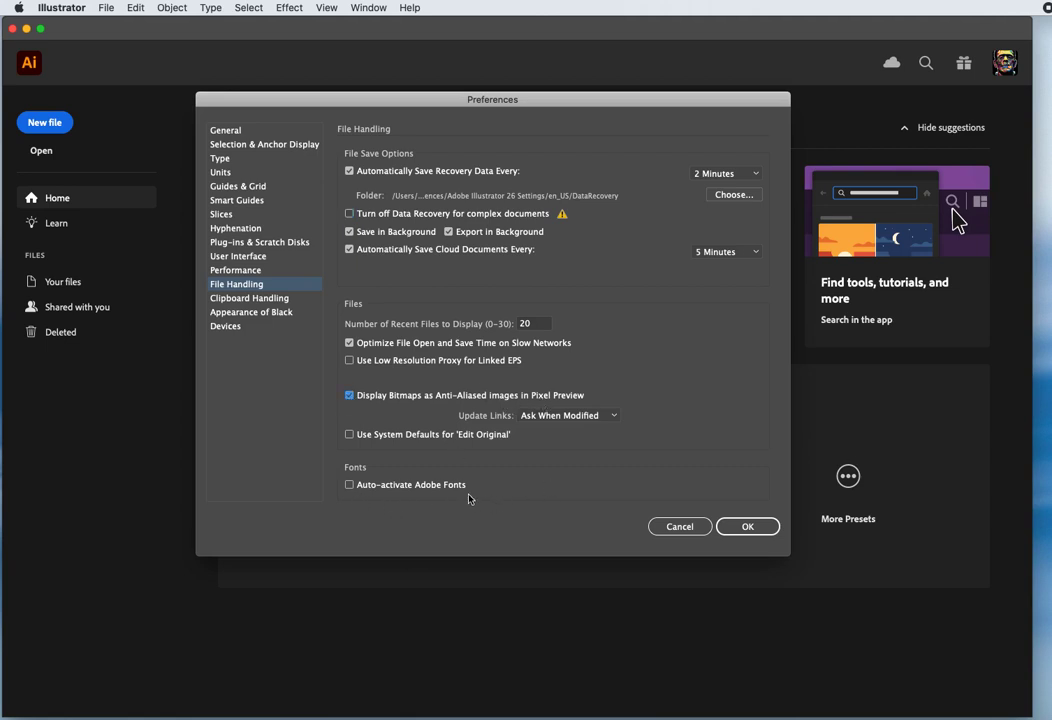
pyautogui.click(348, 484)
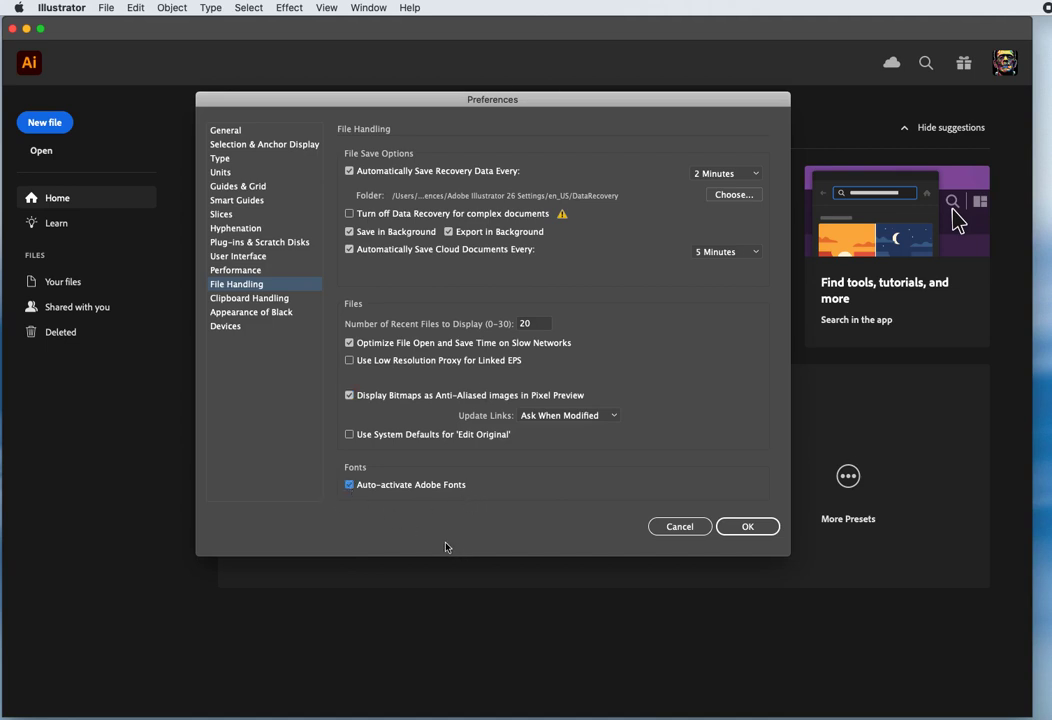
pyautogui.click(248, 298)
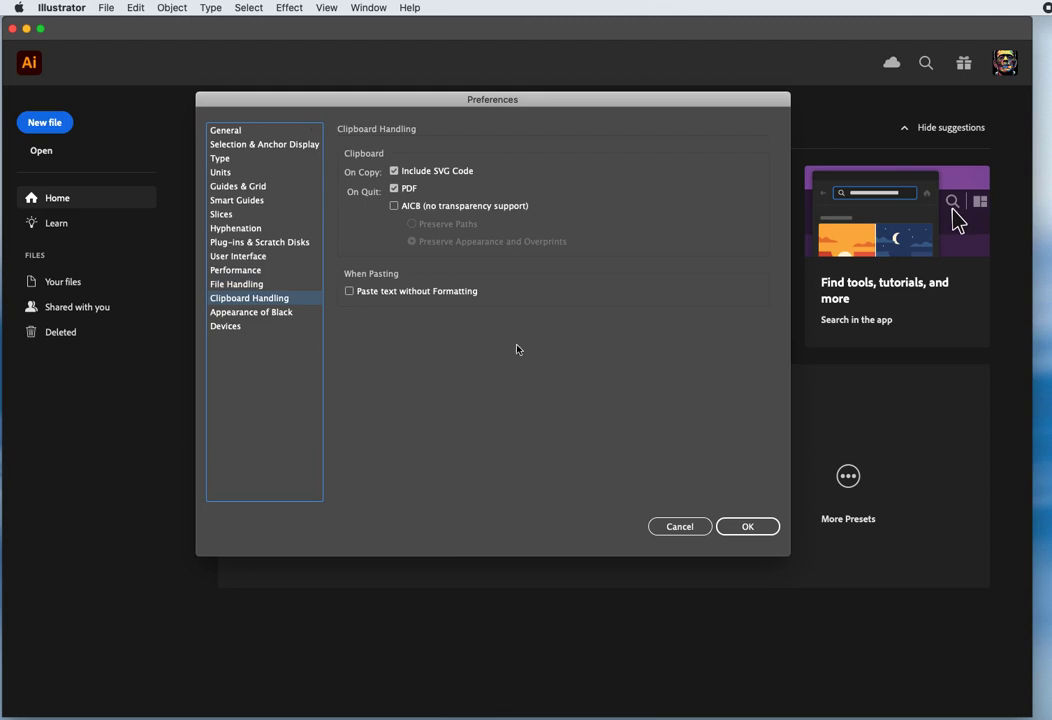
pyautogui.moveTo(468, 368)
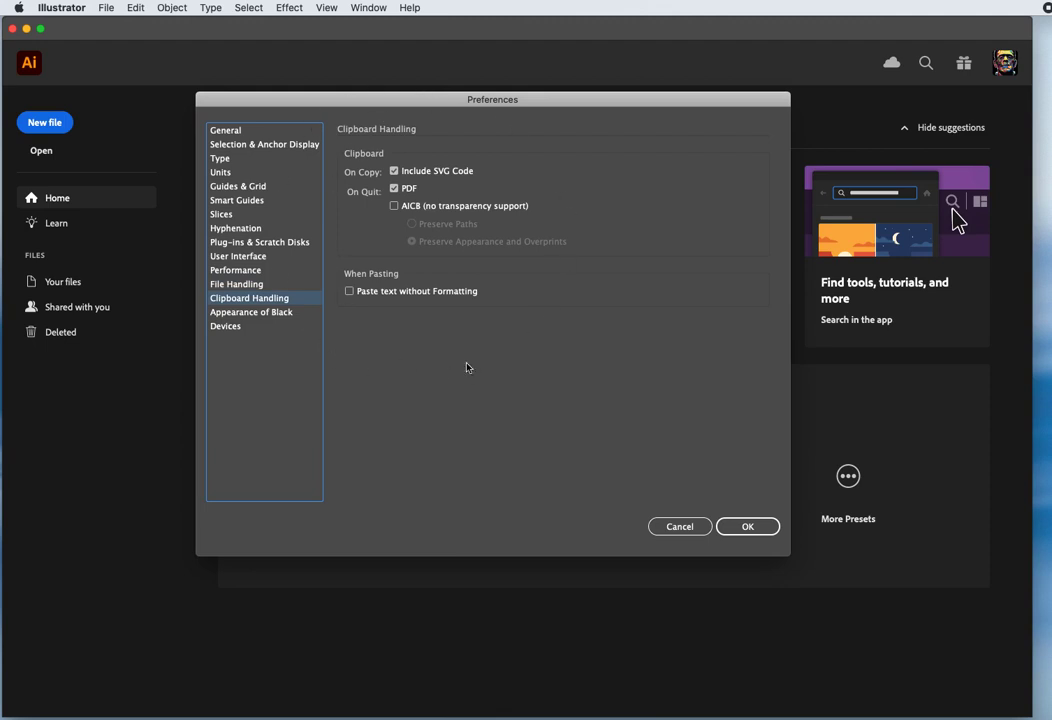
# View the Appearance of Black preferences, both set to rich black.
pyautogui.click(252, 312)
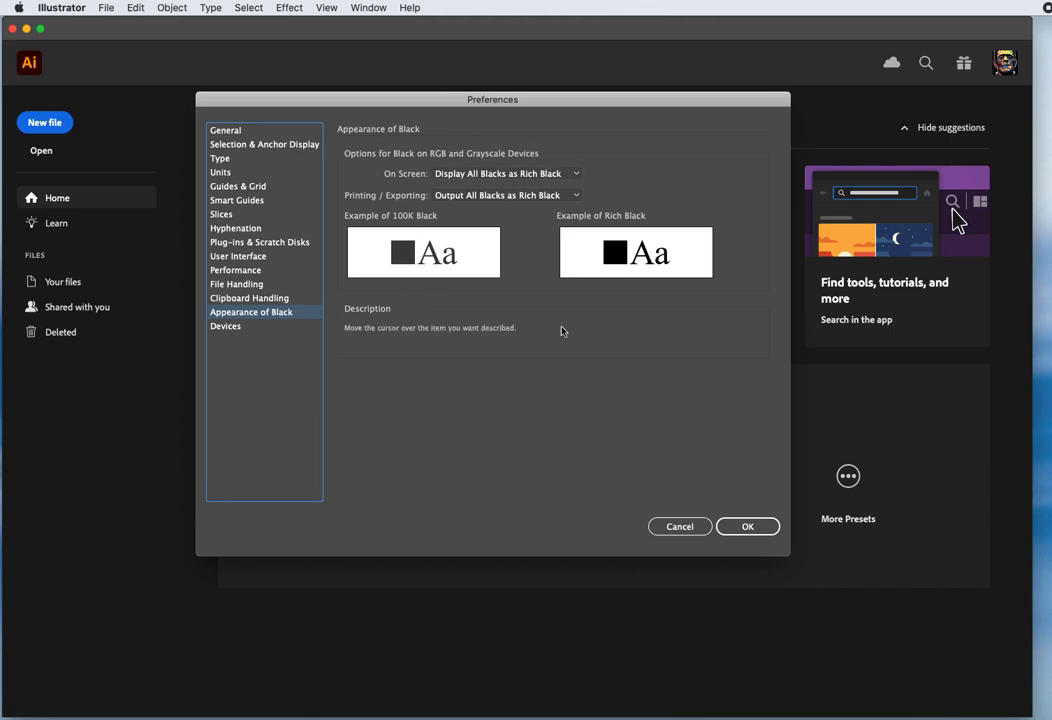
pyautogui.moveTo(508, 458)
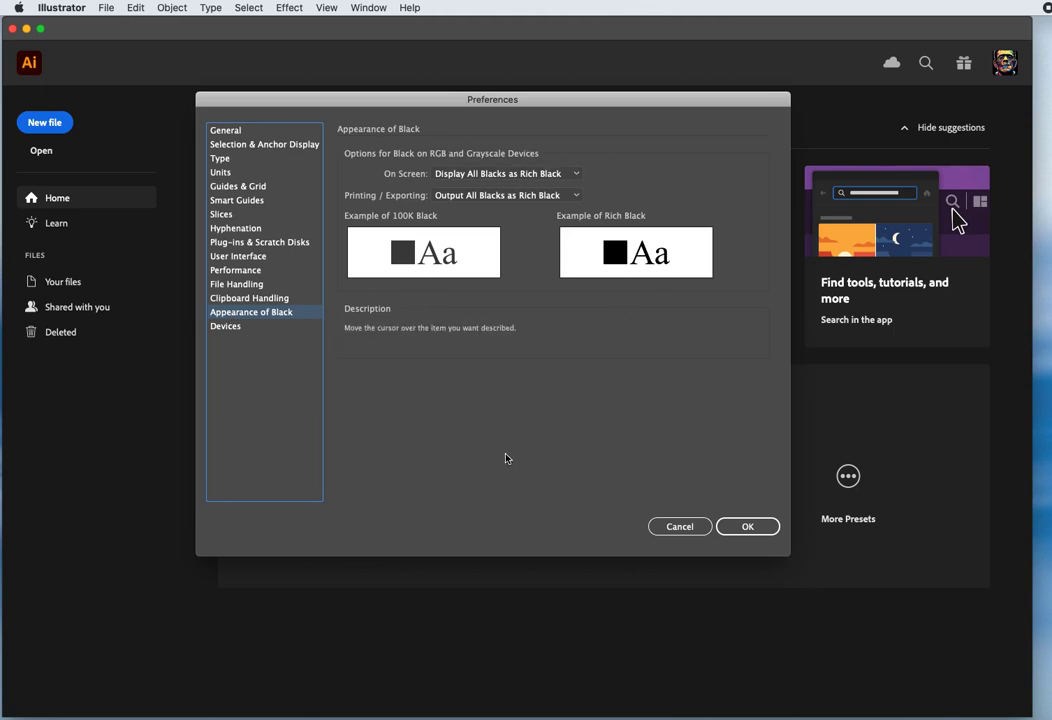
pyautogui.moveTo(408, 256)
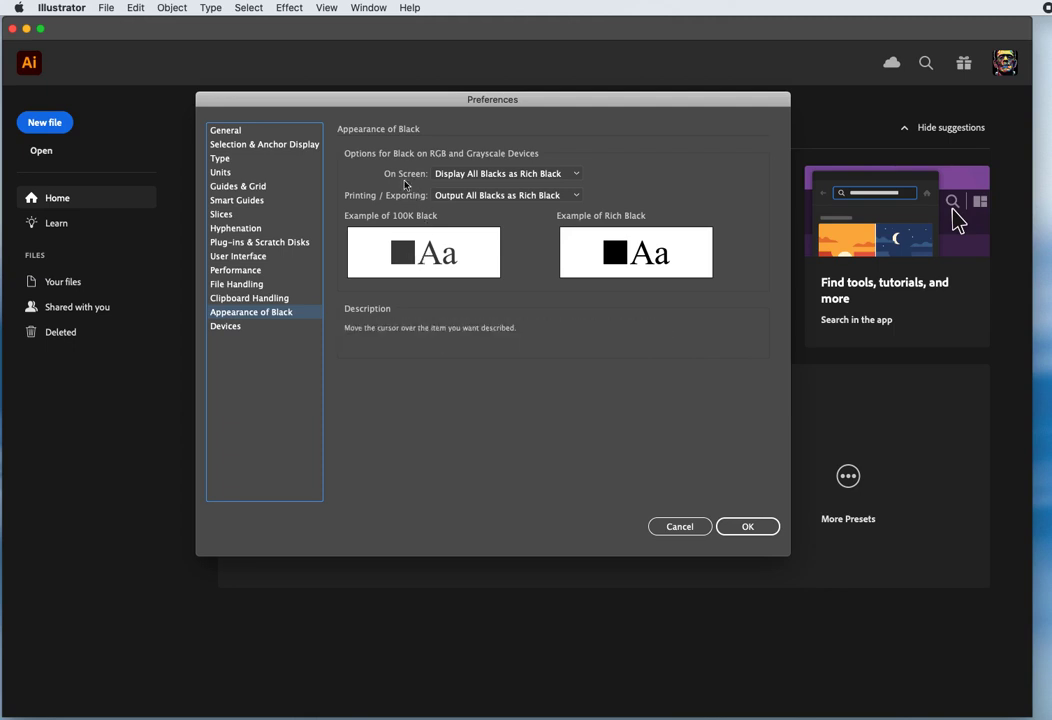
pyautogui.moveTo(408, 222)
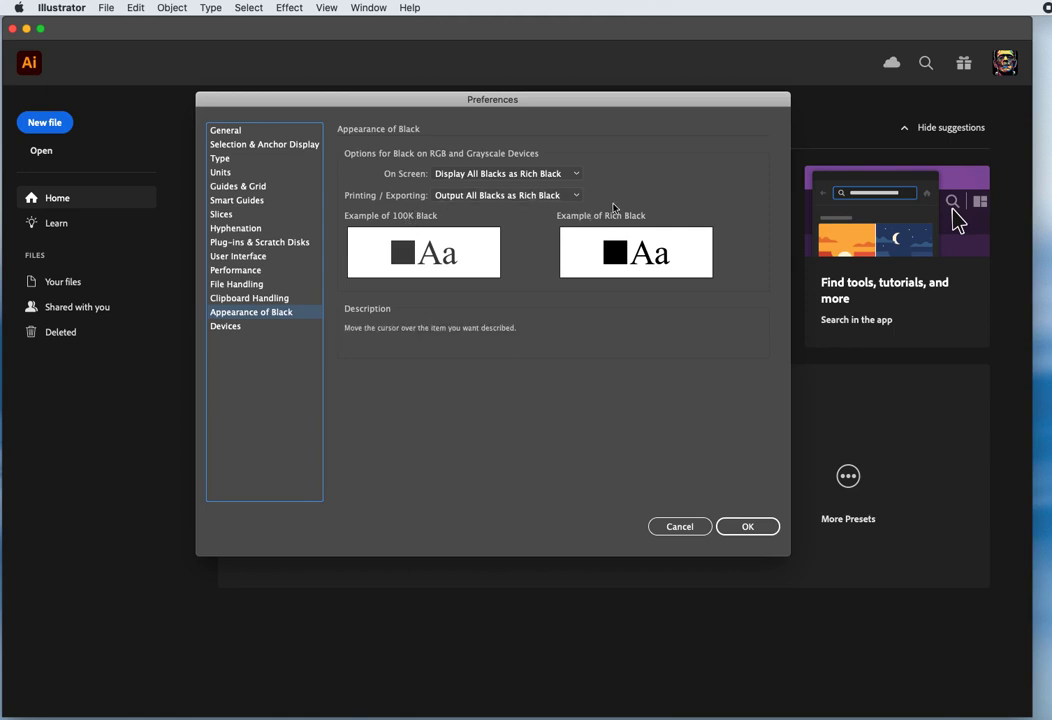
pyautogui.moveTo(424, 272)
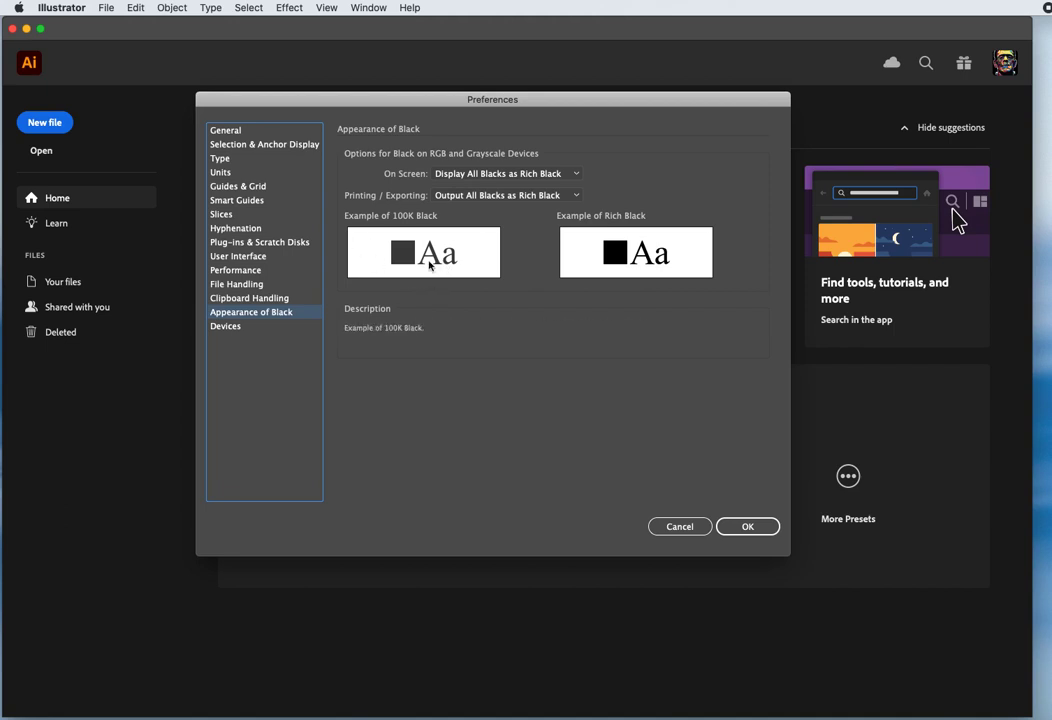
pyautogui.moveTo(416, 262)
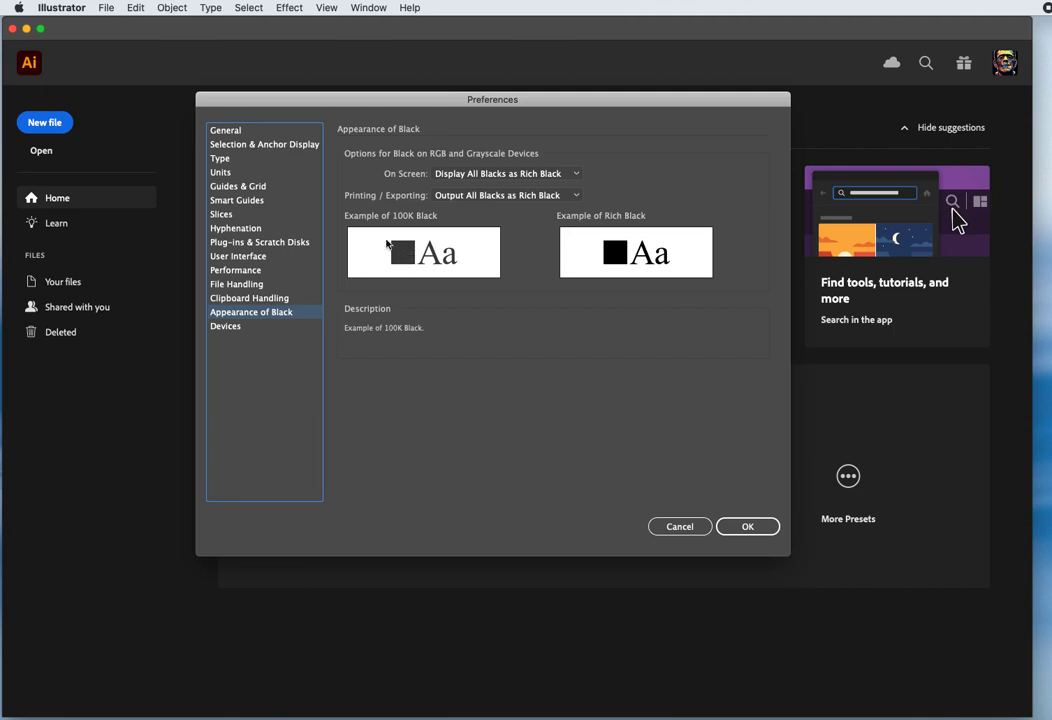
pyautogui.moveTo(404, 258)
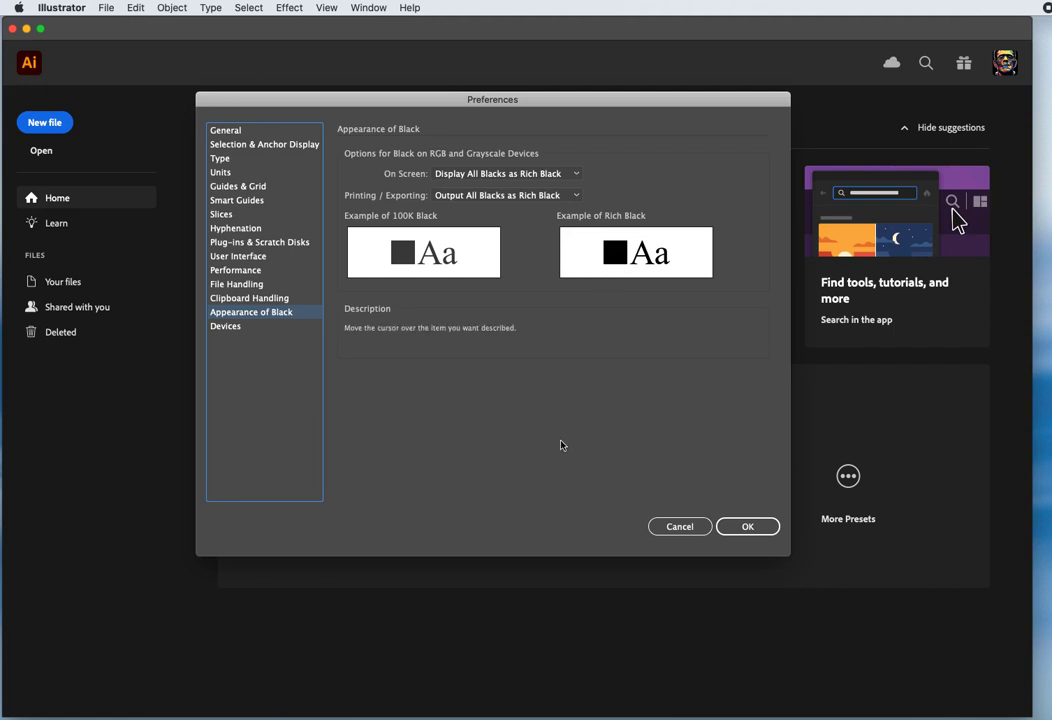
# Leave Enable Wacom checked in Devices and accept the preferences with OK.
pyautogui.click(224, 326)
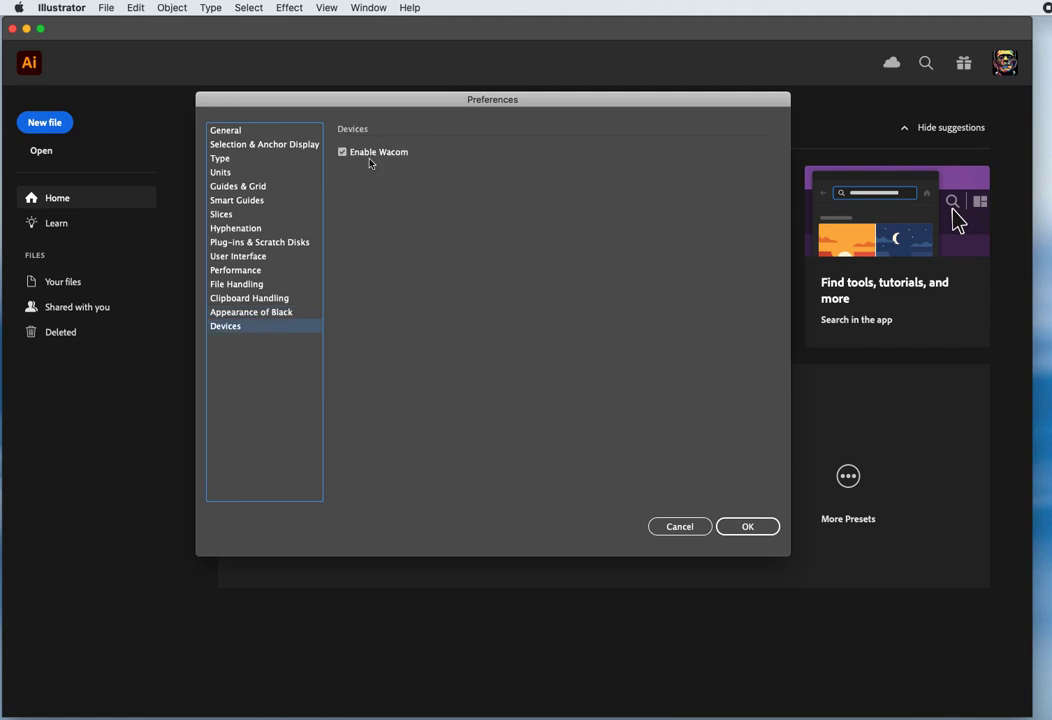
pyautogui.moveTo(388, 380)
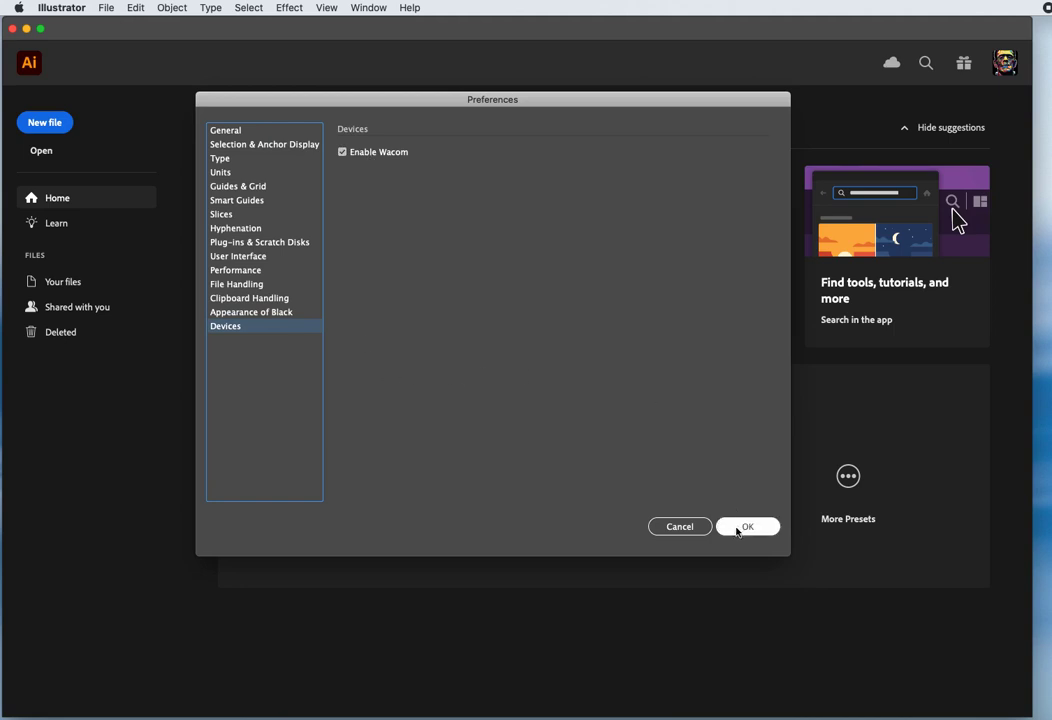
pyautogui.click(748, 526)
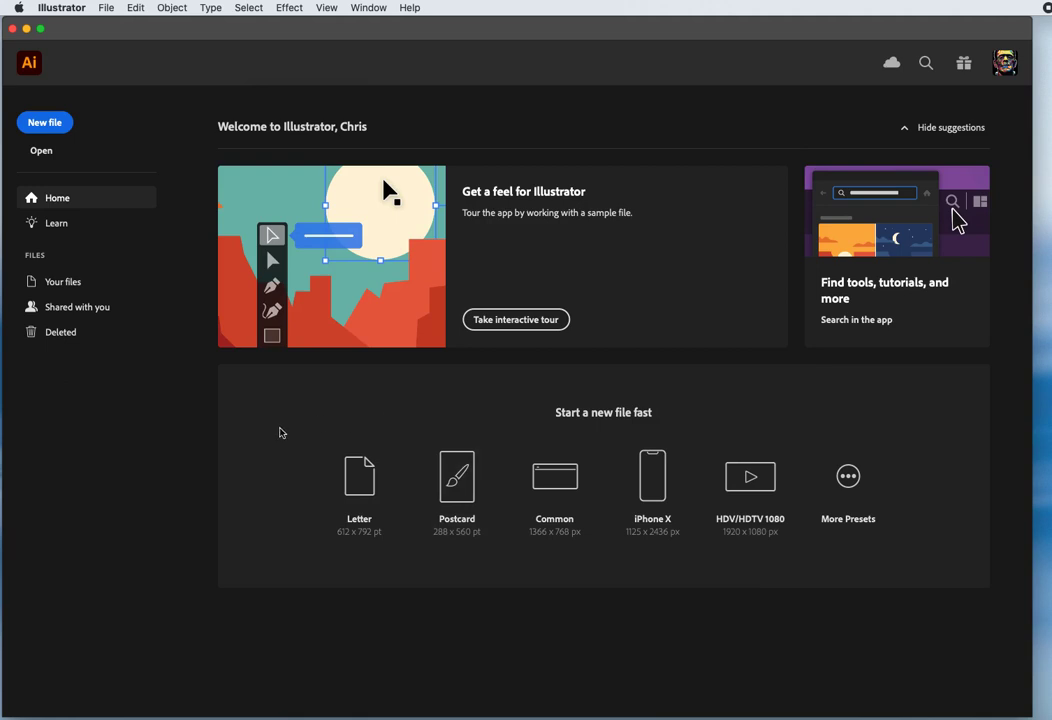
pyautogui.moveTo(288, 418)
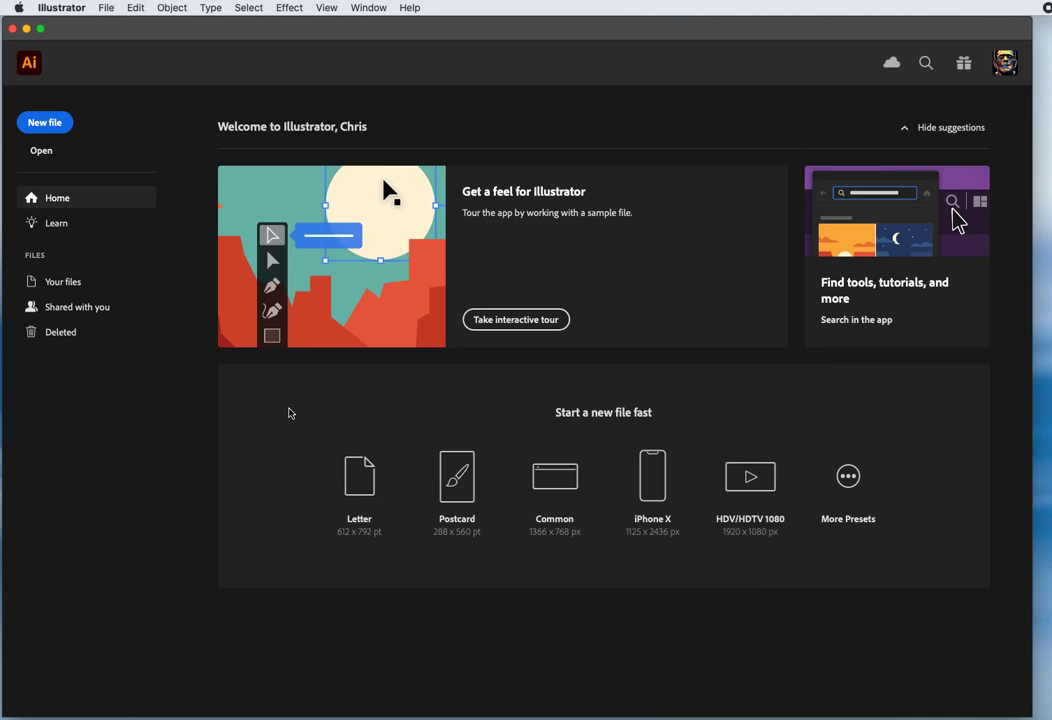
pyautogui.moveTo(318, 414)
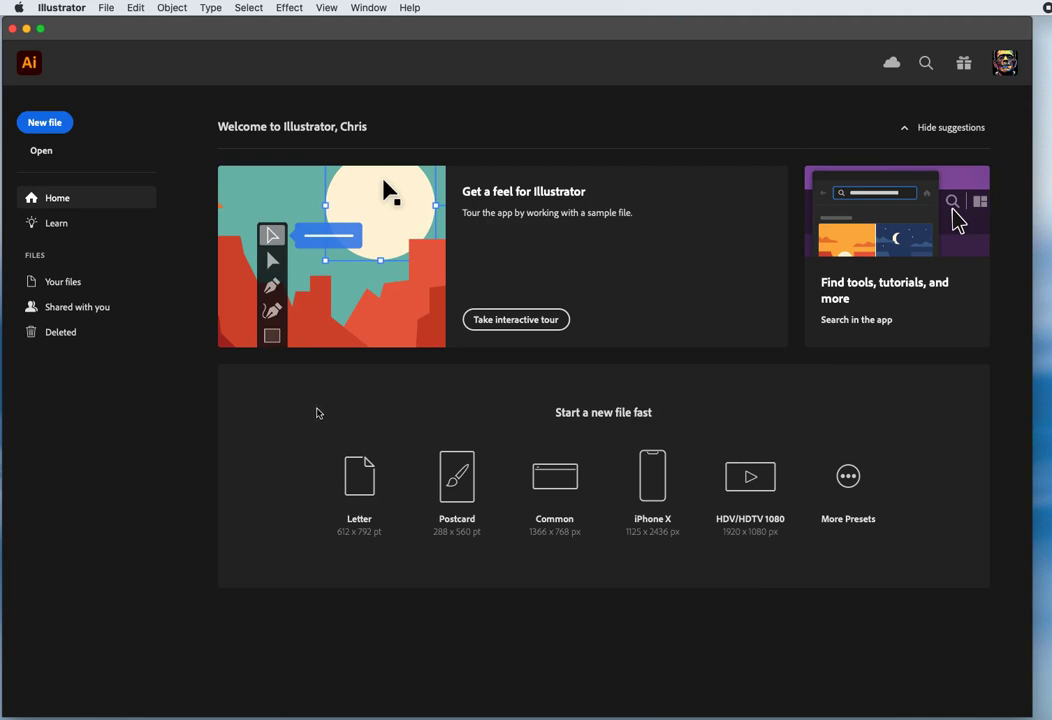
pyautogui.moveTo(322, 408)
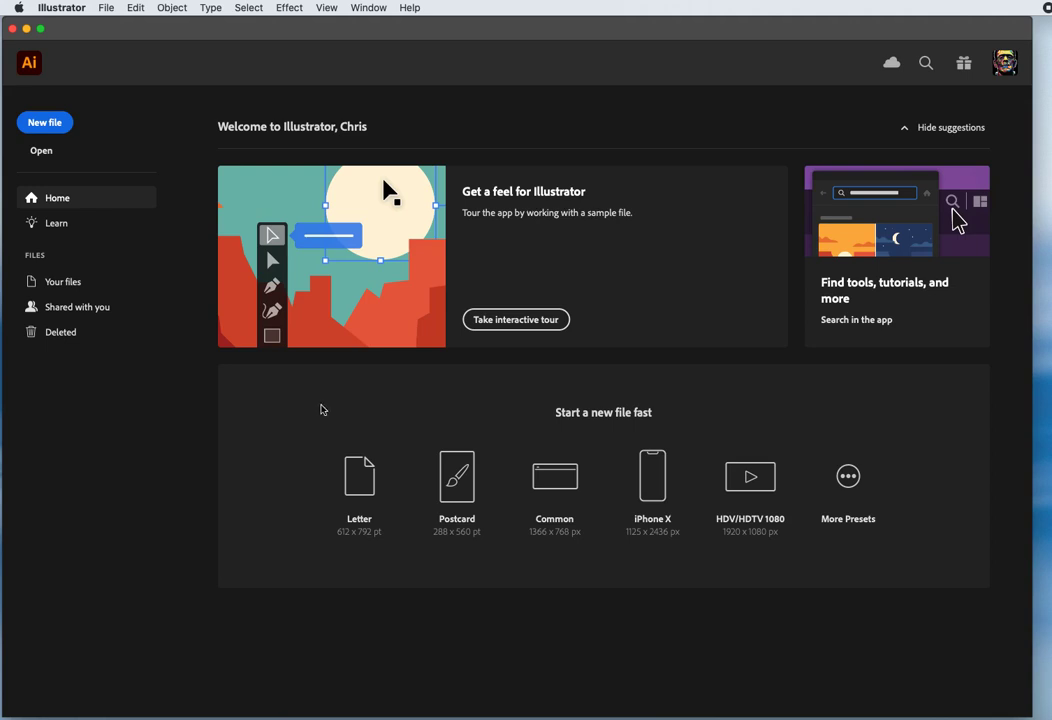
pyautogui.moveTo(626, 292)
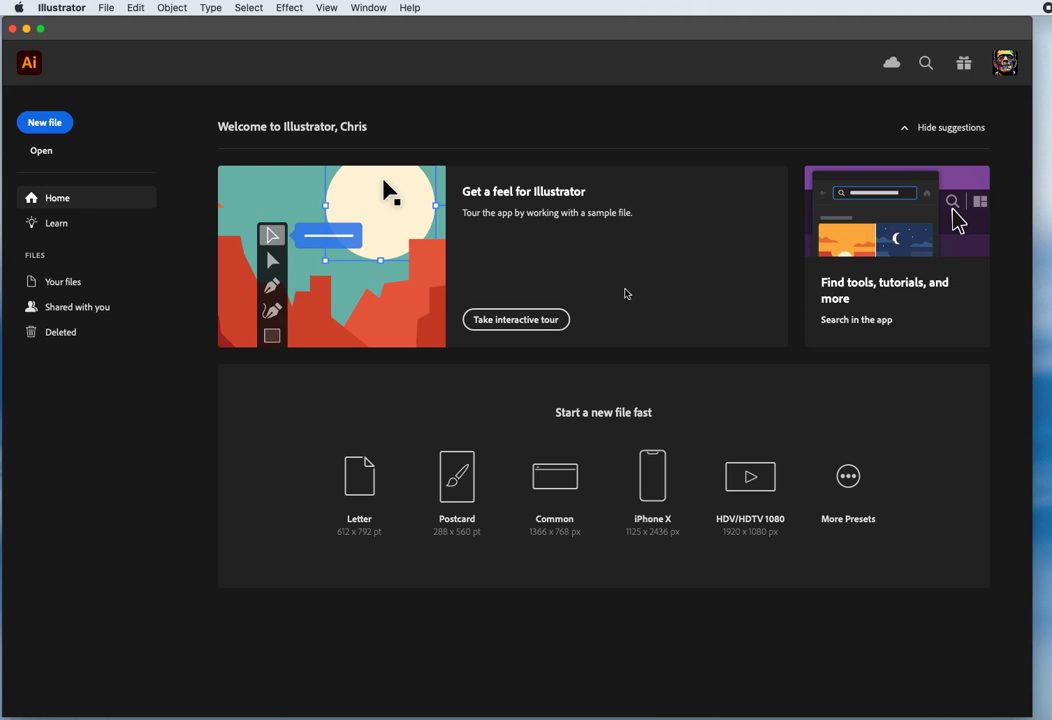
pyautogui.moveTo(622, 298)
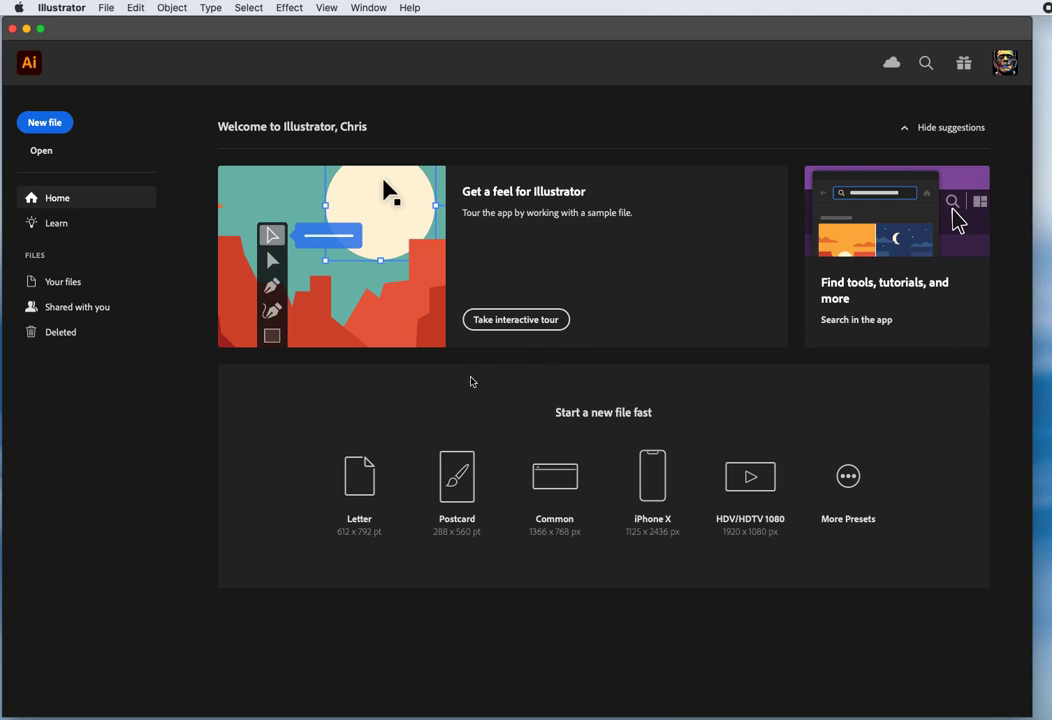
pyautogui.moveTo(428, 96)
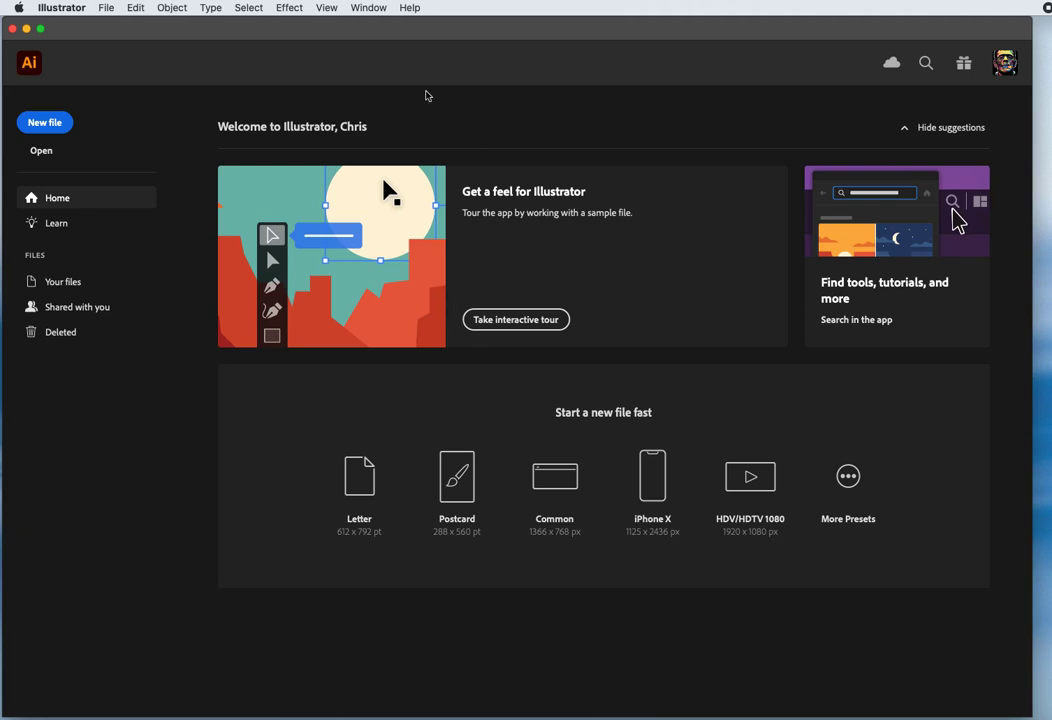
pyautogui.moveTo(212, 32)
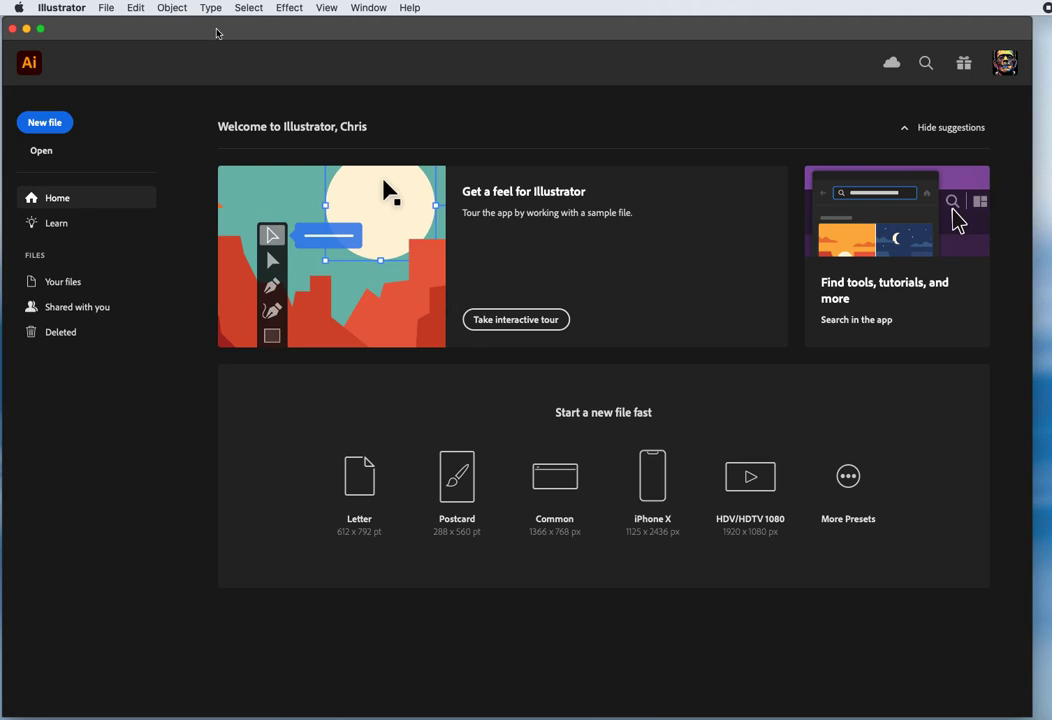
# Switch to the Essentials Classic workspace and drag the Transform/Align/Pathfinder group toward centre.
pyautogui.click(368, 8)
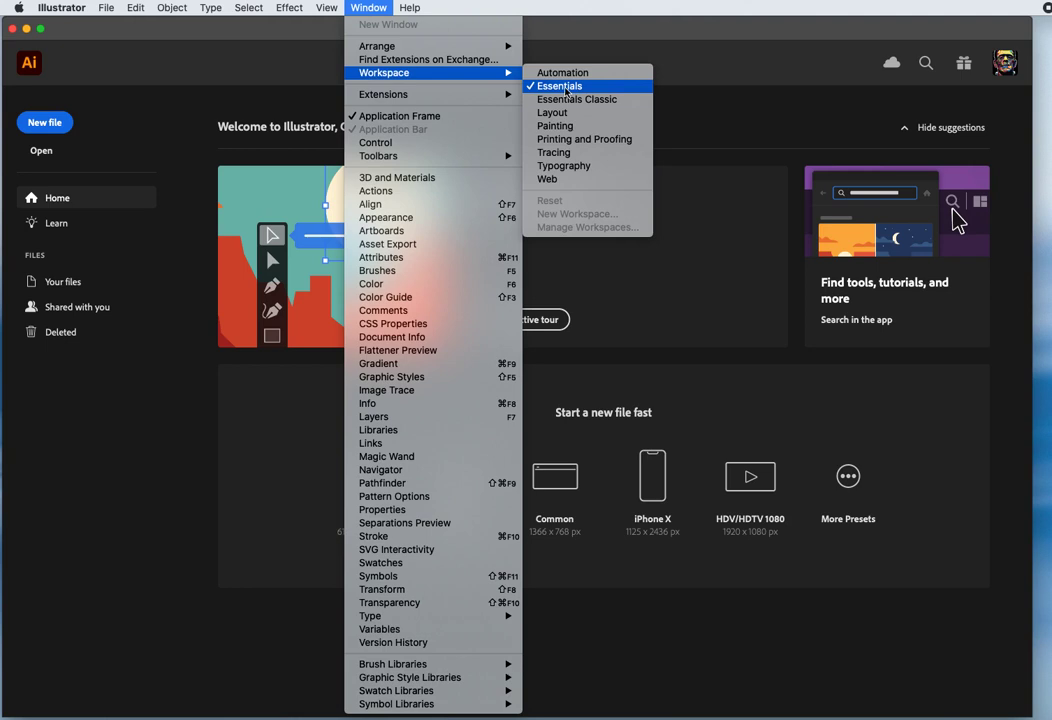
pyautogui.moveTo(576, 100)
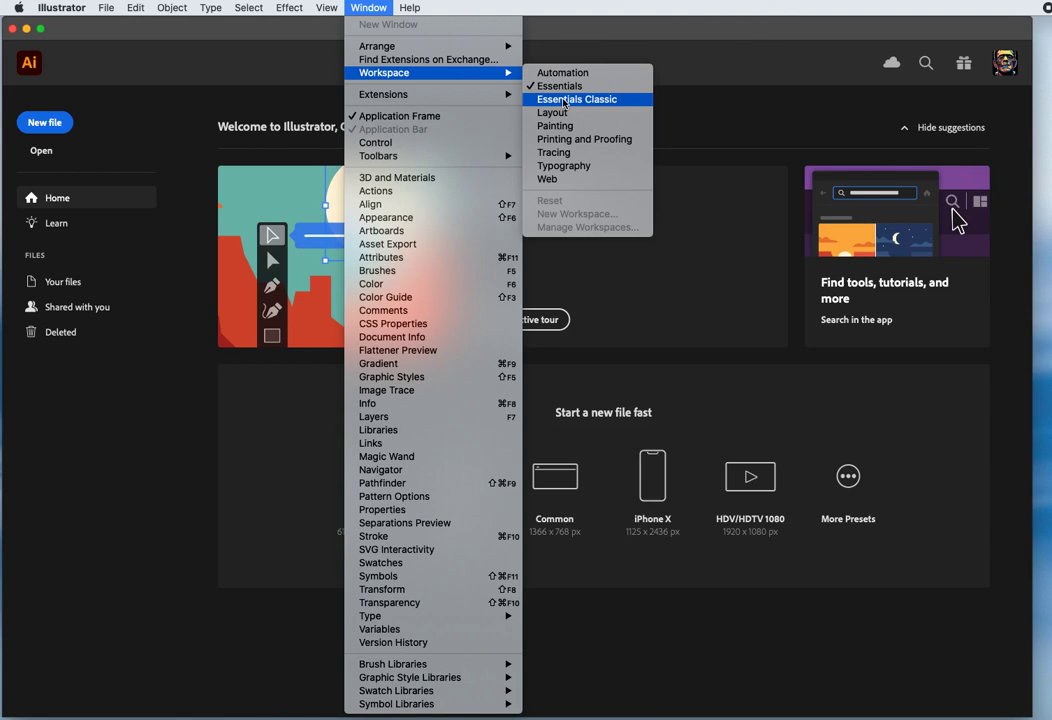
pyautogui.moveTo(566, 86)
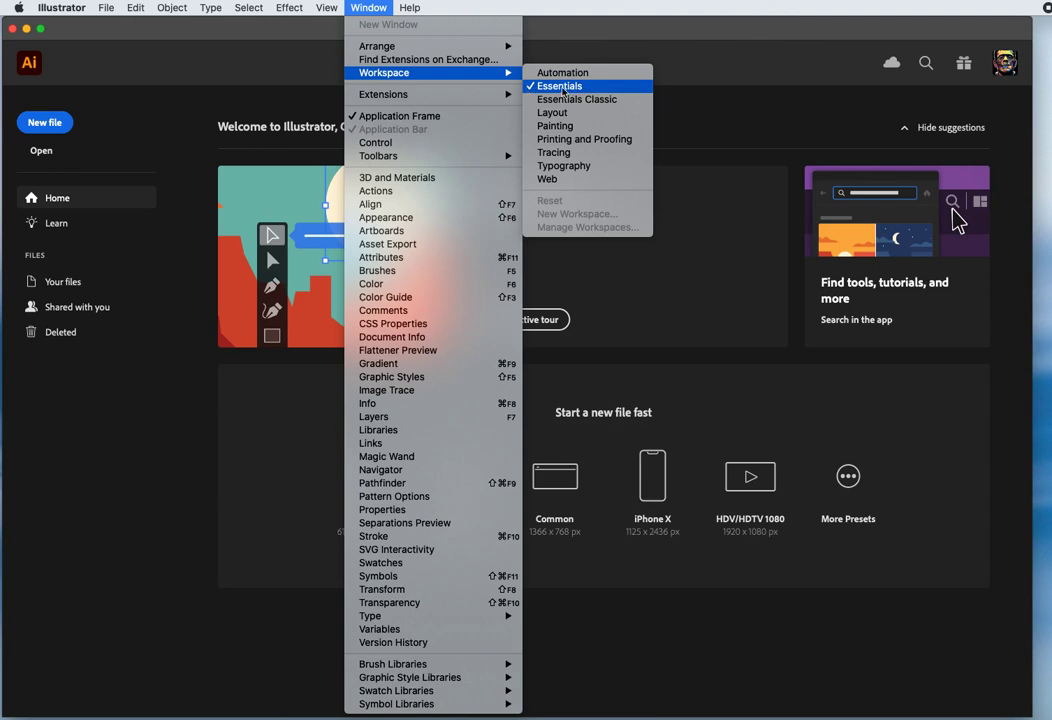
pyautogui.moveTo(588, 90)
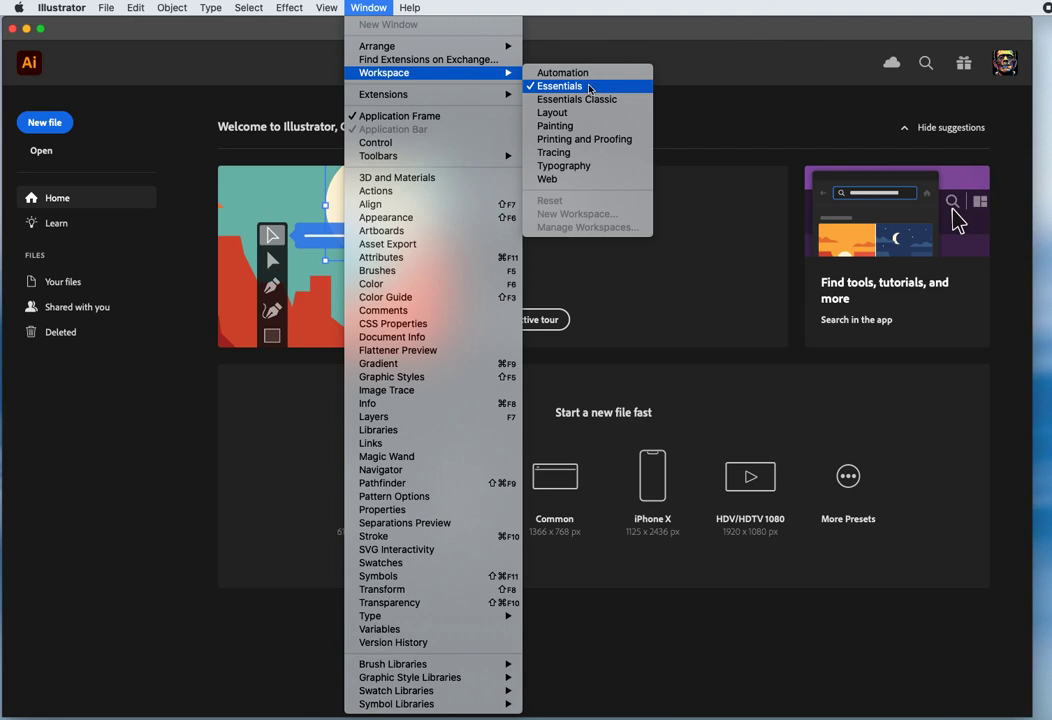
pyautogui.moveTo(576, 100)
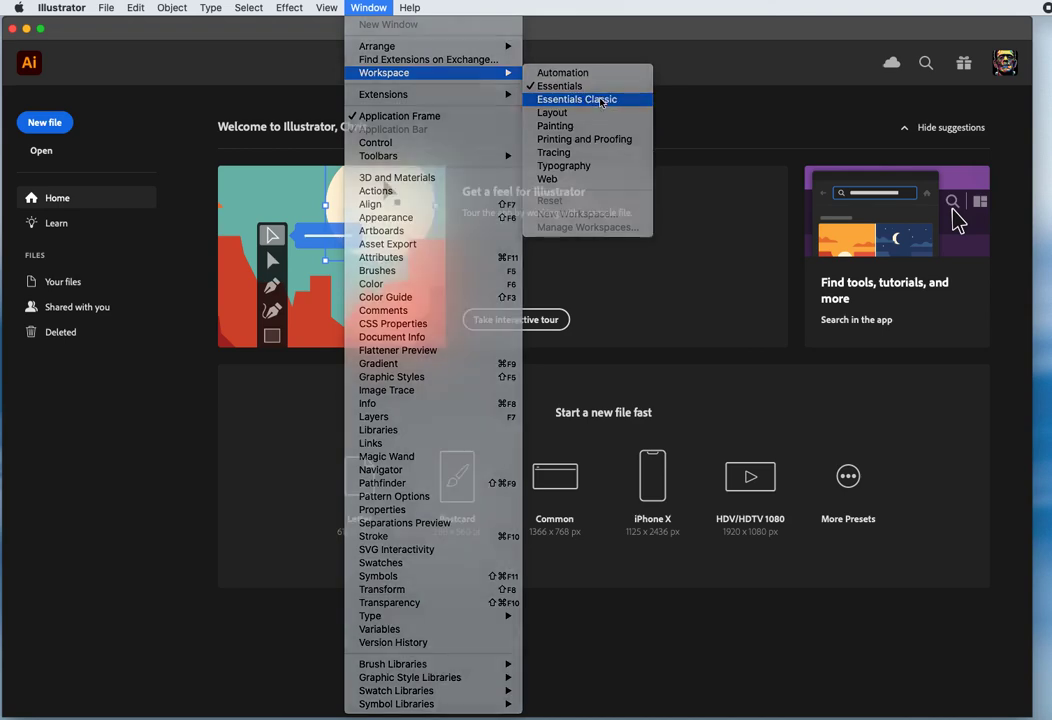
pyautogui.click(576, 100)
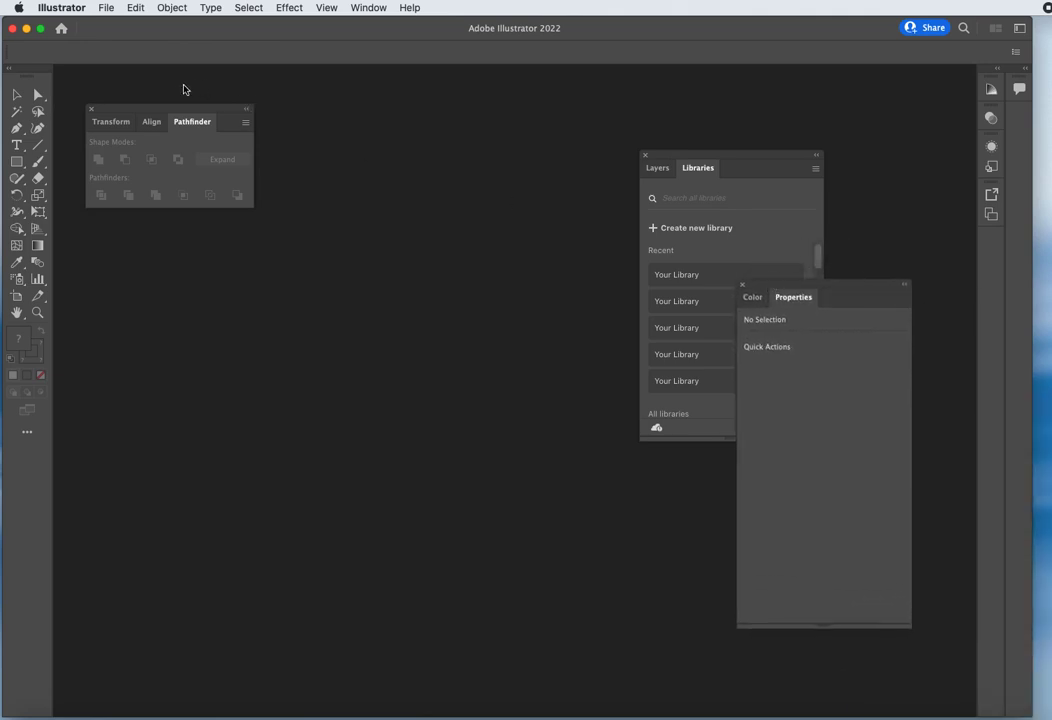
pyautogui.moveTo(168, 122); pyautogui.dragTo(268, 222)
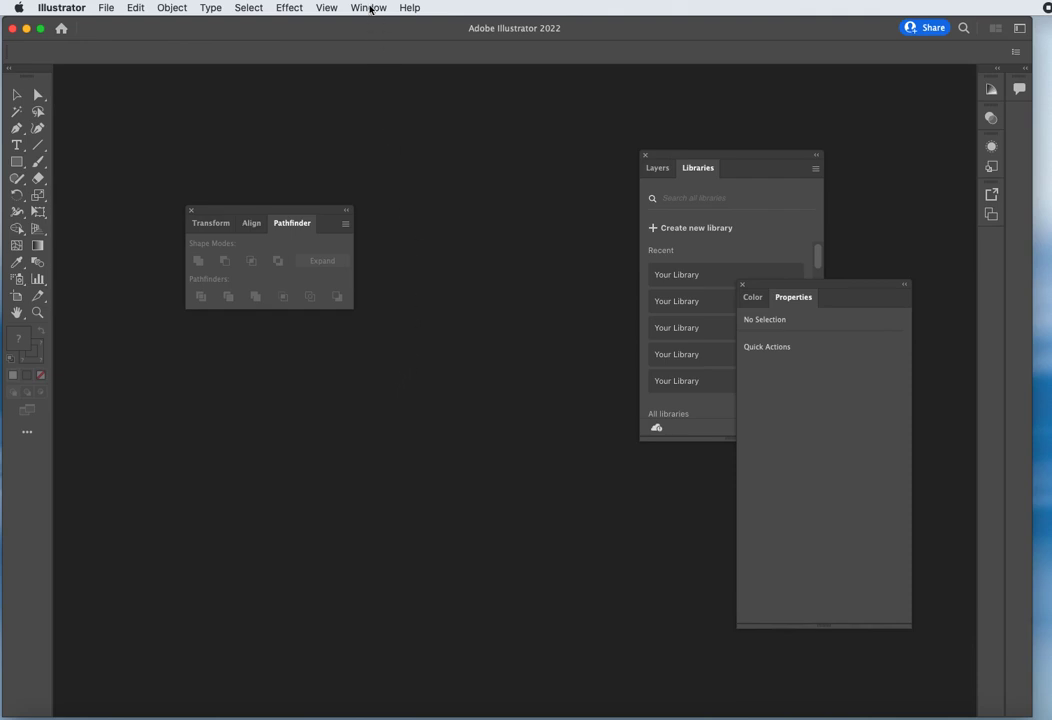
# Reset Essentials Classic via Window > Workspace, then check Libraries and return to Properties.
pyautogui.click(368, 8)
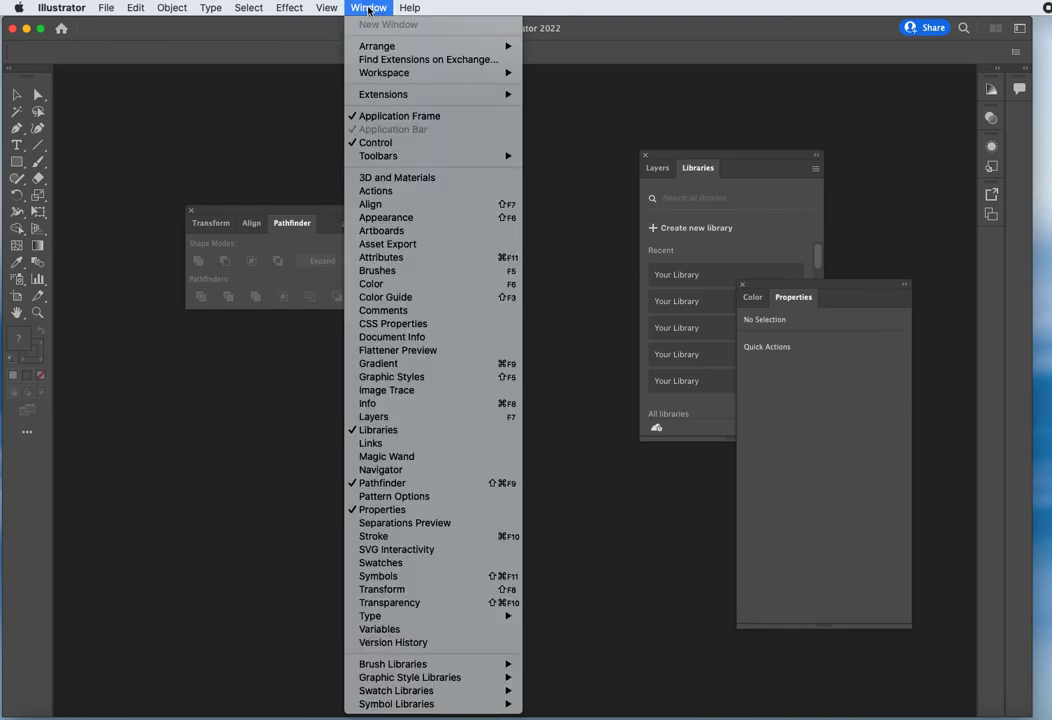
pyautogui.moveTo(384, 72)
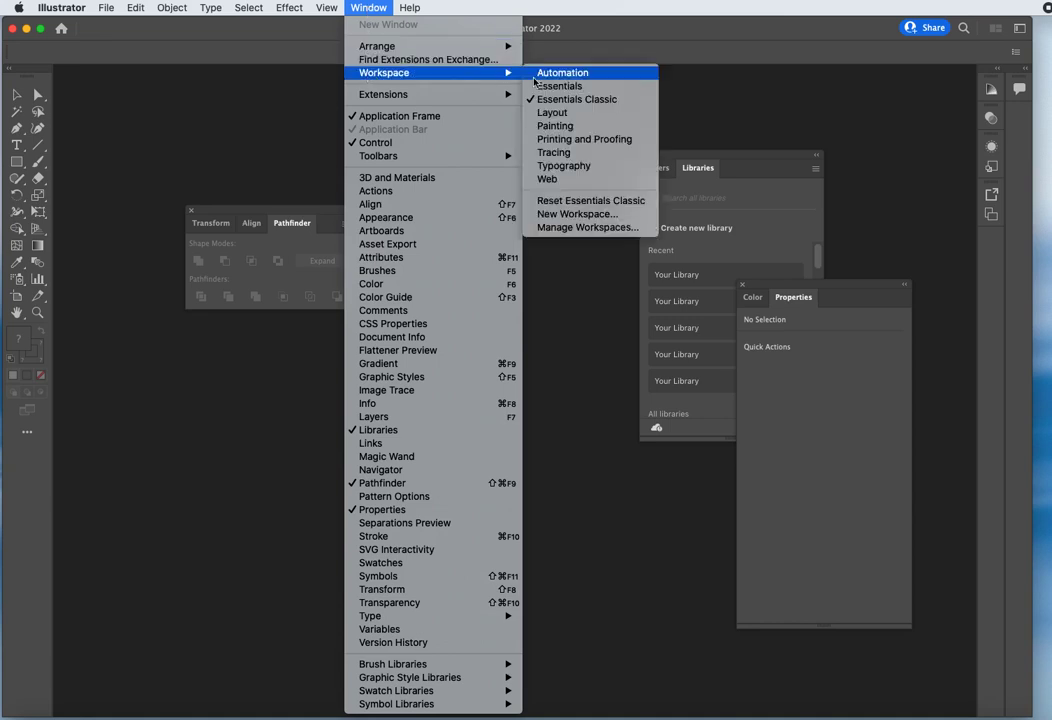
pyautogui.moveTo(590, 200)
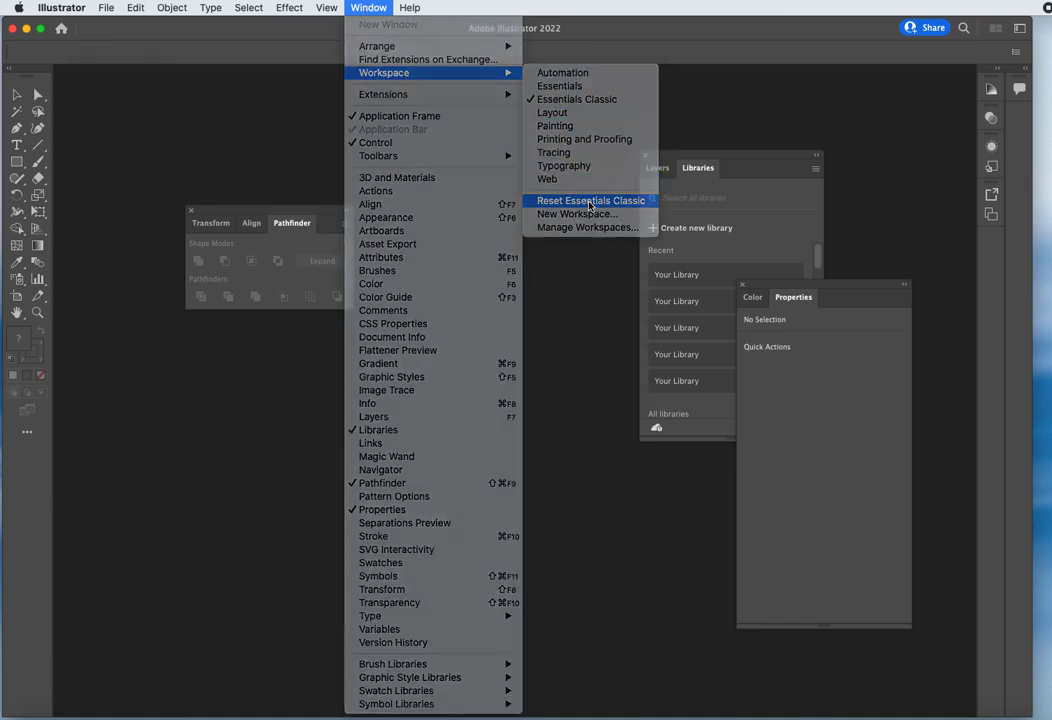
pyautogui.click(590, 200)
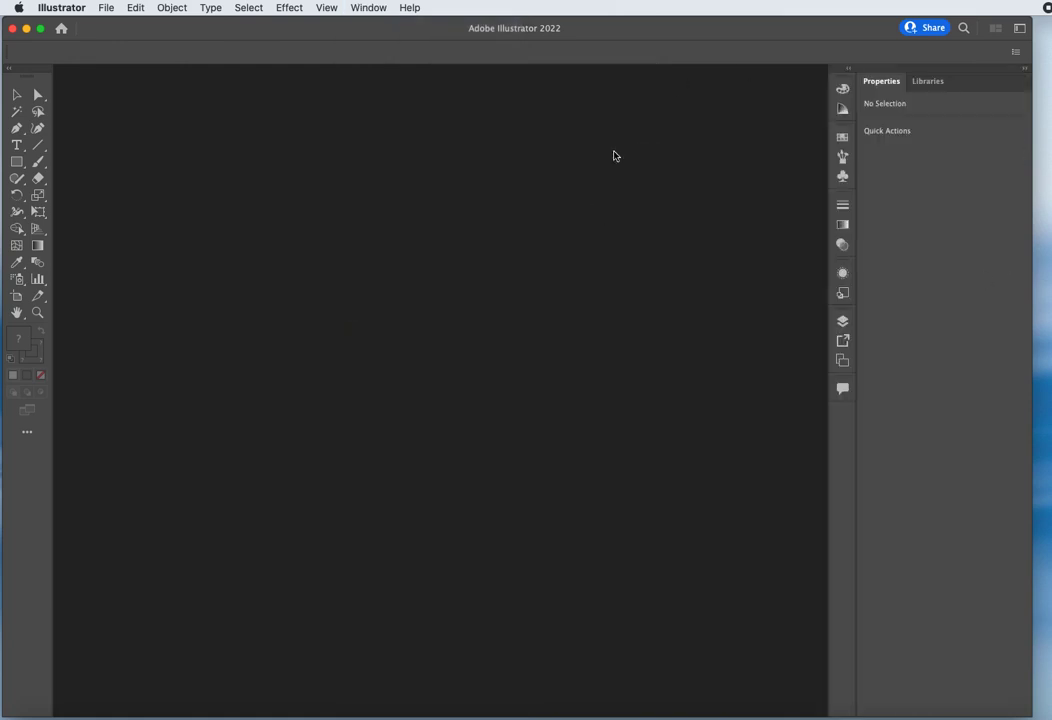
pyautogui.moveTo(640, 336)
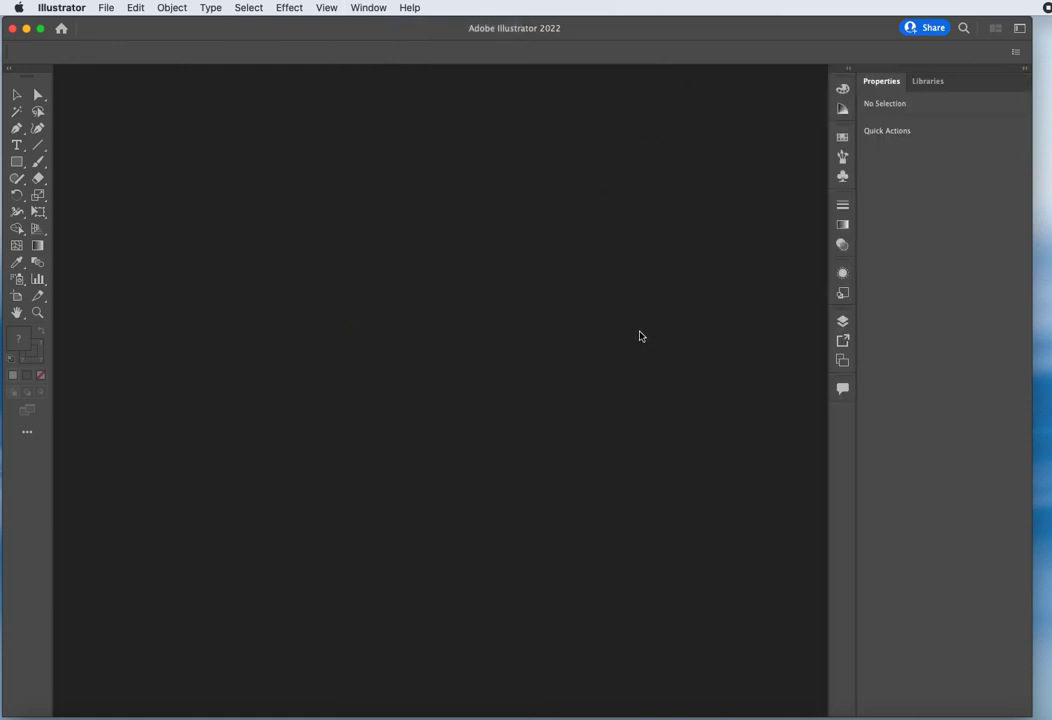
pyautogui.moveTo(632, 344)
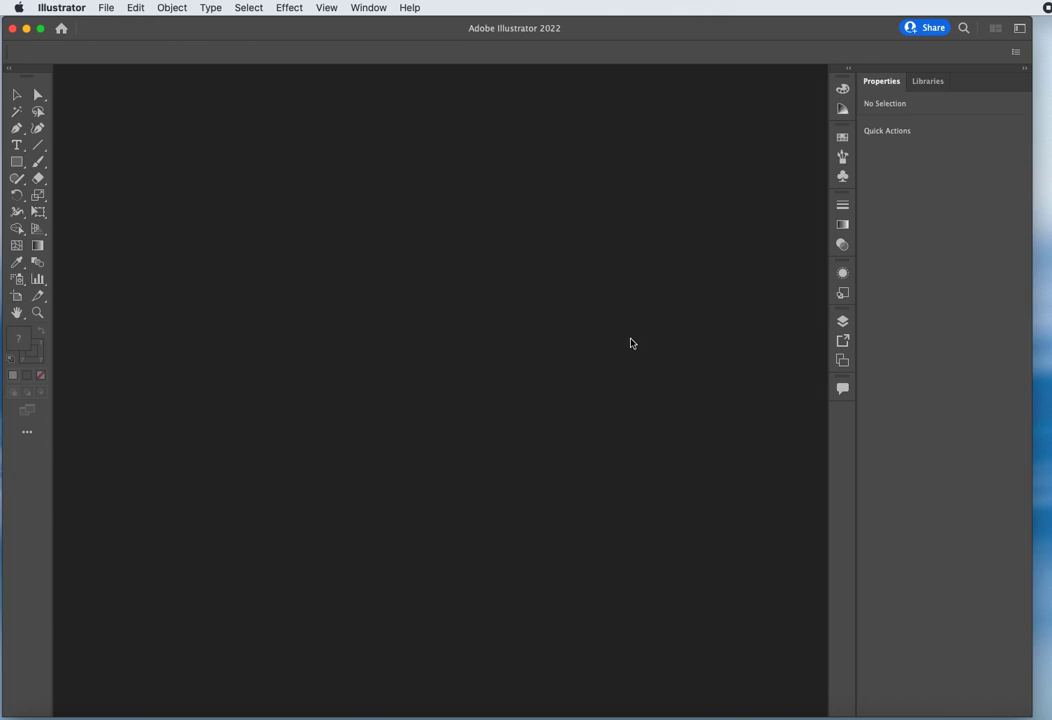
pyautogui.click(938, 80)
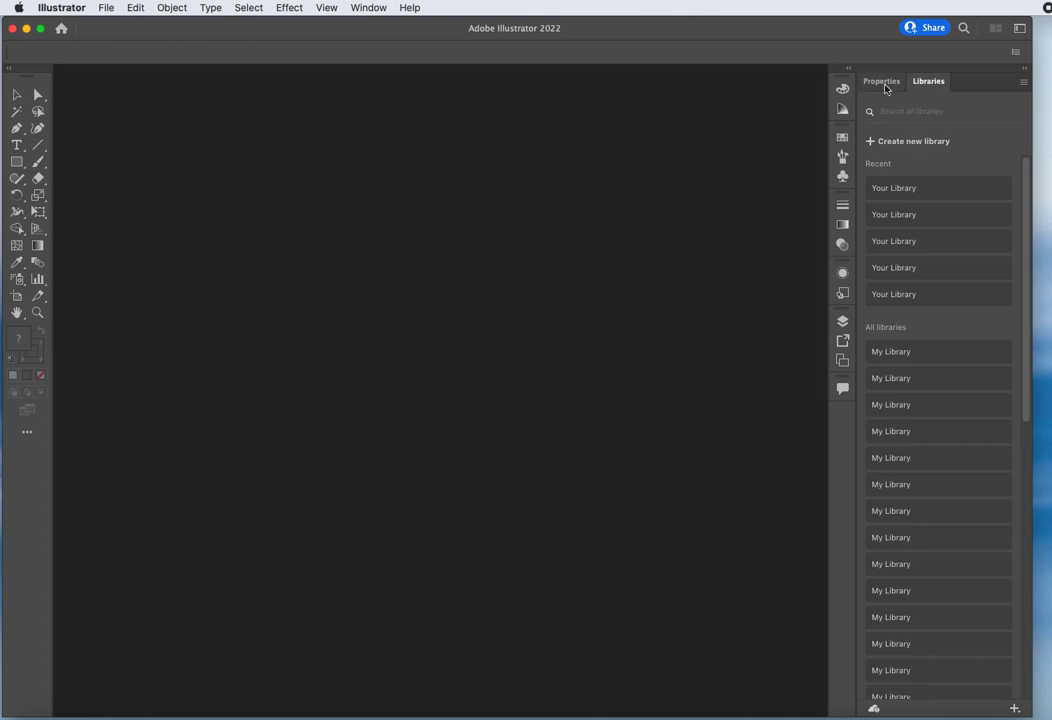
pyautogui.click(878, 80)
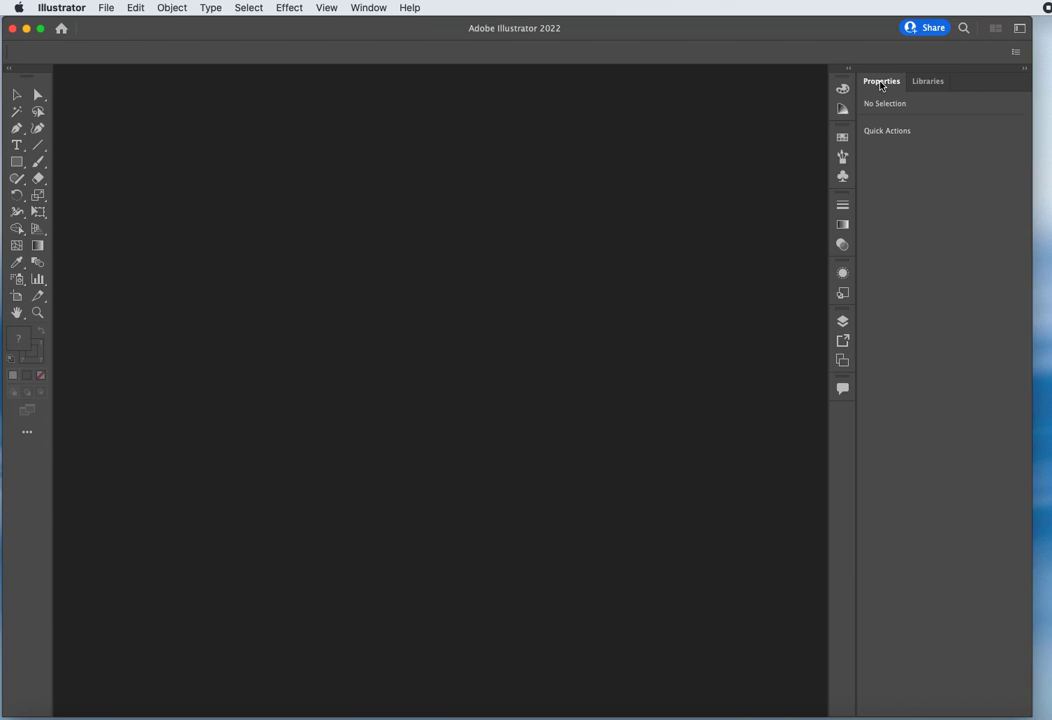
pyautogui.moveTo(886, 196)
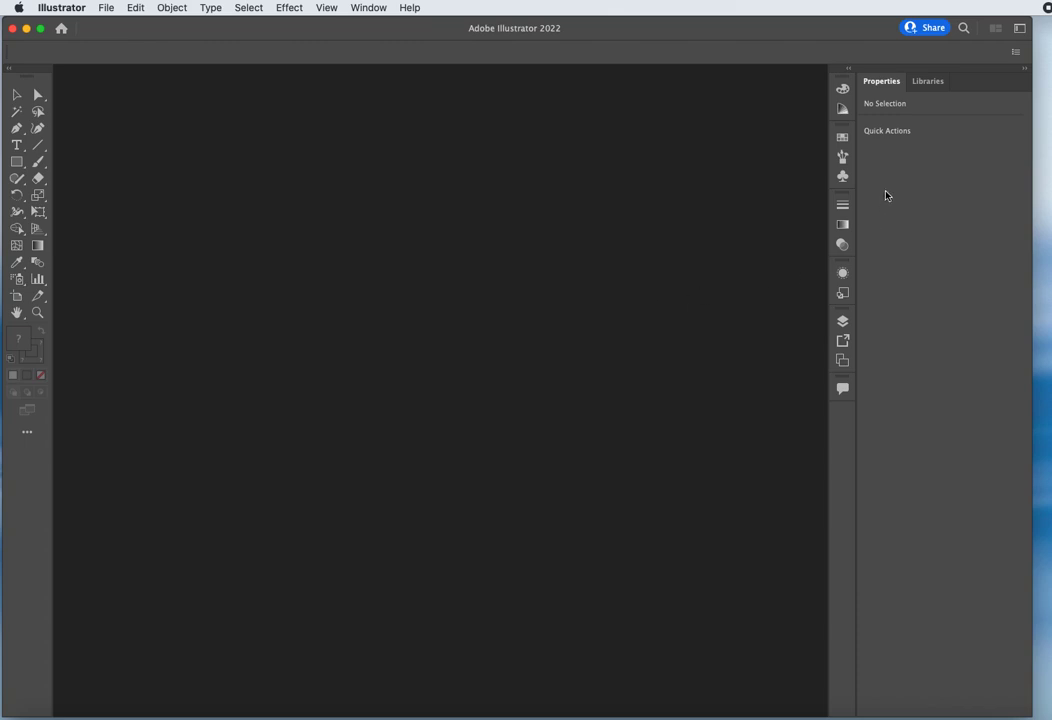
pyautogui.moveTo(714, 224)
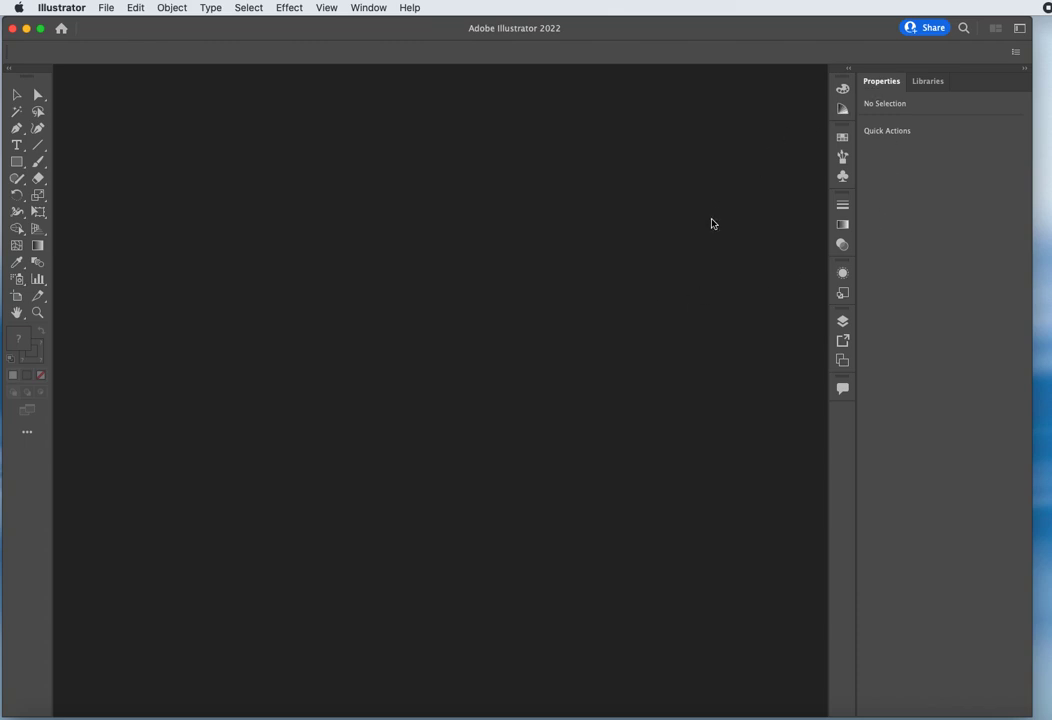
pyautogui.moveTo(716, 216)
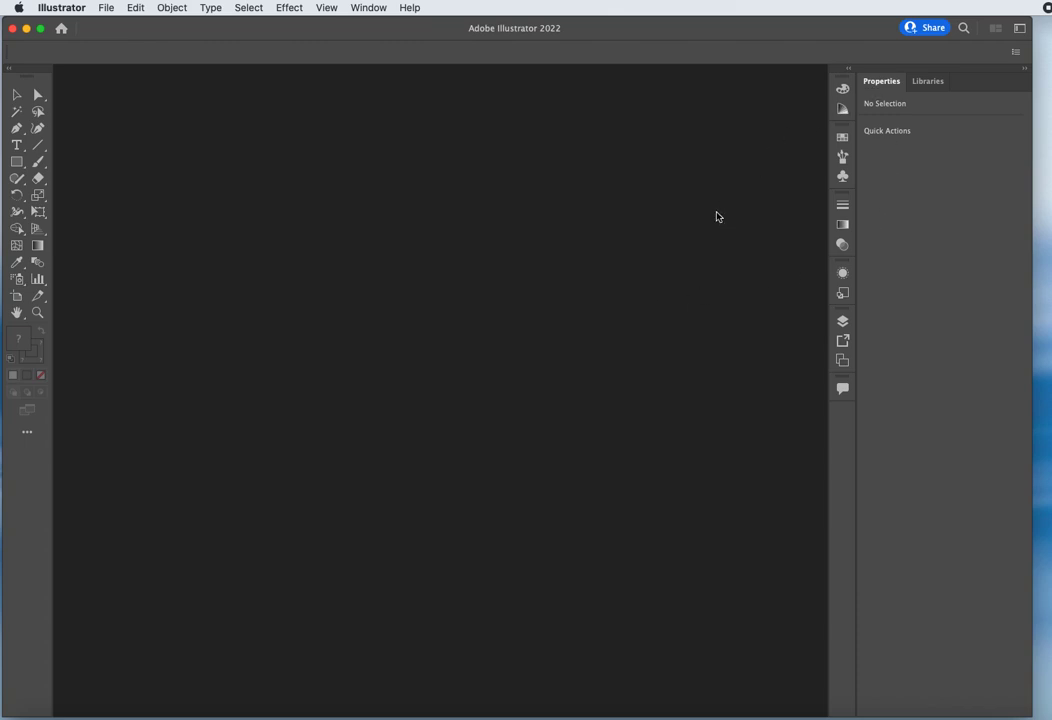
pyautogui.moveTo(1024, 68)
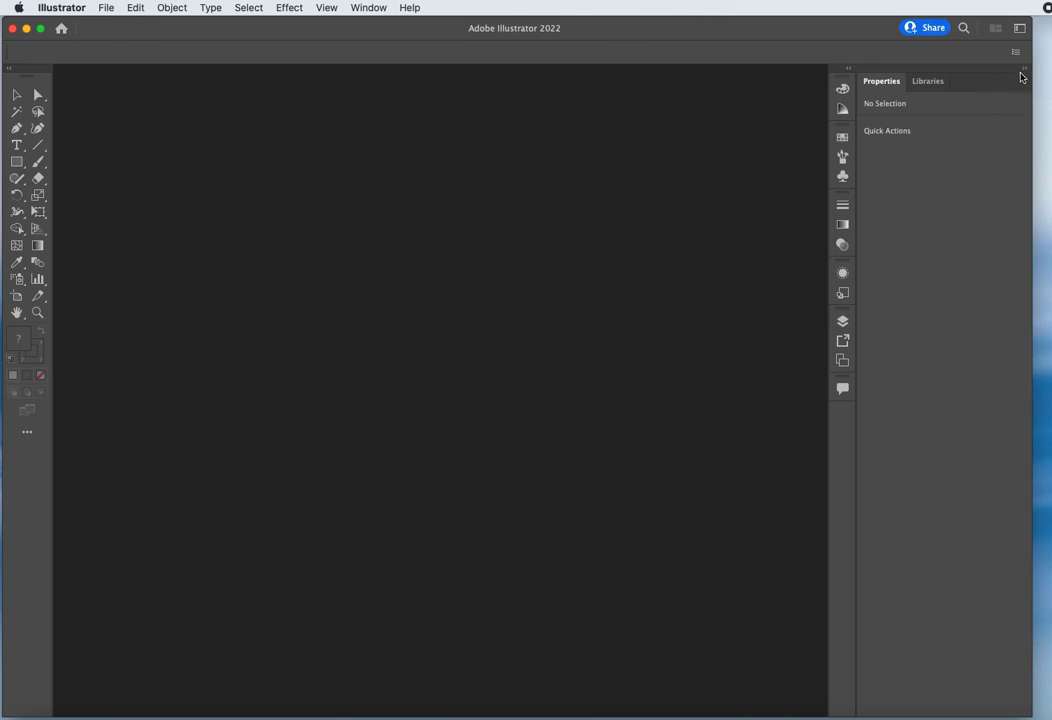
pyautogui.click(1022, 72)
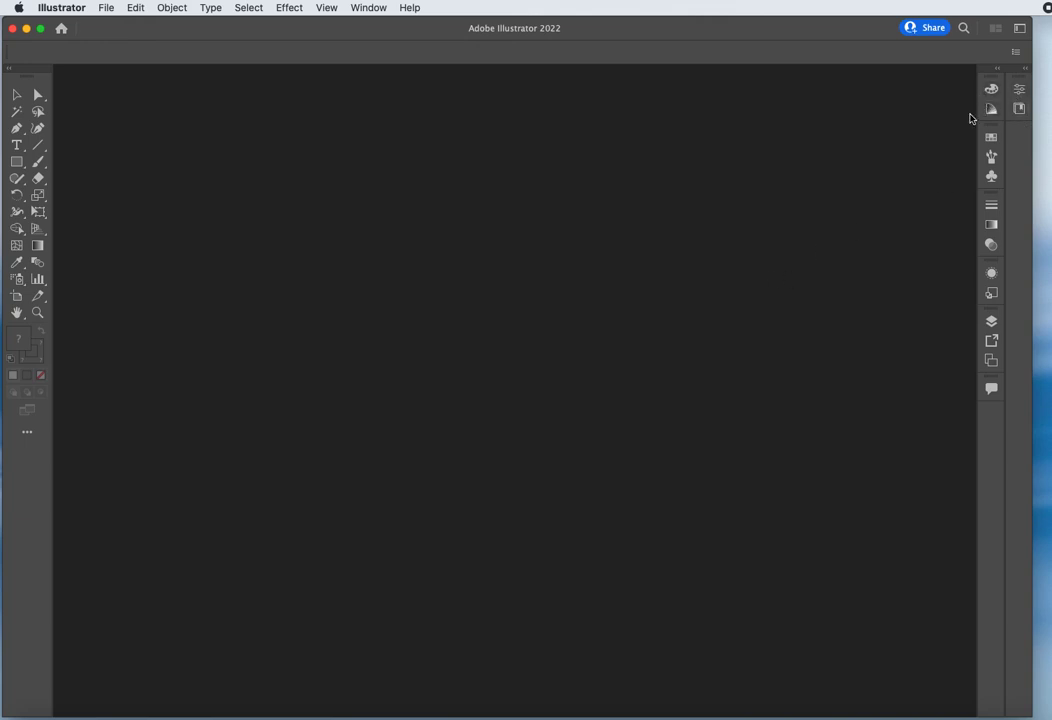
pyautogui.moveTo(964, 276)
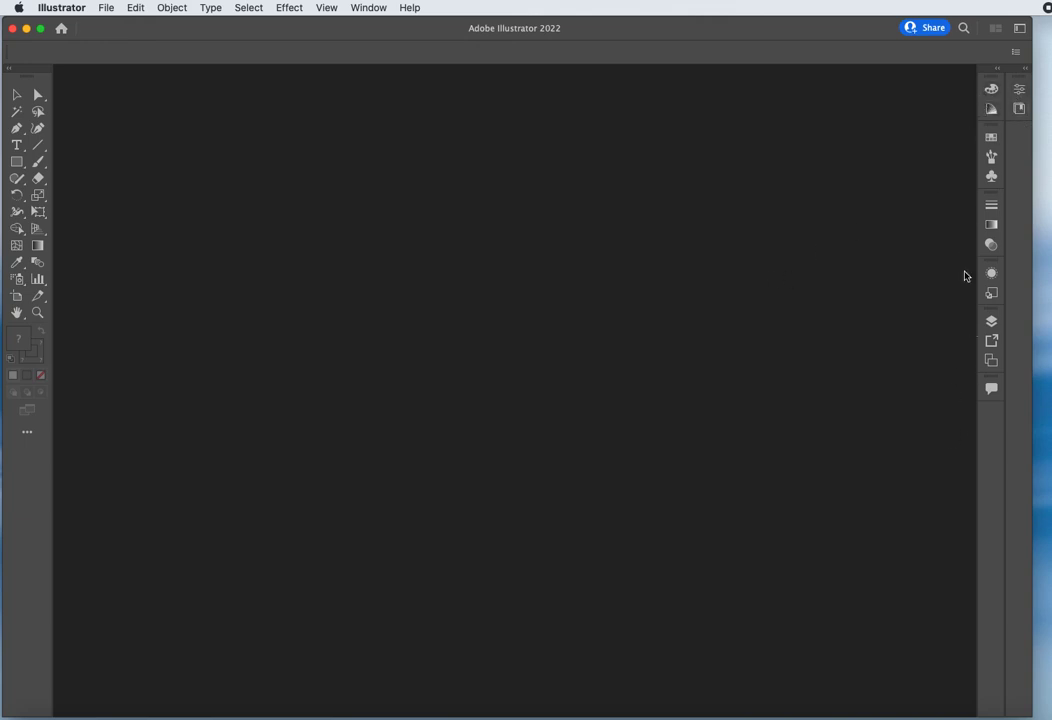
pyautogui.moveTo(1000, 72)
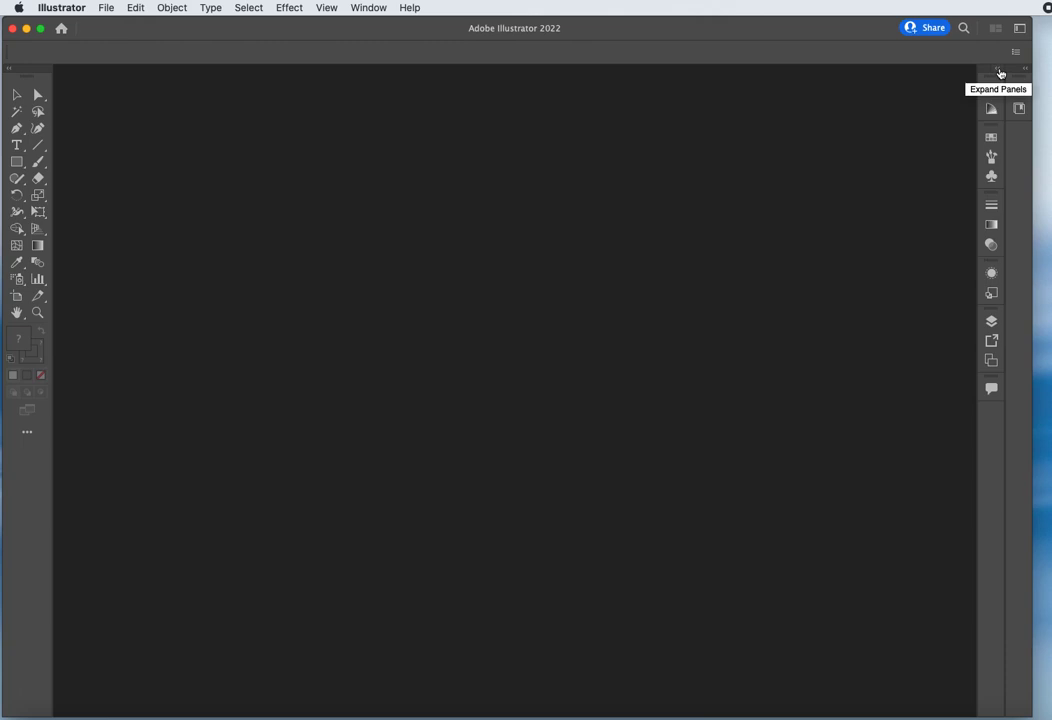
pyautogui.click(1000, 72)
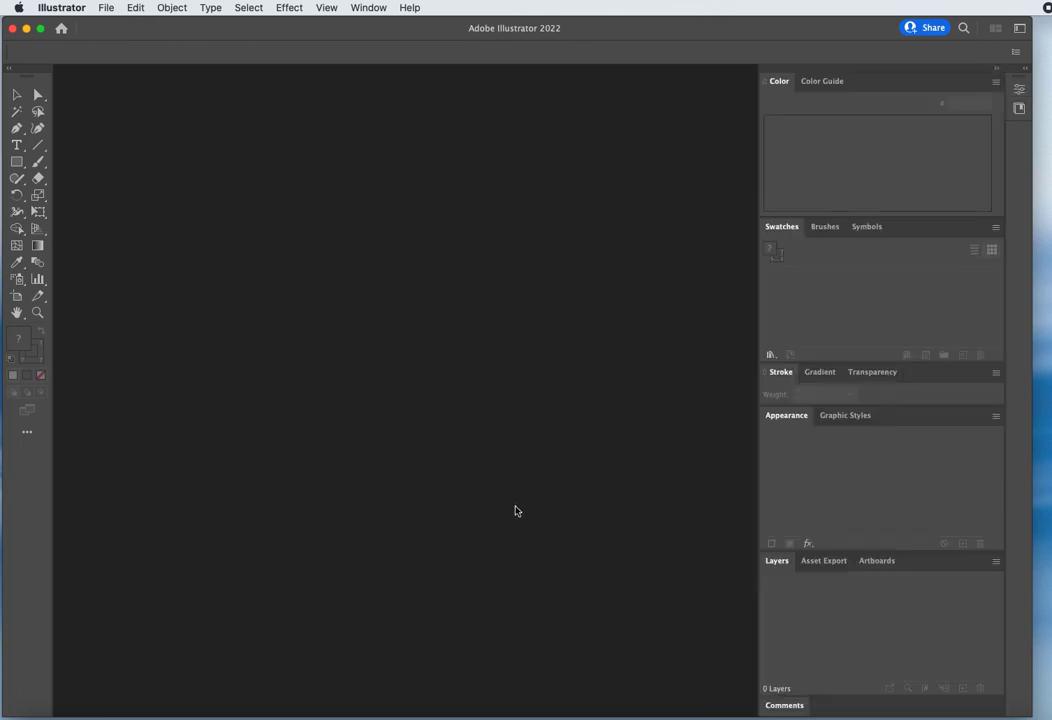
pyautogui.moveTo(92, 192)
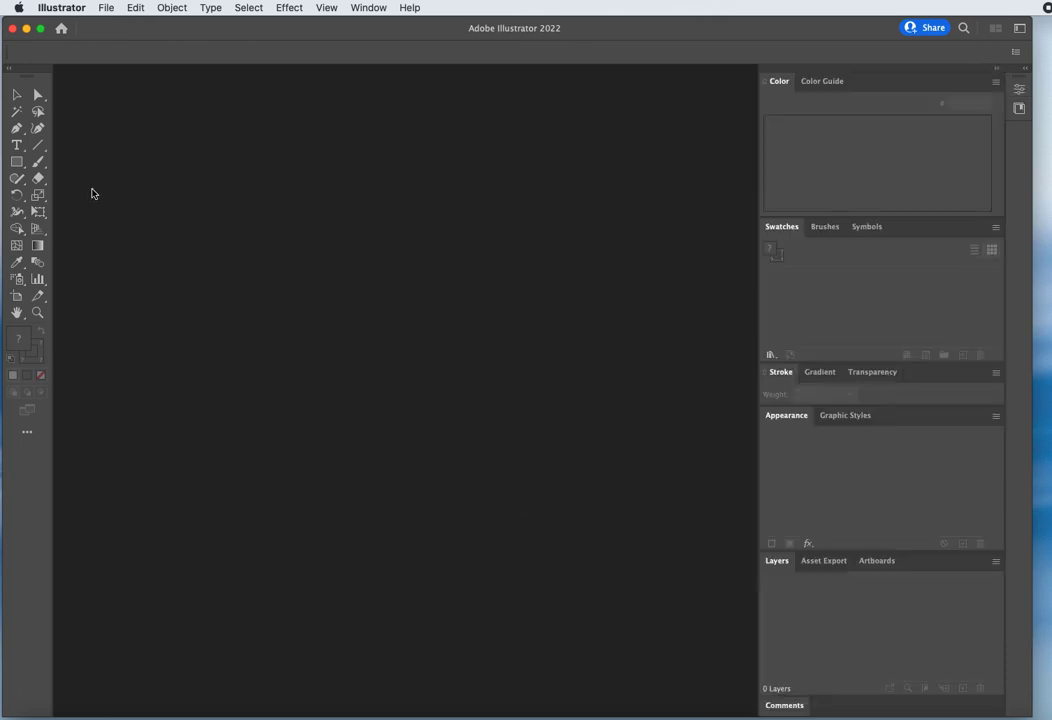
pyautogui.moveTo(762, 296)
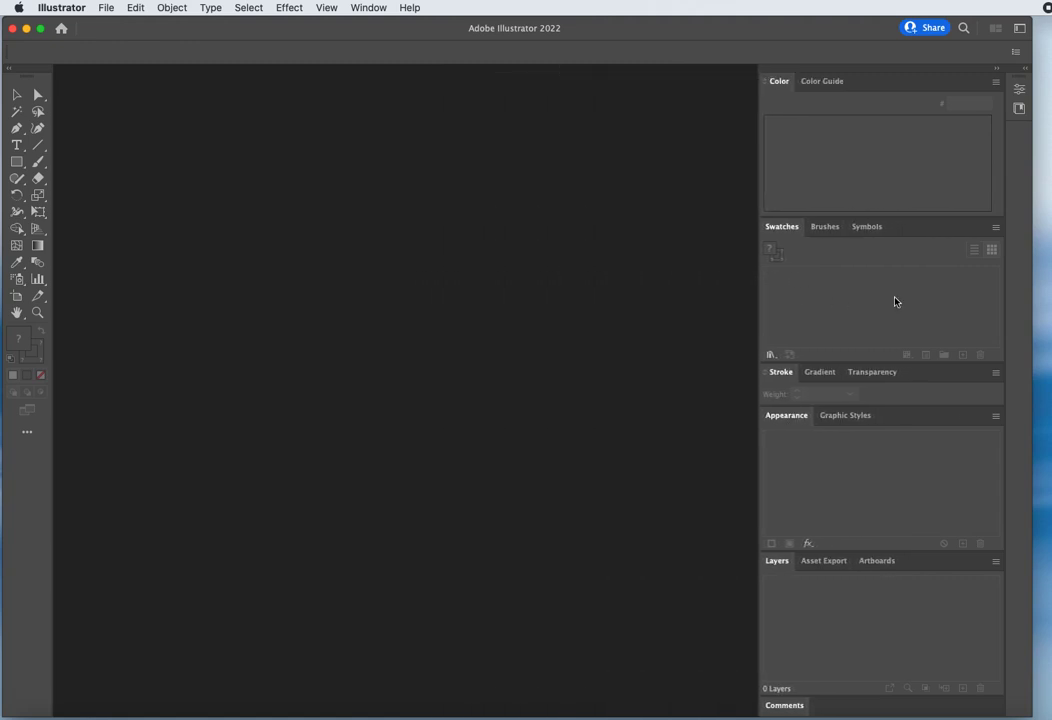
pyautogui.moveTo(610, 458)
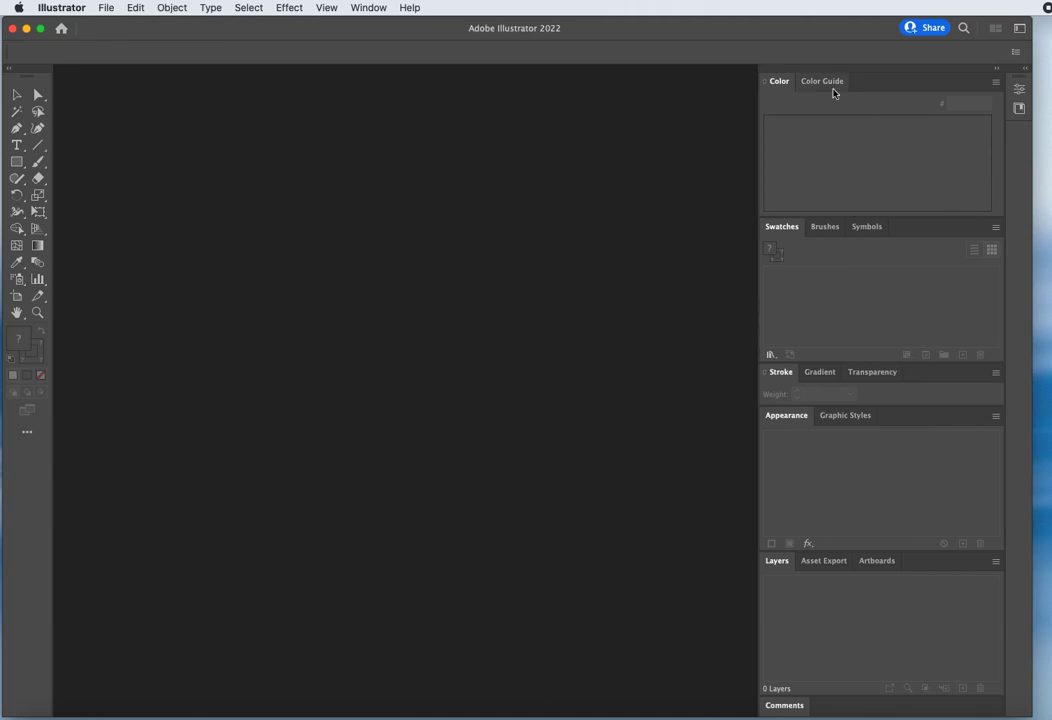
pyautogui.moveTo(796, 636)
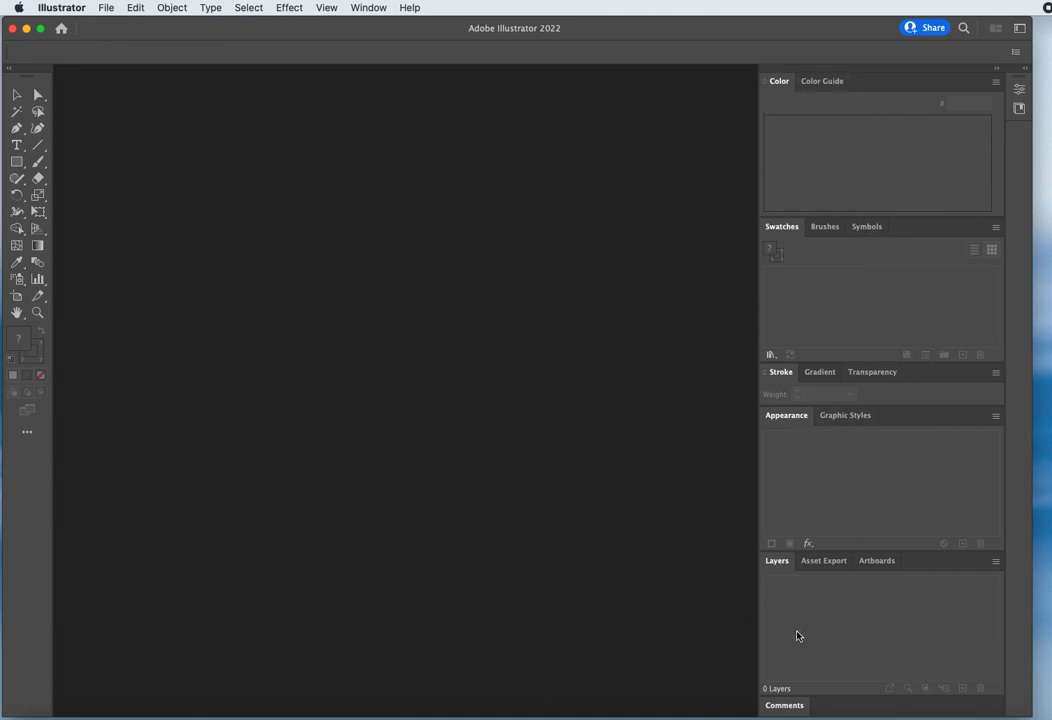
pyautogui.moveTo(802, 622)
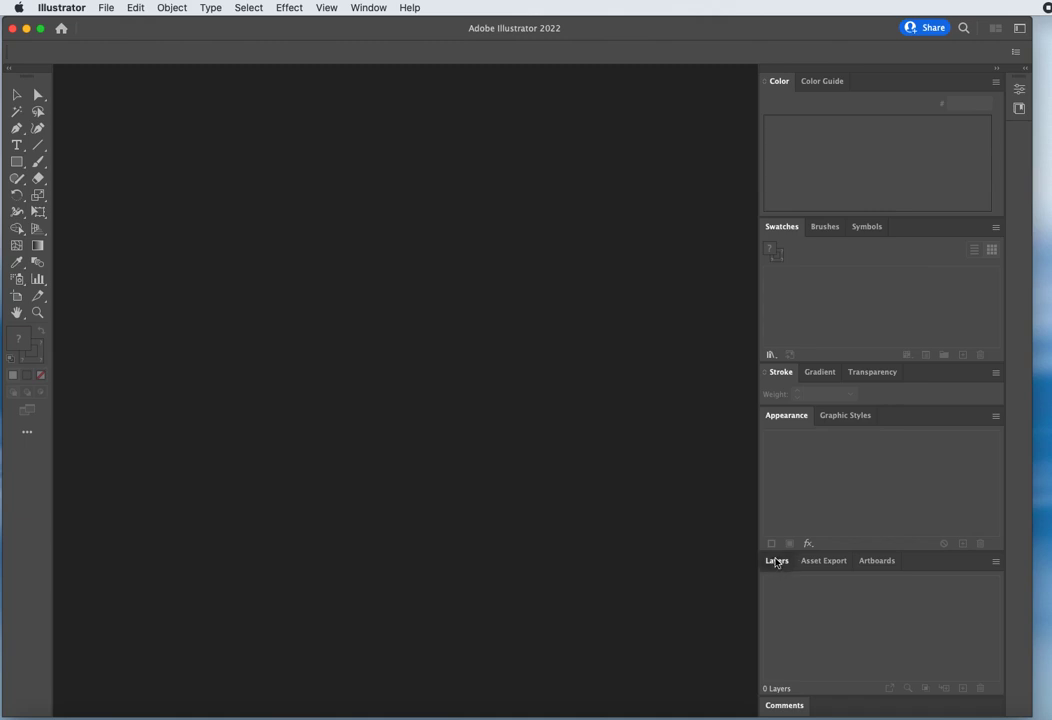
# Tear the Layers and Stroke panels out of the right dock as floating panels.
pyautogui.moveTo(776, 560); pyautogui.dragTo(596, 120)
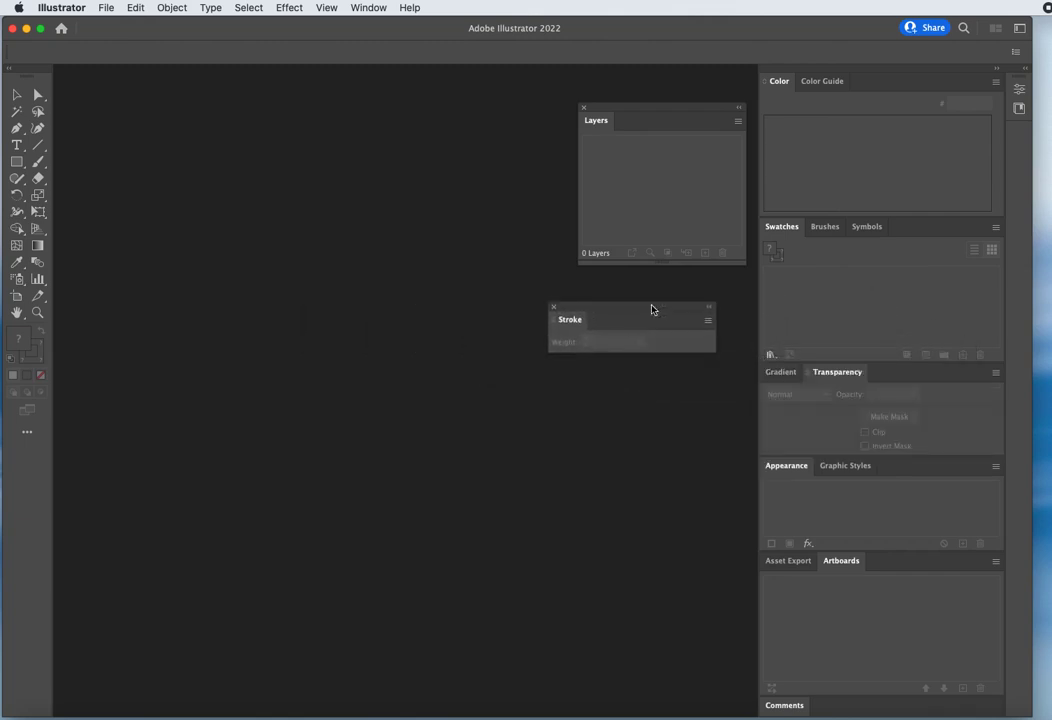
pyautogui.moveTo(632, 320); pyautogui.dragTo(664, 300)
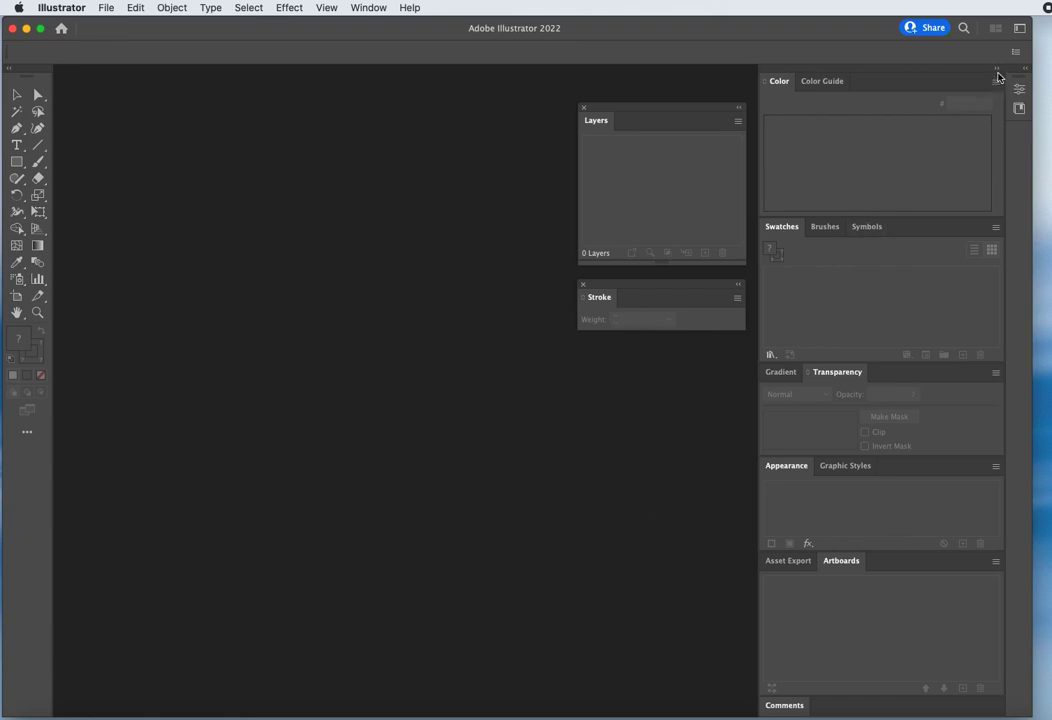
# Collapse the right-hand panel dock to icons using the double-arrow.
pyautogui.click(996, 68)
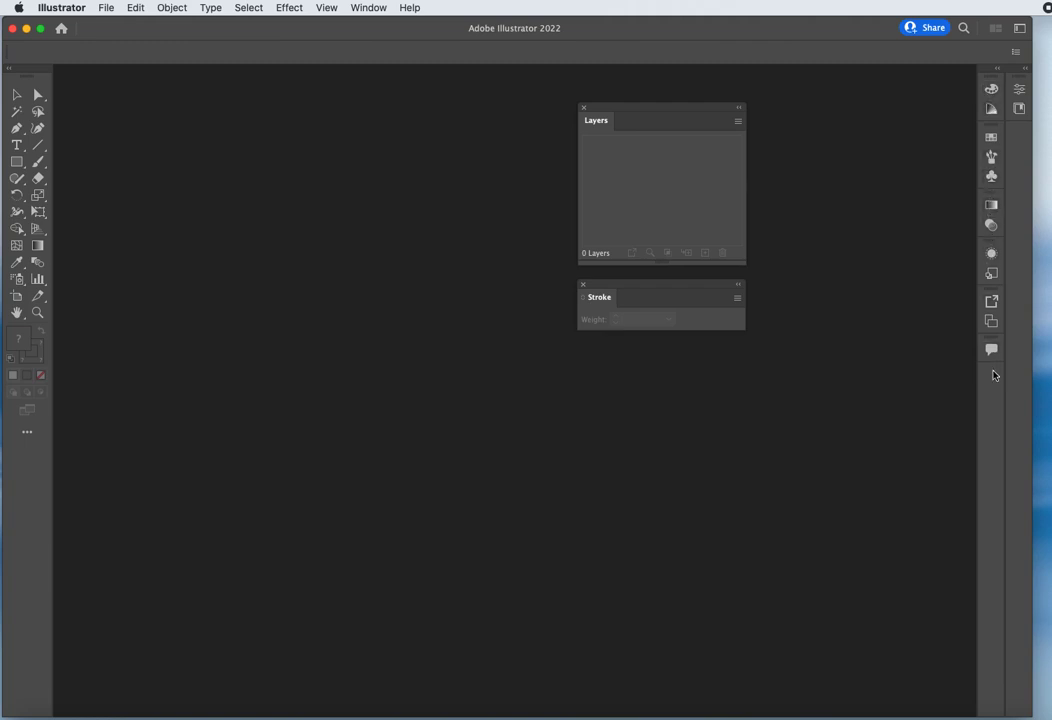
pyautogui.moveTo(972, 374)
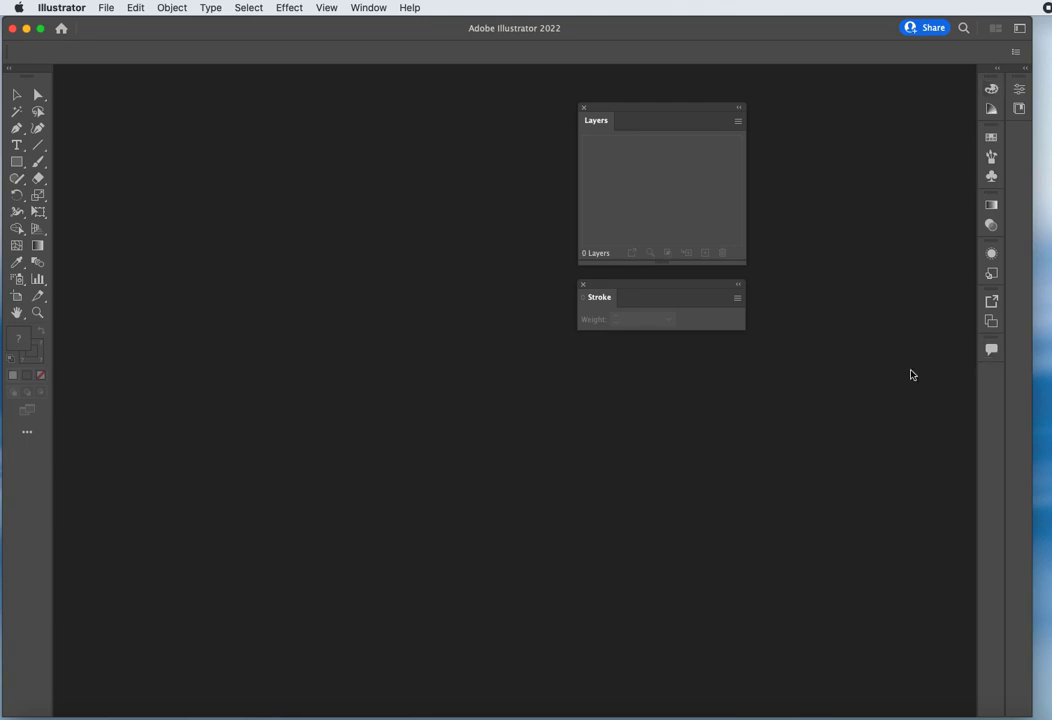
pyautogui.moveTo(892, 376)
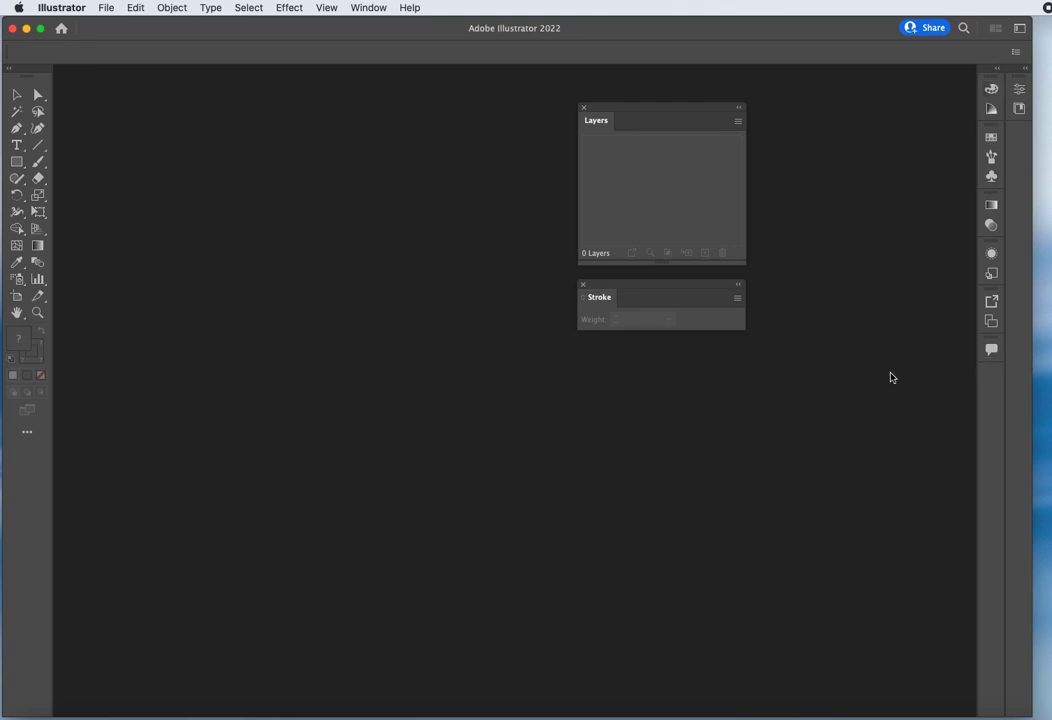
pyautogui.moveTo(990, 136)
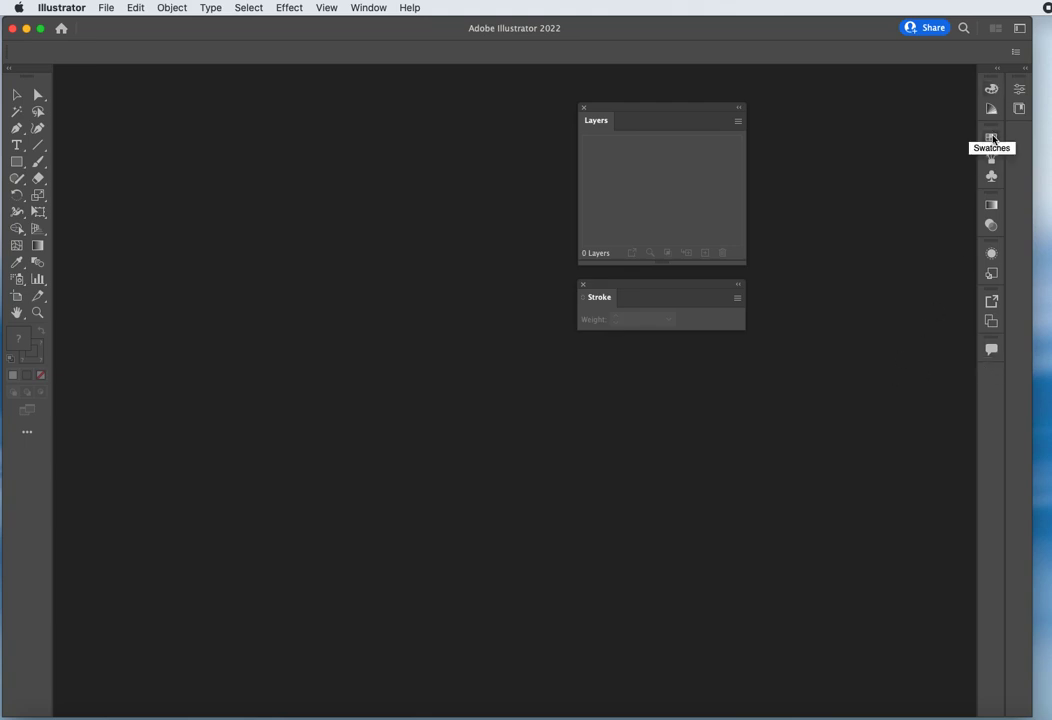
pyautogui.moveTo(946, 274)
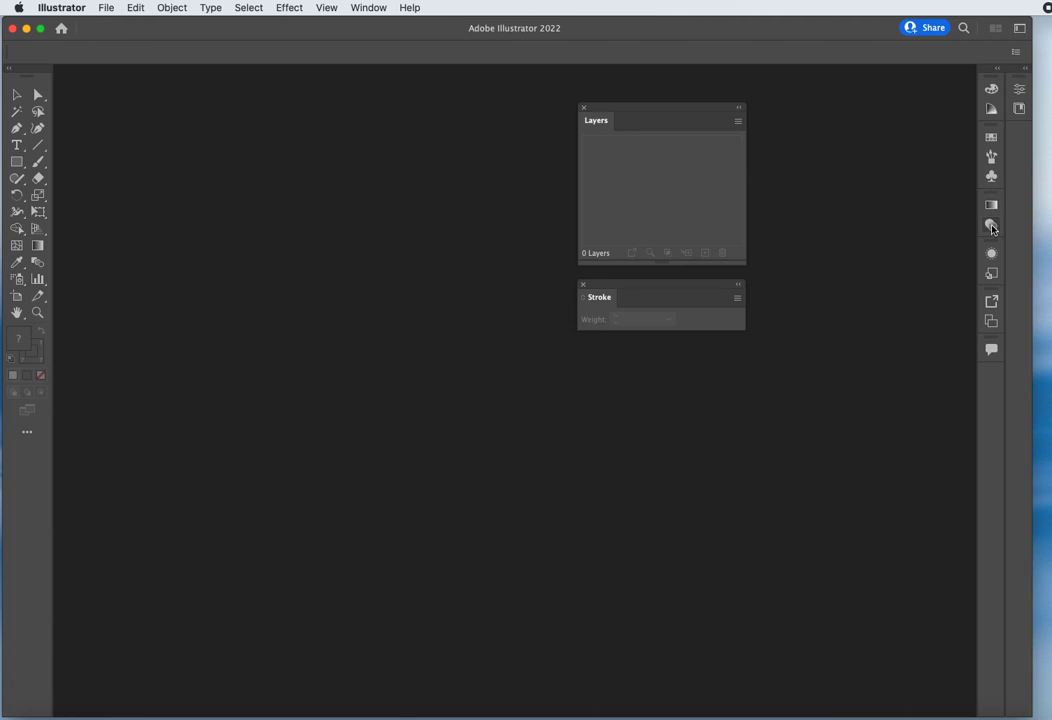
pyautogui.moveTo(990, 224)
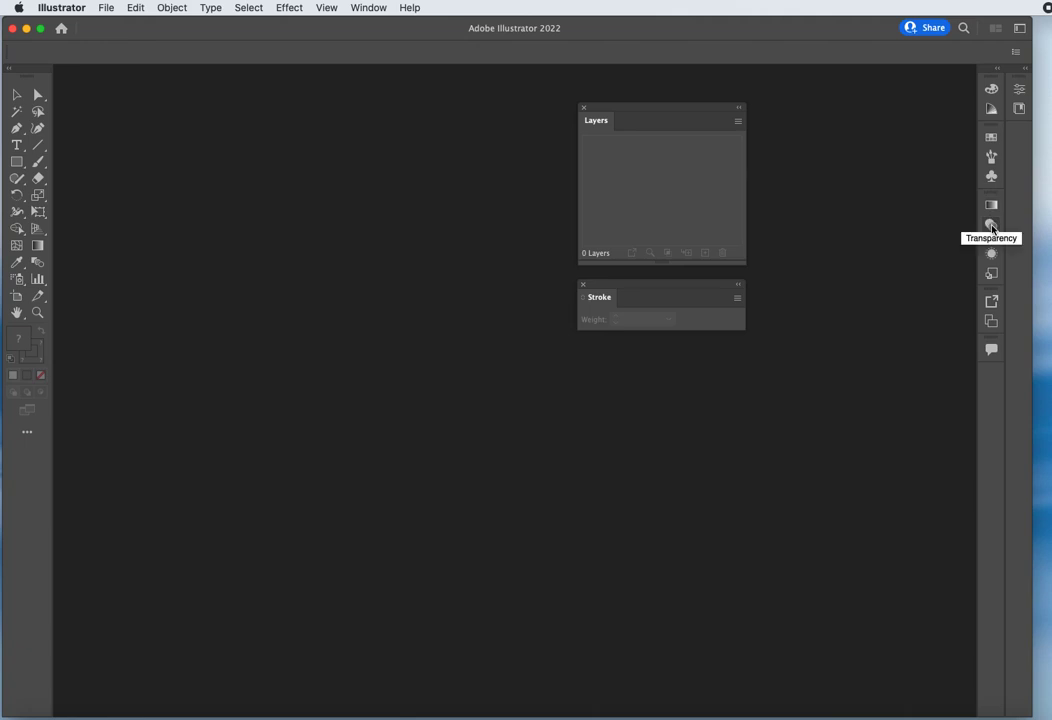
pyautogui.moveTo(990, 320)
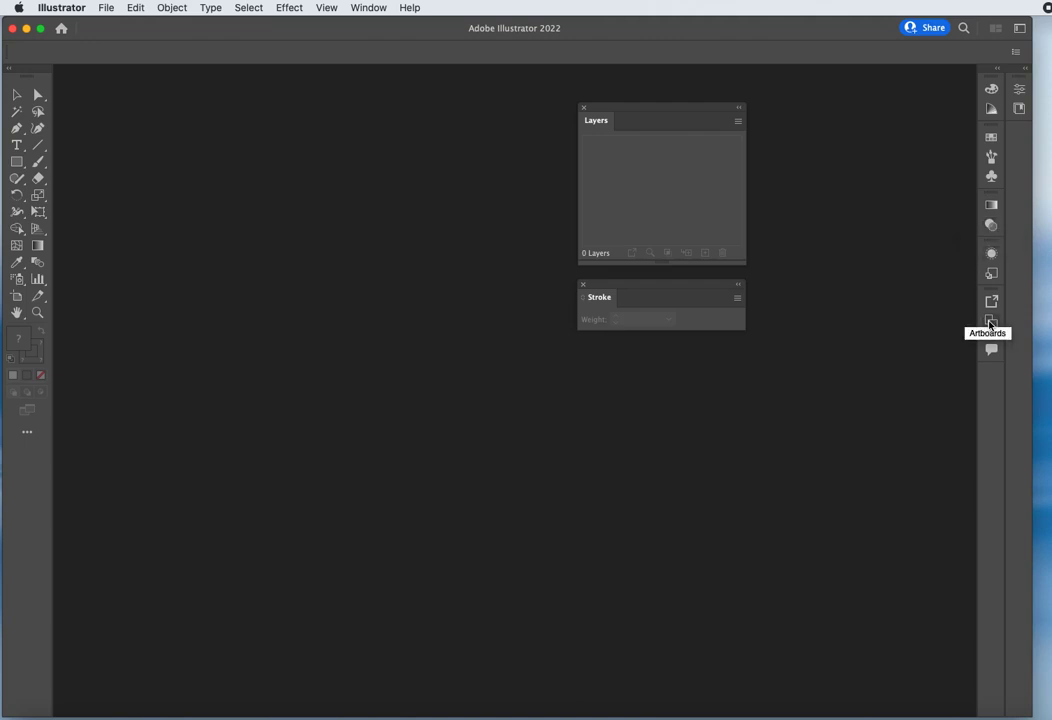
pyautogui.moveTo(990, 176)
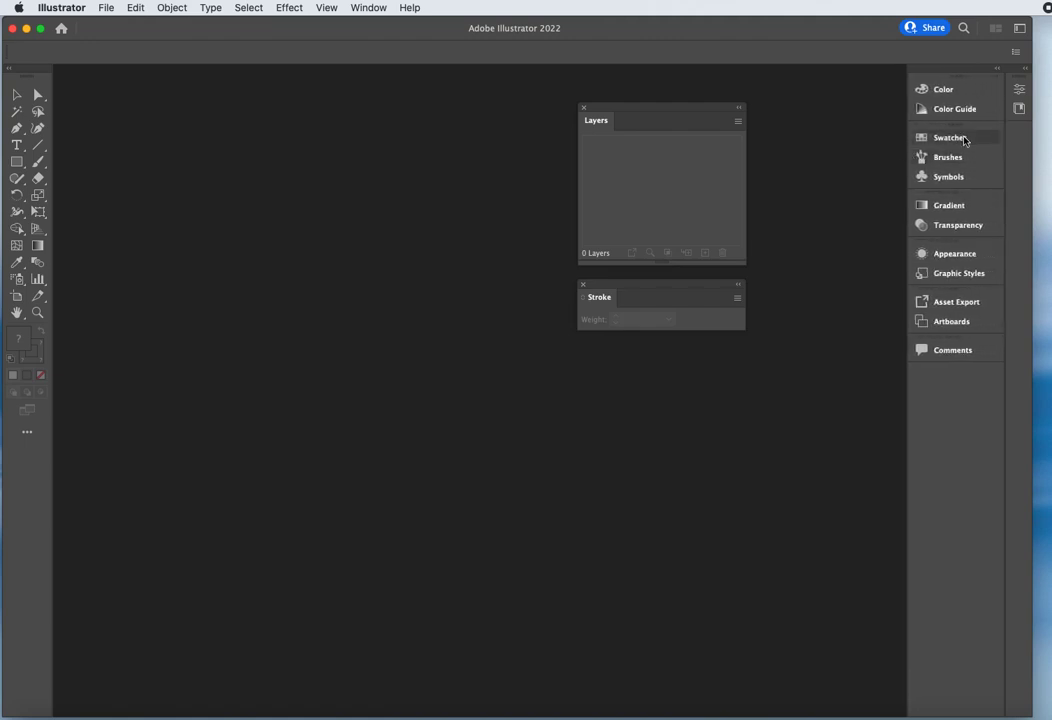
pyautogui.moveTo(418, 628)
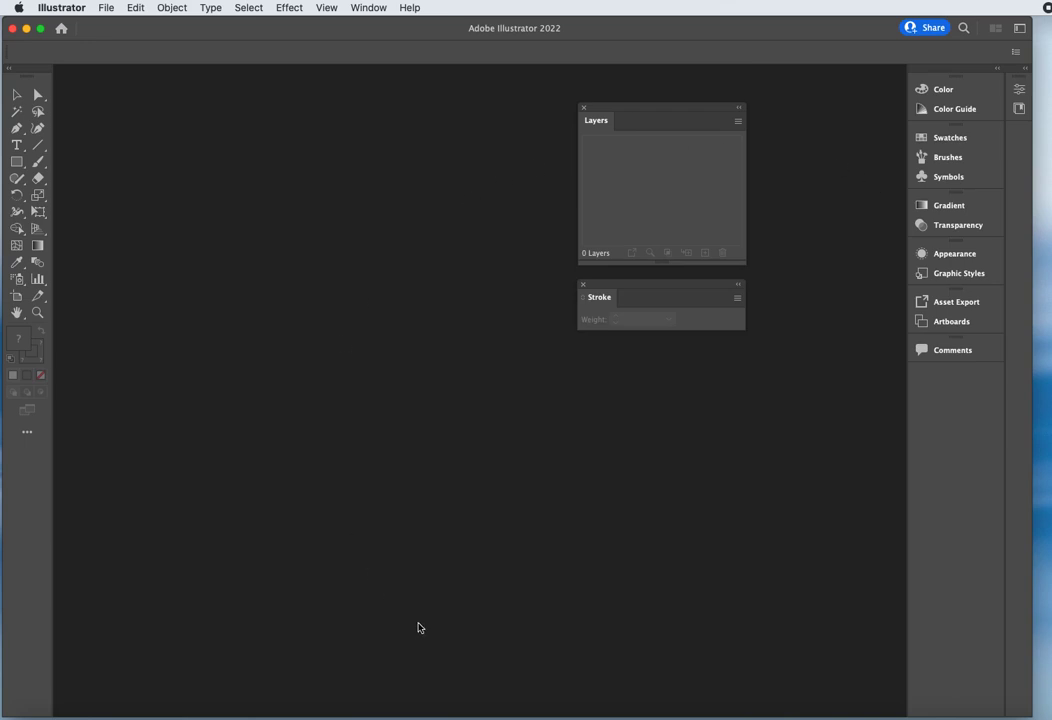
pyautogui.moveTo(930, 140)
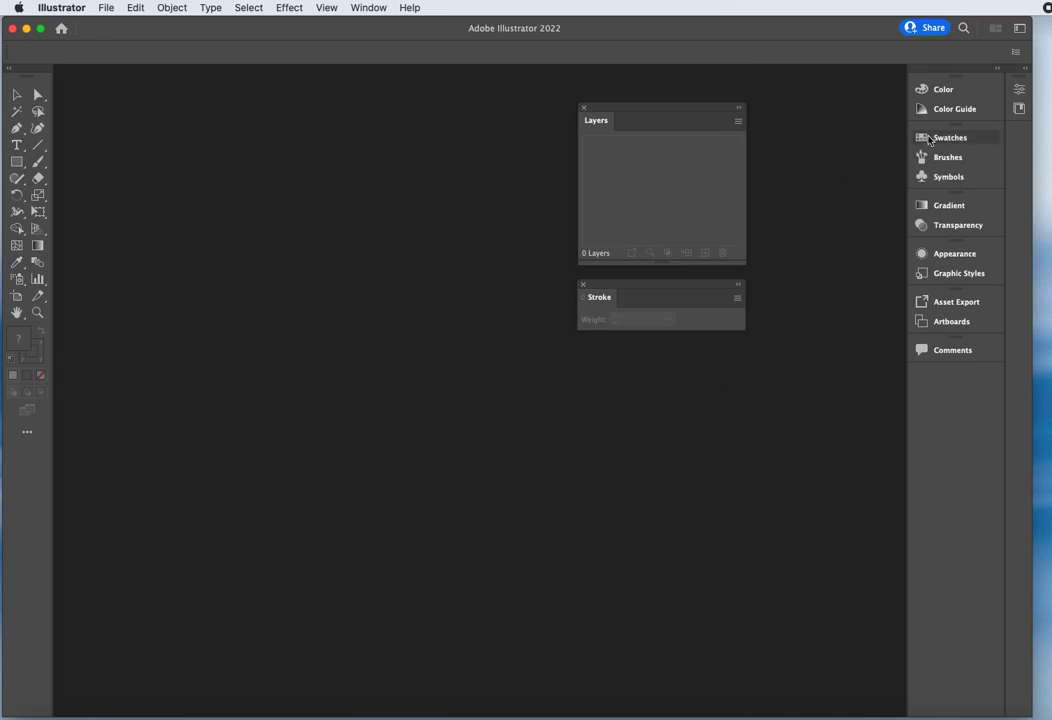
# Move floating Layers to the top-right beside the dock with Stroke tucked just below it.
pyautogui.click(944, 136)
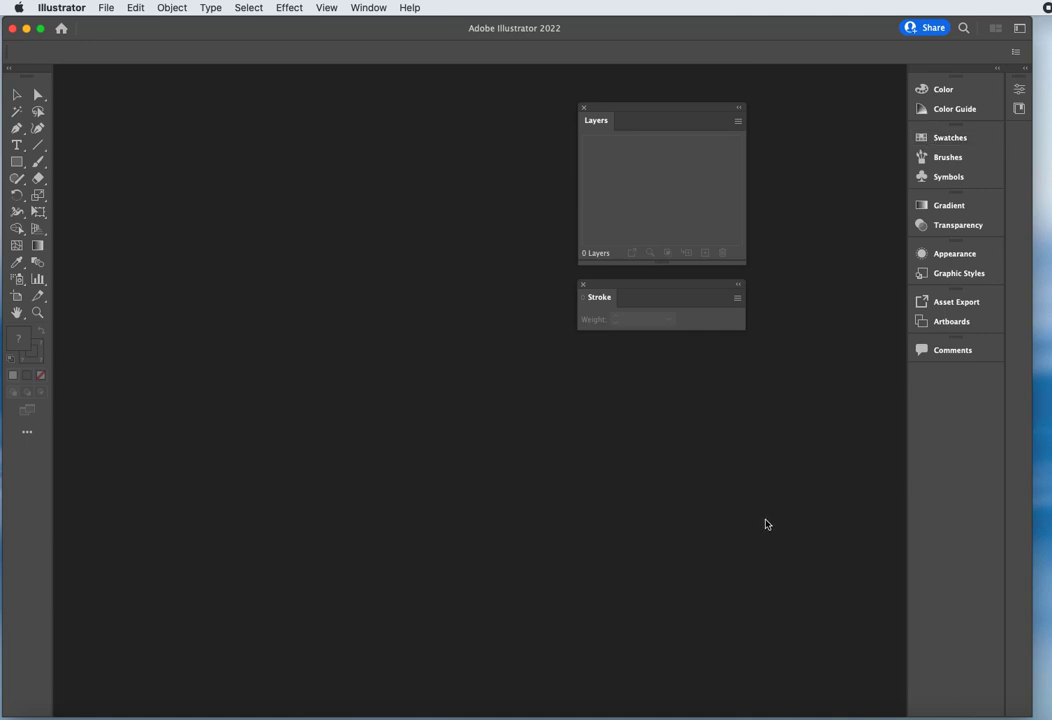
pyautogui.moveTo(596, 120); pyautogui.dragTo(736, 100)
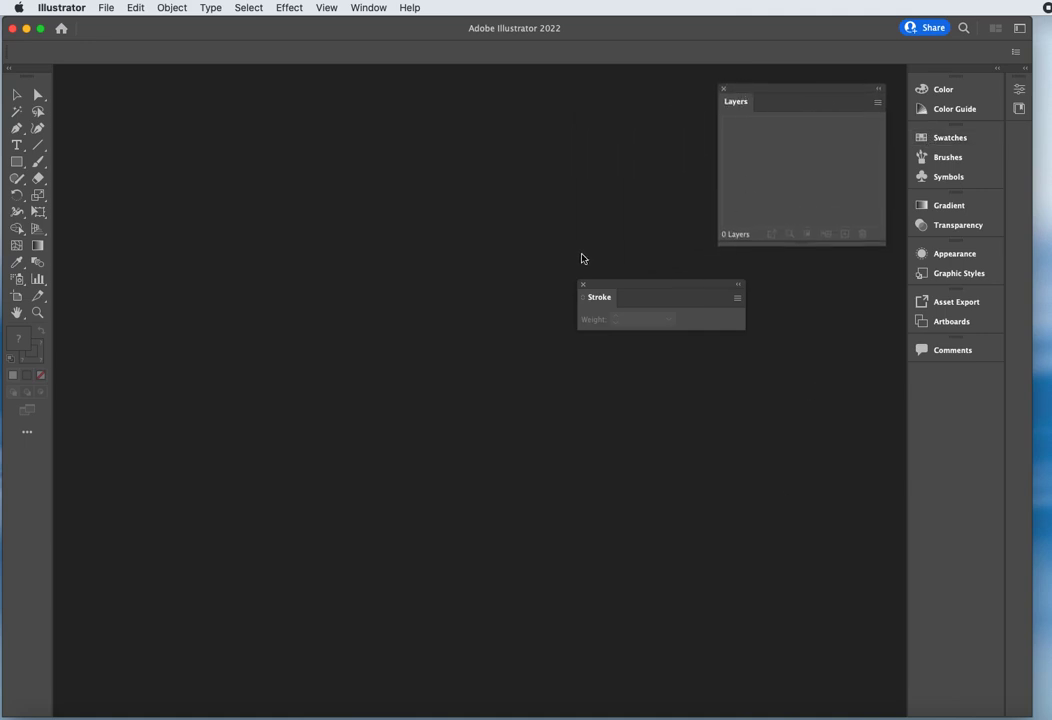
pyautogui.moveTo(600, 296); pyautogui.dragTo(740, 280)
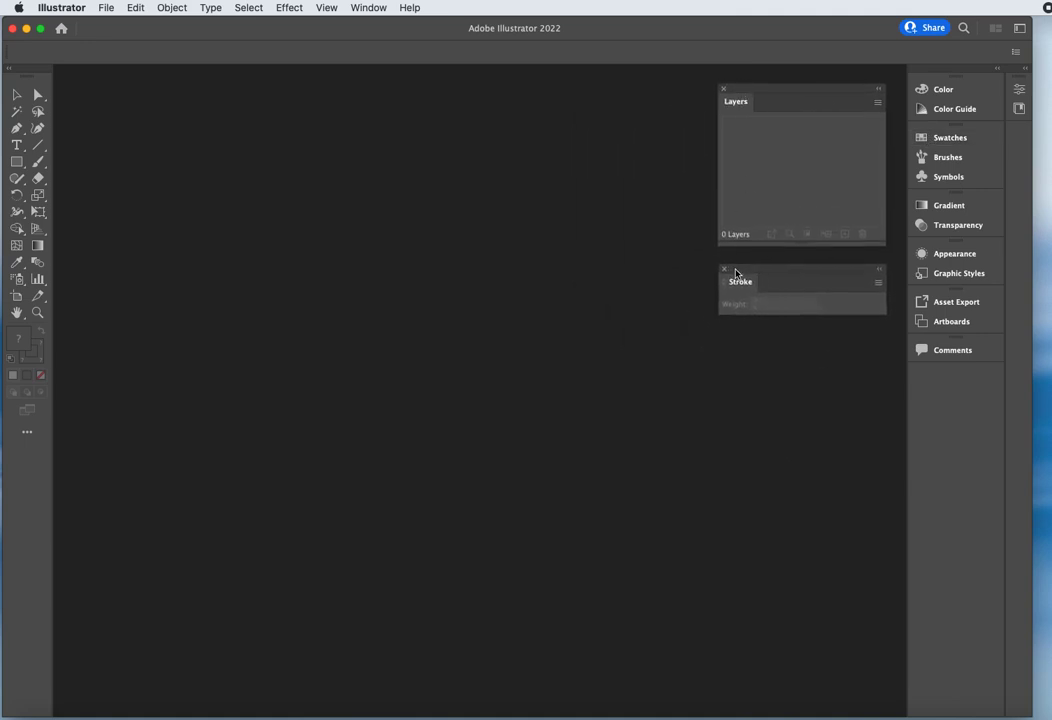
pyautogui.moveTo(330, 320)
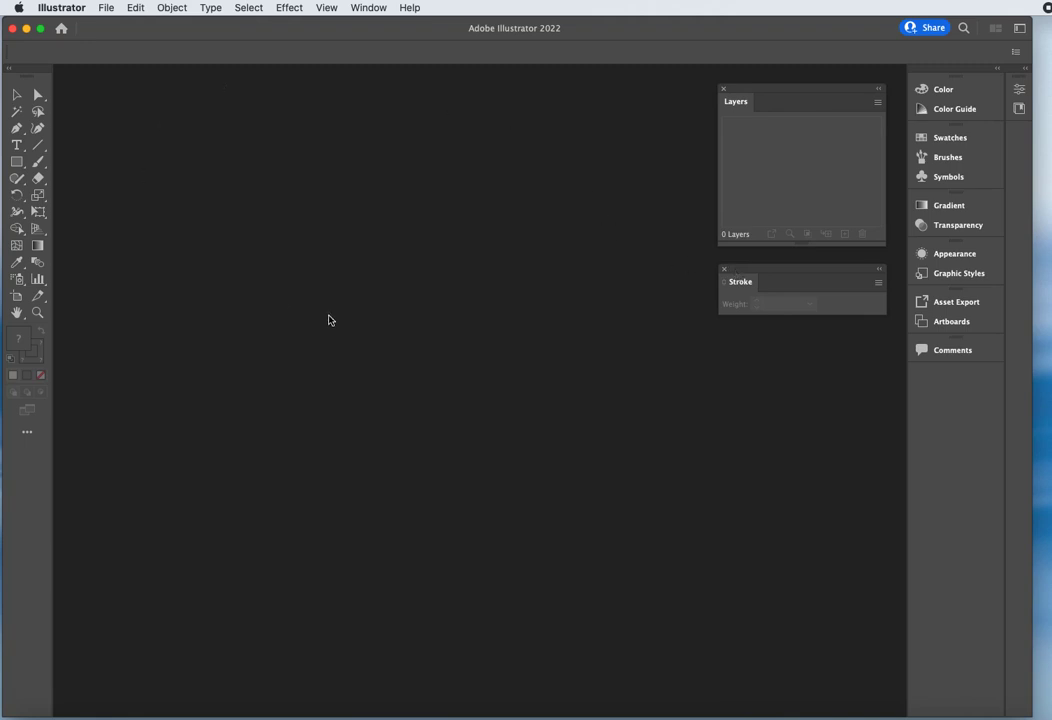
pyautogui.moveTo(720, 26)
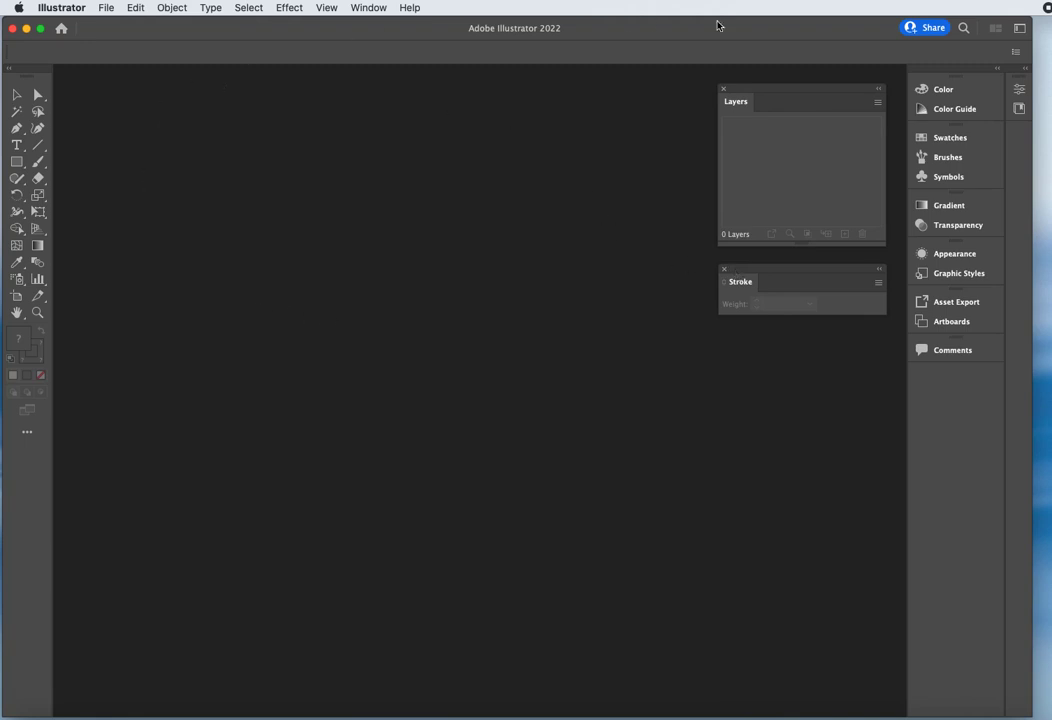
pyautogui.moveTo(360, 348)
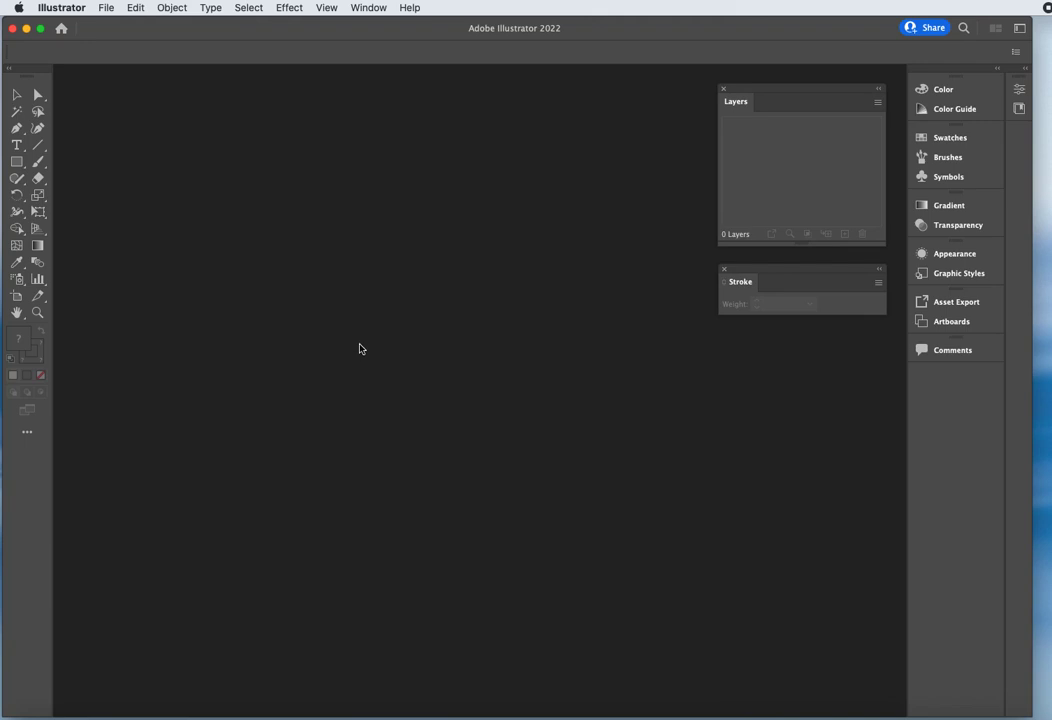
pyautogui.moveTo(360, 350)
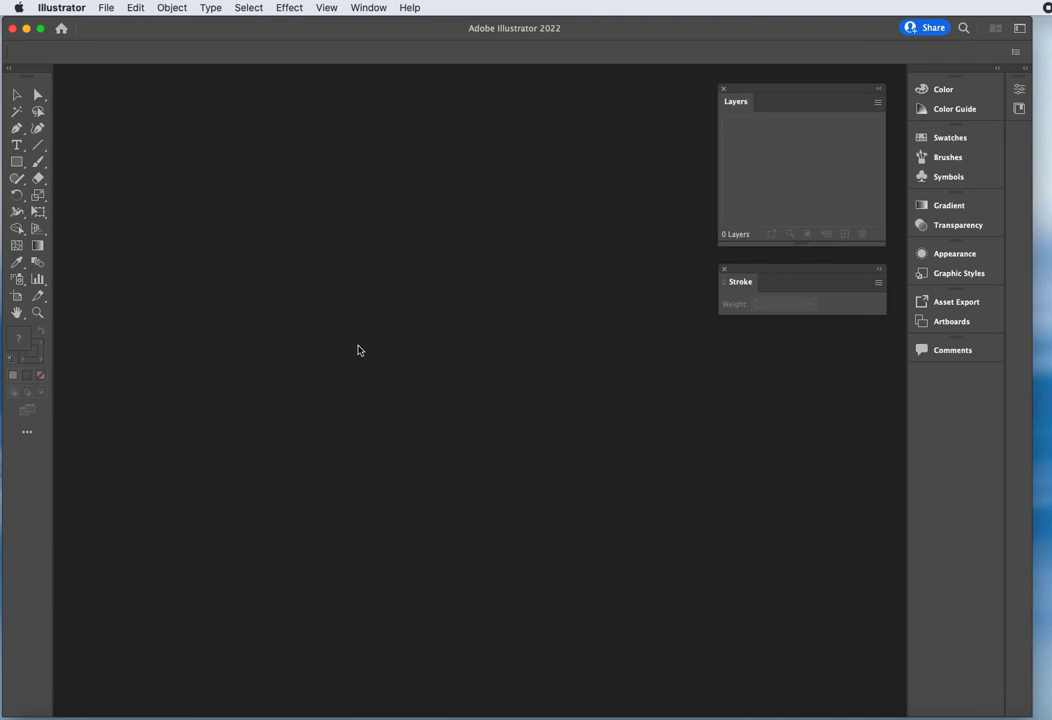
pyautogui.moveTo(376, 348)
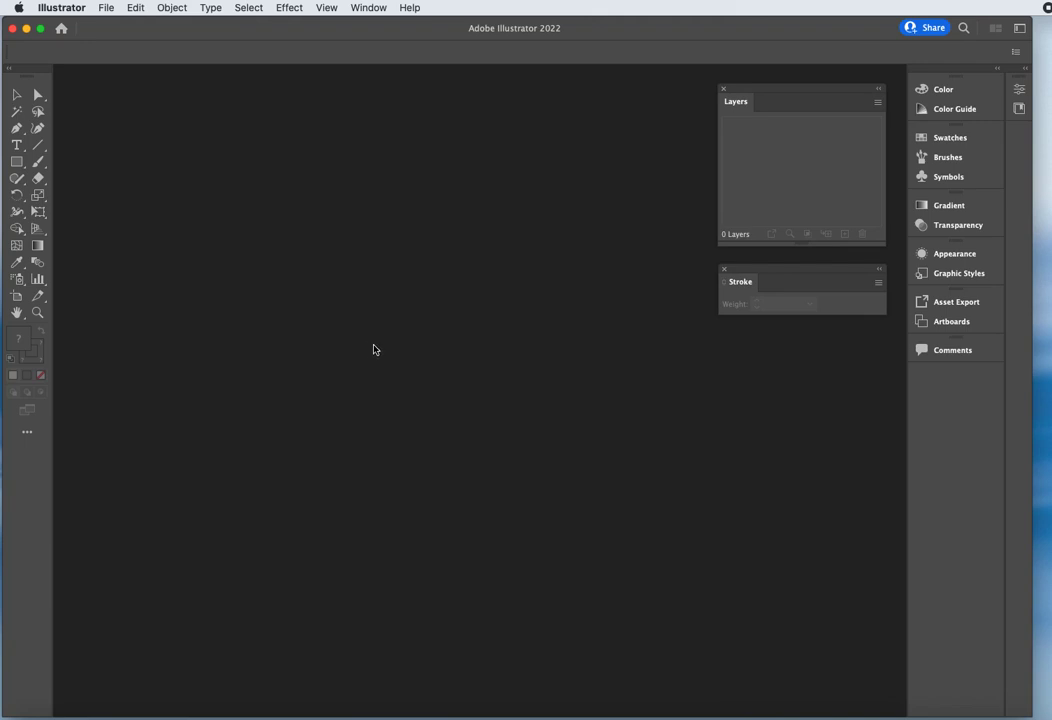